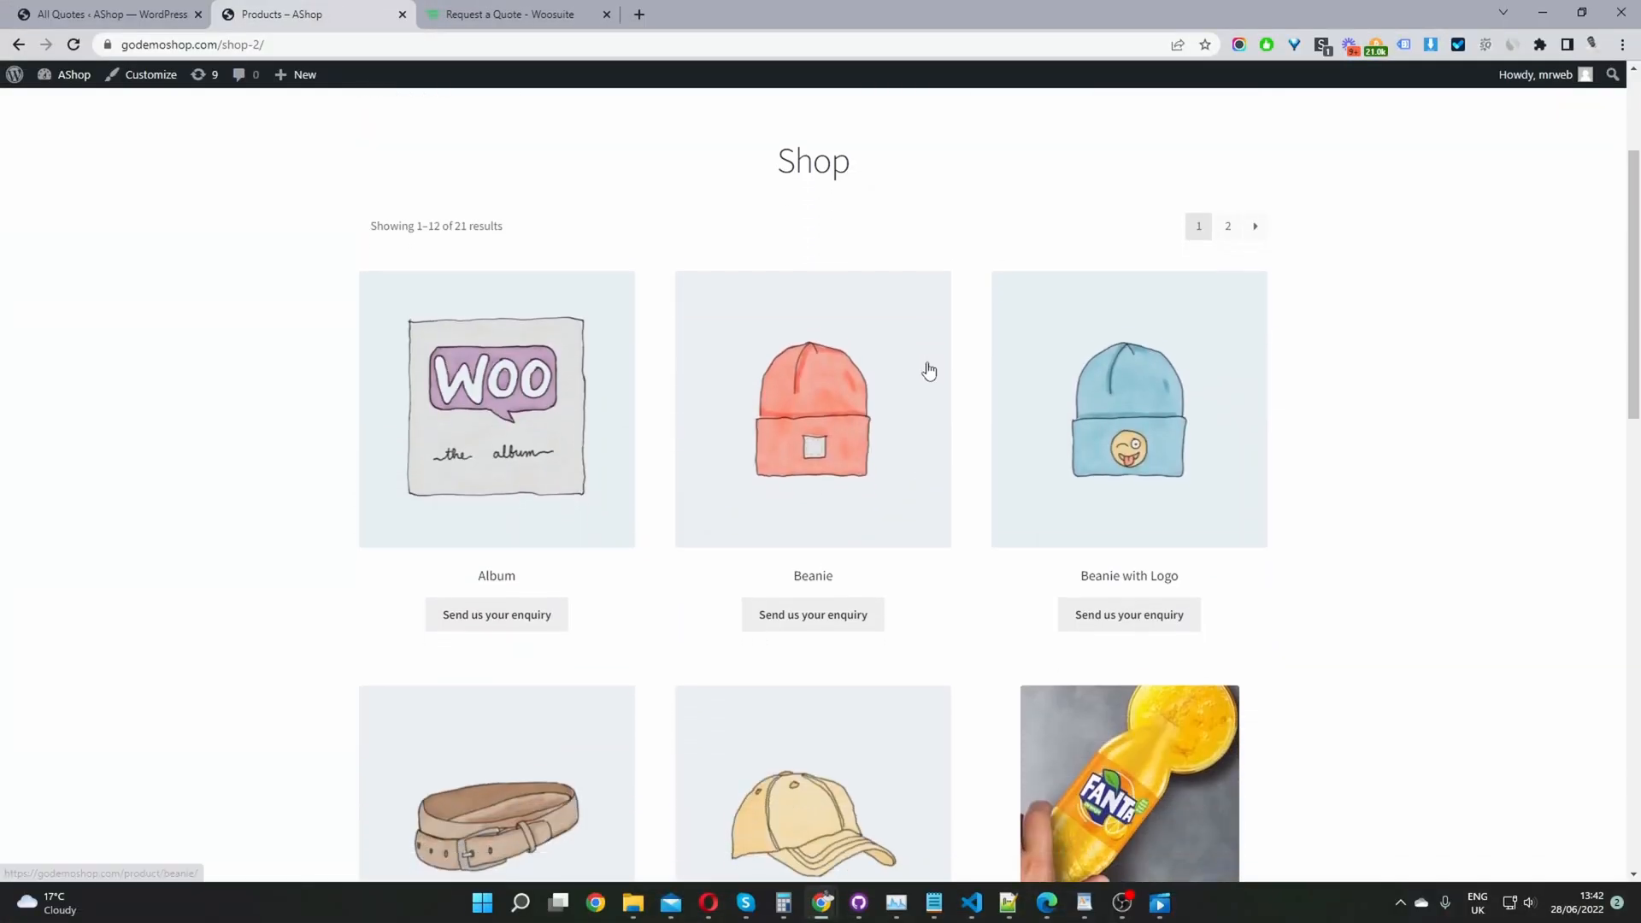
Step: Add the Beanie to the quote via its 'Send us your enquiry' button on the Shop page
scroll(down, 3)
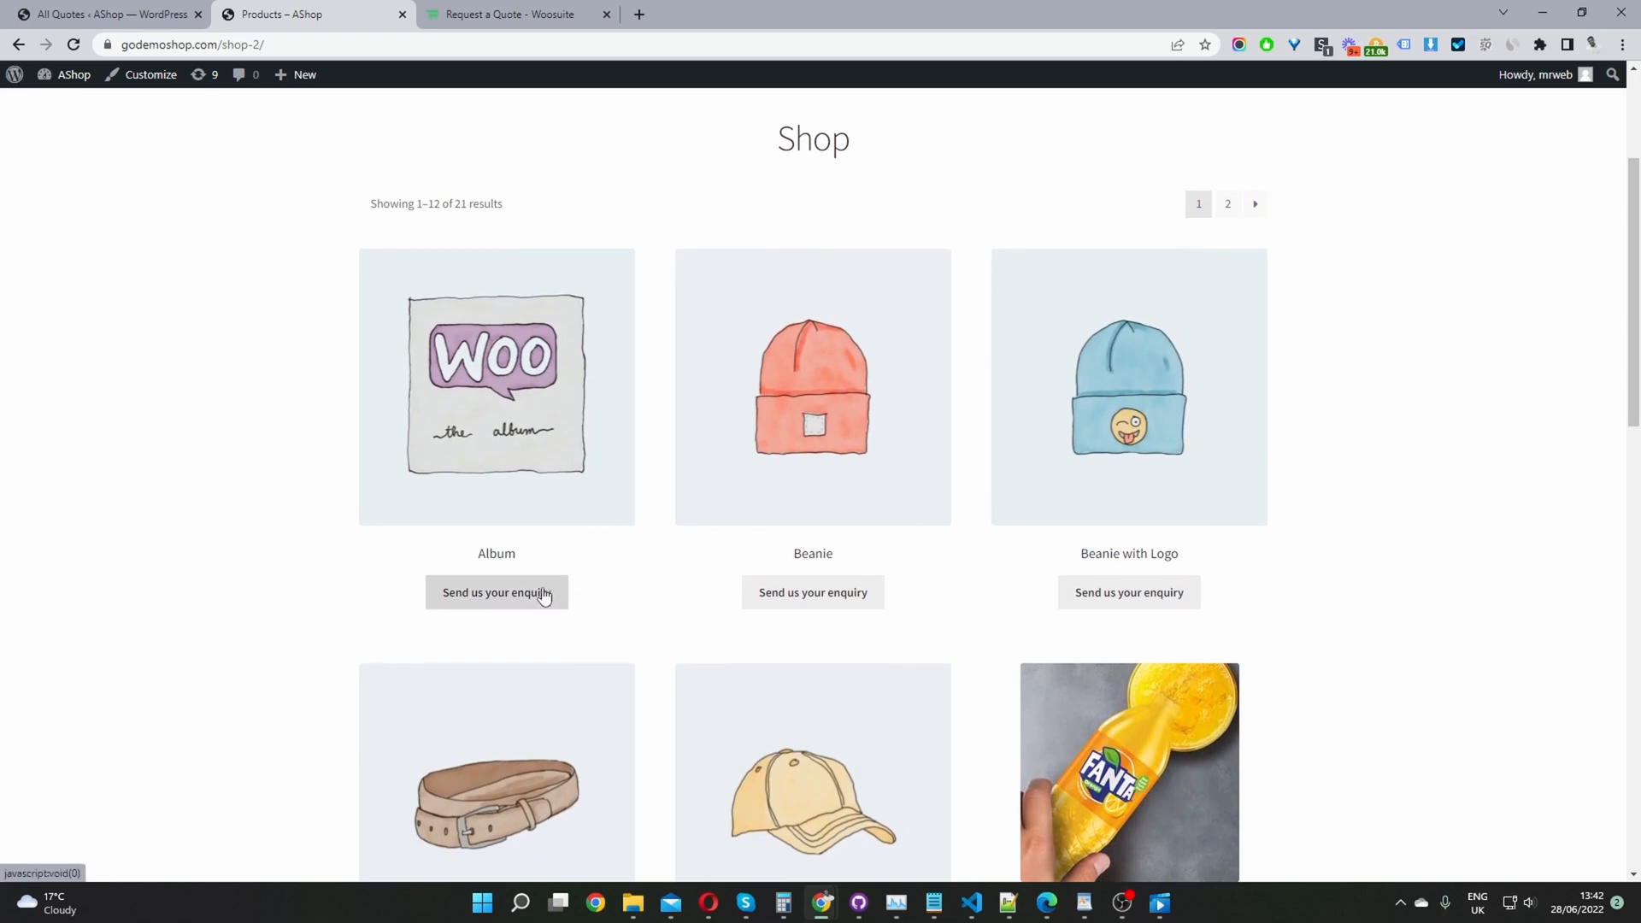
mouse_move(592, 618)
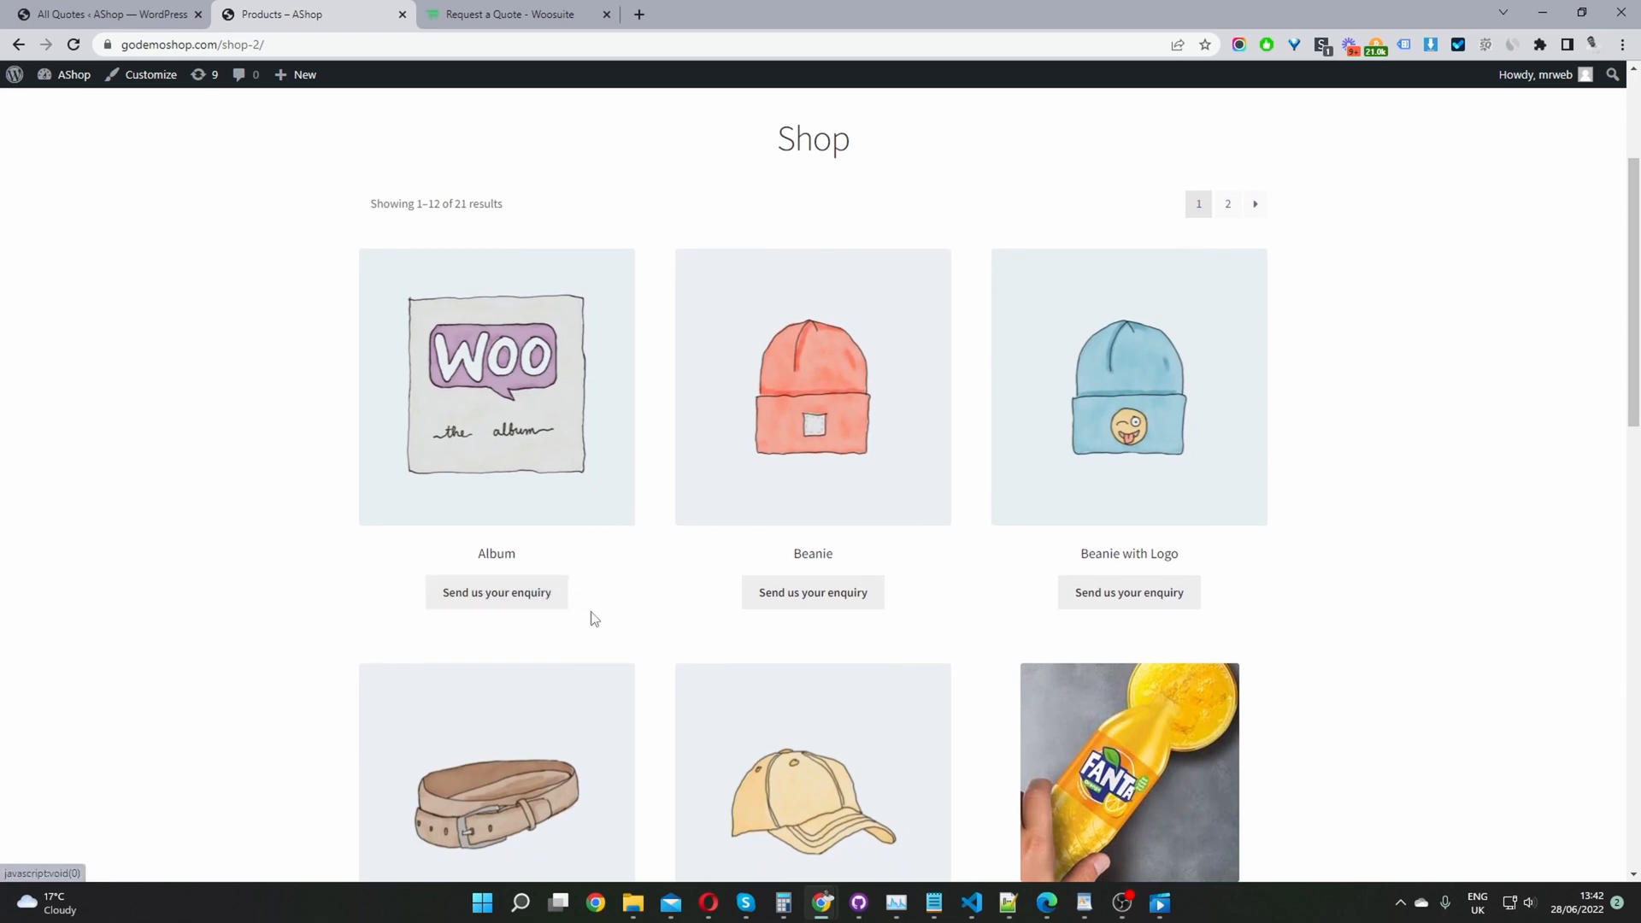
mouse_move(501, 605)
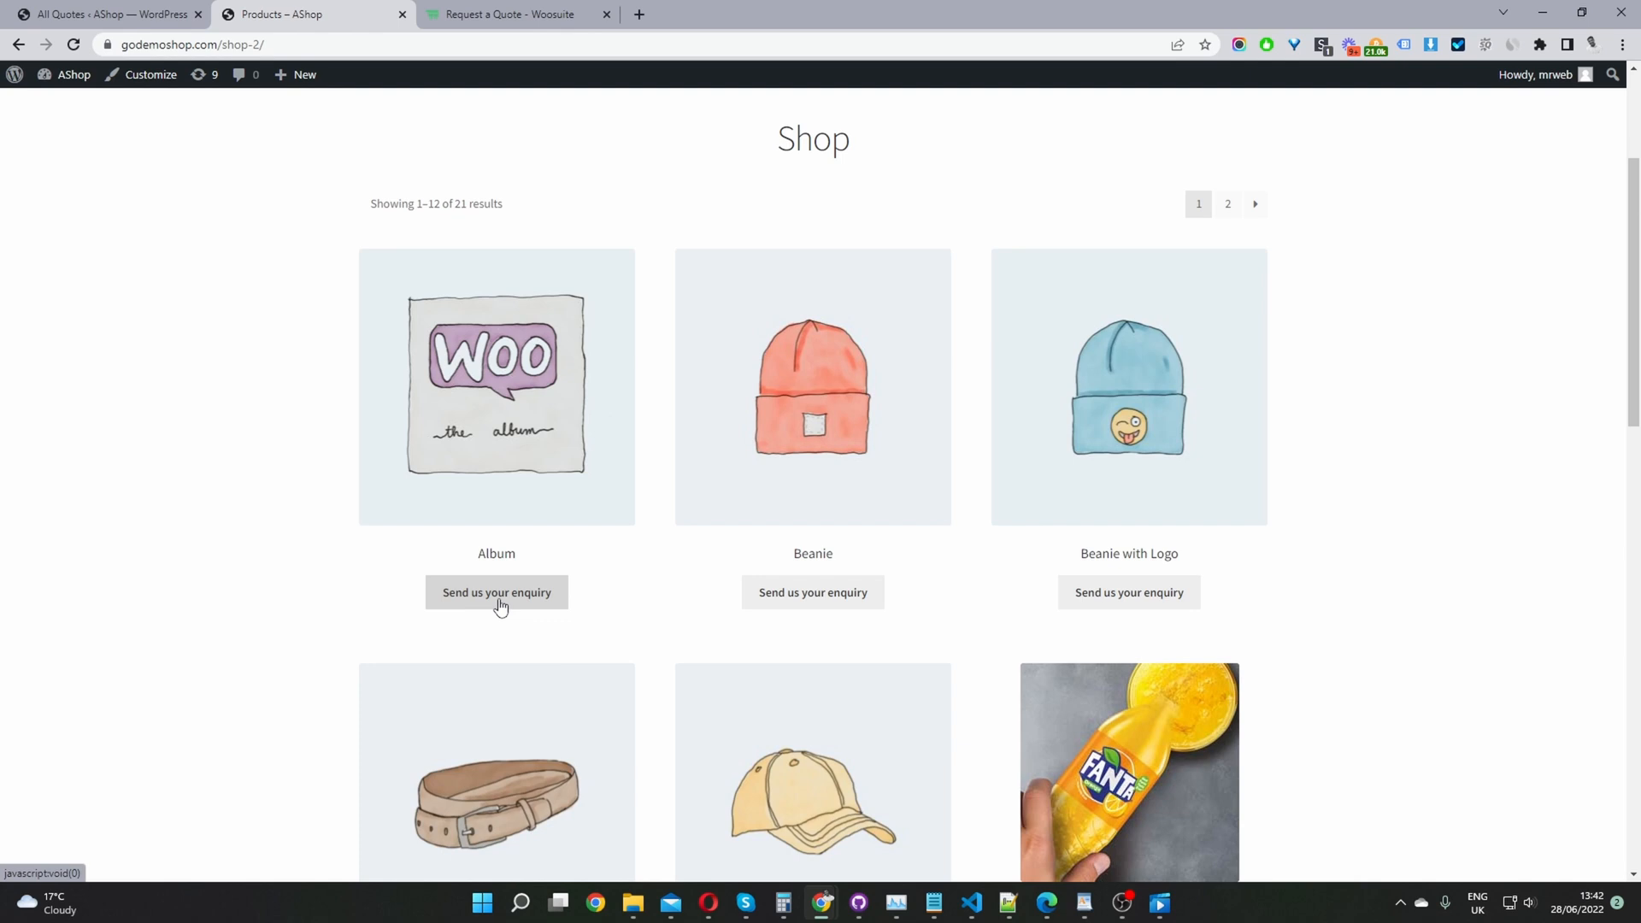
mouse_move(336, 564)
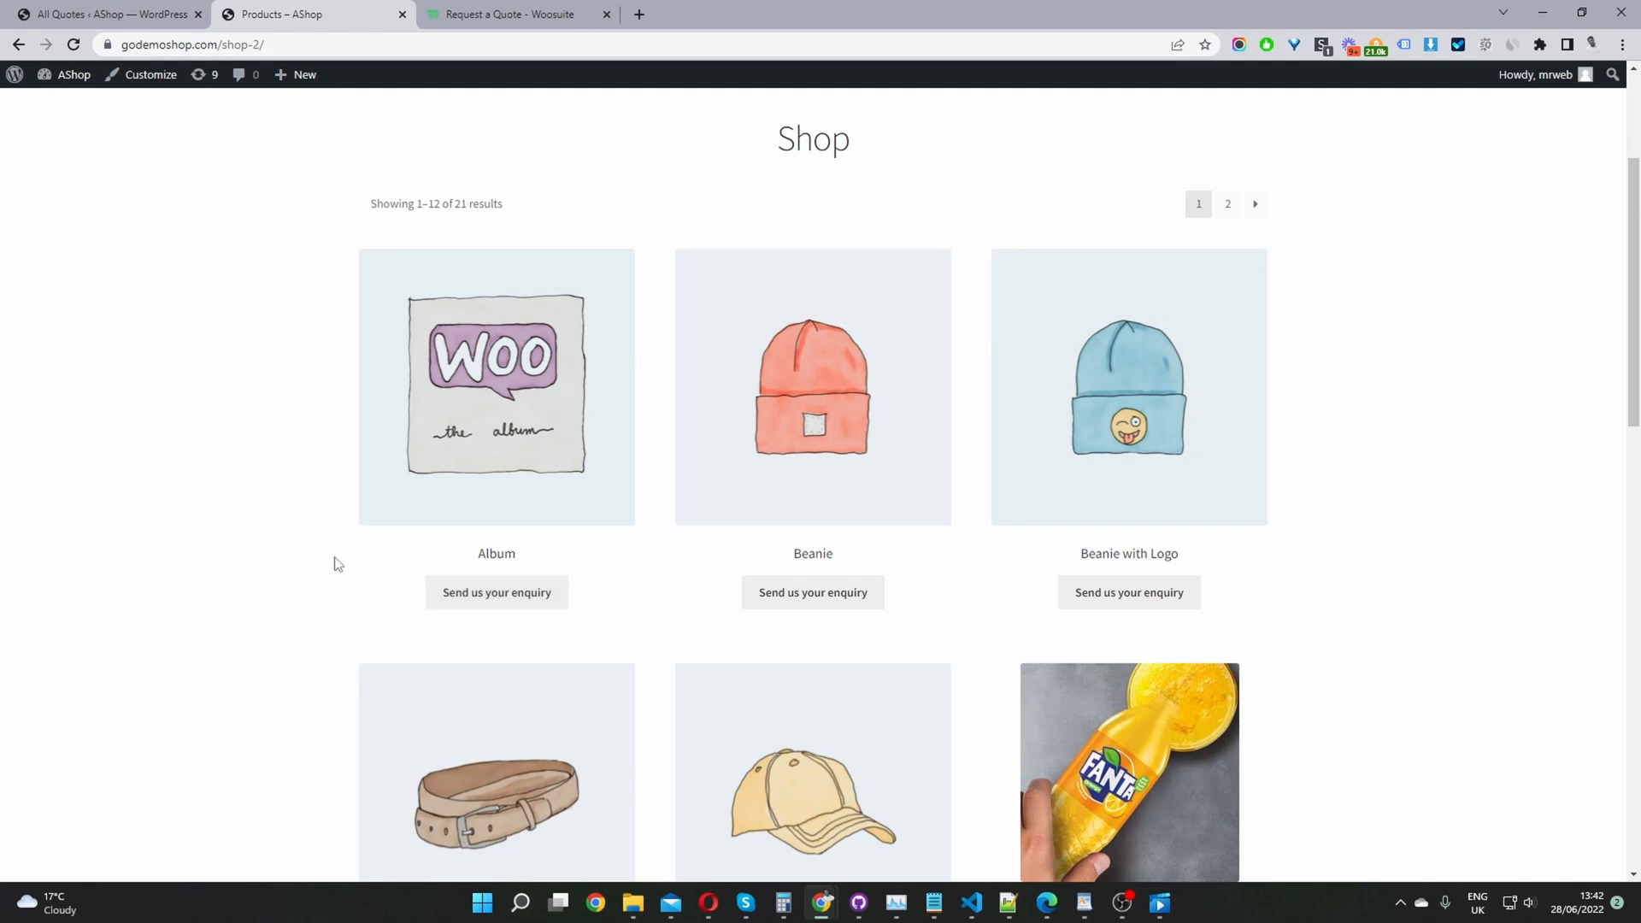
mouse_move(485, 567)
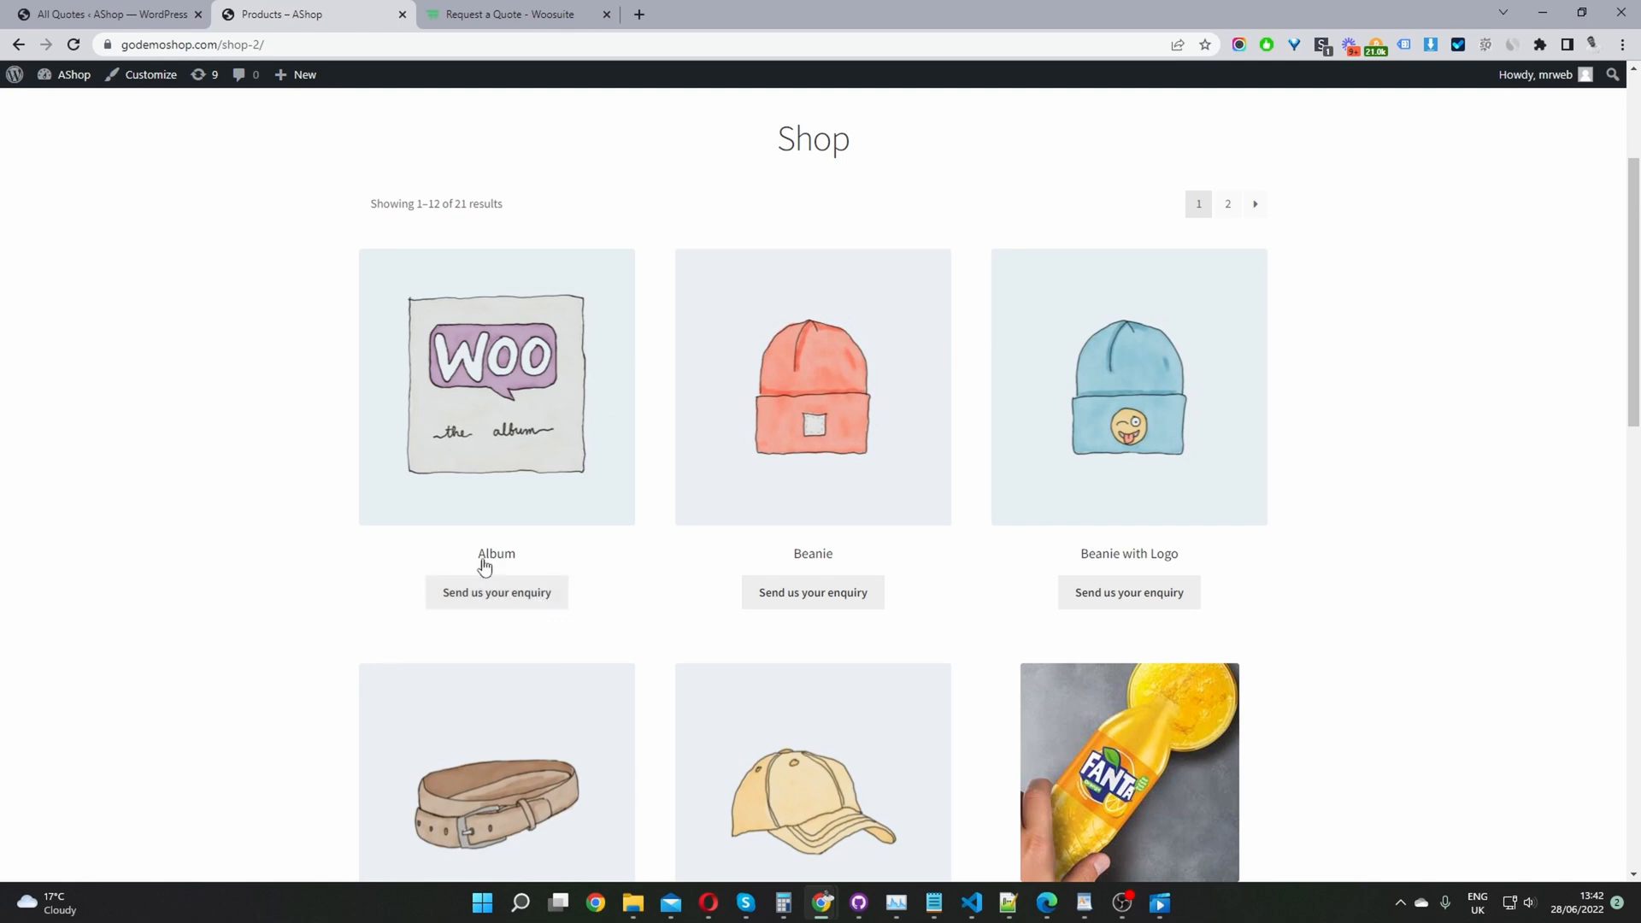
mouse_move(542, 615)
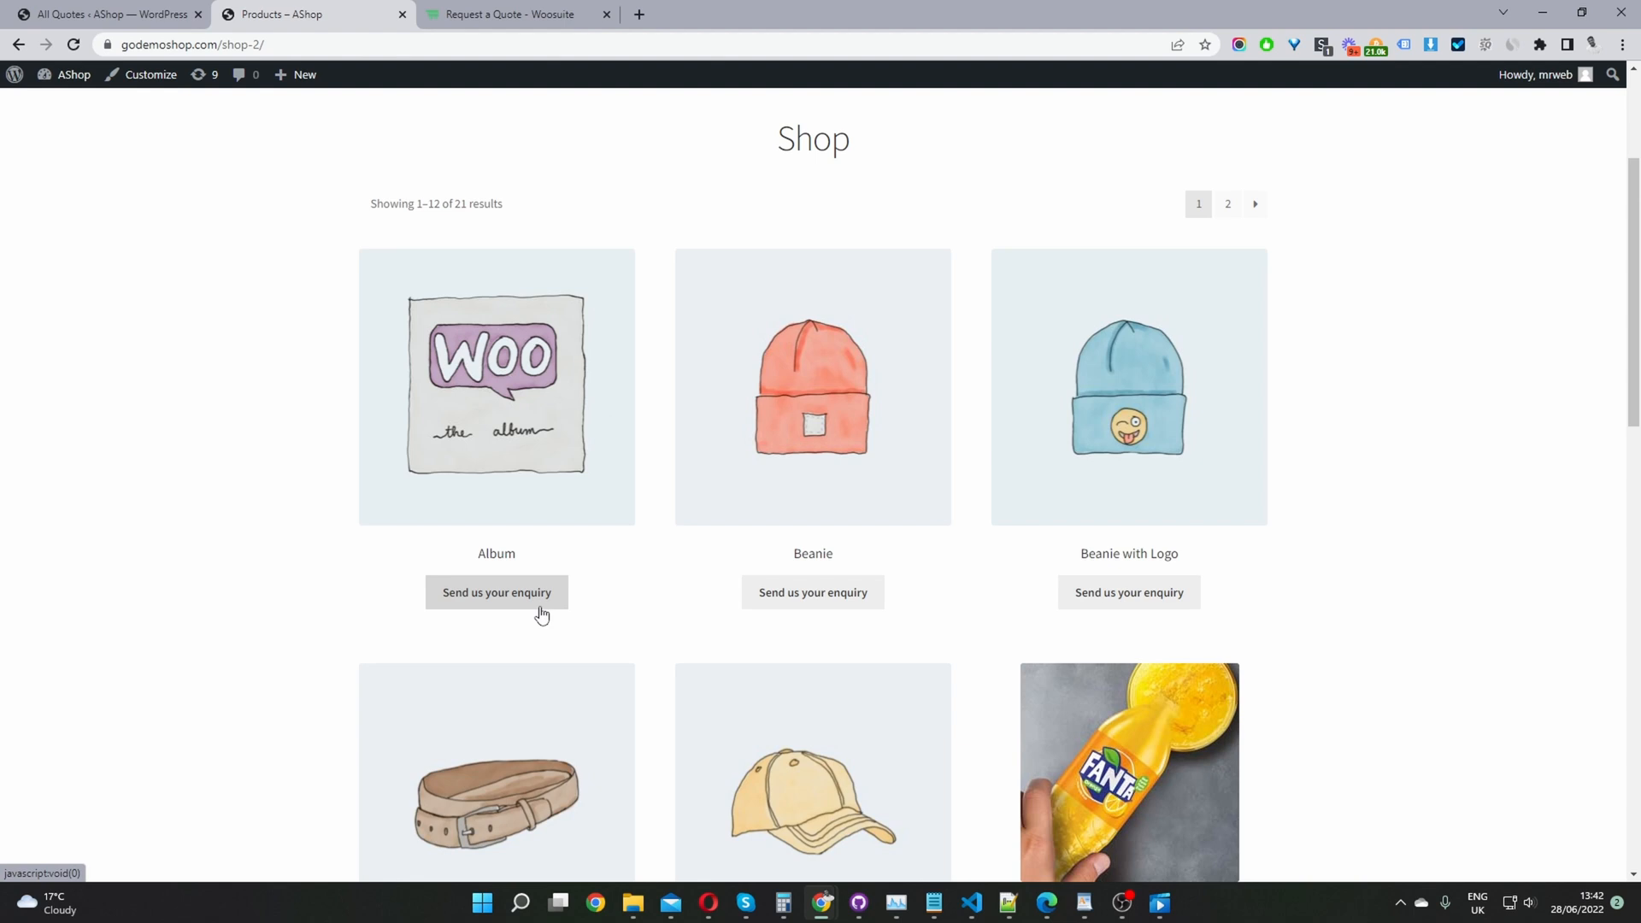
mouse_move(737, 546)
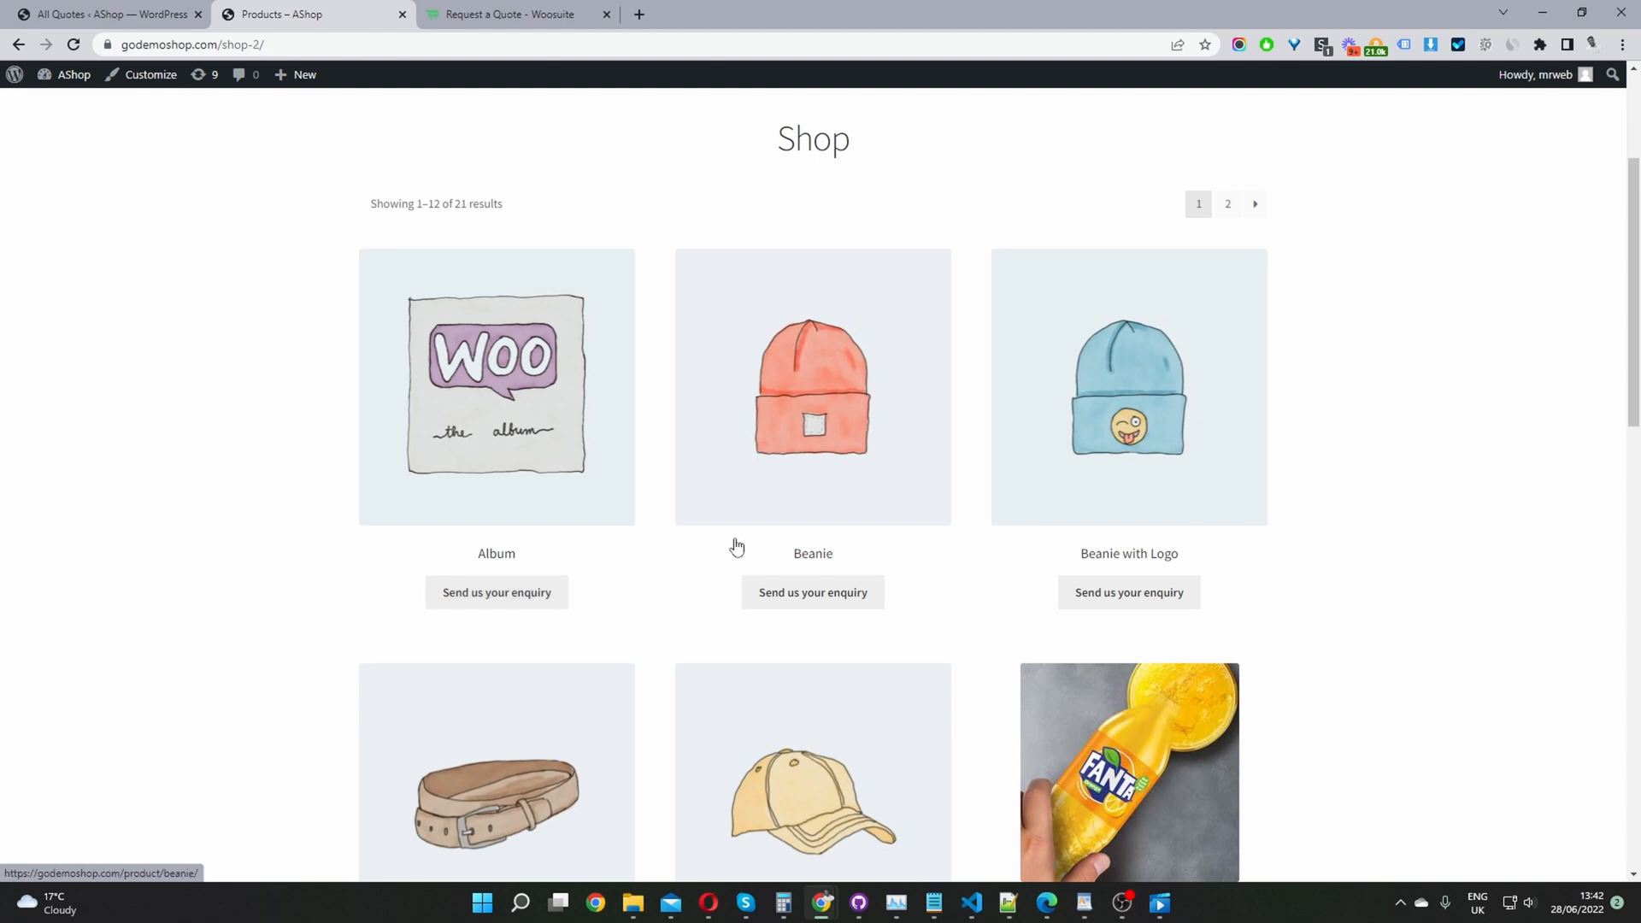
mouse_move(890, 551)
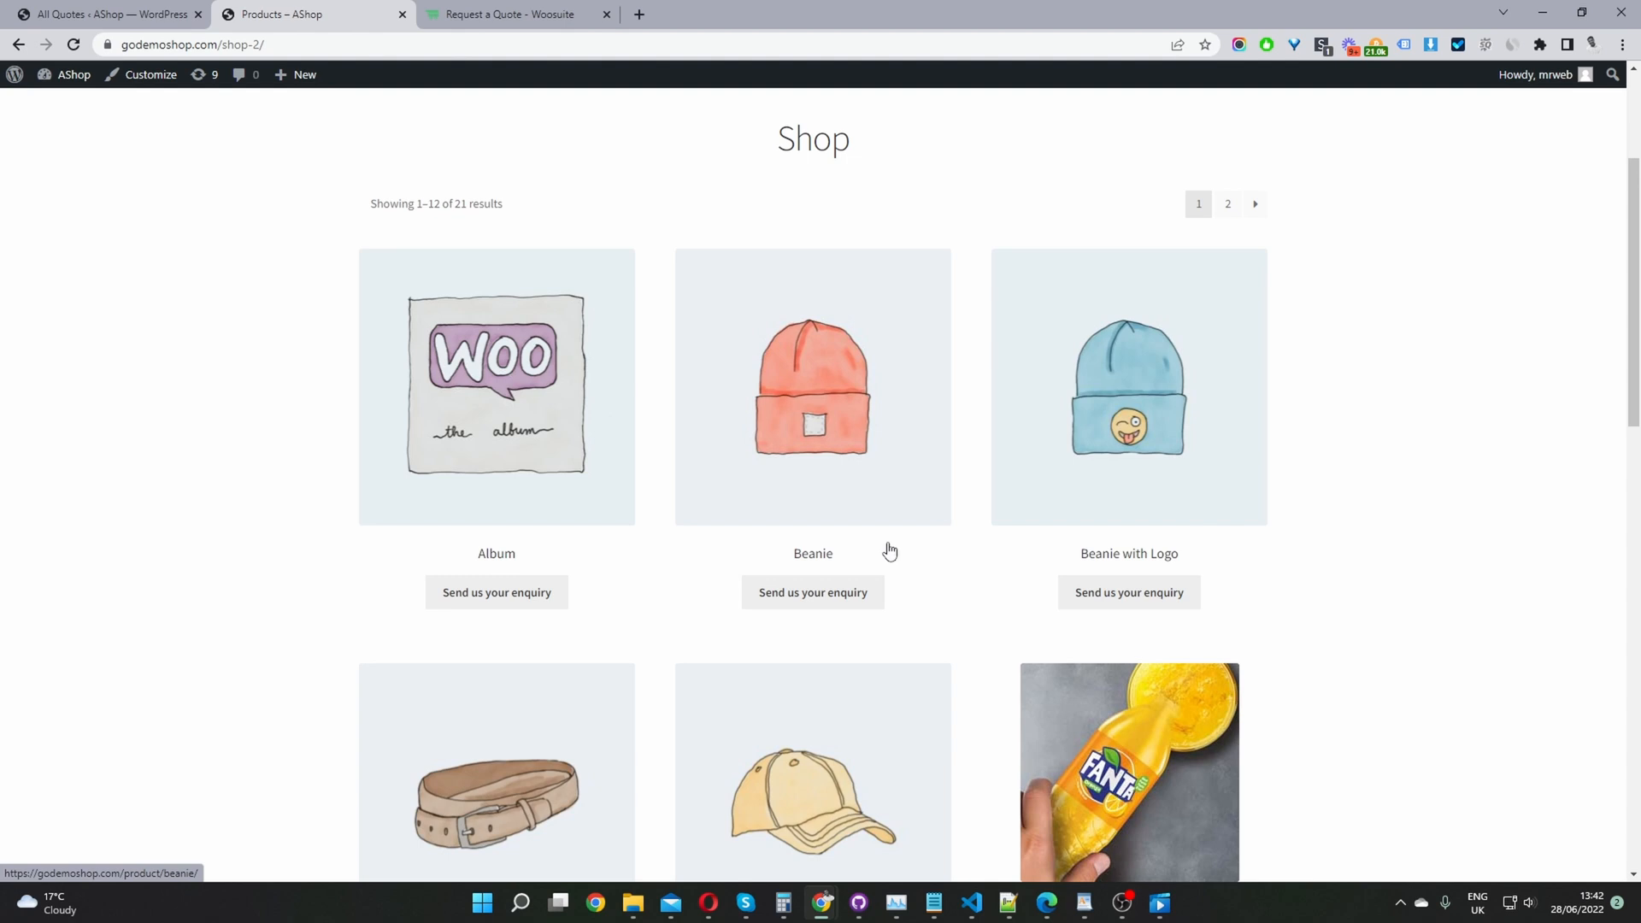
click(813, 592)
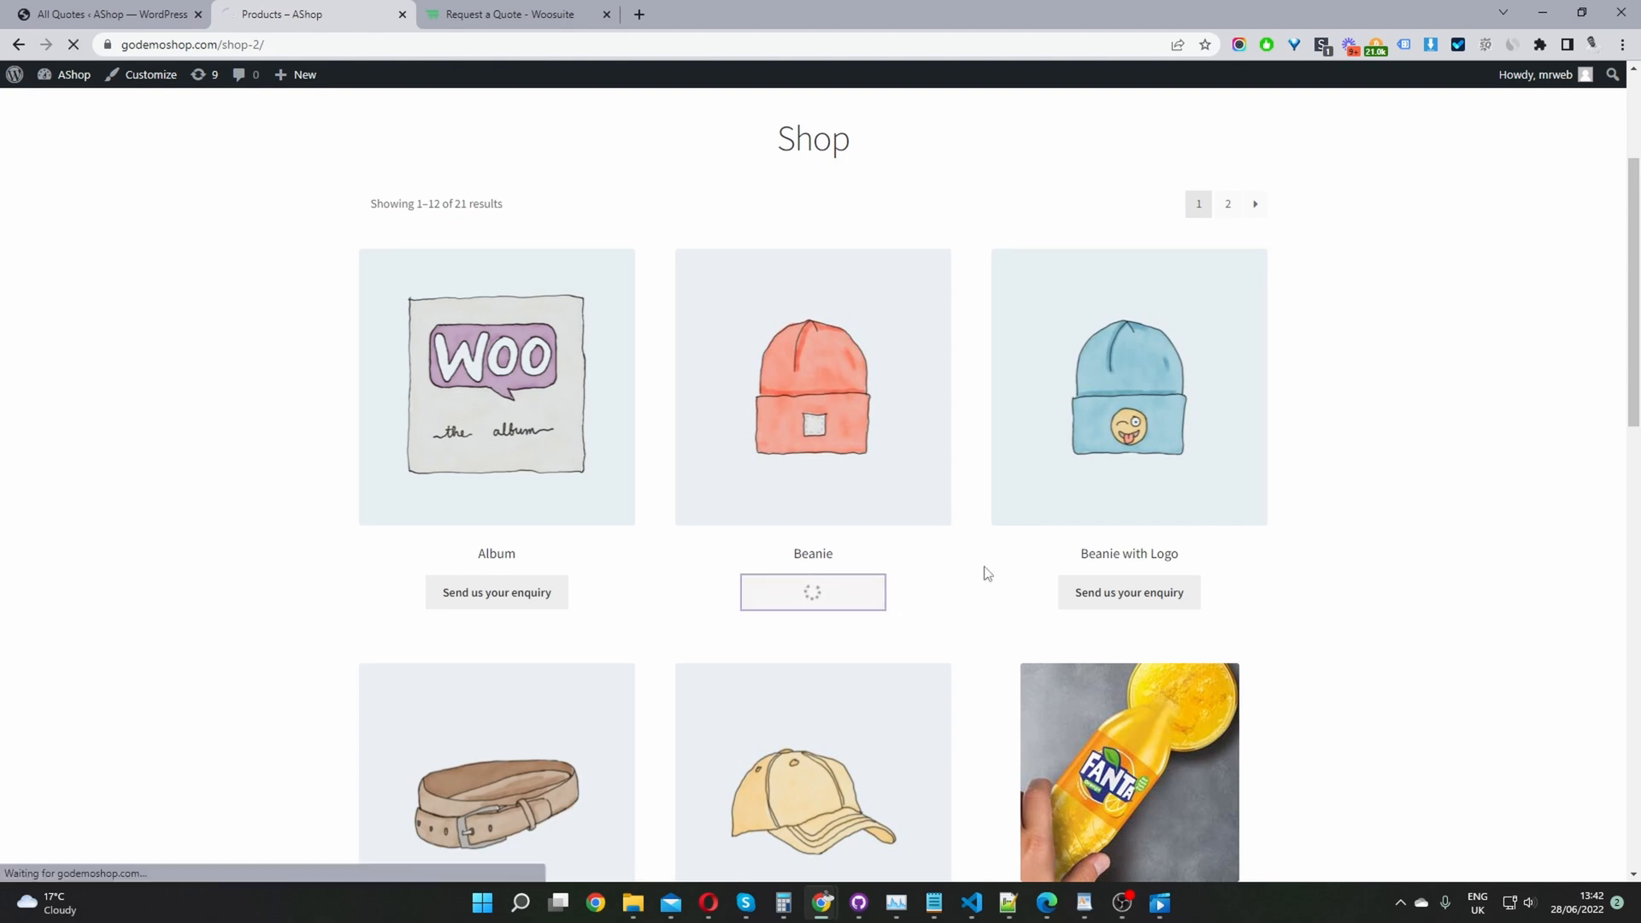
Step: View the quote and review the Hoodie's colour and logo details
click(813, 592)
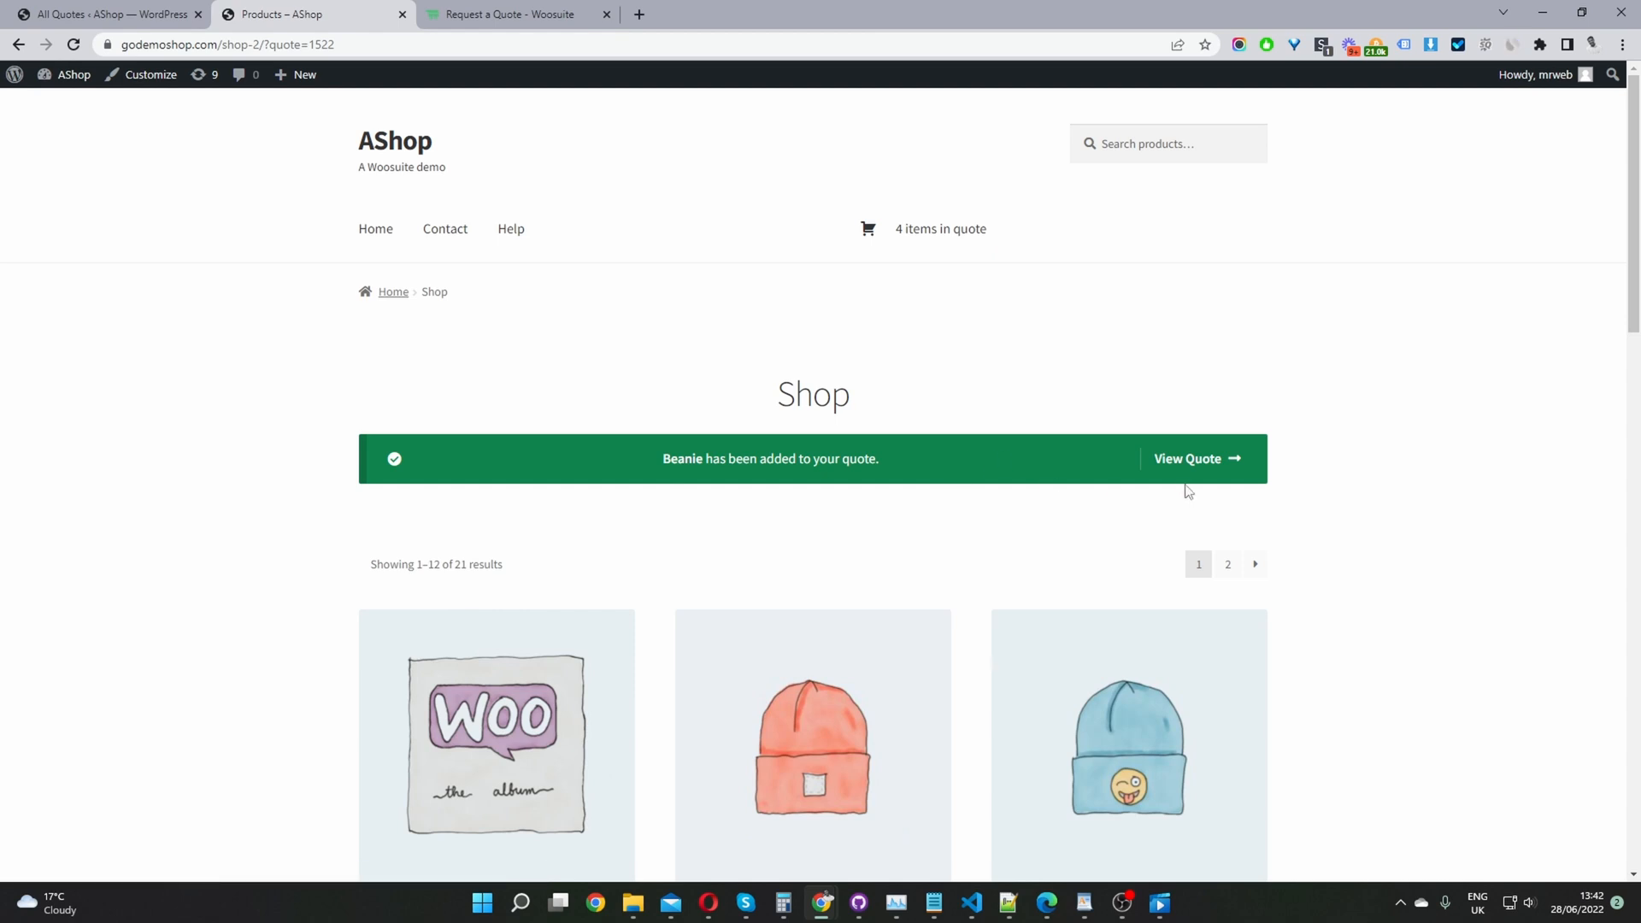
mouse_move(1182, 468)
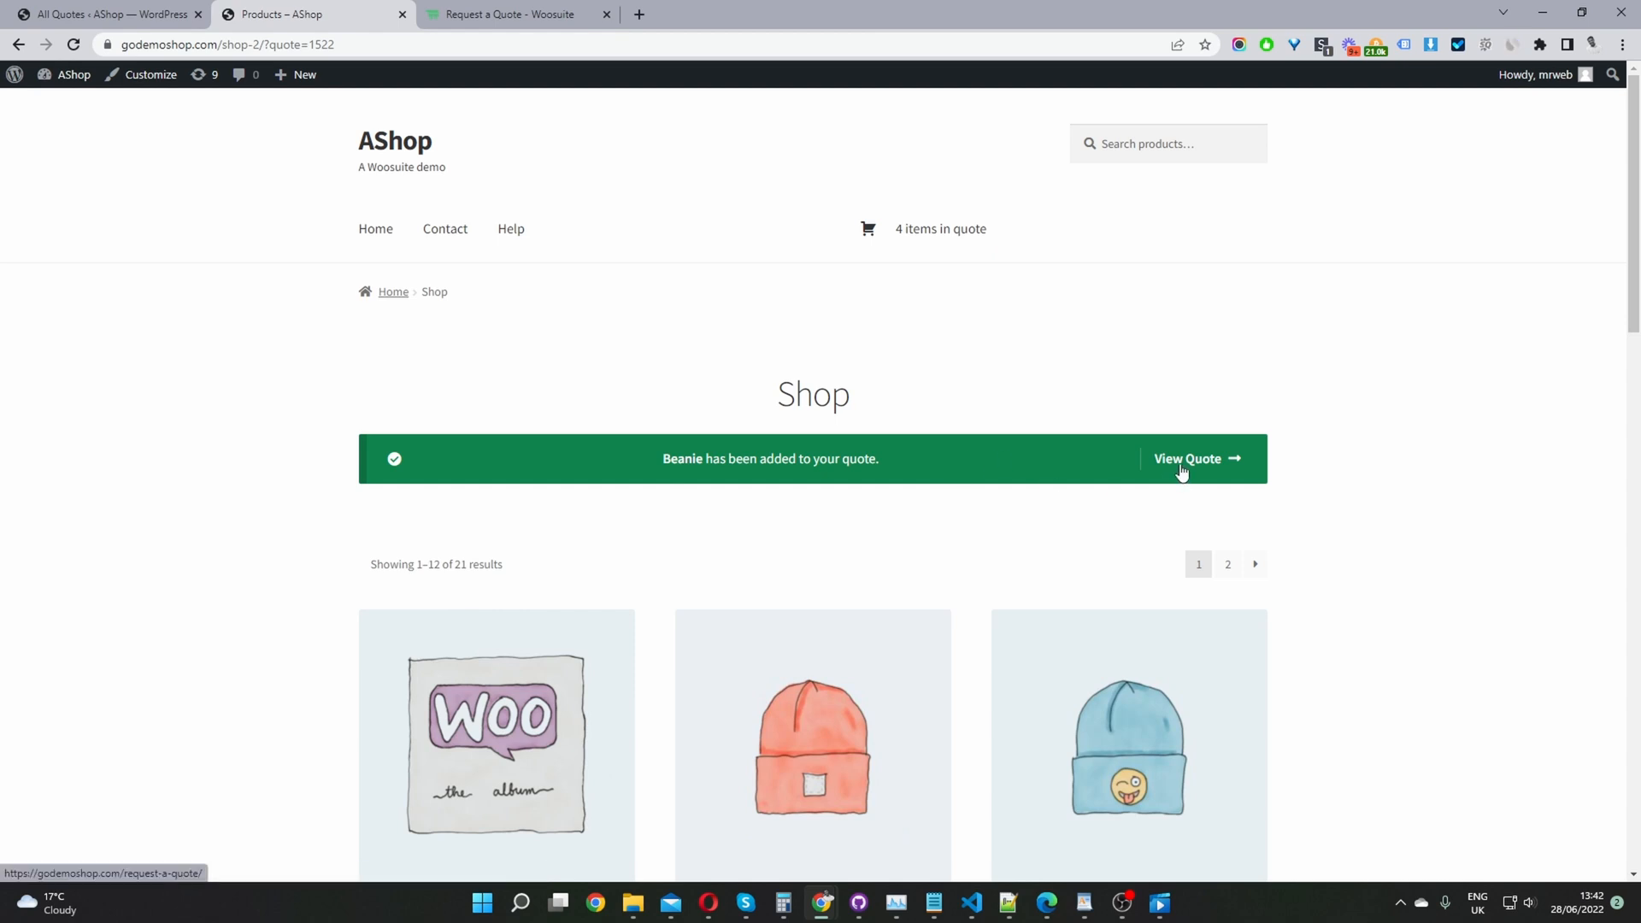
mouse_move(1189, 458)
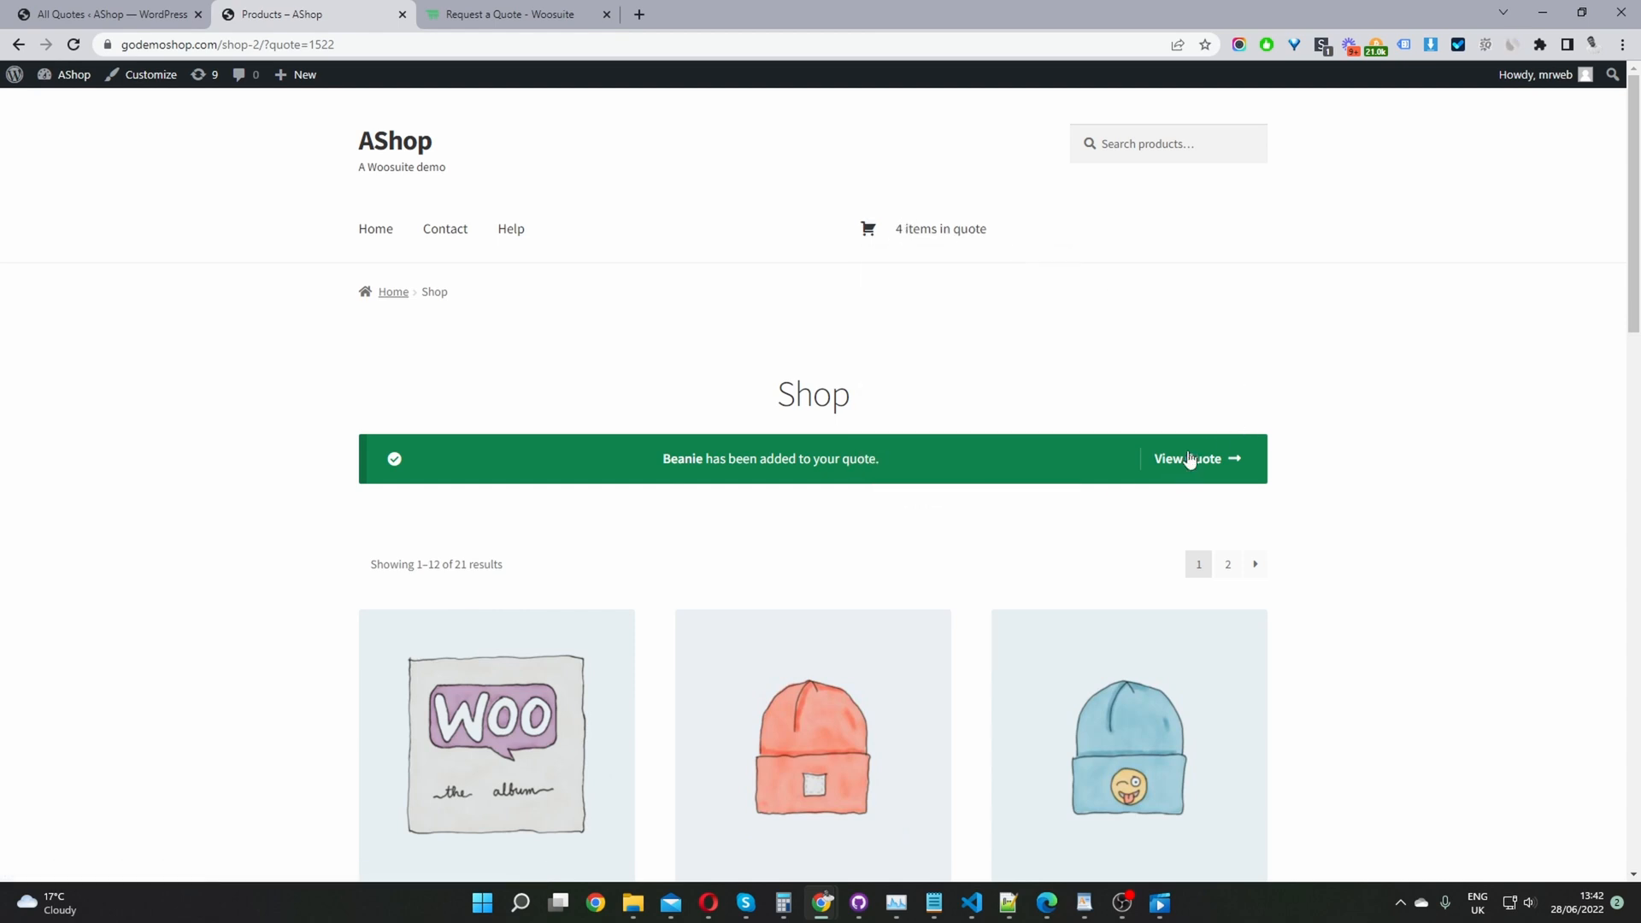
click(1188, 458)
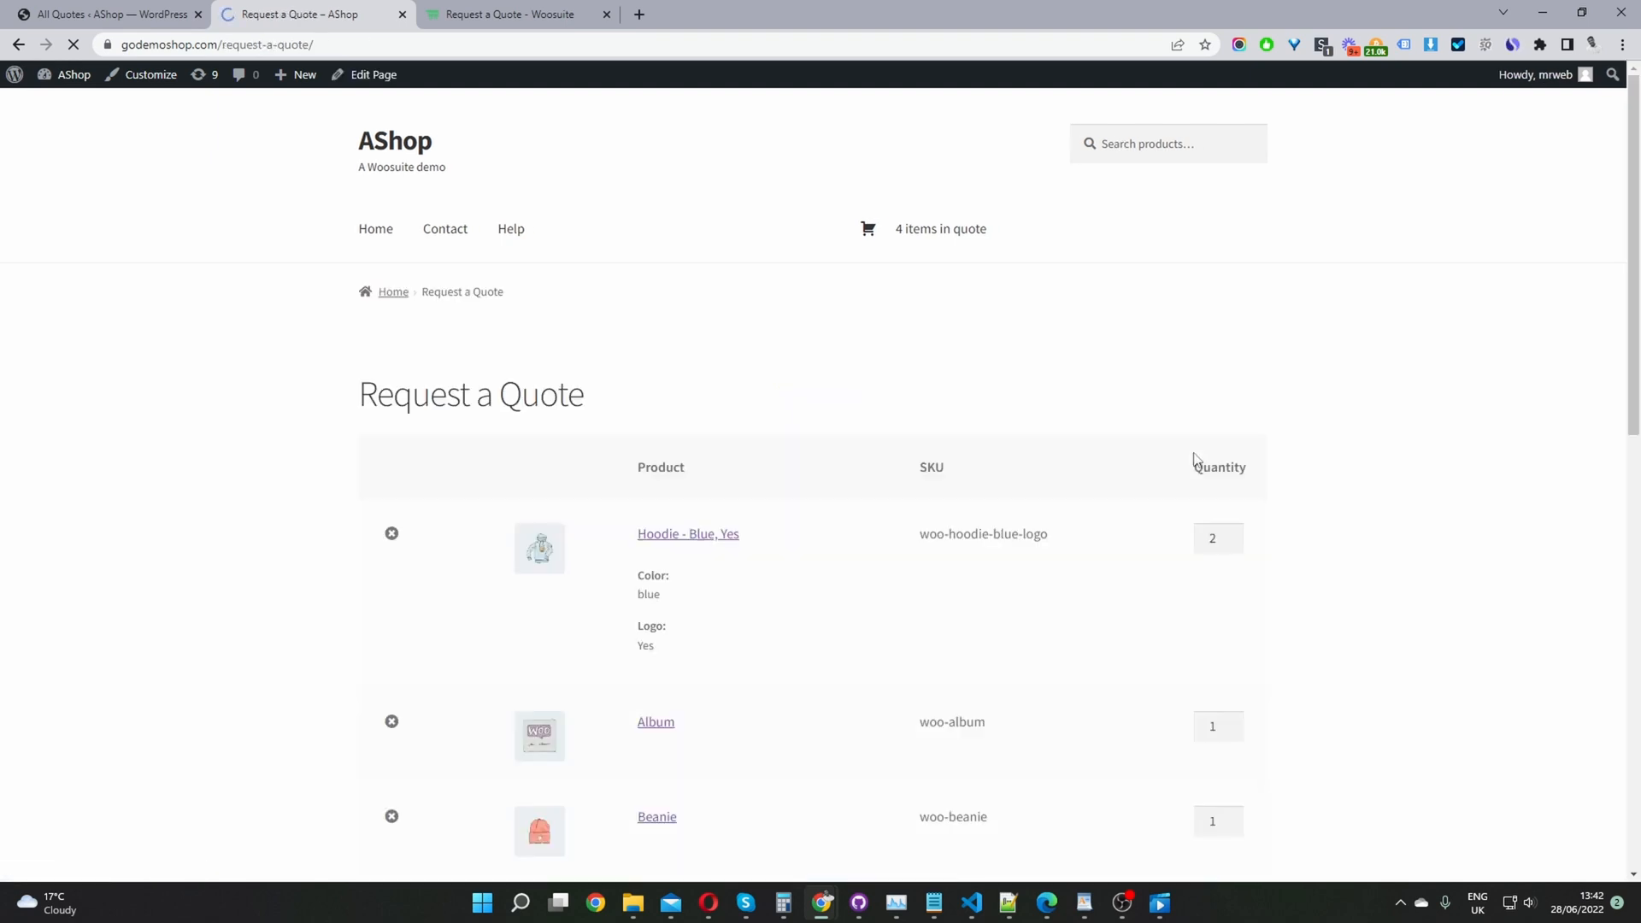
scroll(down, 3)
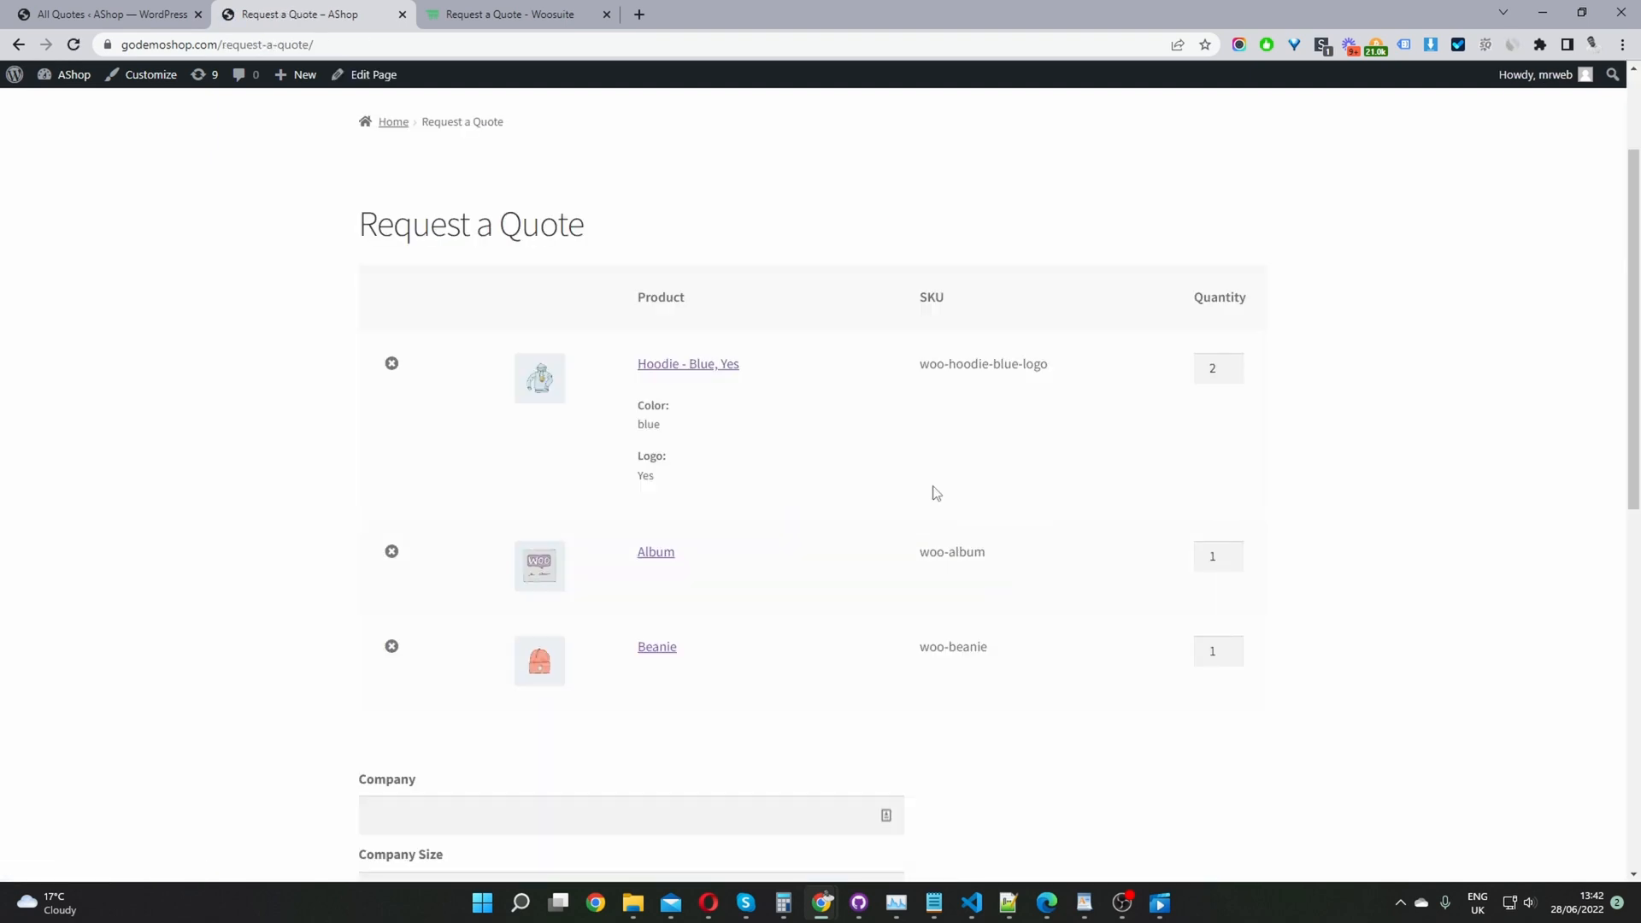
mouse_move(657, 434)
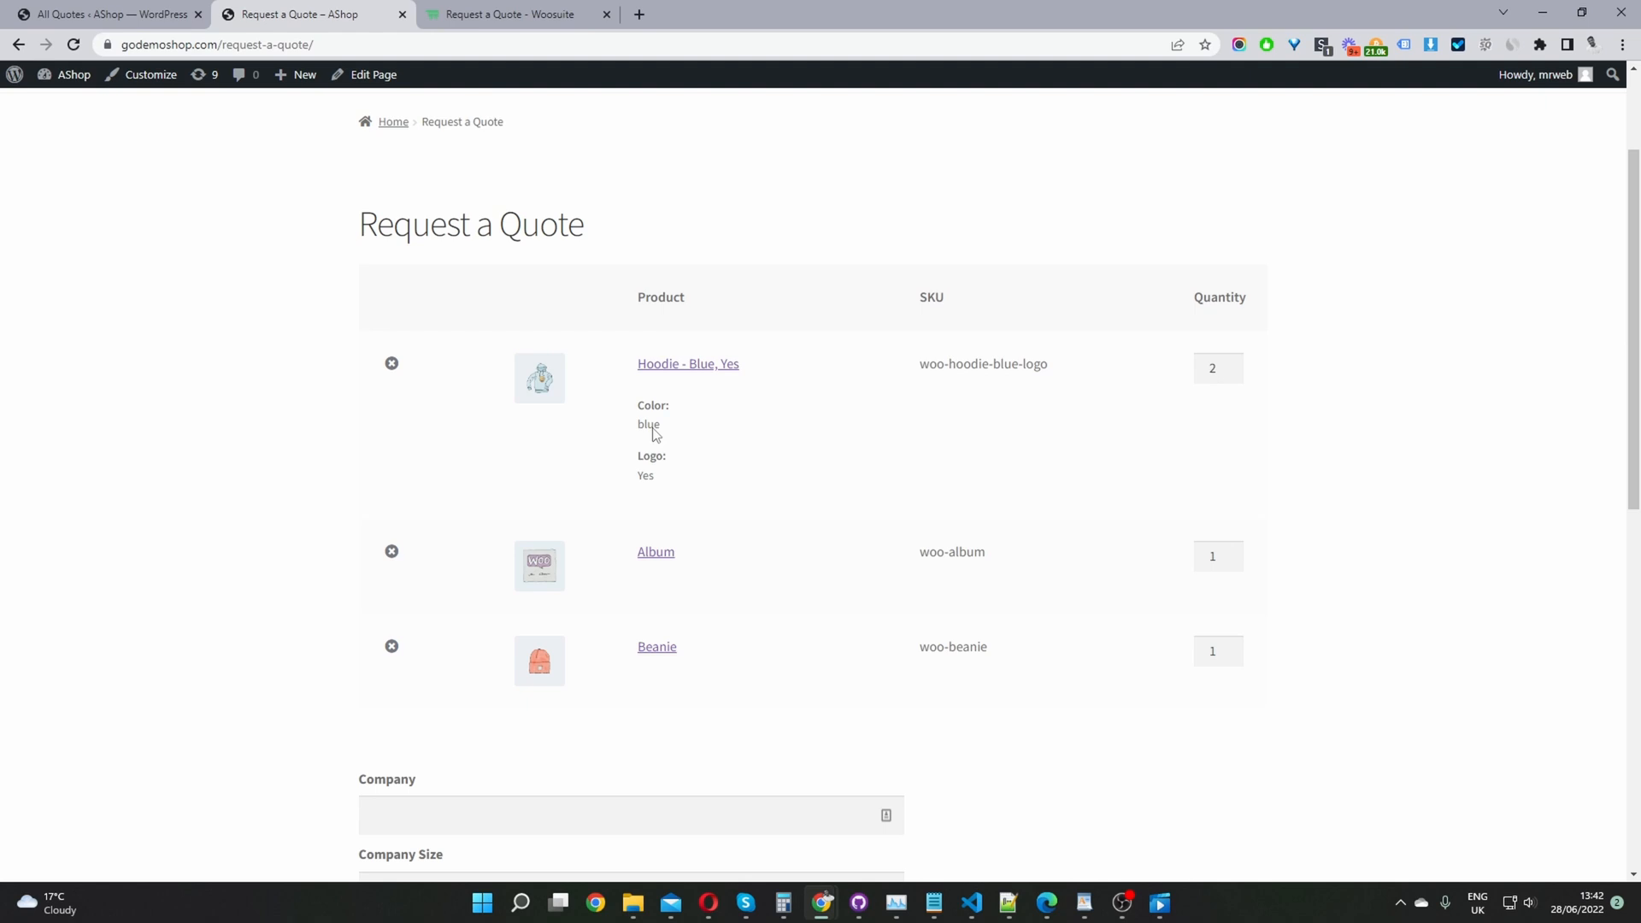
mouse_move(692, 402)
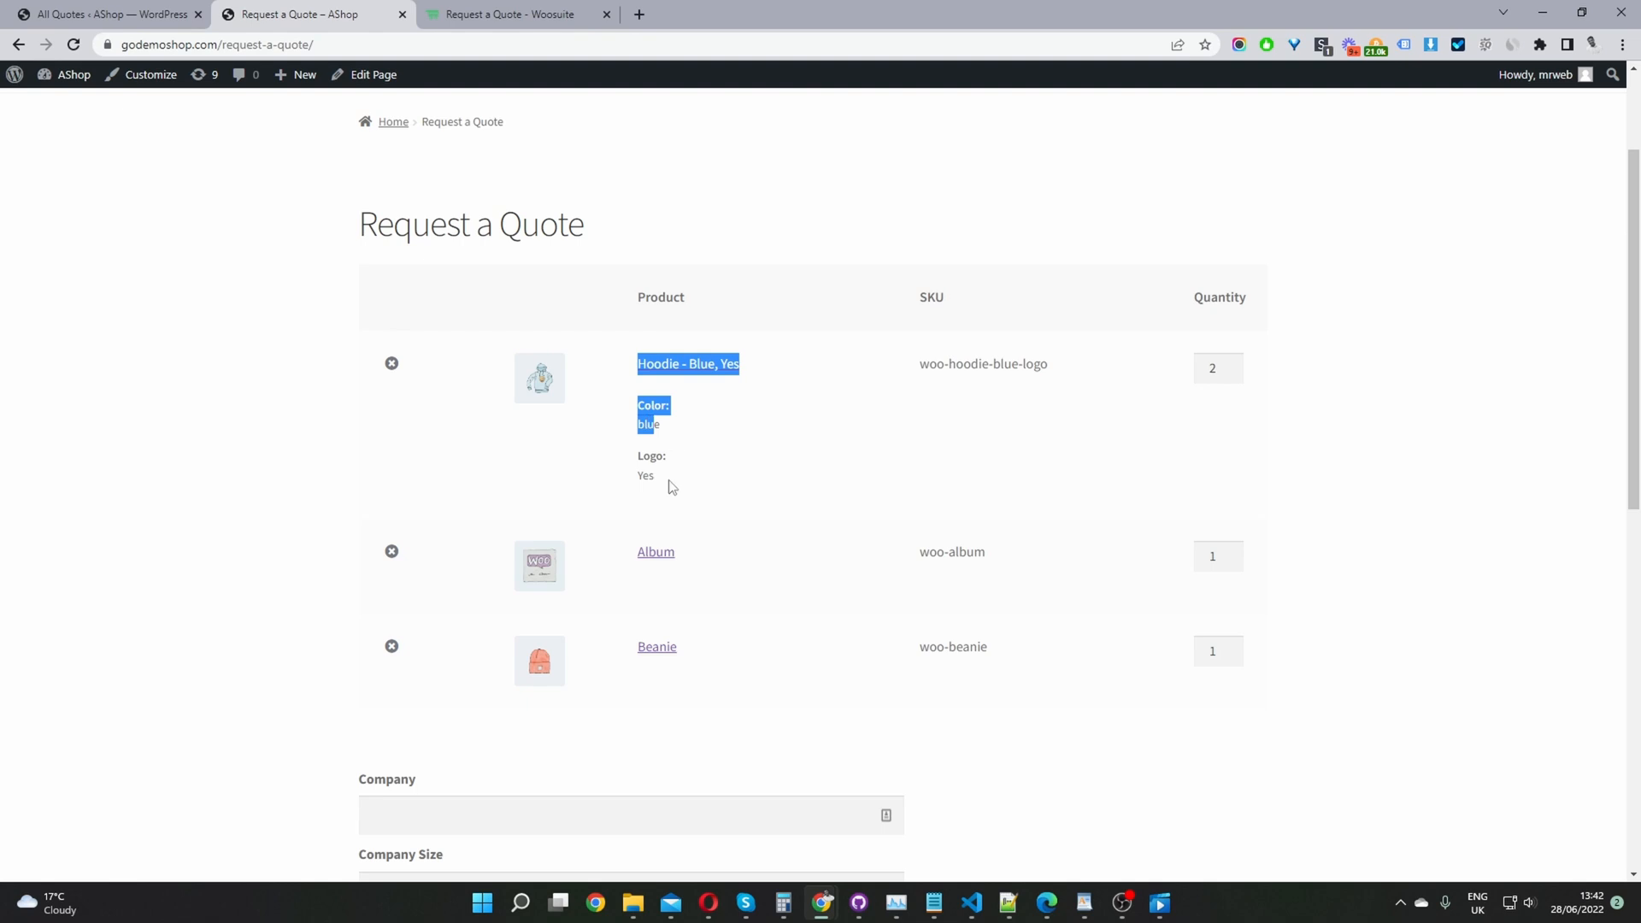
drag(670, 486, 633, 470)
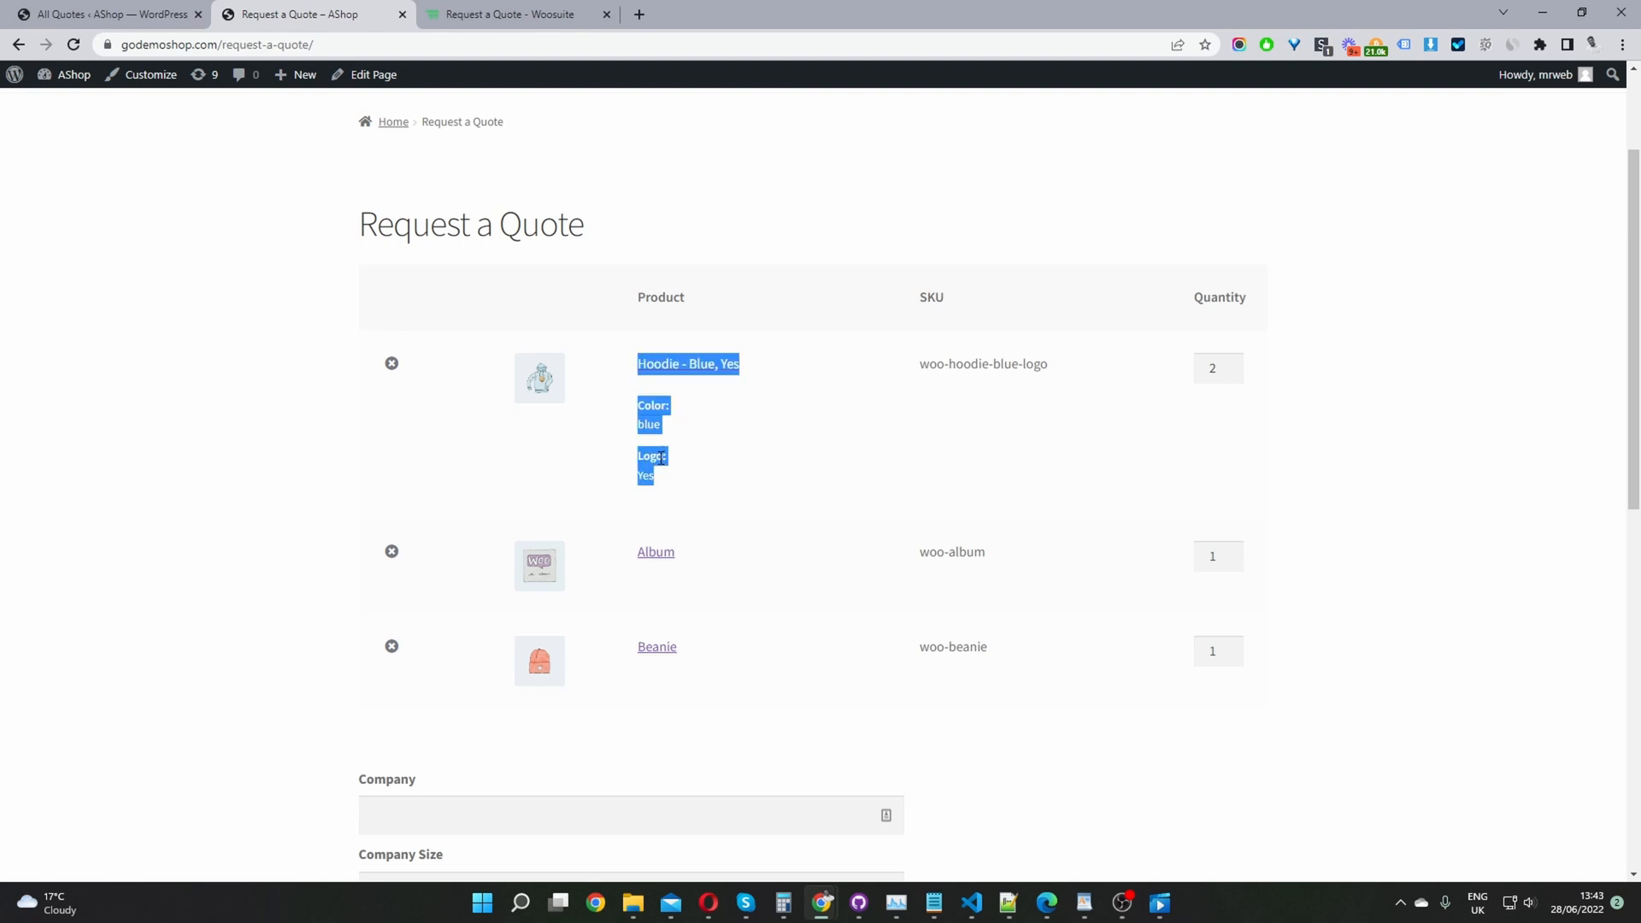
Step: Raise the Album quantity to 10 on the Request a Quote page
scroll(down, 3)
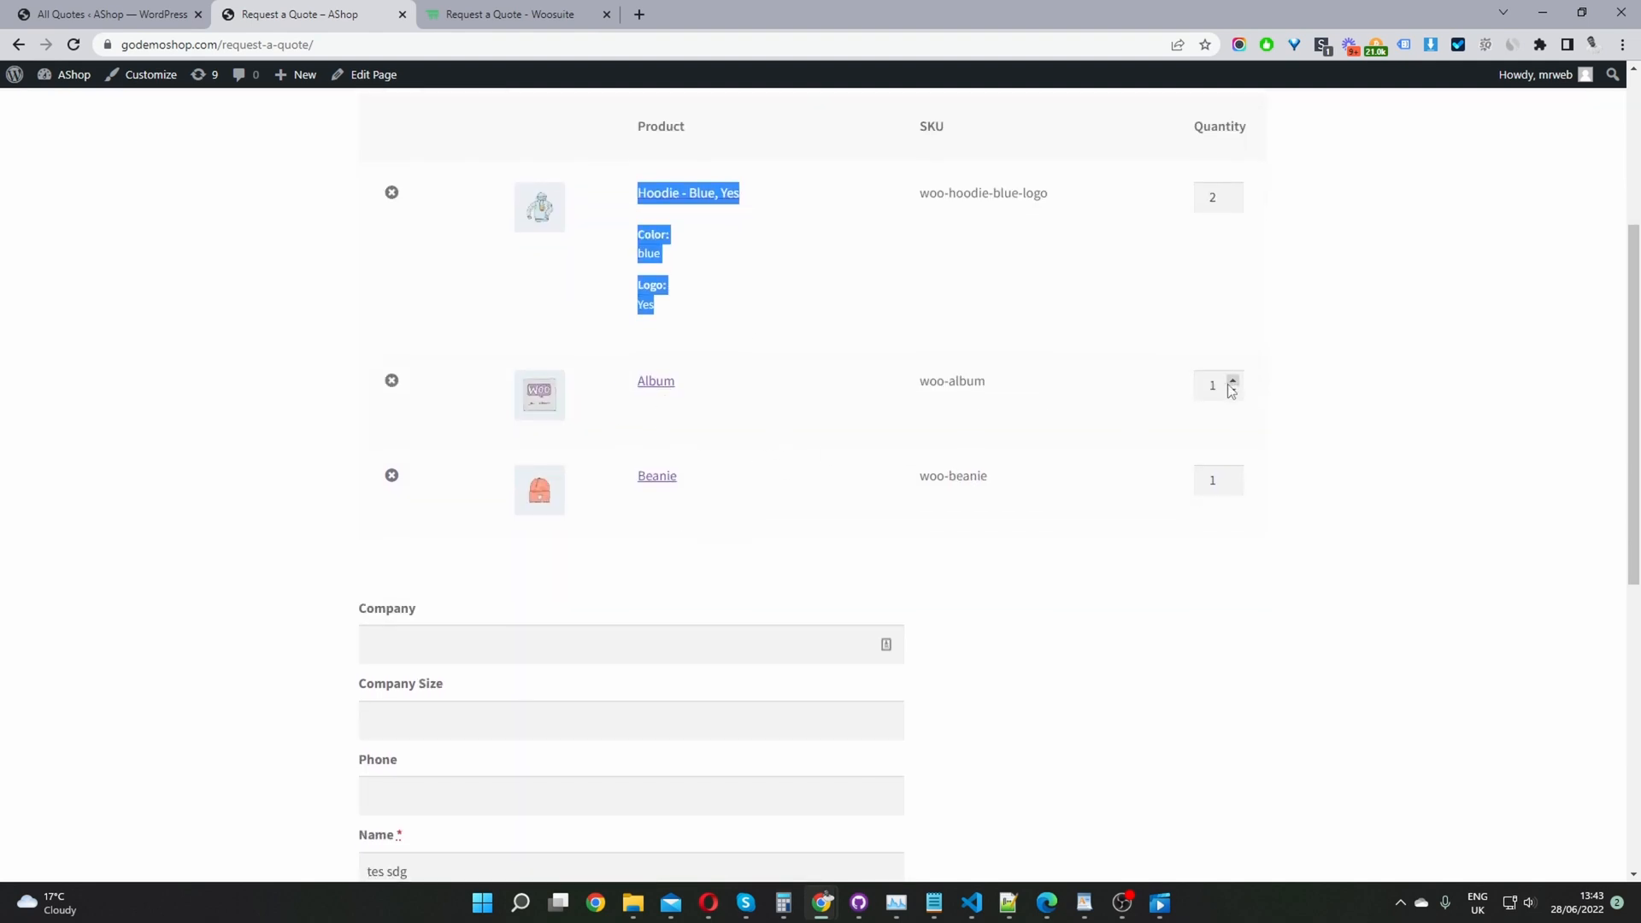
text(10)
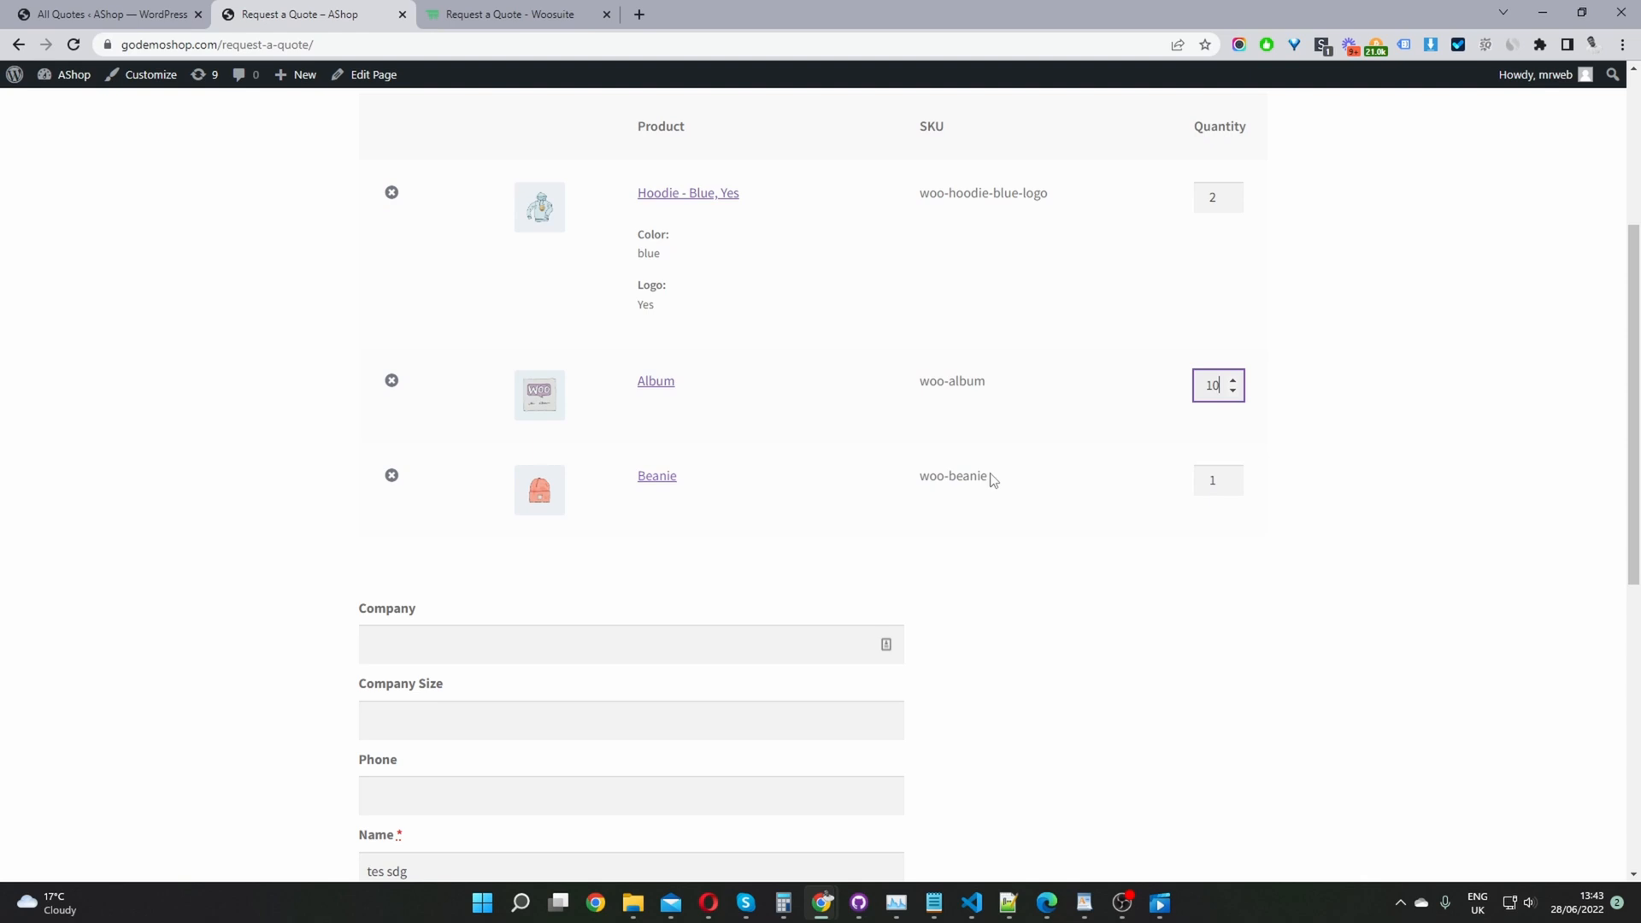
mouse_move(1215, 403)
text(dfgsdgfs)
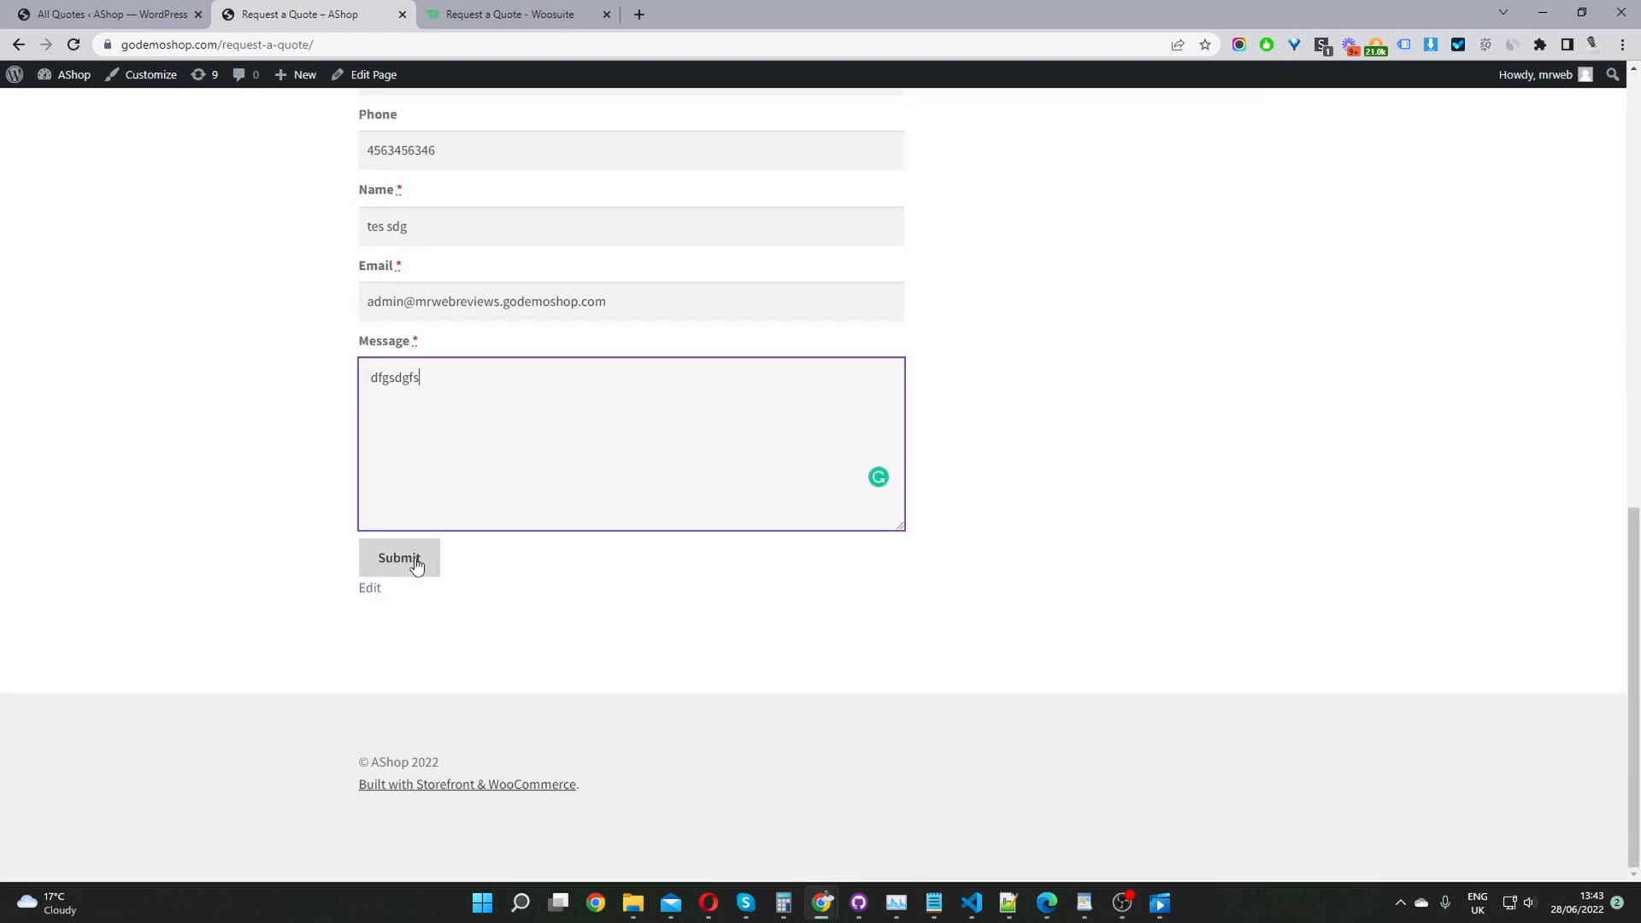
Step: Submit the completed quote request
click(399, 557)
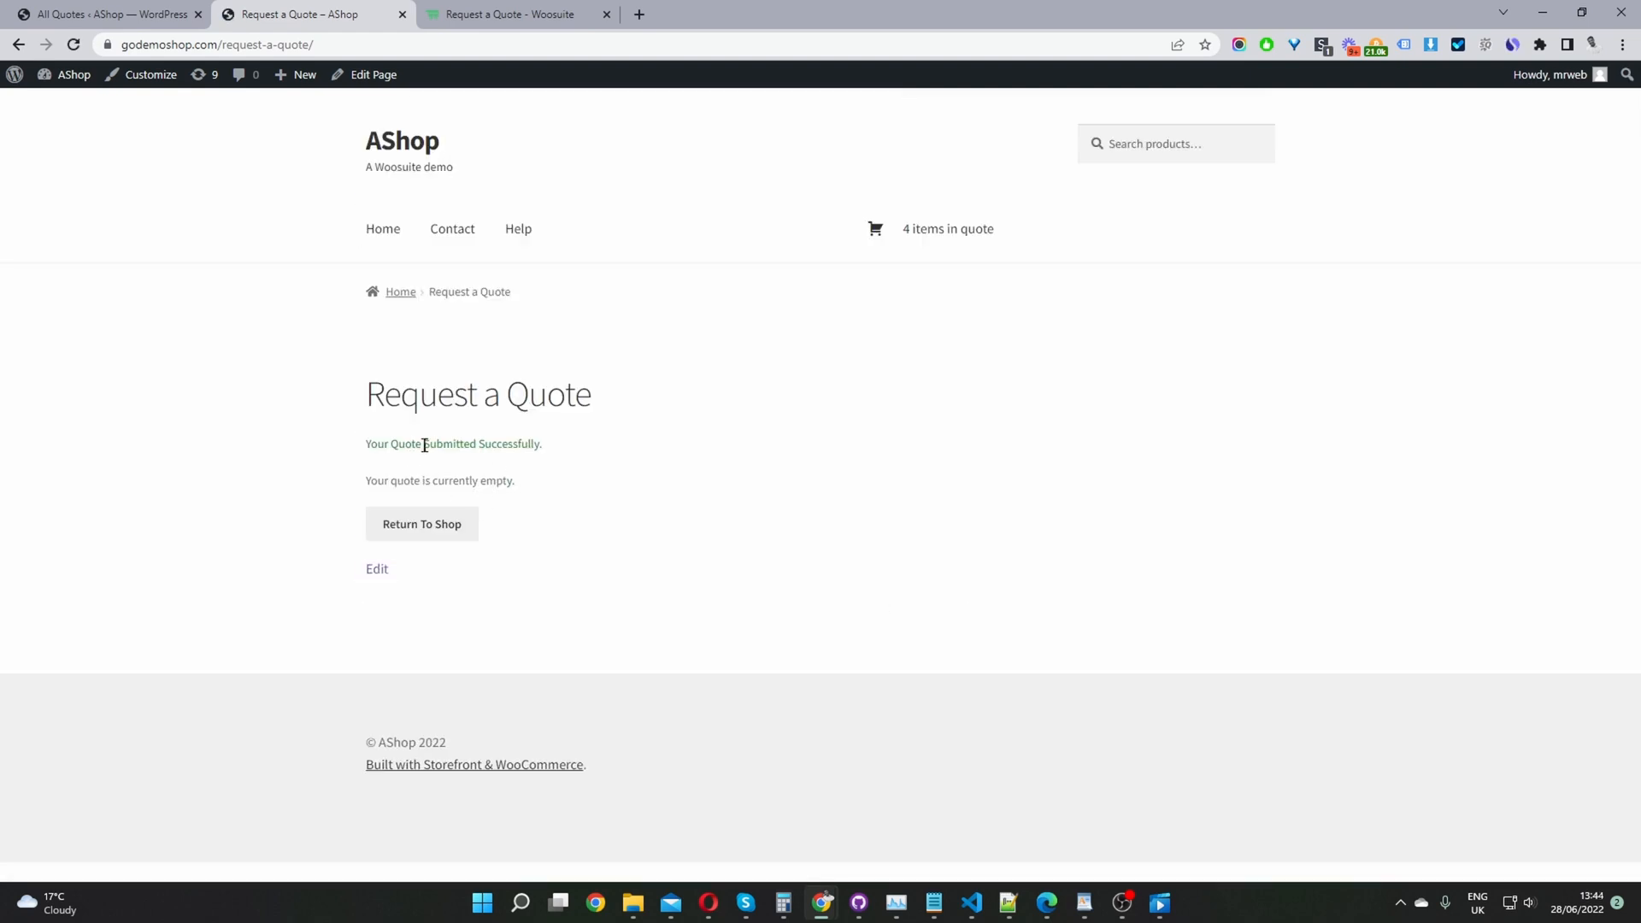
mouse_move(512, 470)
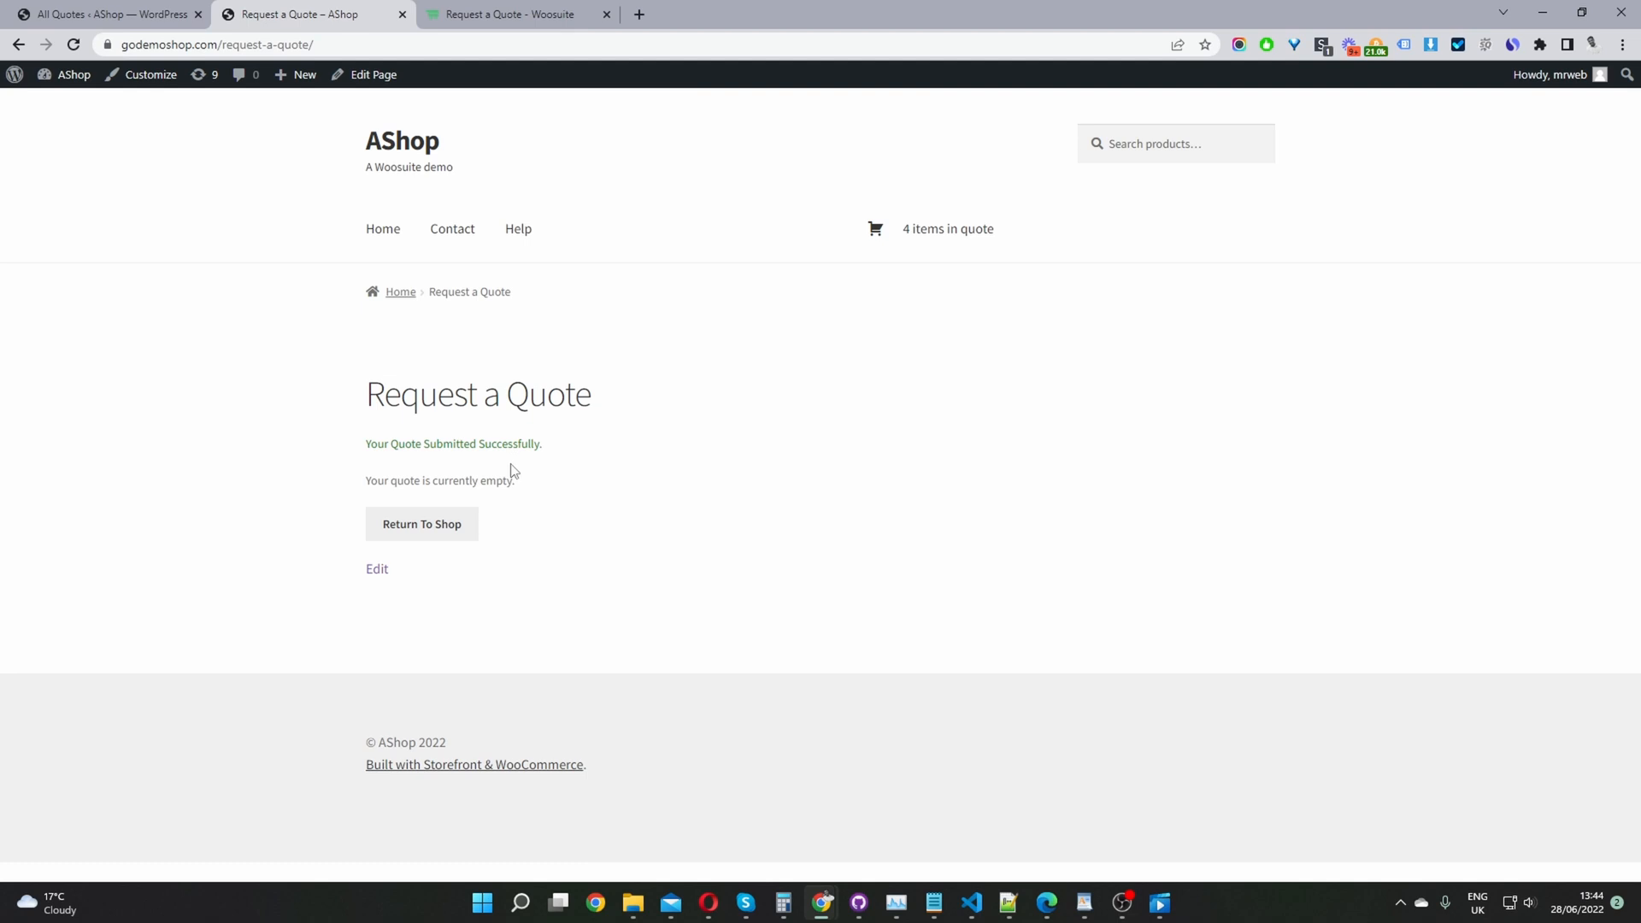
mouse_move(323, 191)
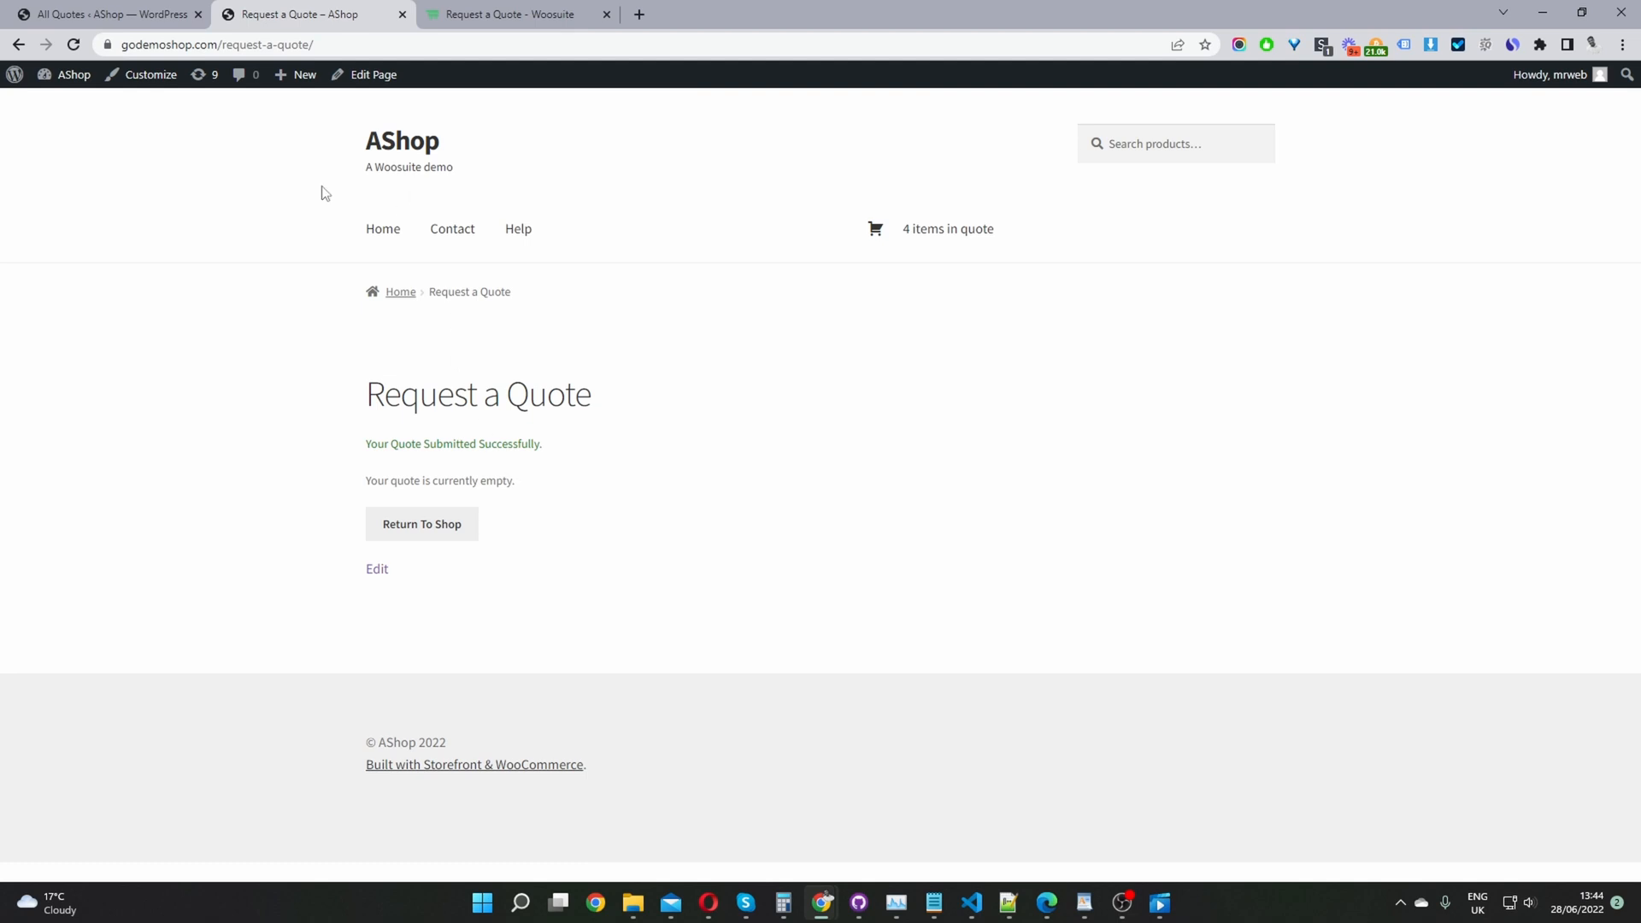
mouse_move(537, 470)
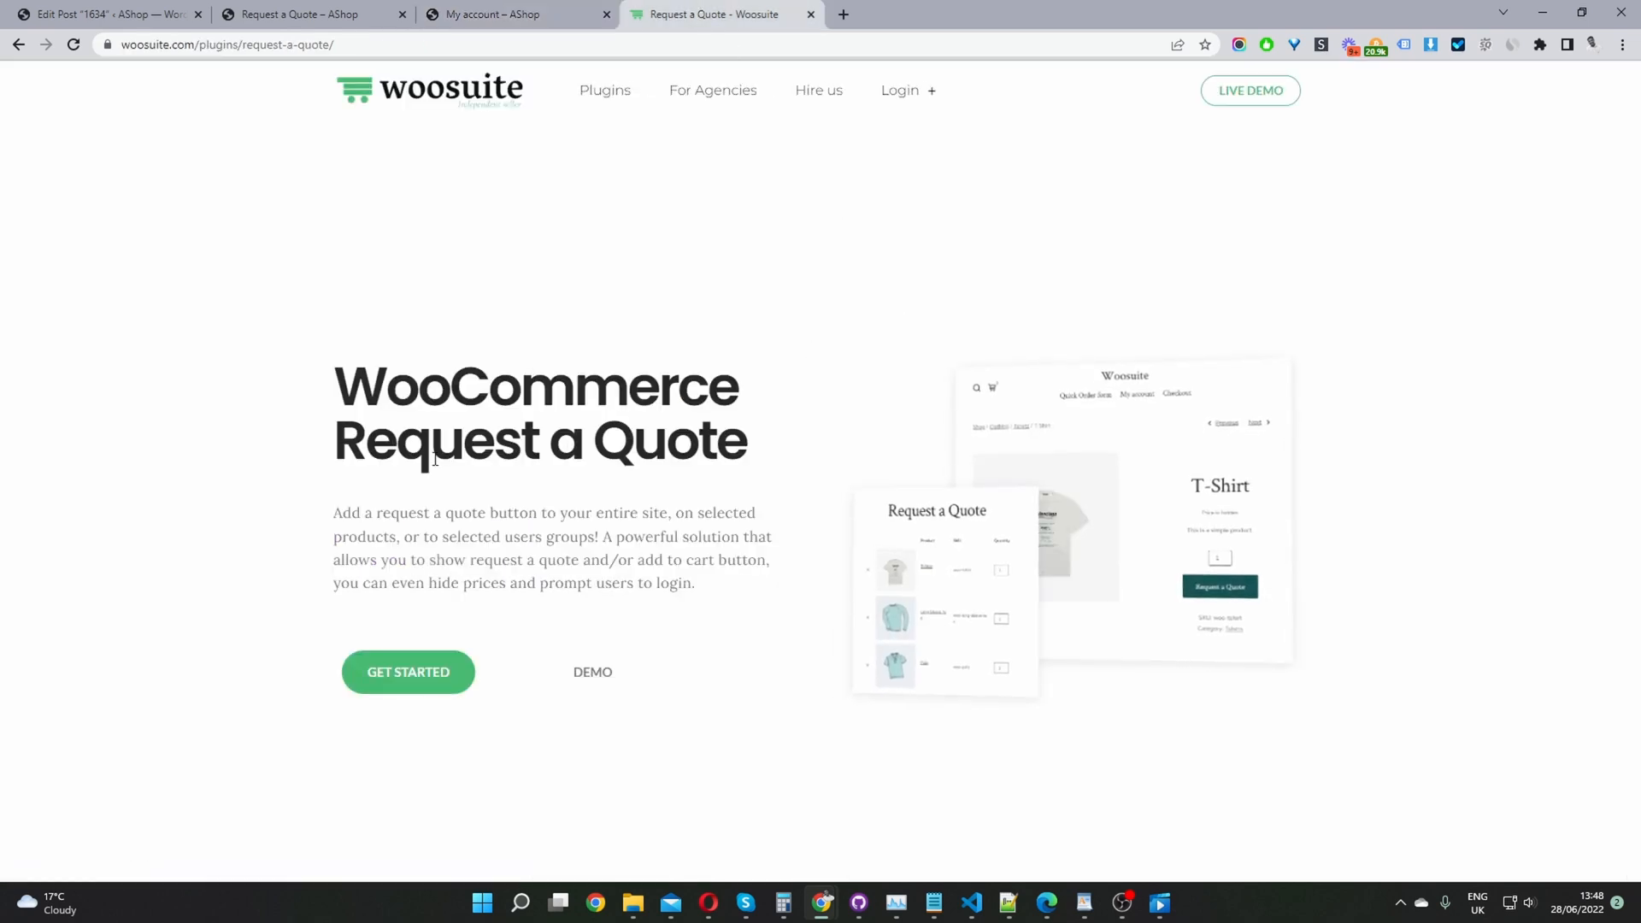
mouse_move(478, 474)
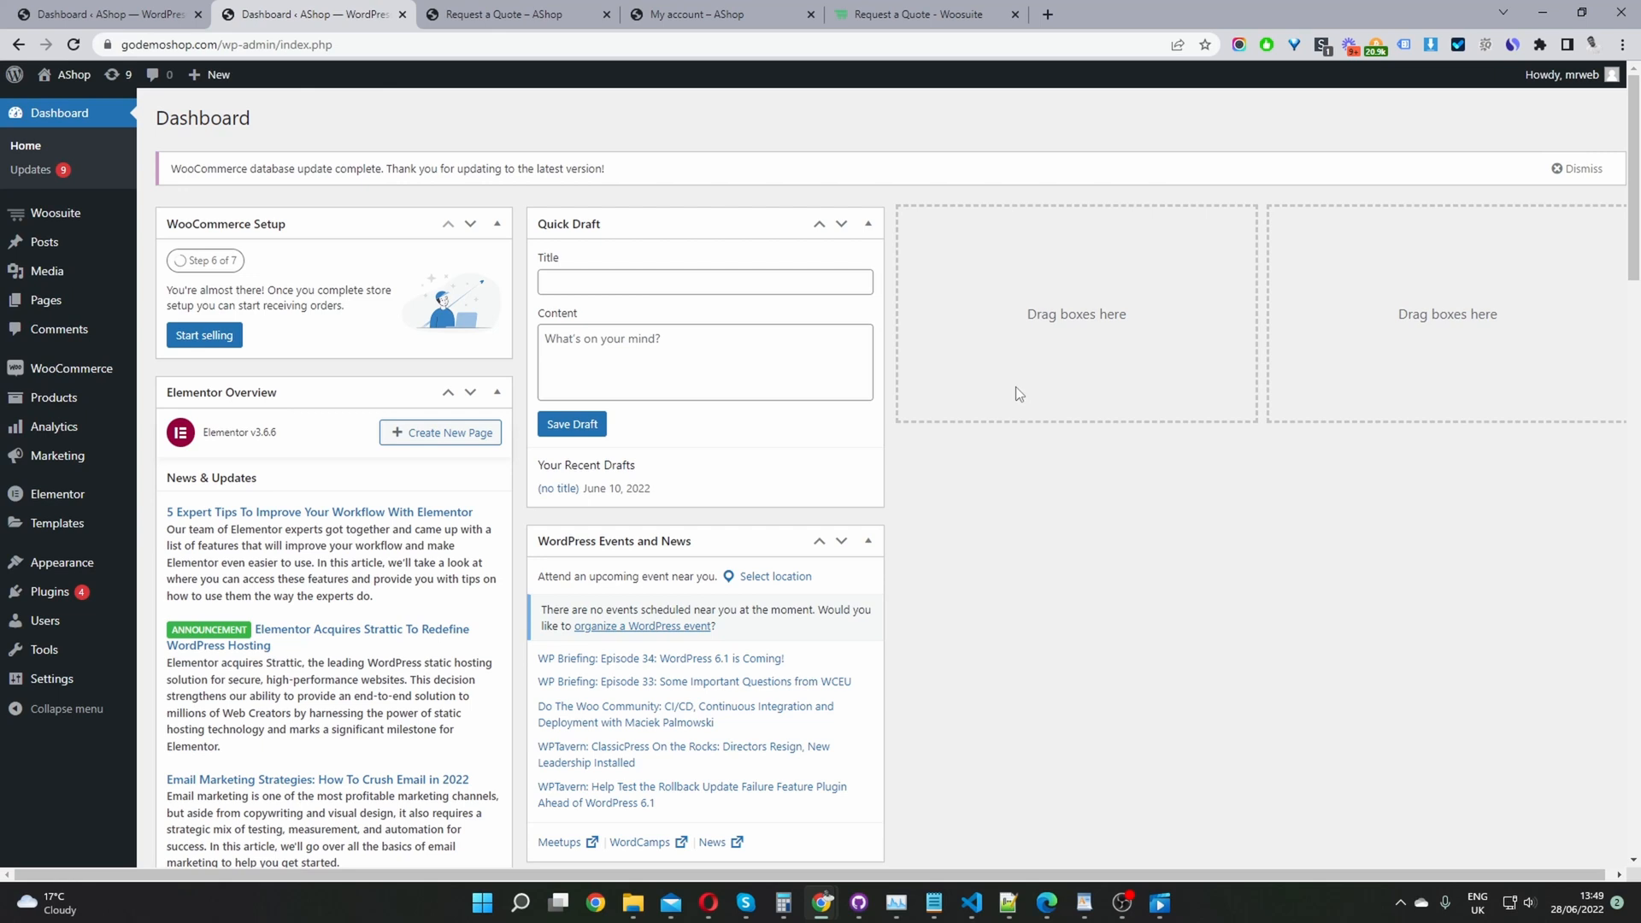
mouse_move(865, 414)
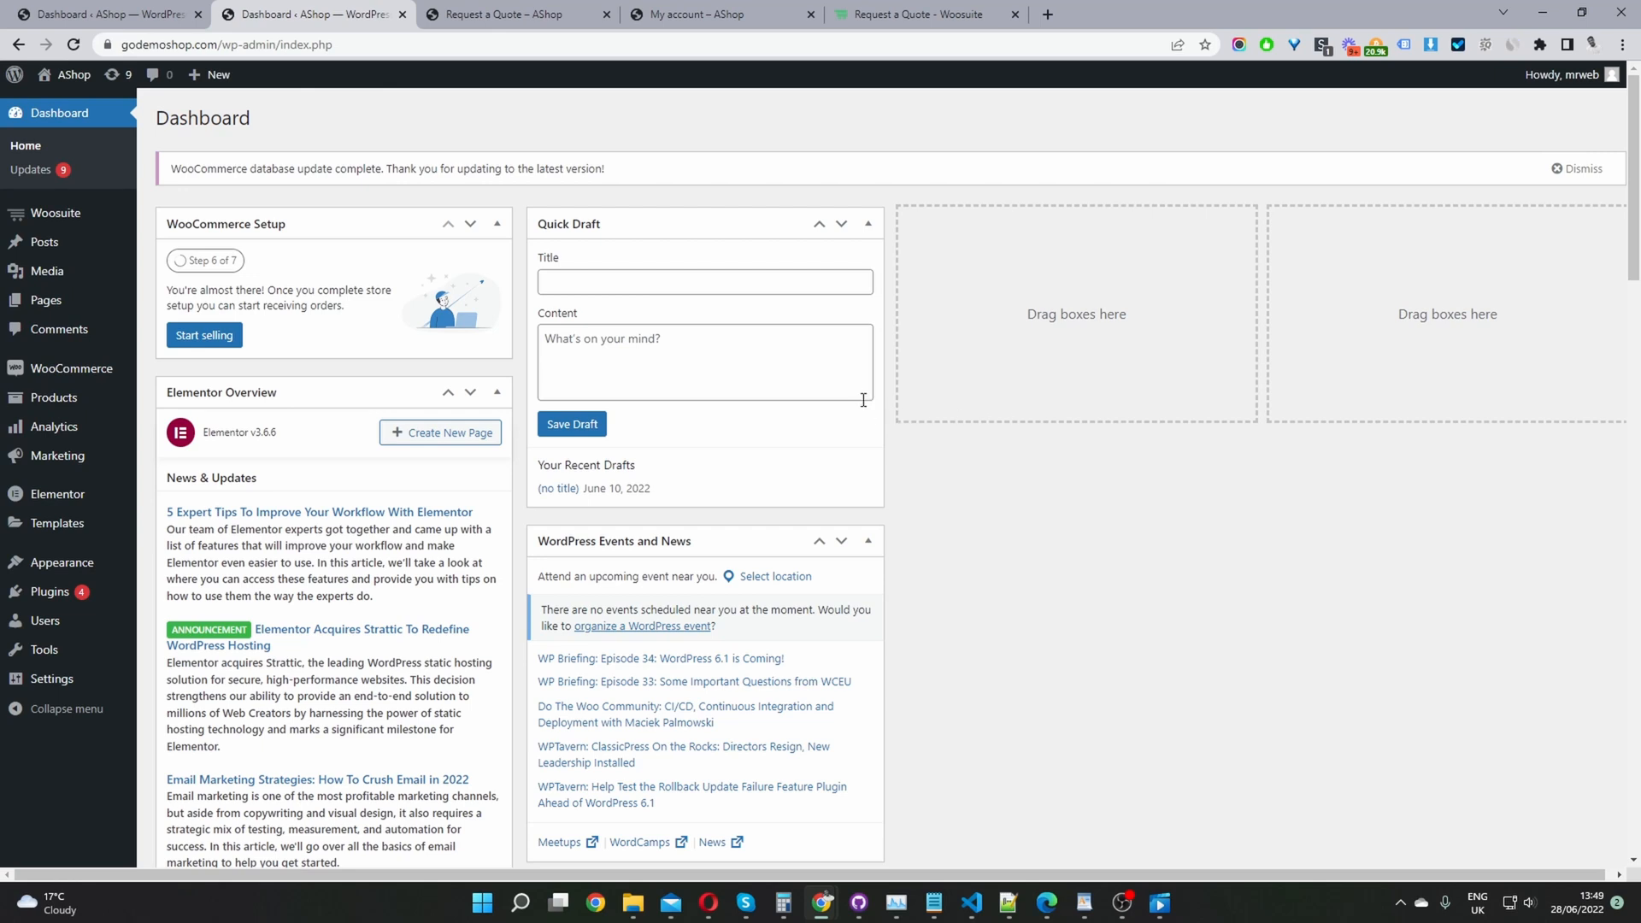
mouse_move(184, 478)
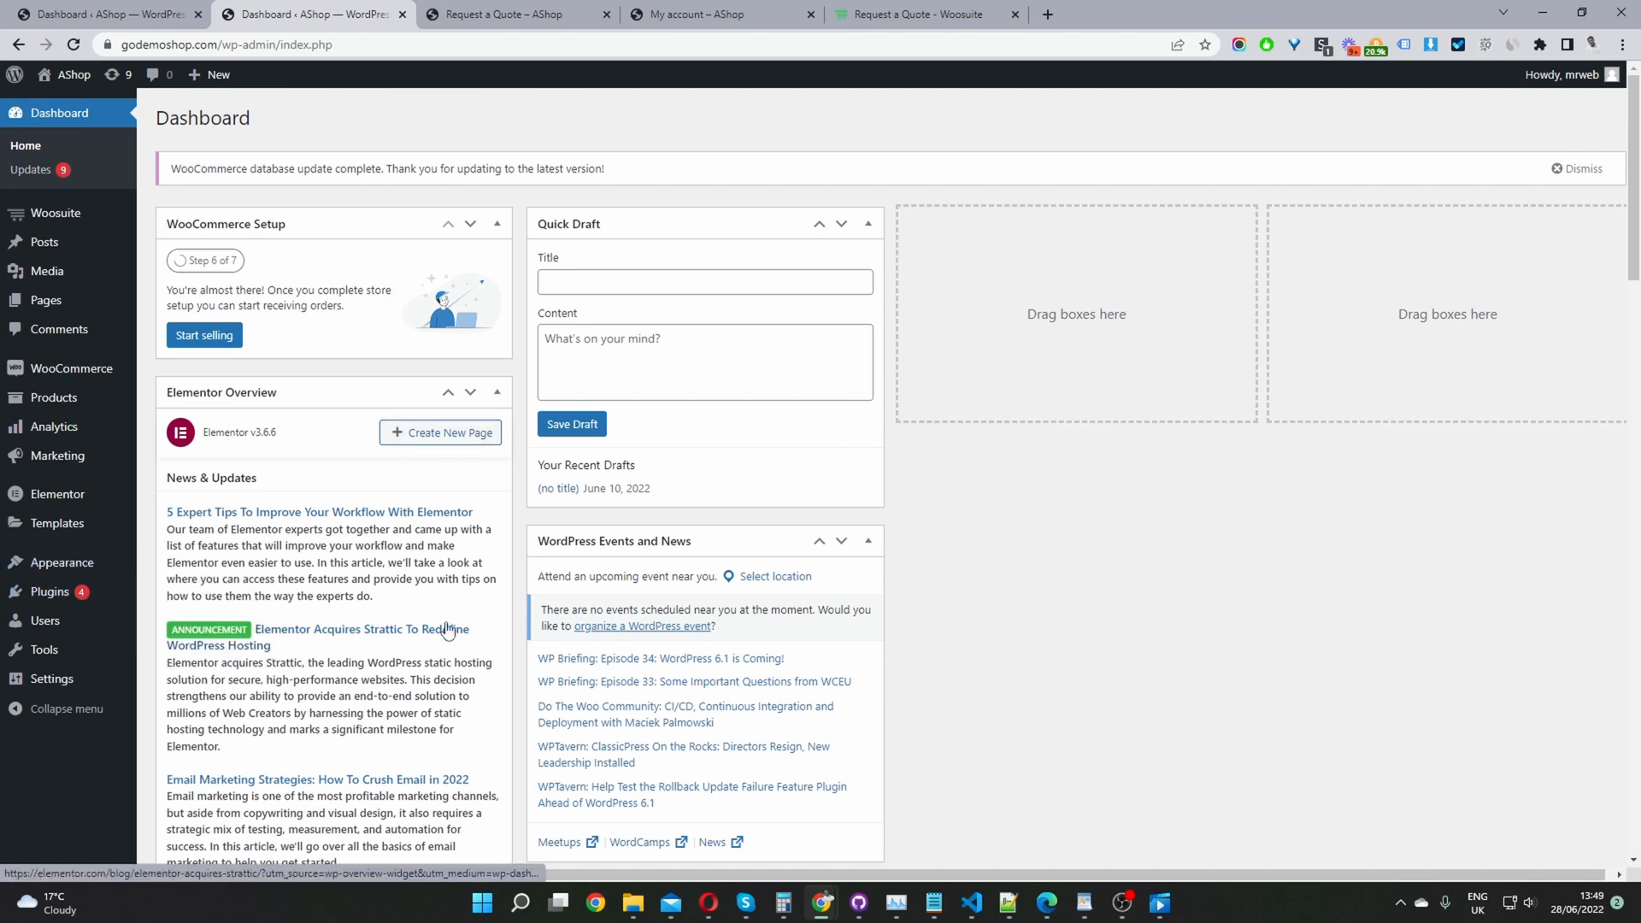
mouse_move(46, 174)
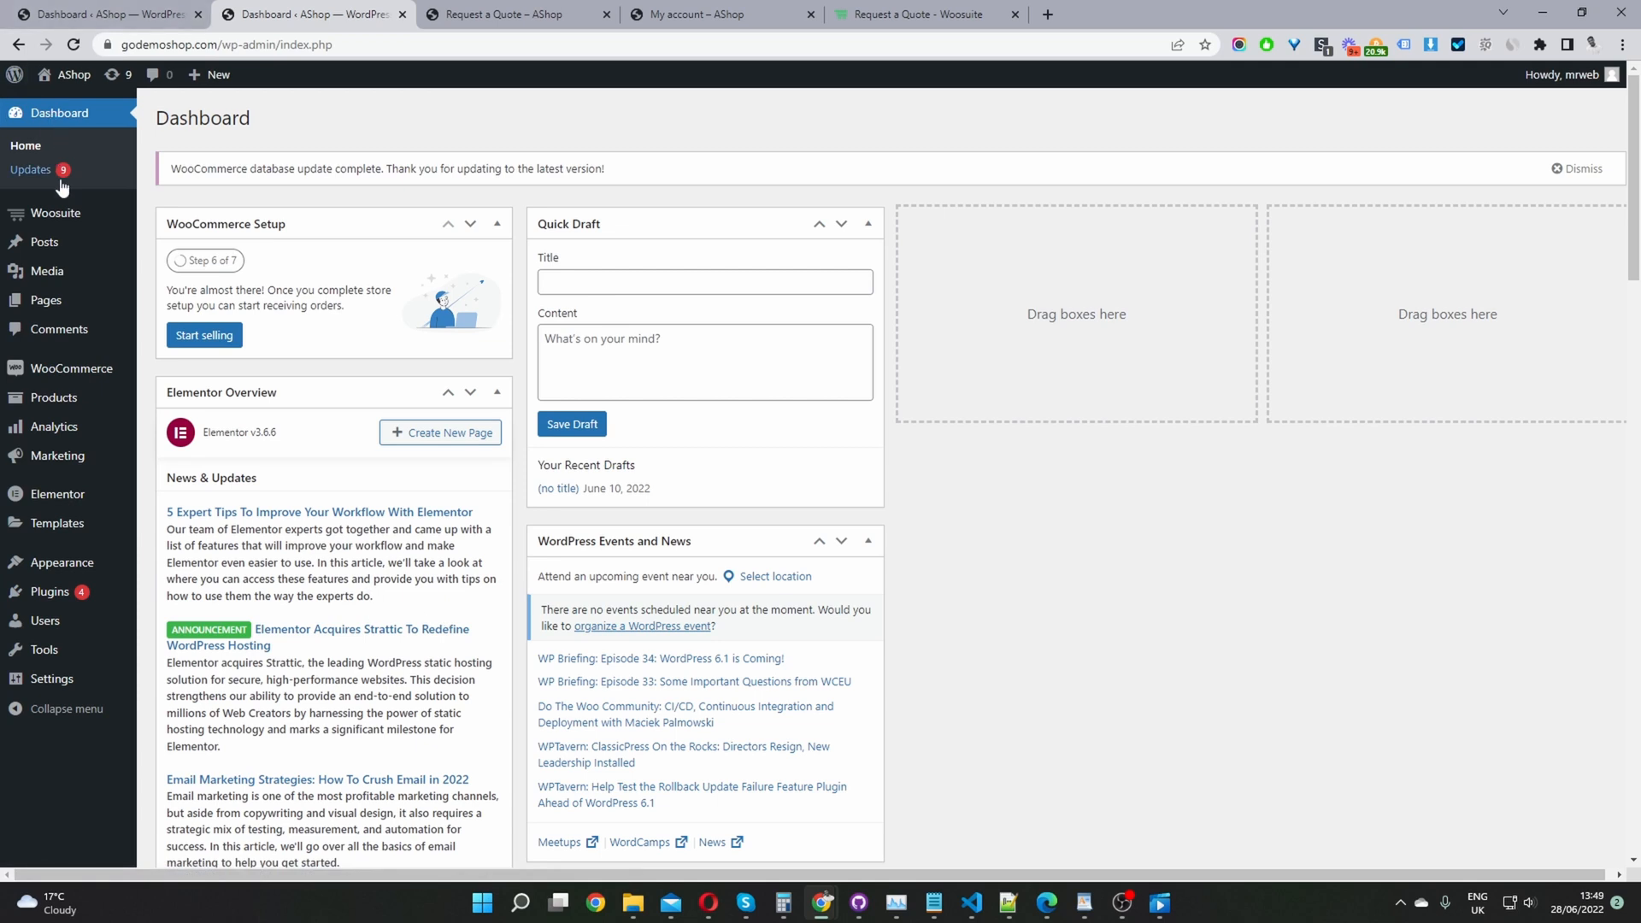
mouse_move(47, 213)
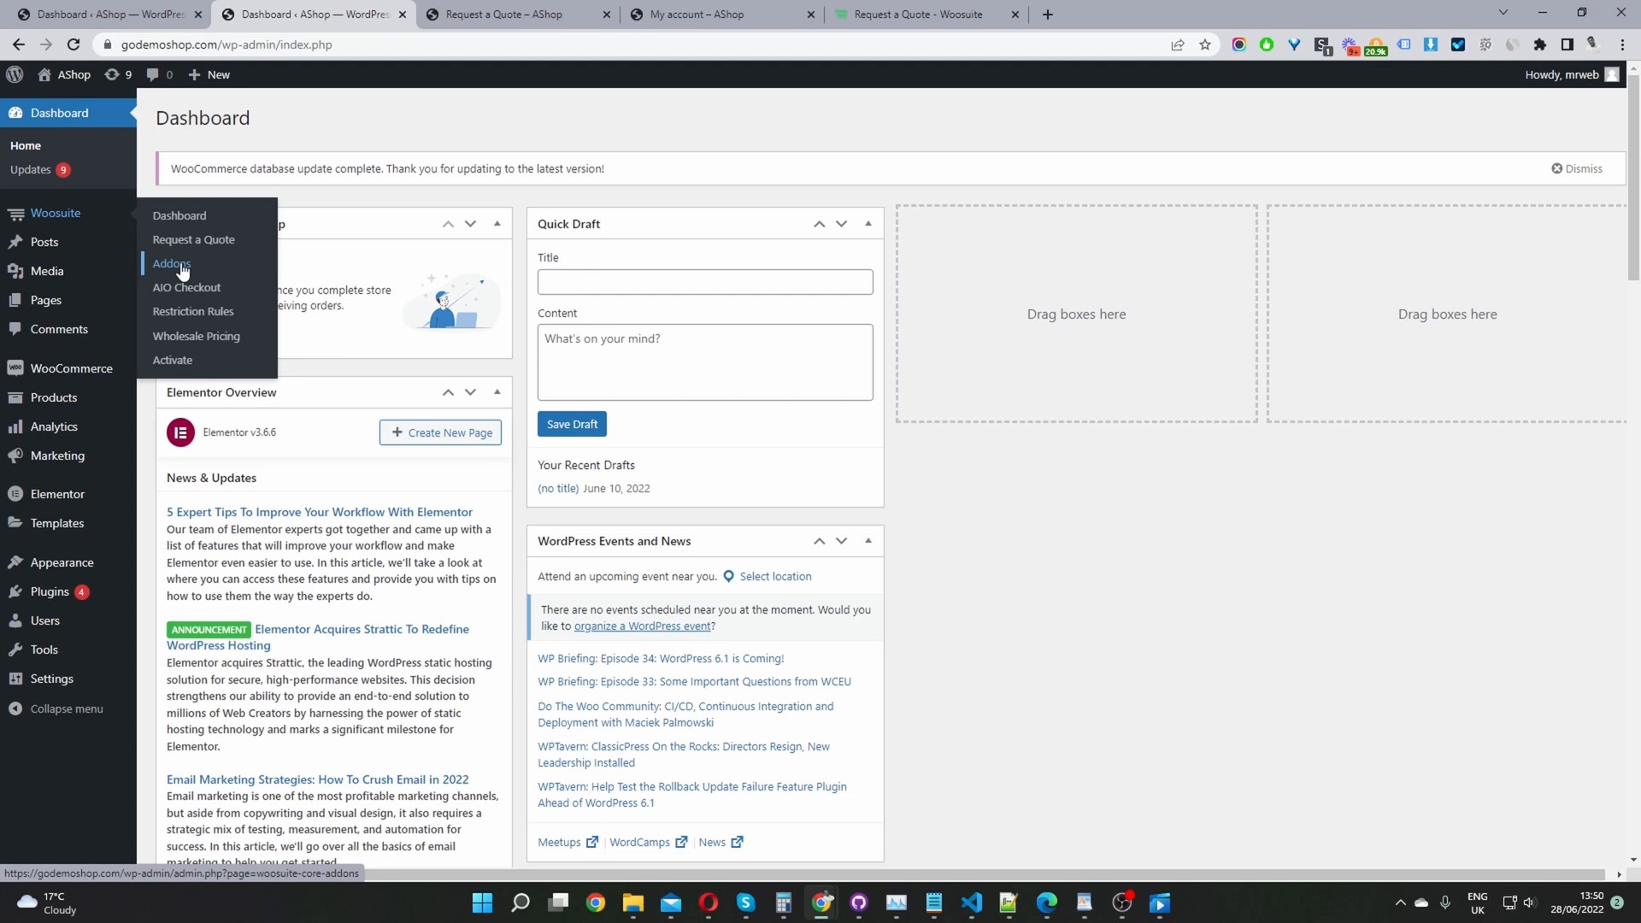
mouse_move(197, 245)
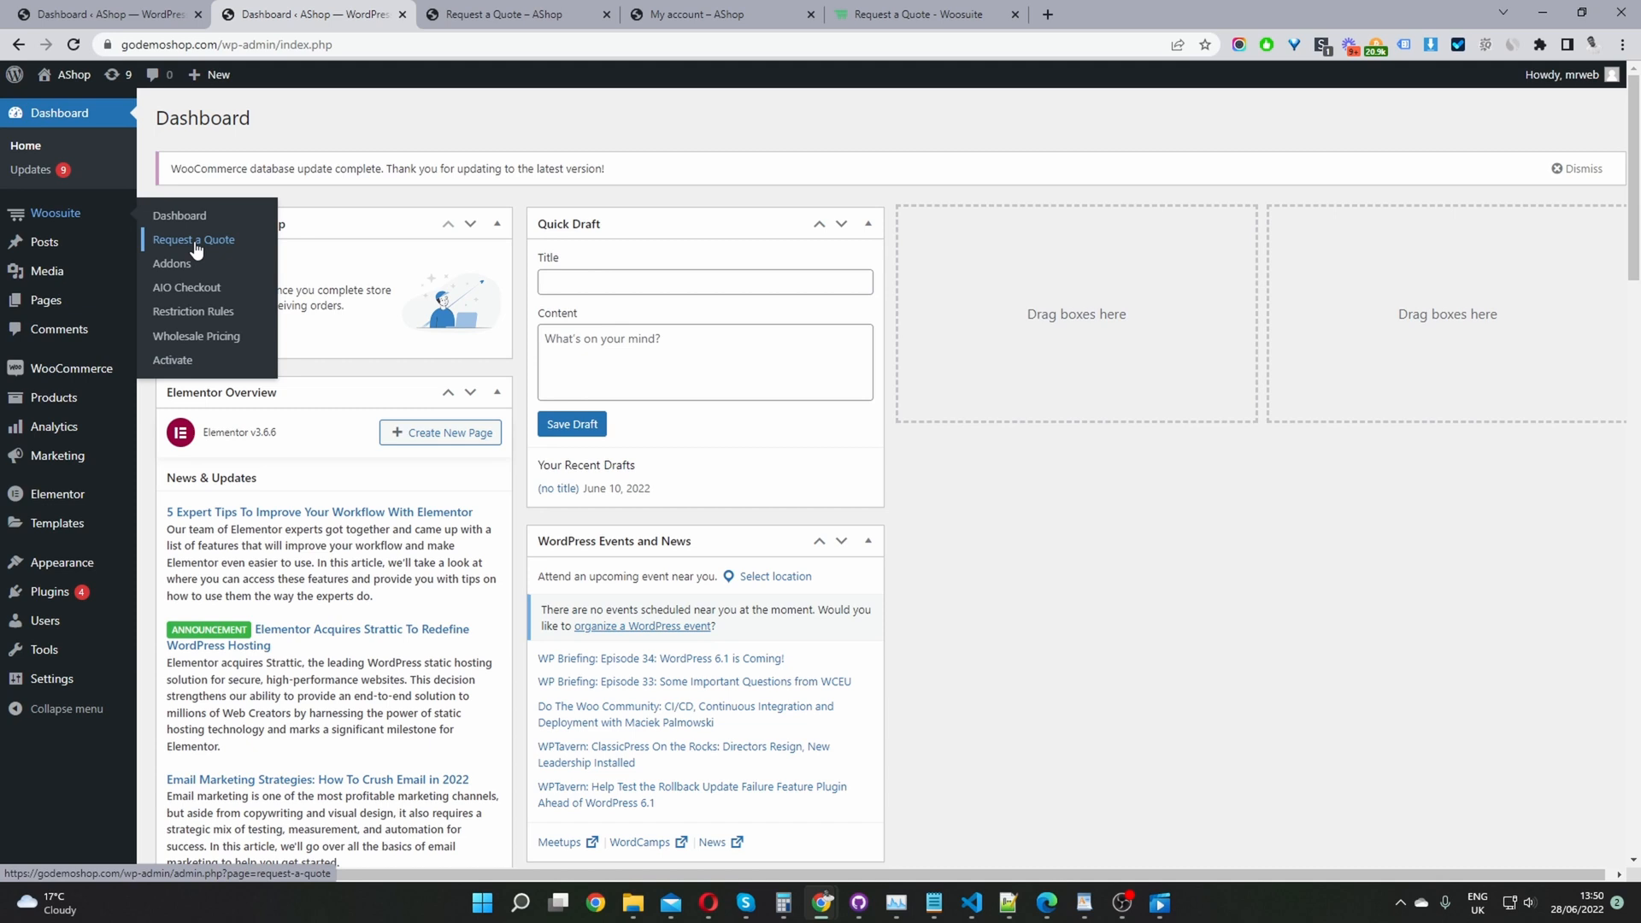
mouse_move(199, 248)
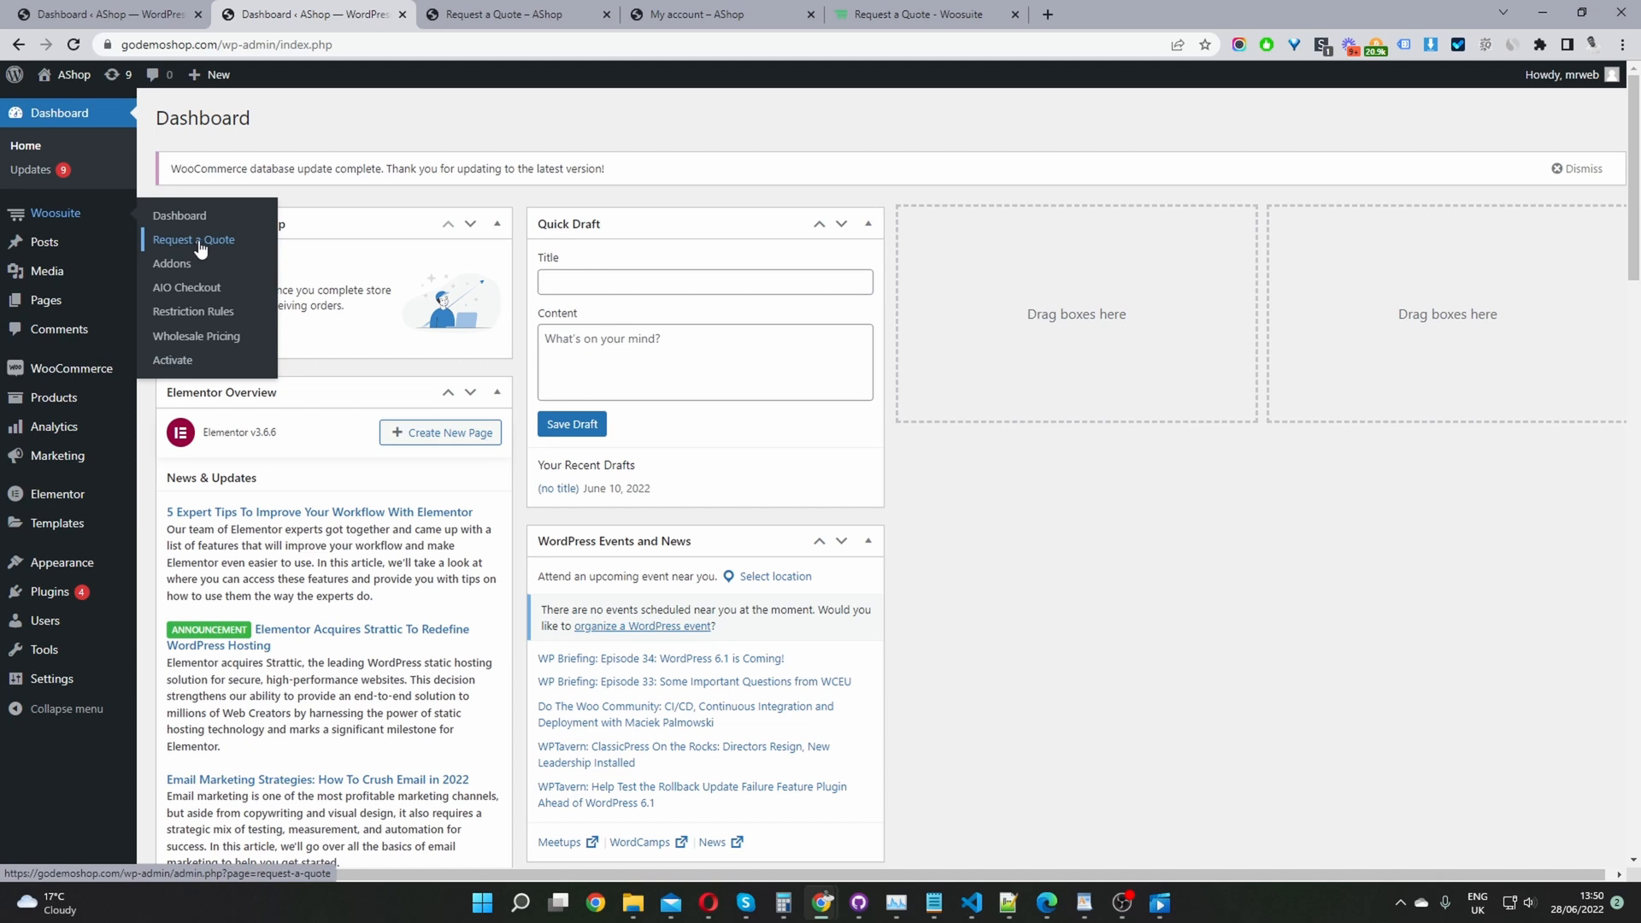
Step: Go to Woosuite > Request a Quote to list the quote rules
click(193, 241)
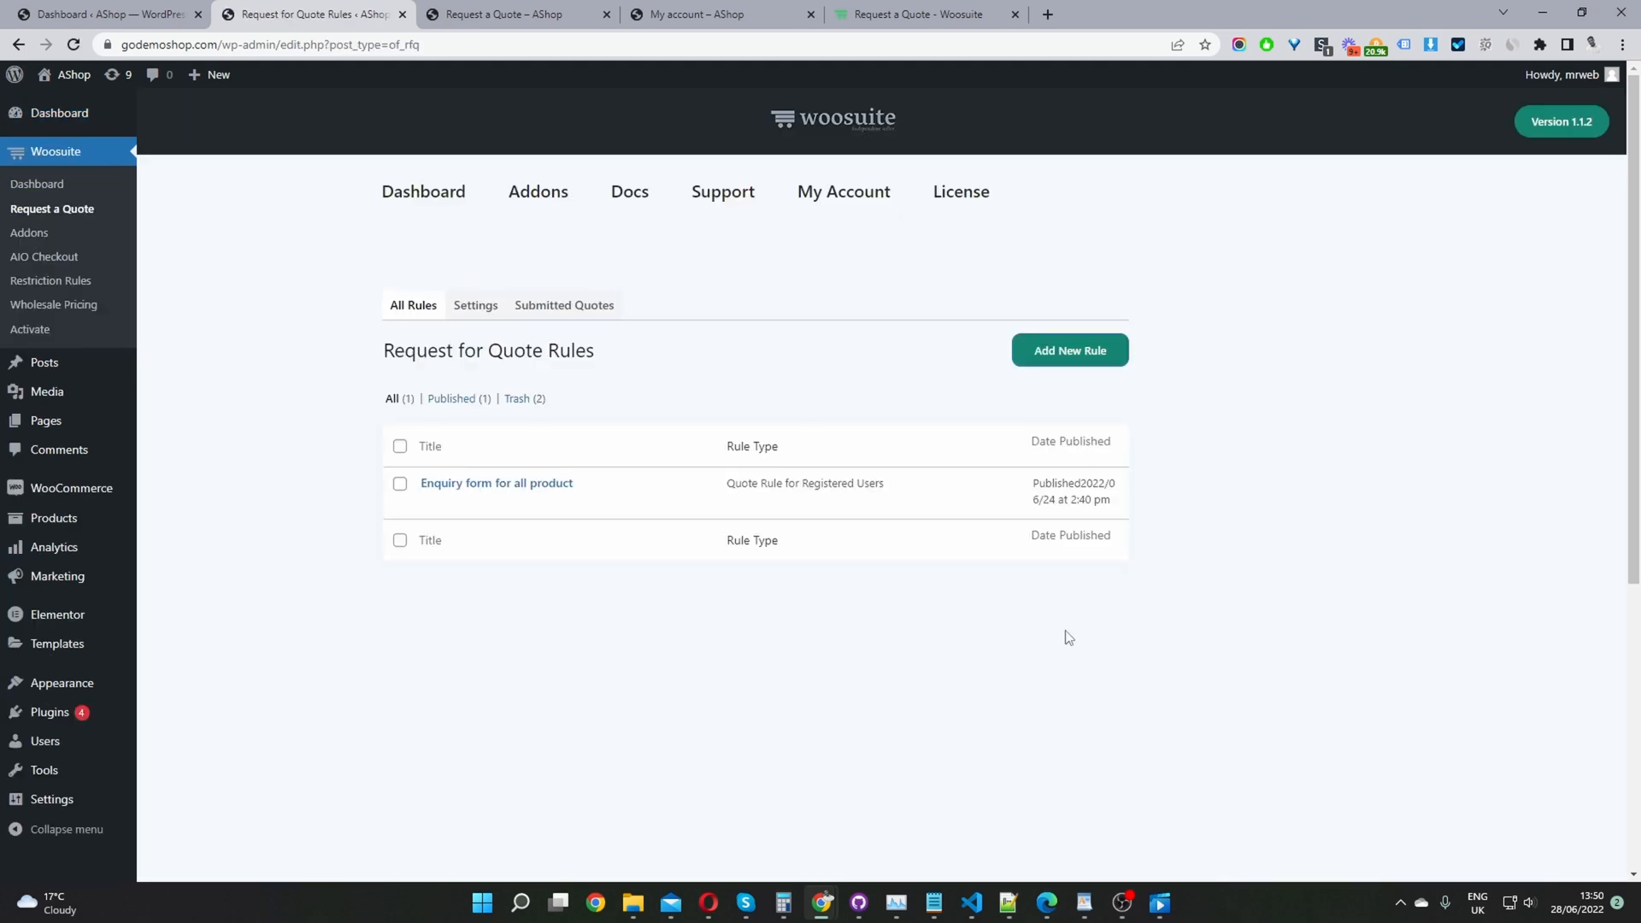
mouse_move(1016, 619)
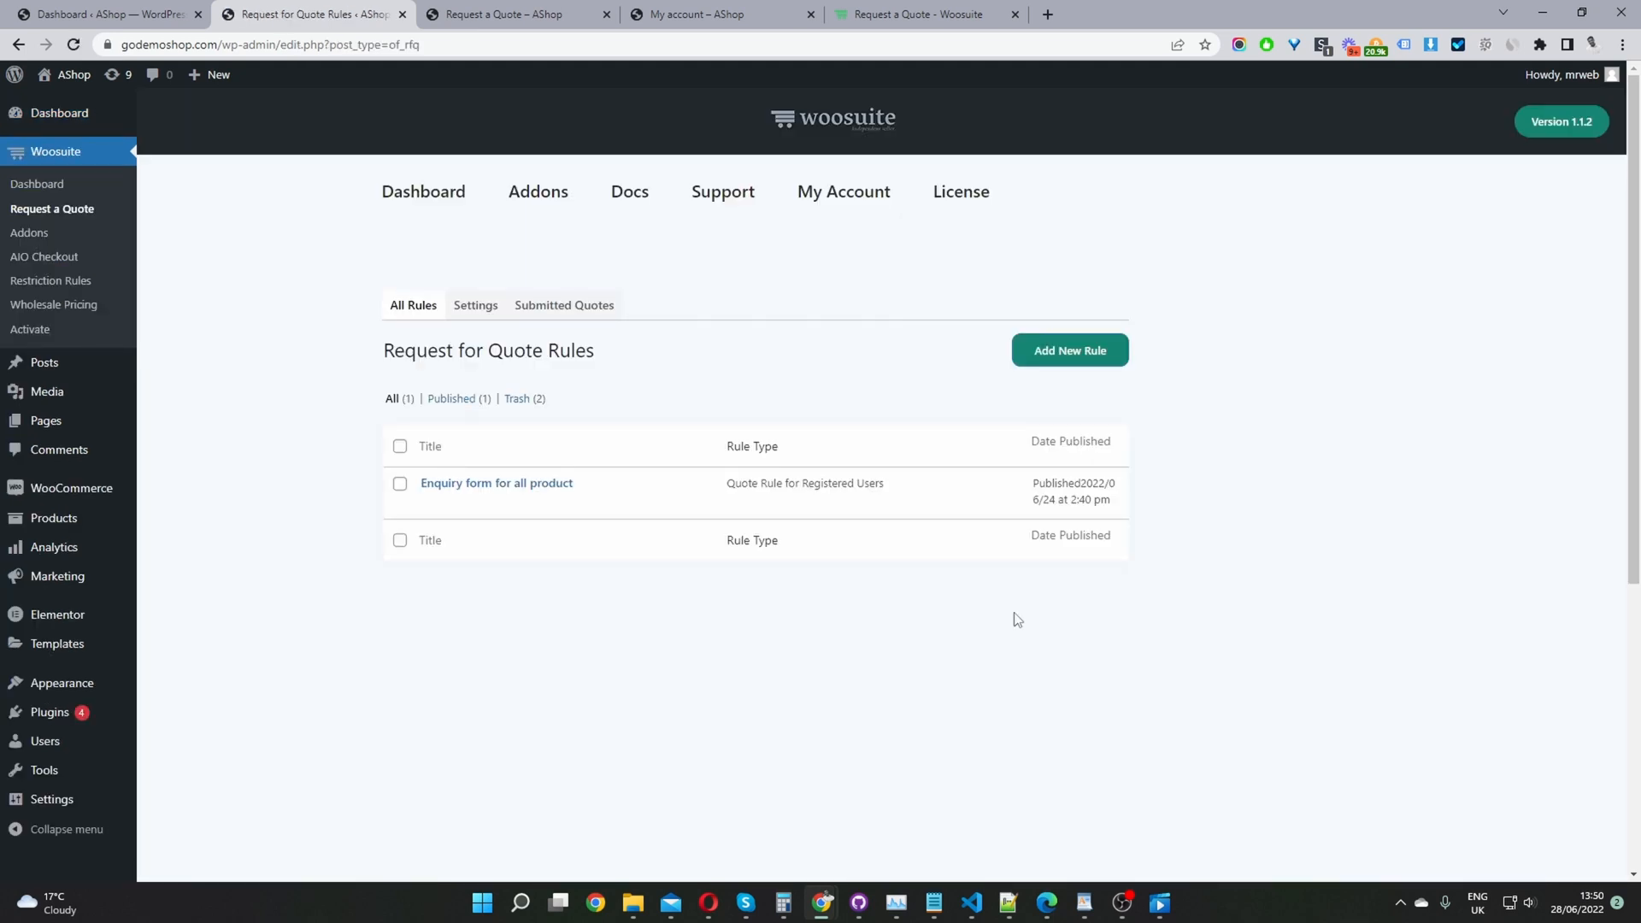
mouse_move(495, 495)
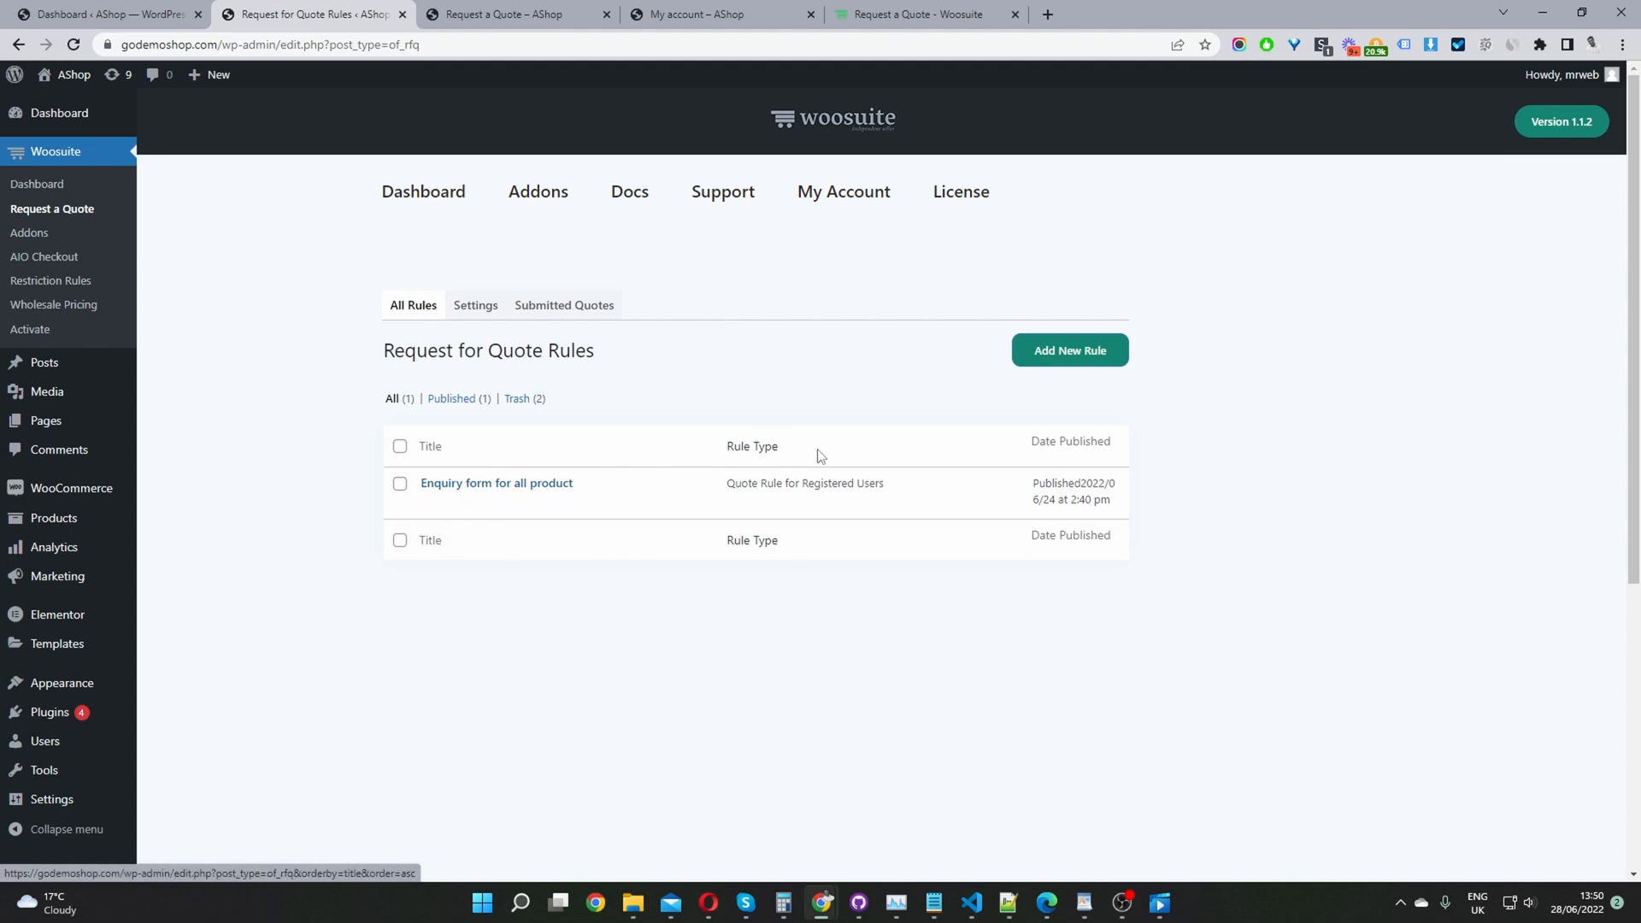
mouse_move(1052, 361)
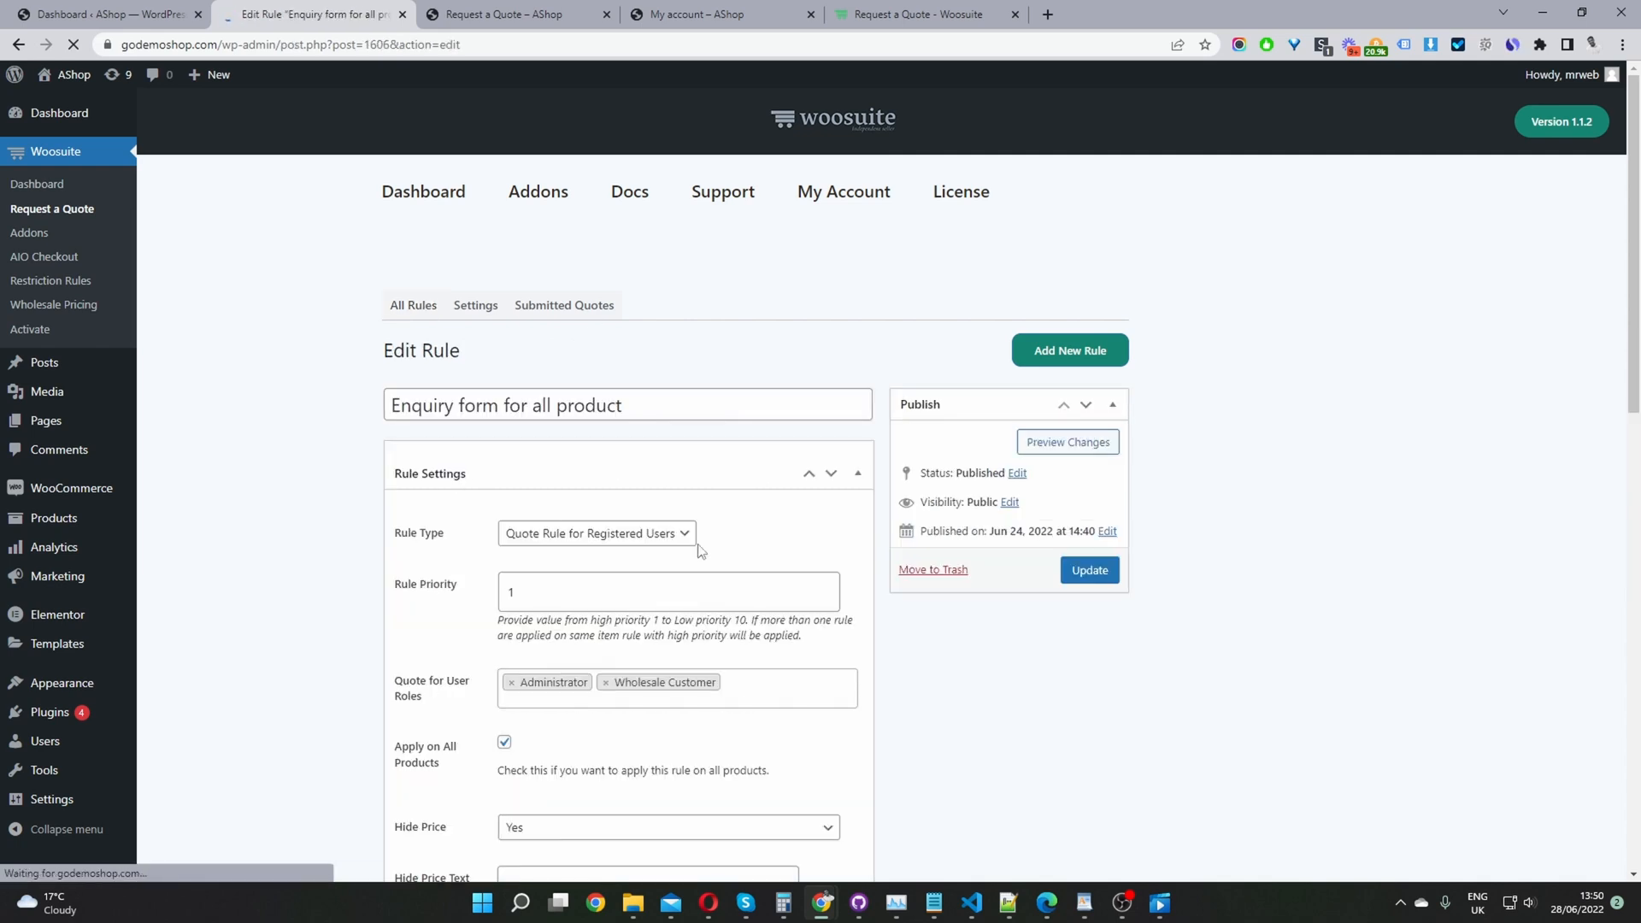
click(624, 405)
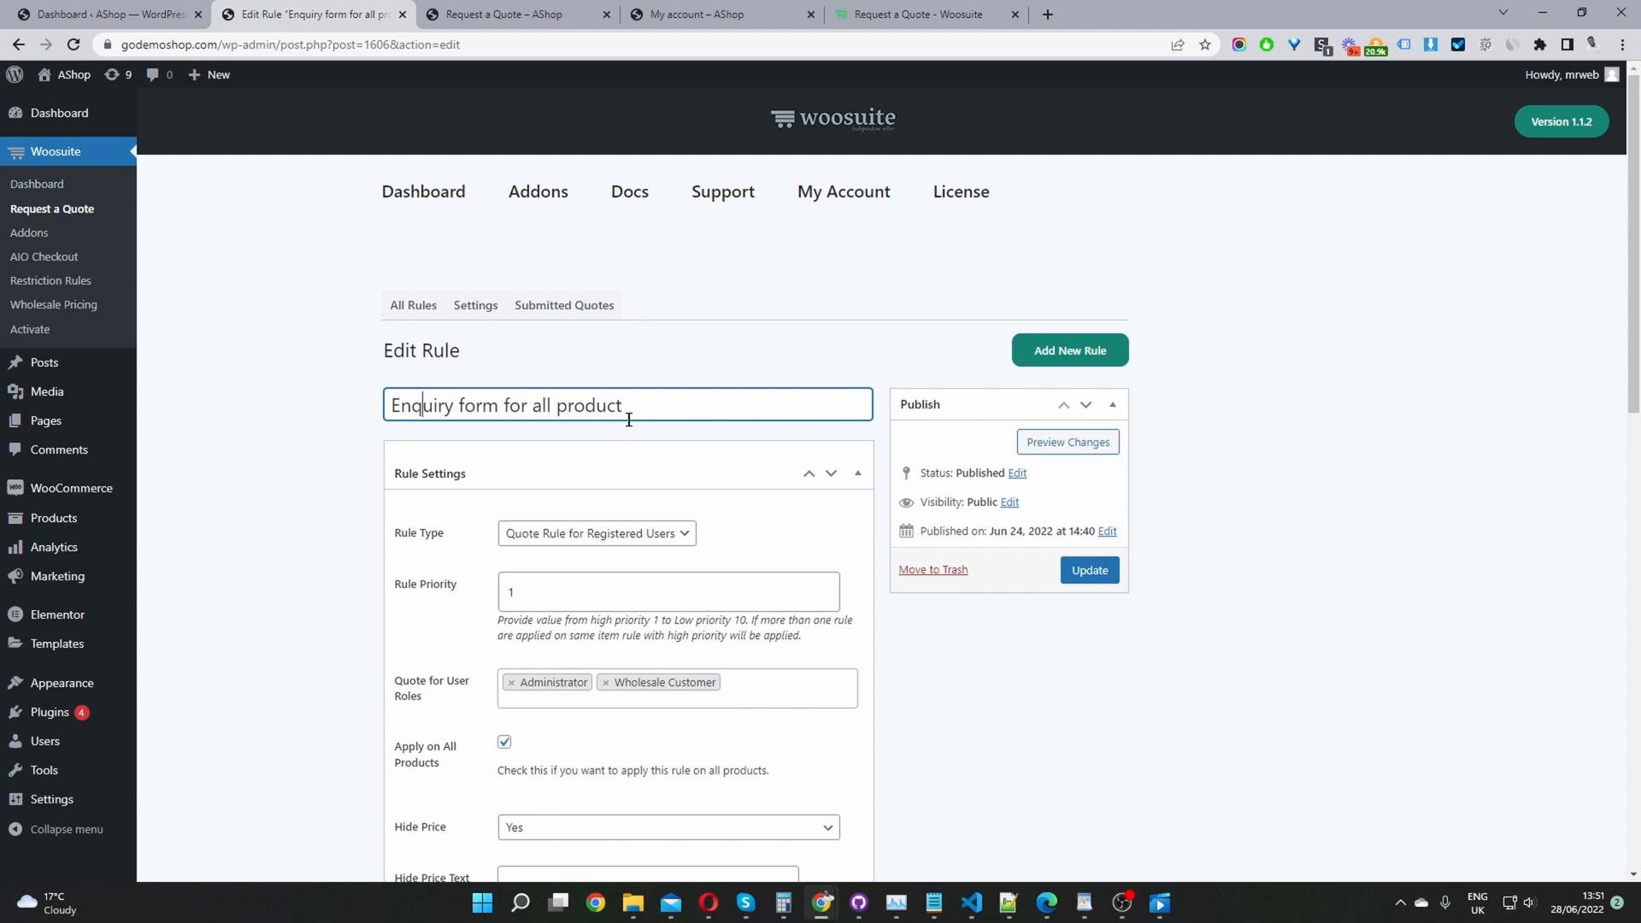
mouse_move(682, 470)
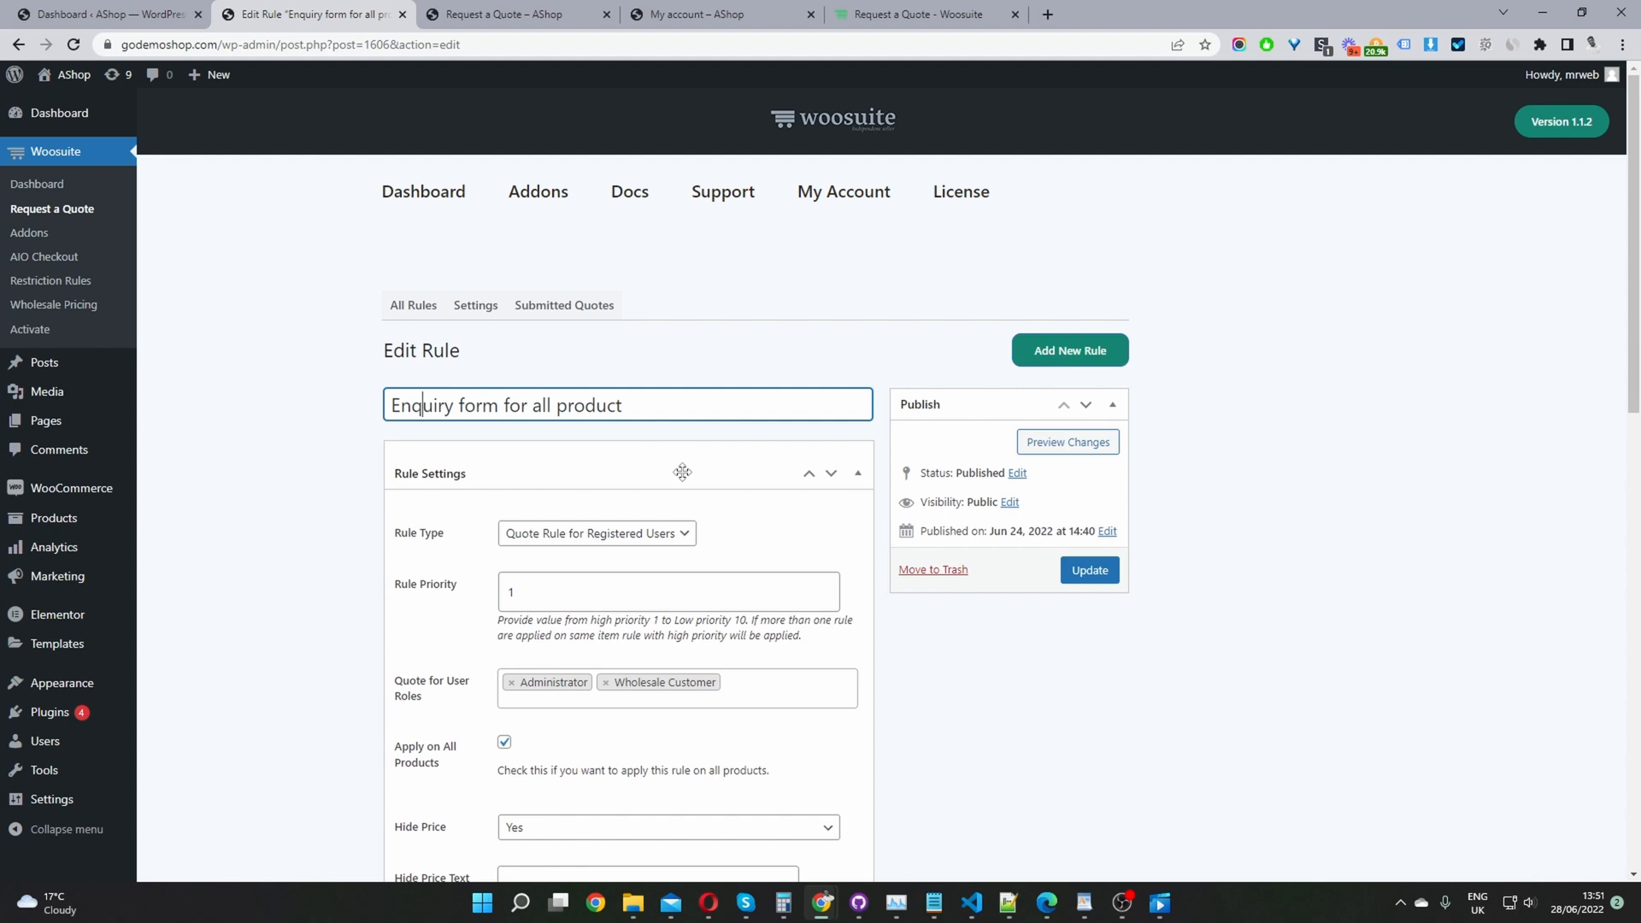
scroll(down, 3)
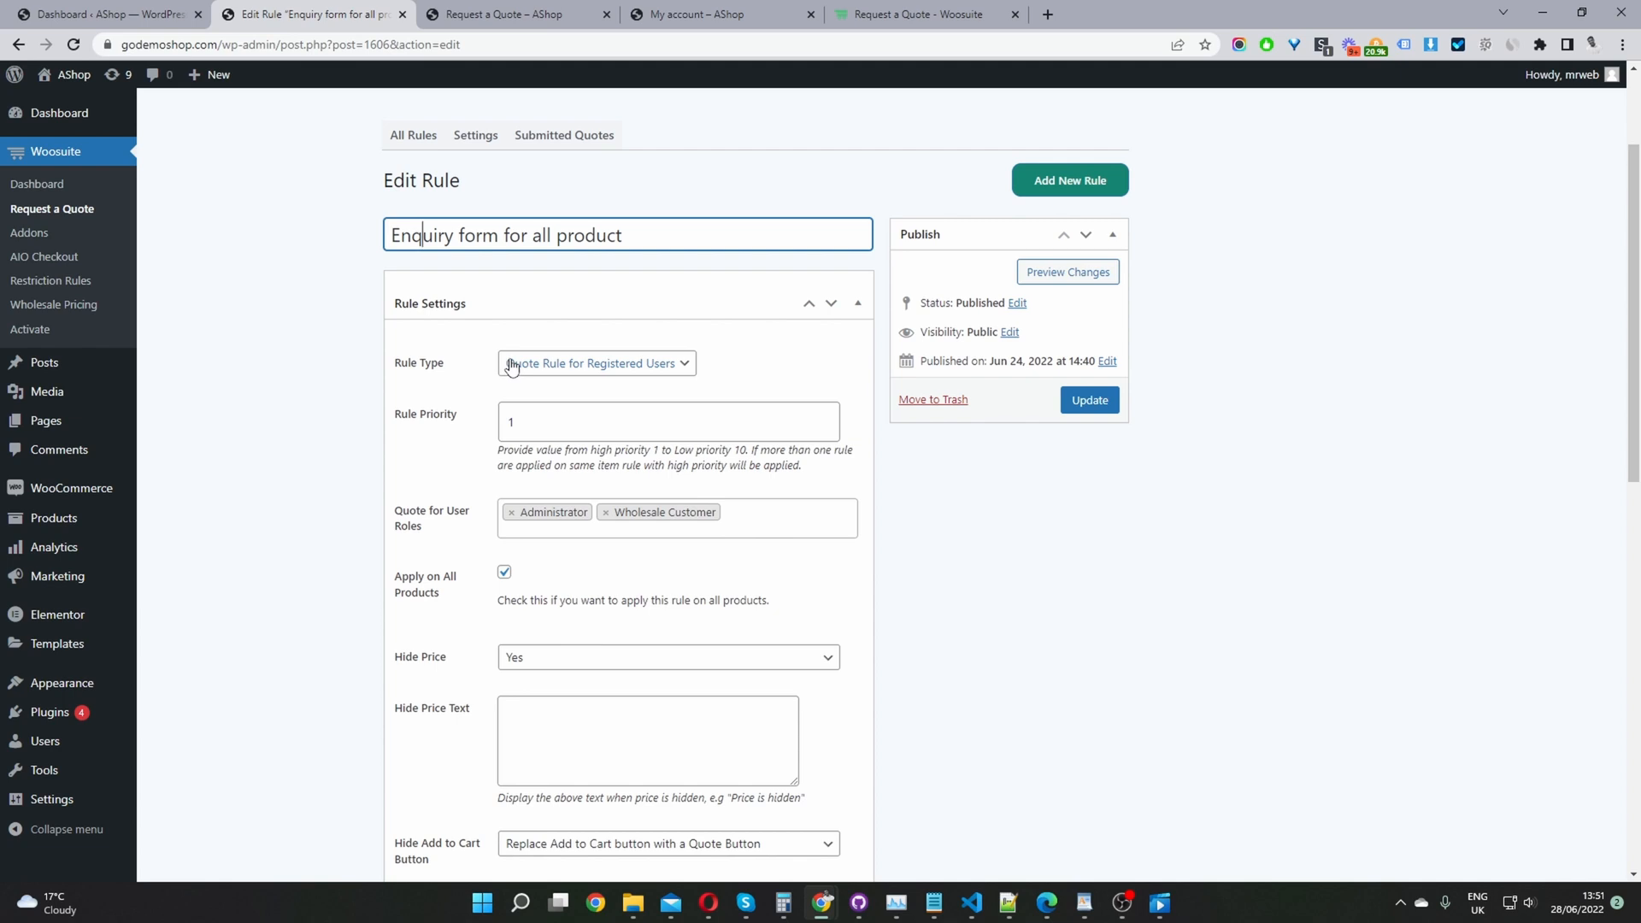
click(596, 363)
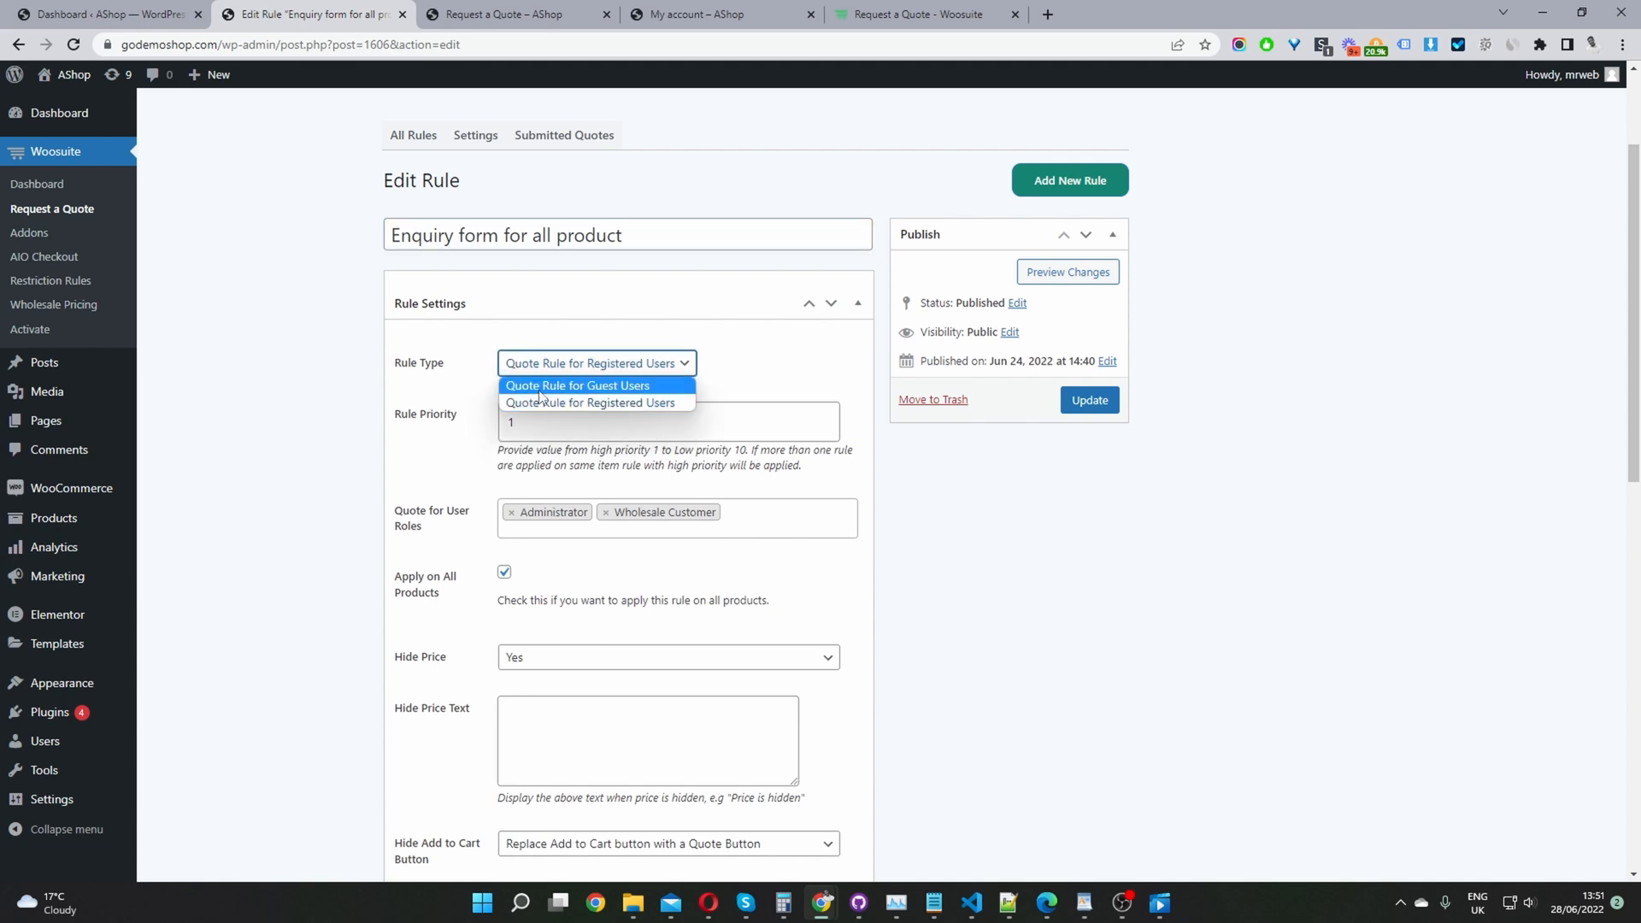
mouse_move(545, 404)
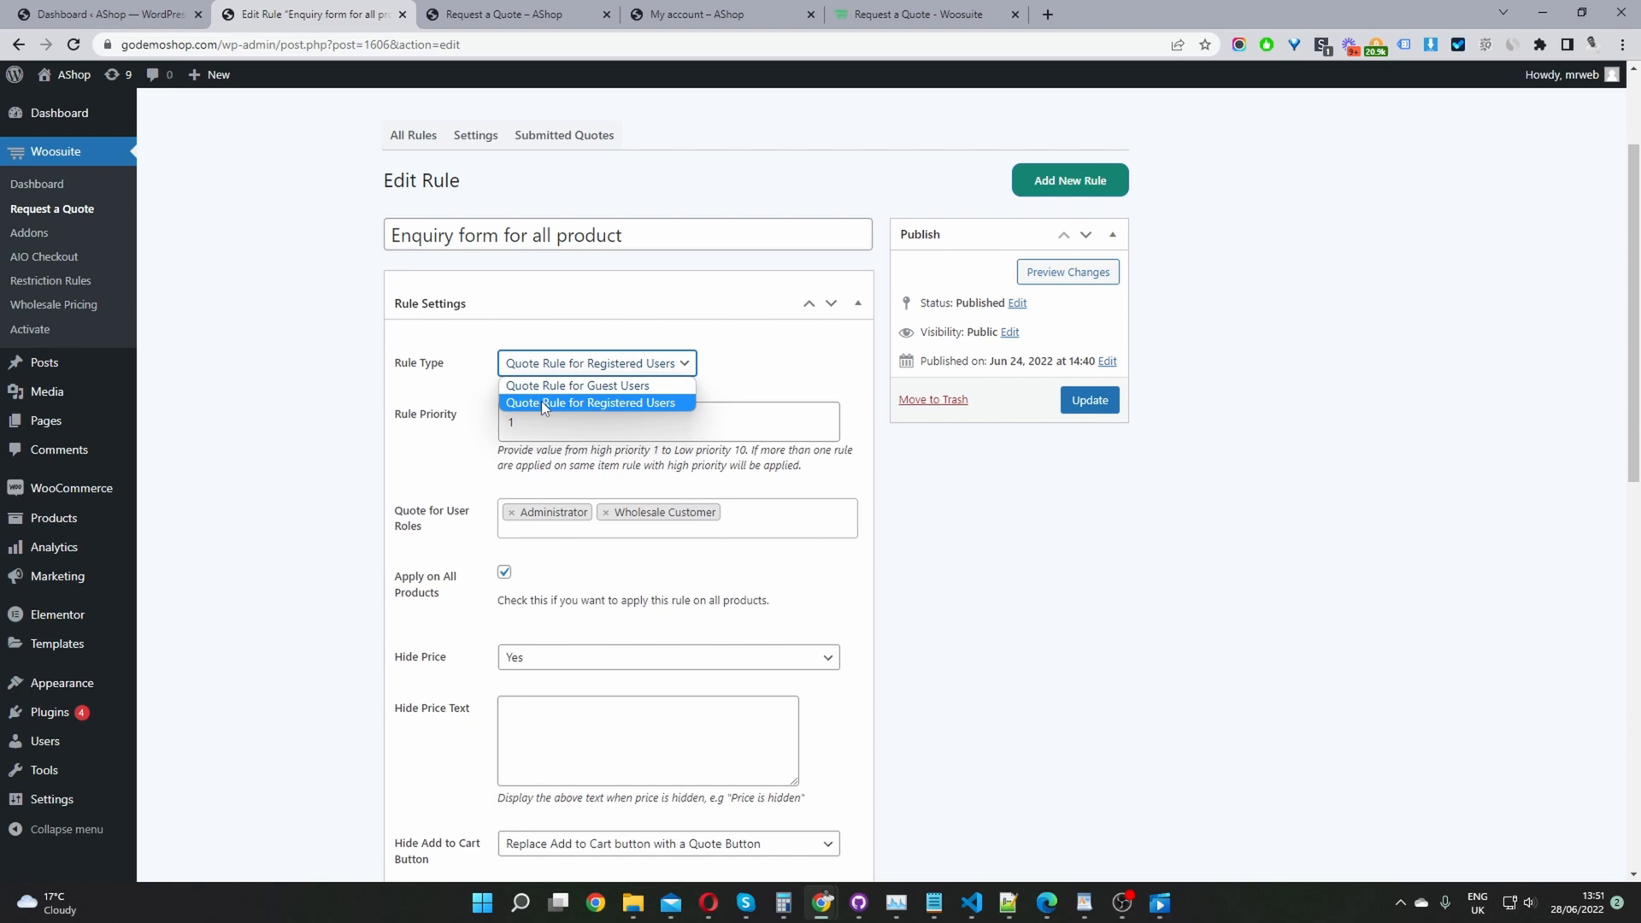
mouse_move(558, 417)
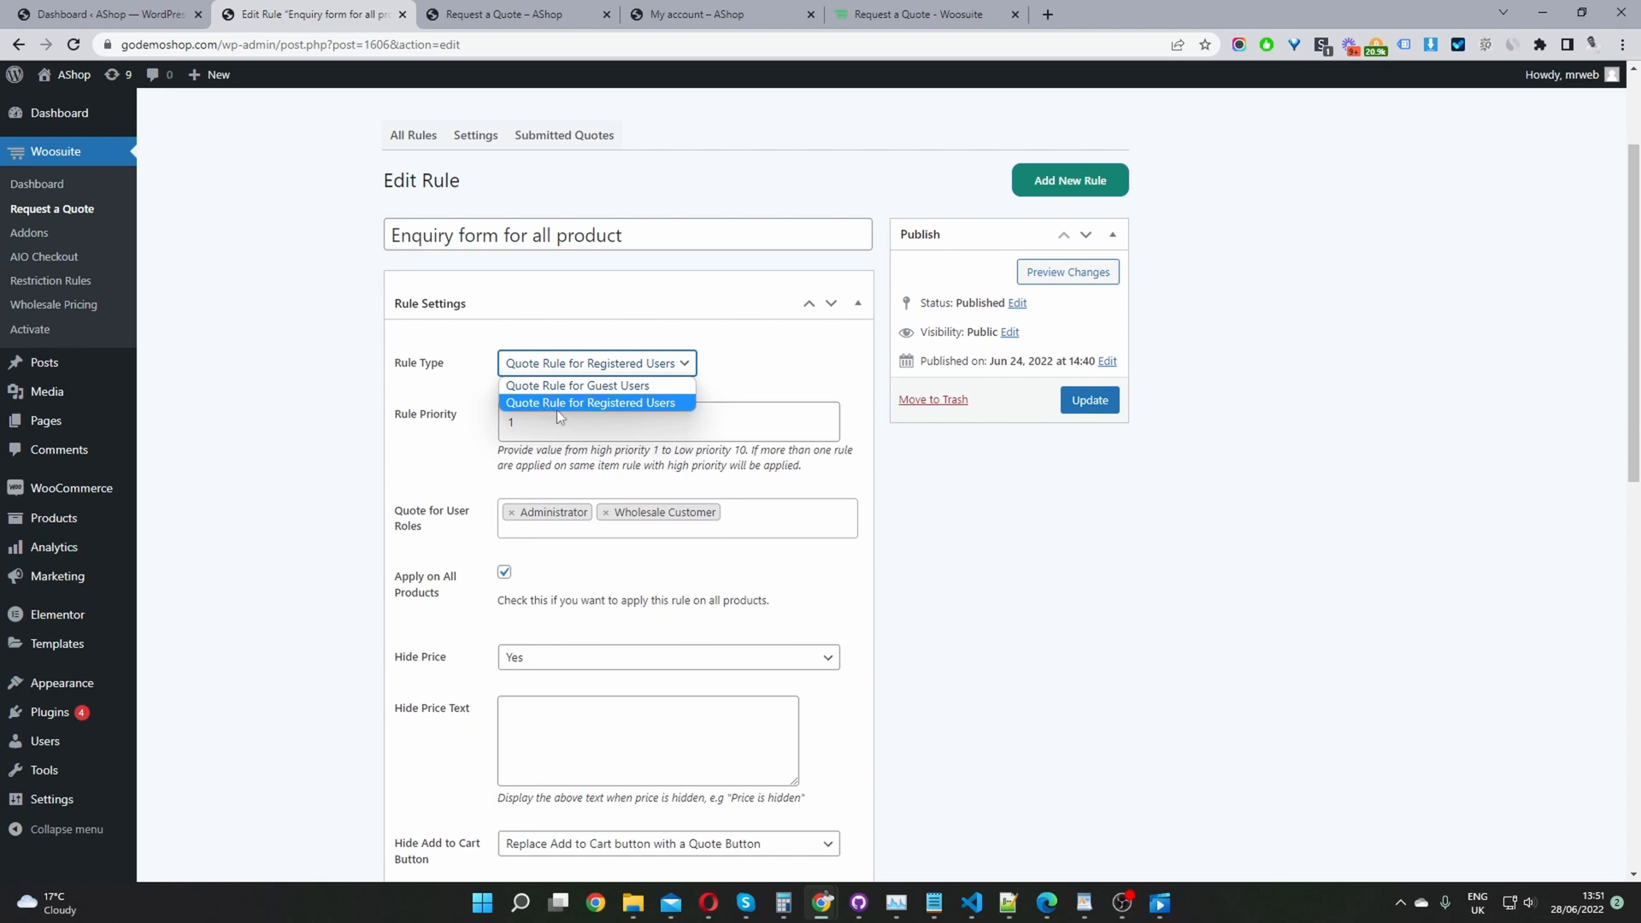
click(592, 402)
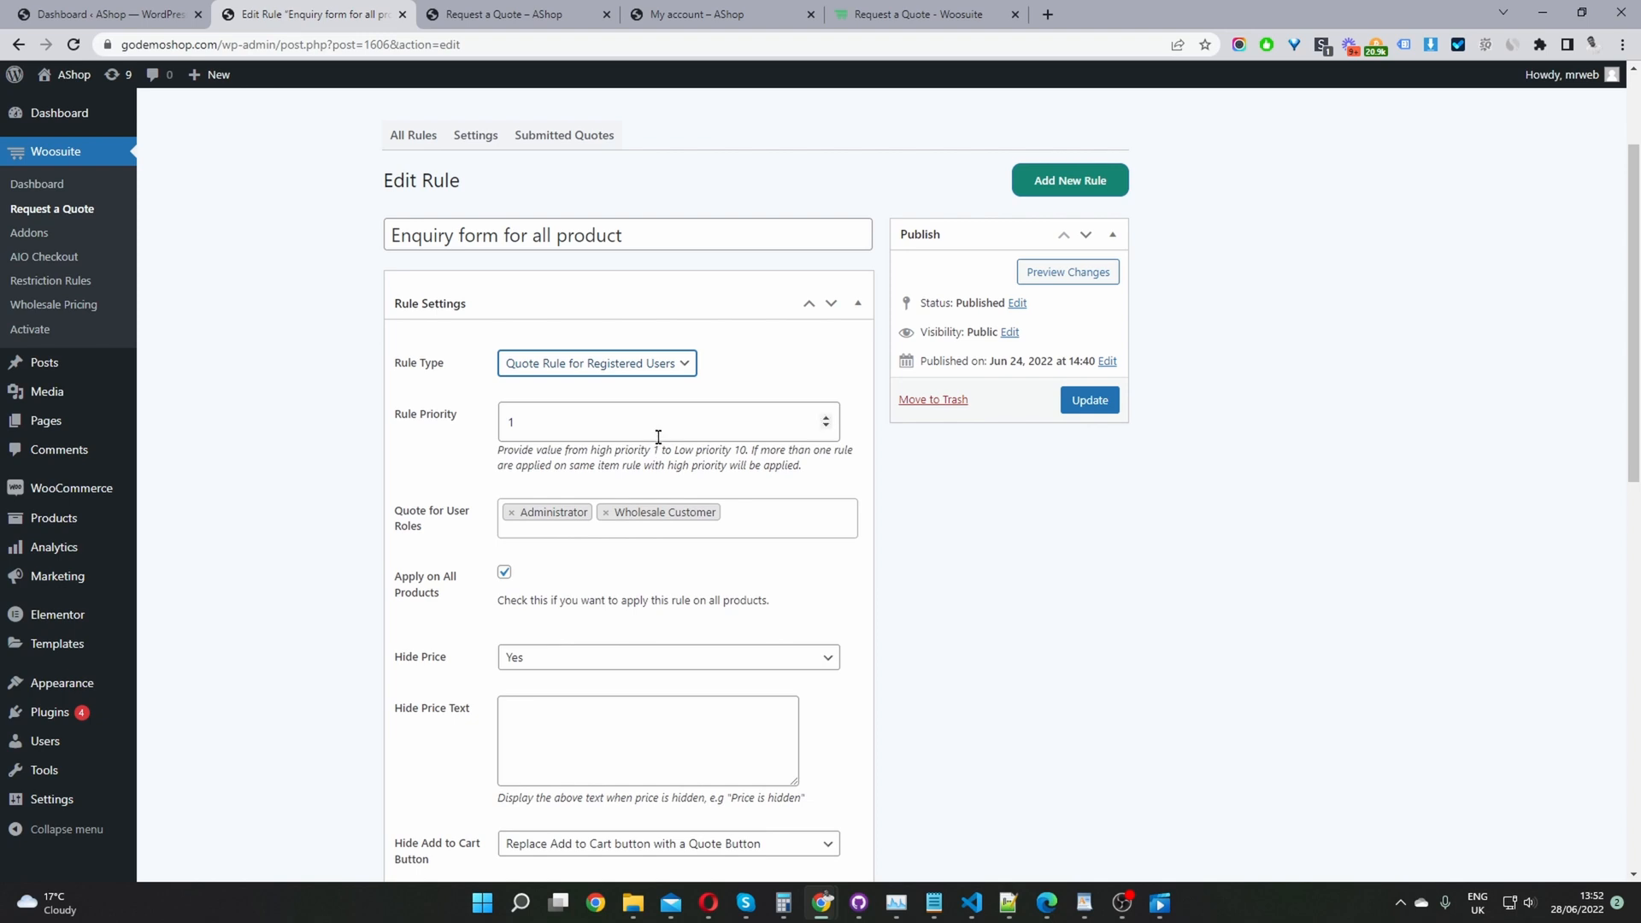
click(732, 515)
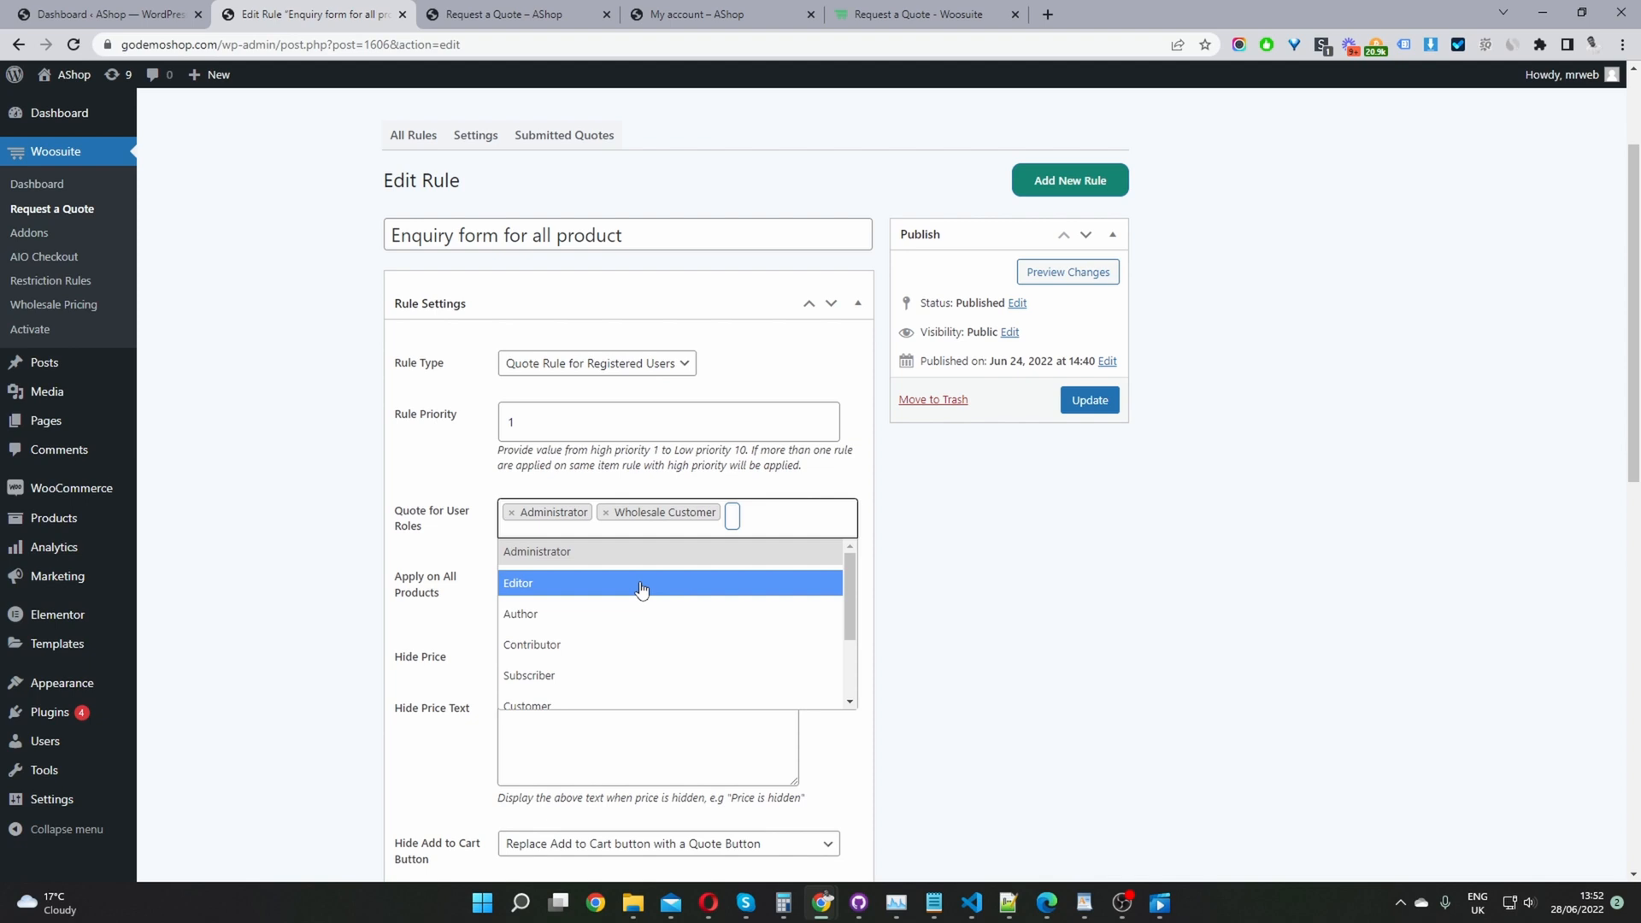
mouse_move(635, 595)
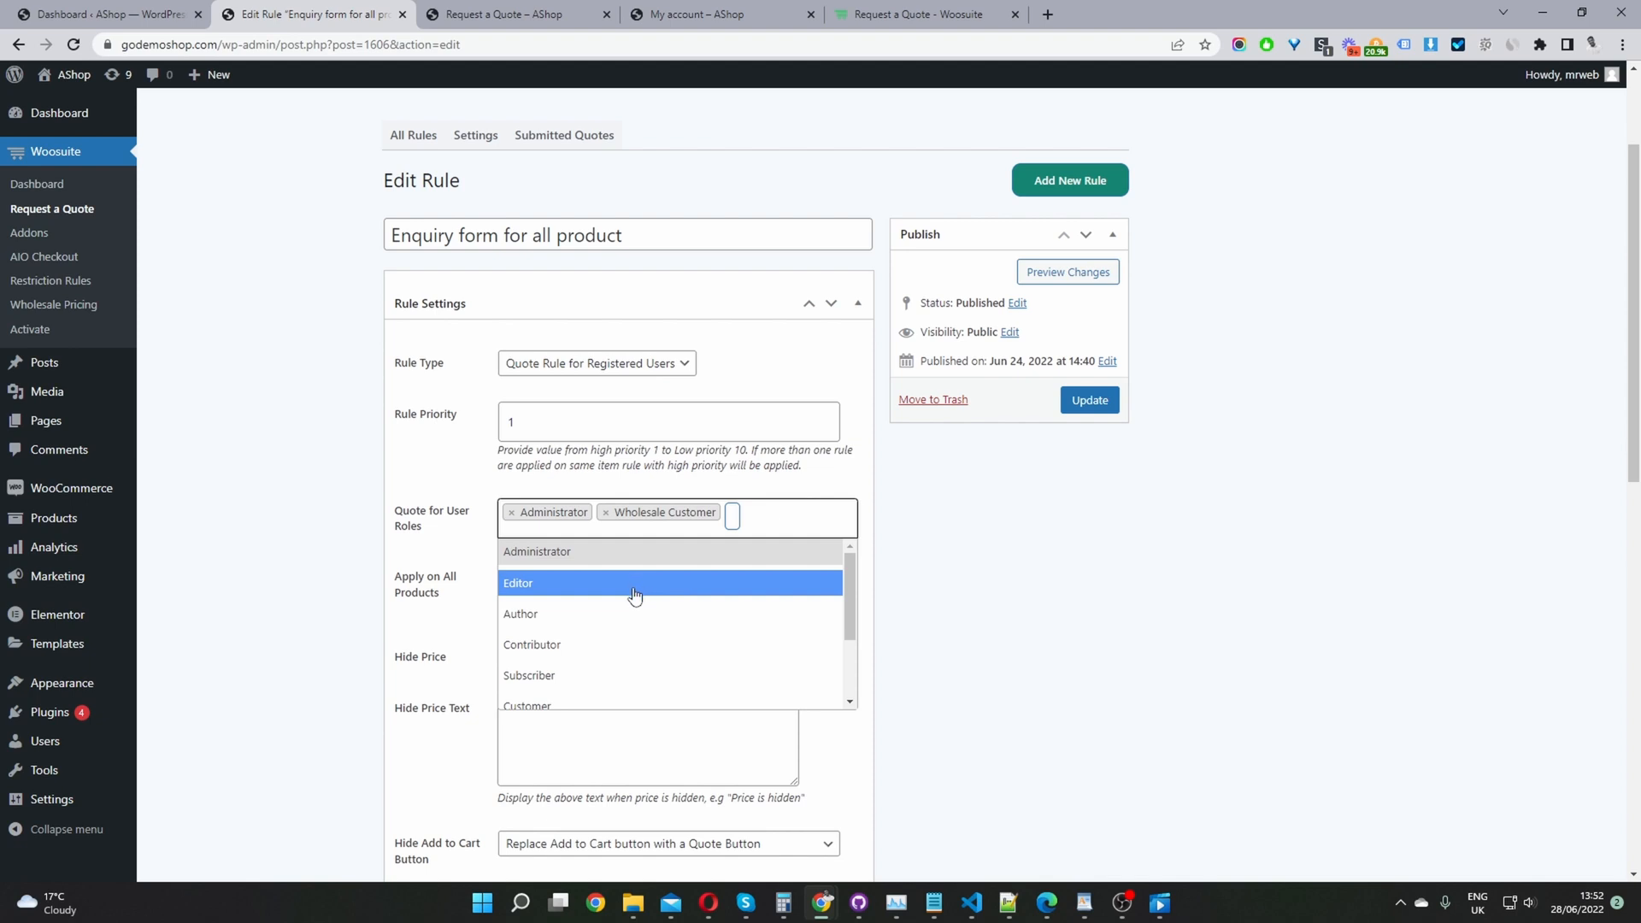
mouse_move(567, 553)
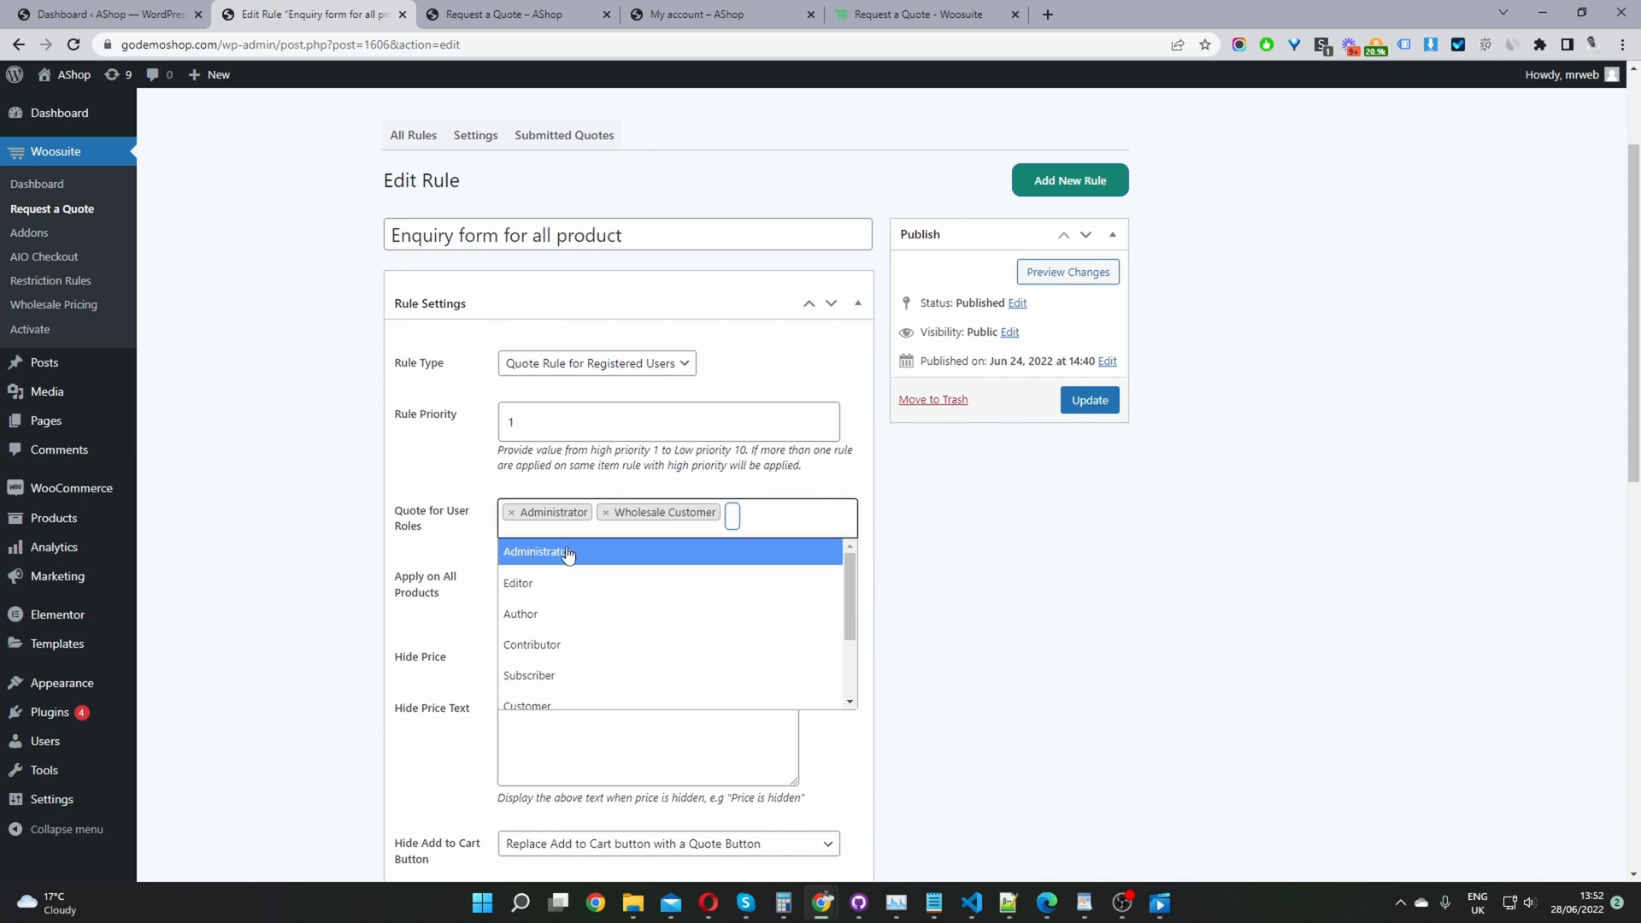
mouse_move(695, 588)
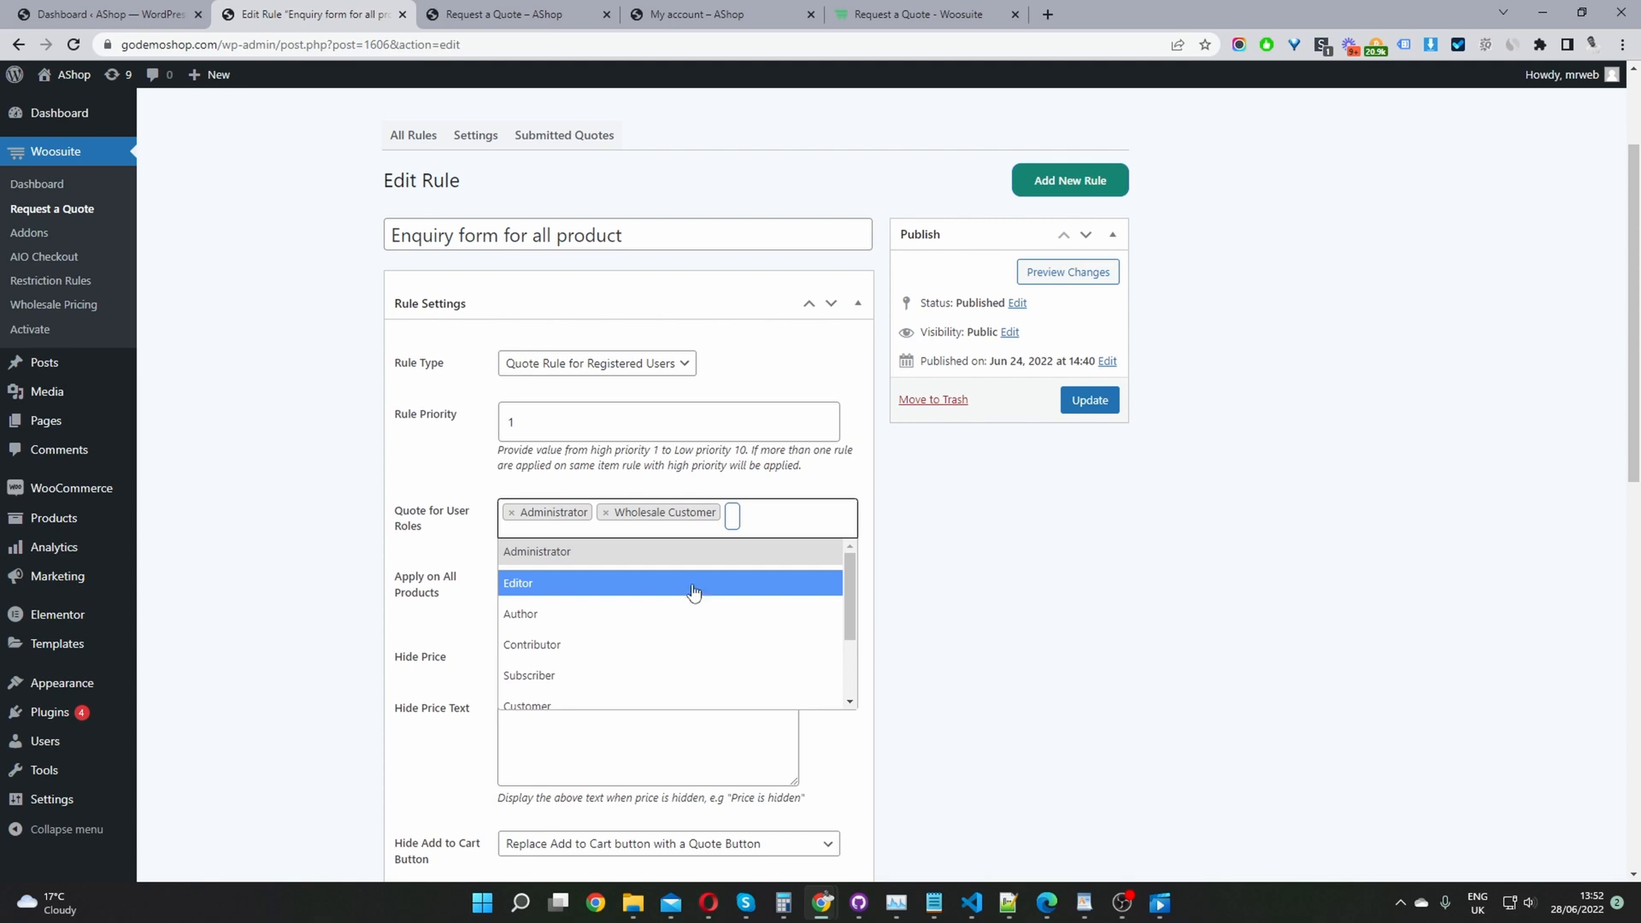
mouse_move(711, 571)
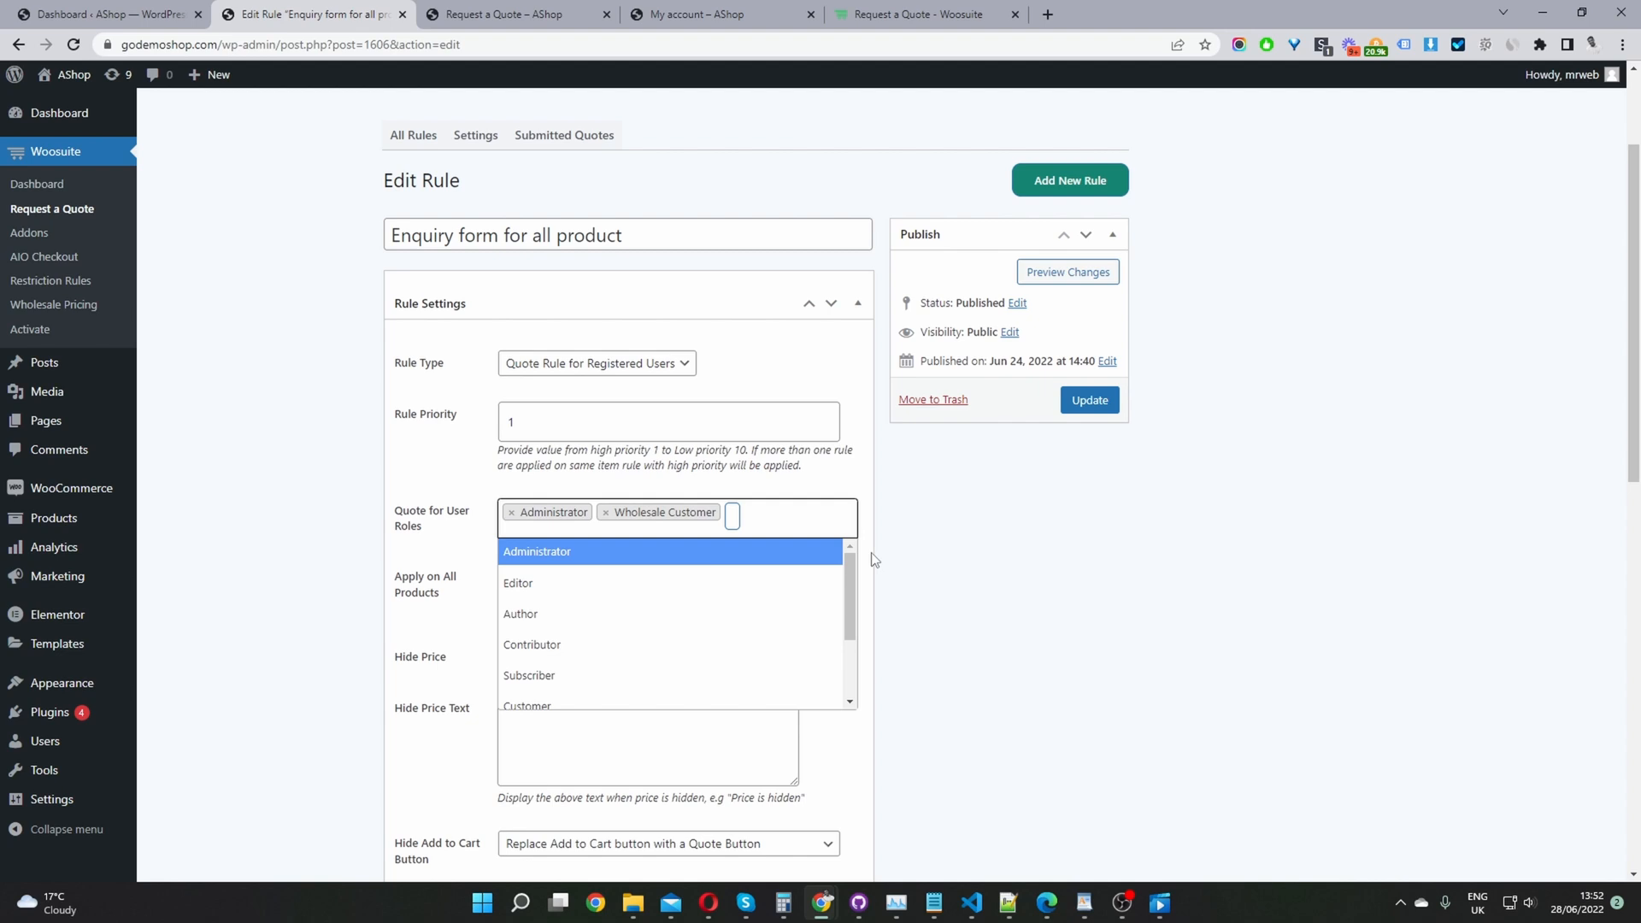
Step: Stop applying the rule to all products and switch to choosing specific products
click(505, 575)
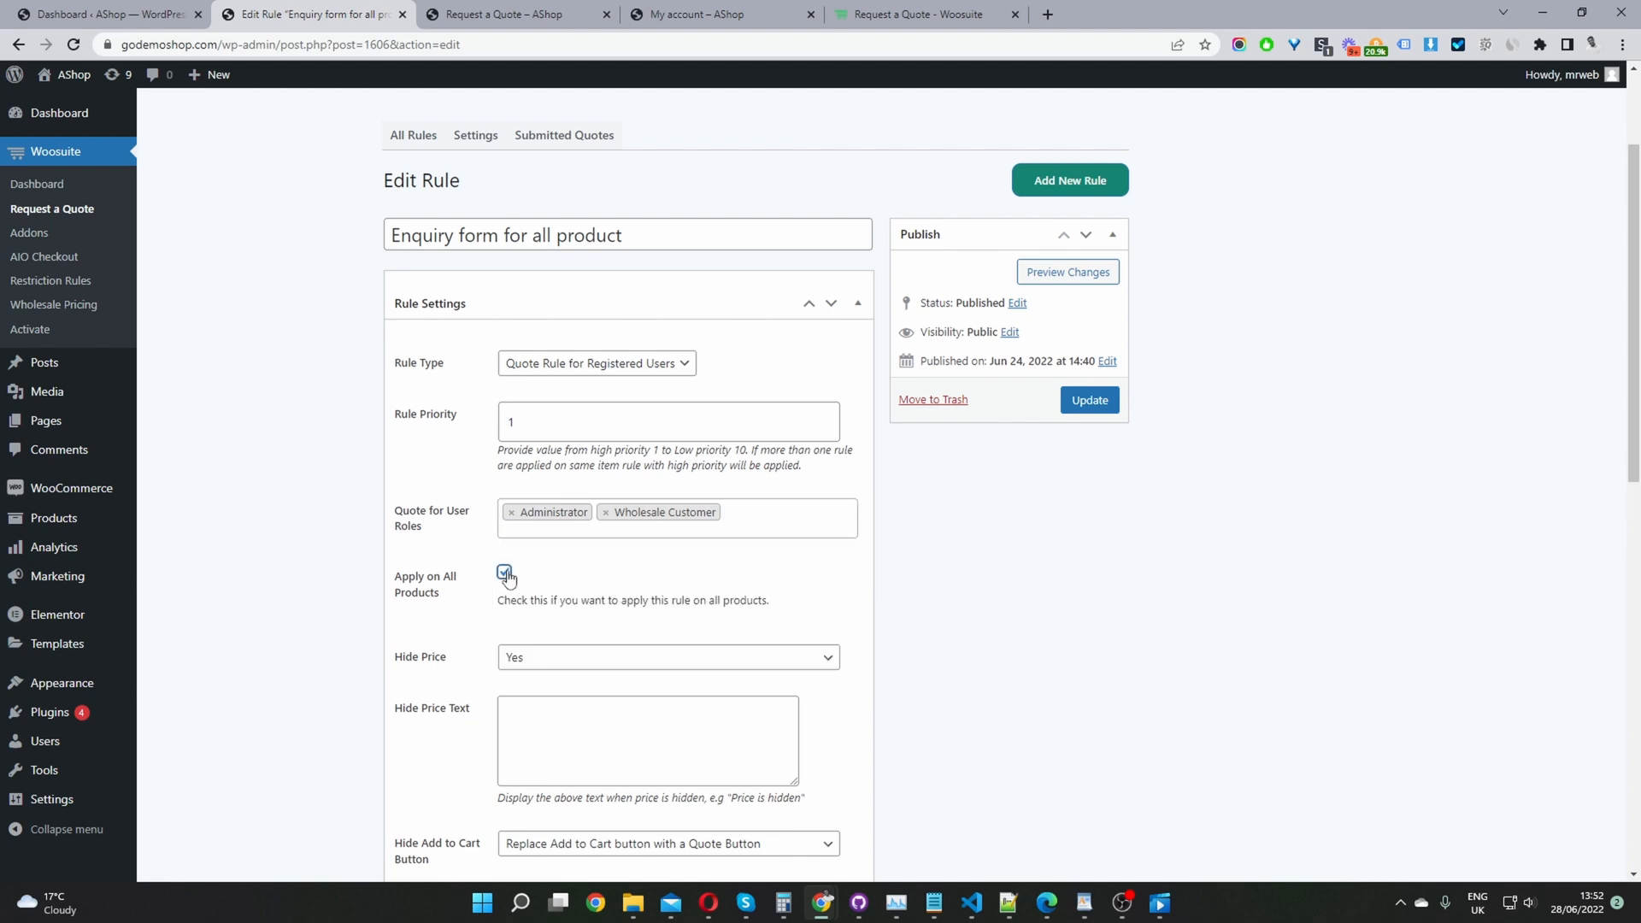
click(504, 573)
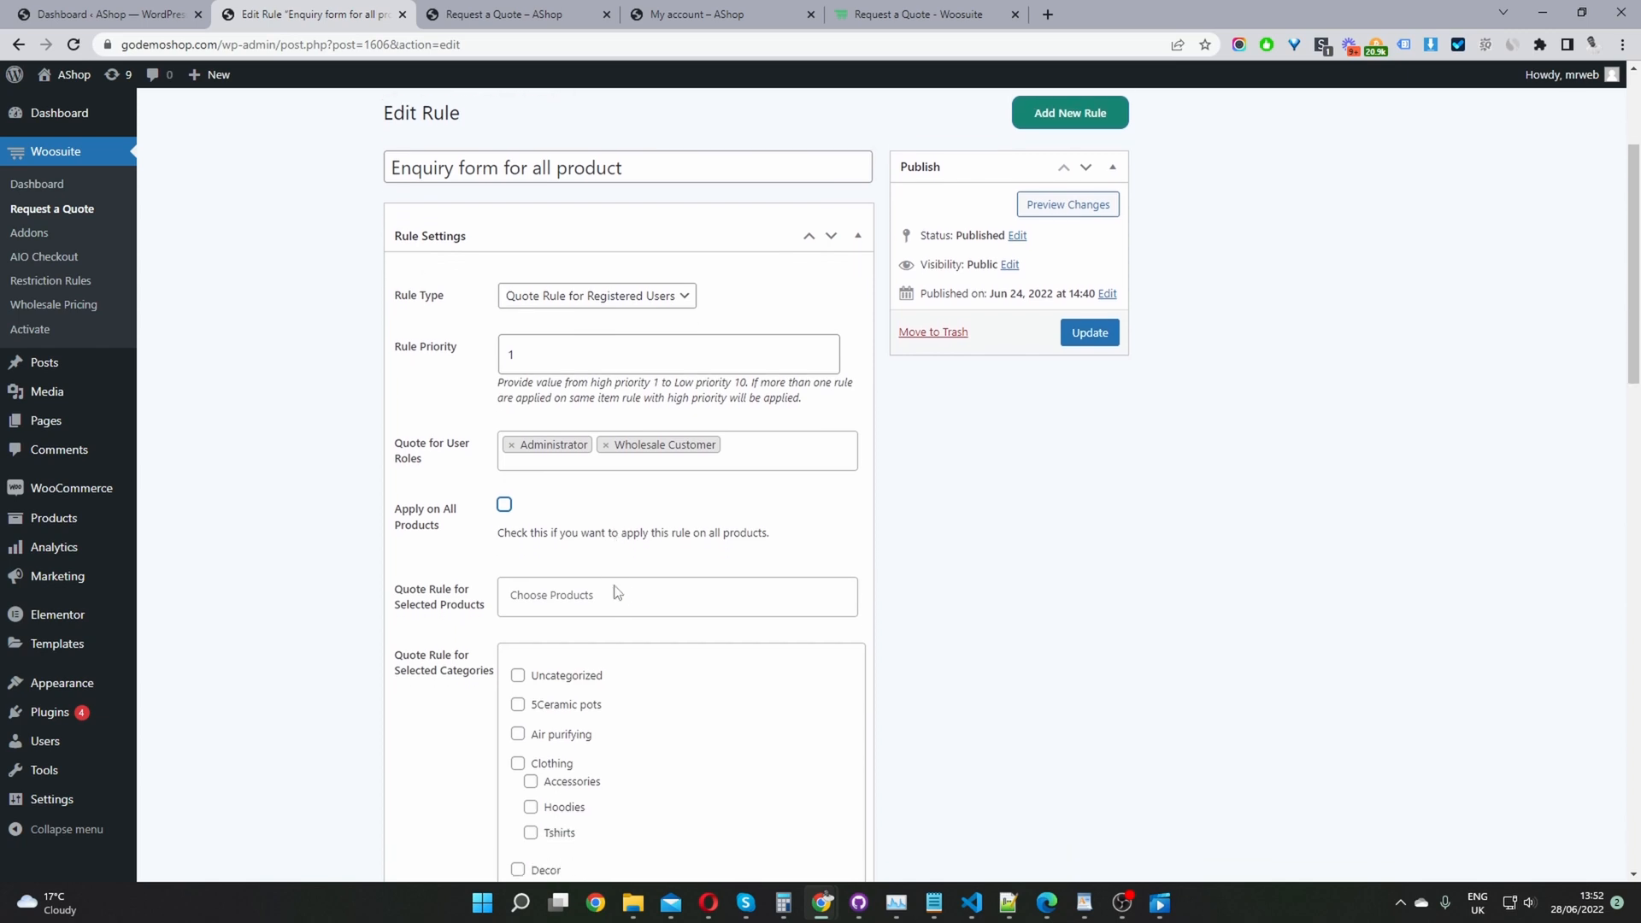
scroll(down, 3)
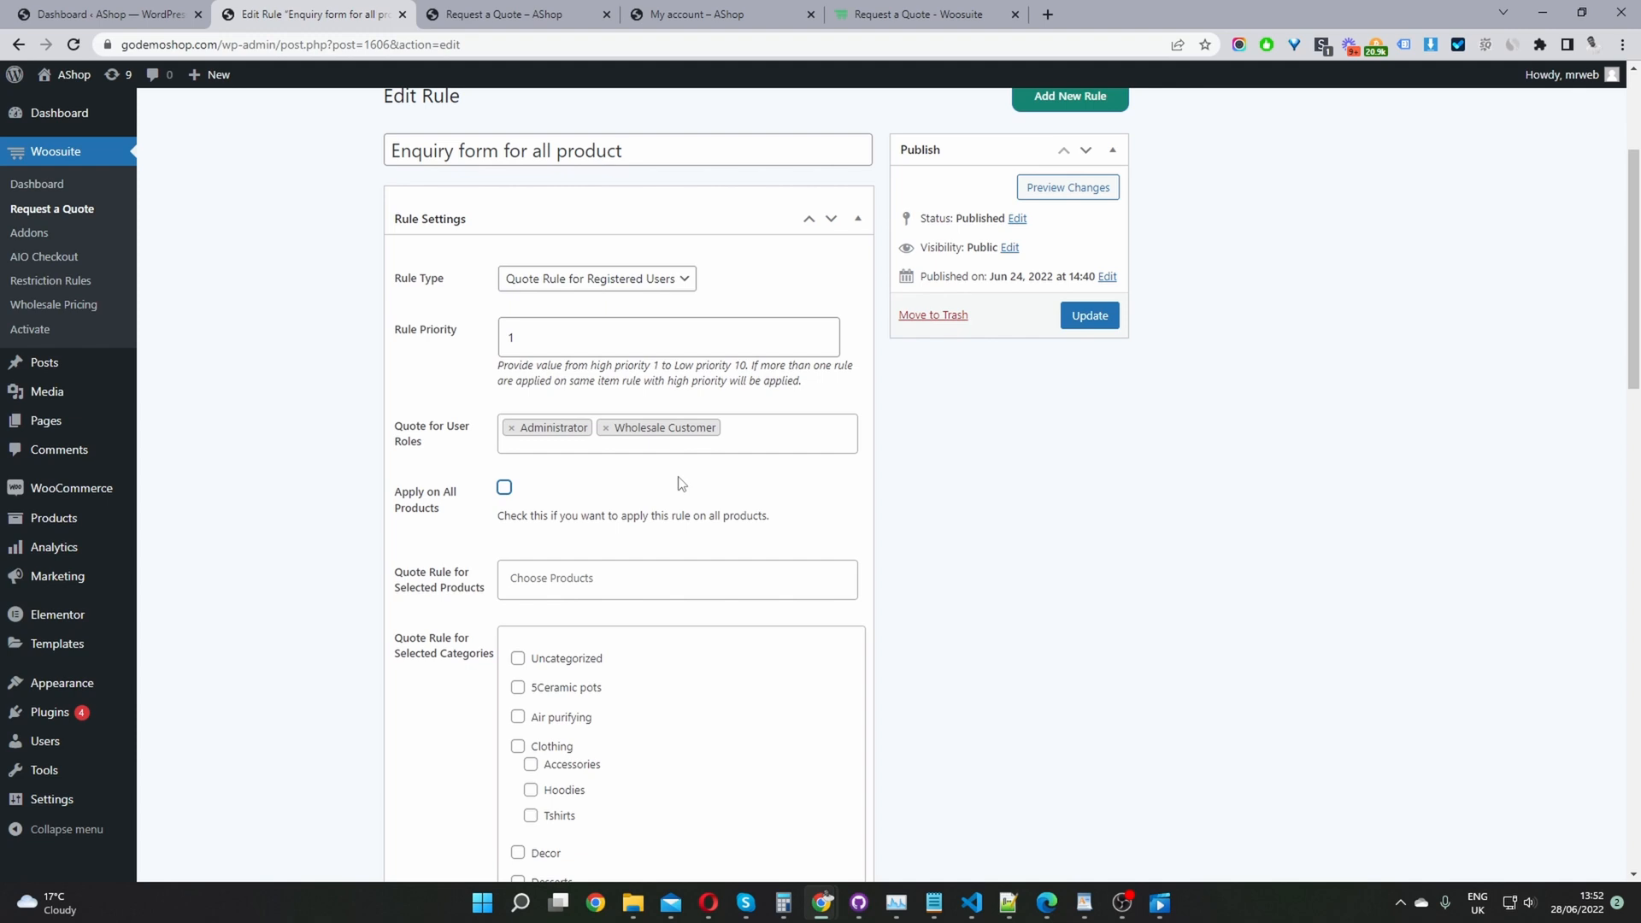
click(677, 579)
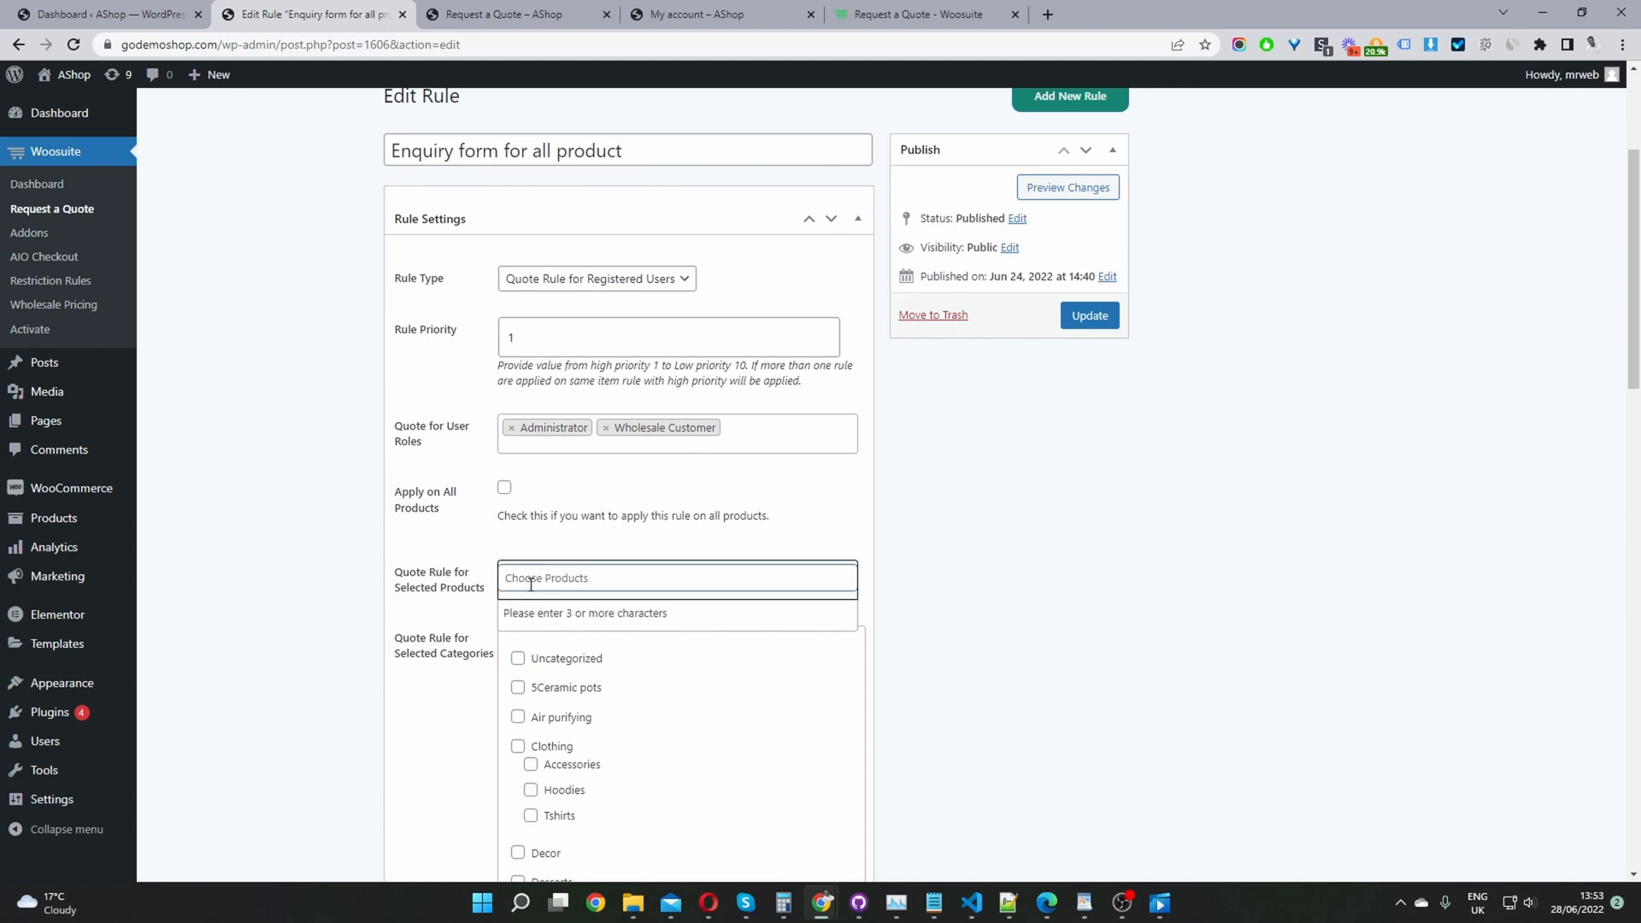
mouse_move(629, 595)
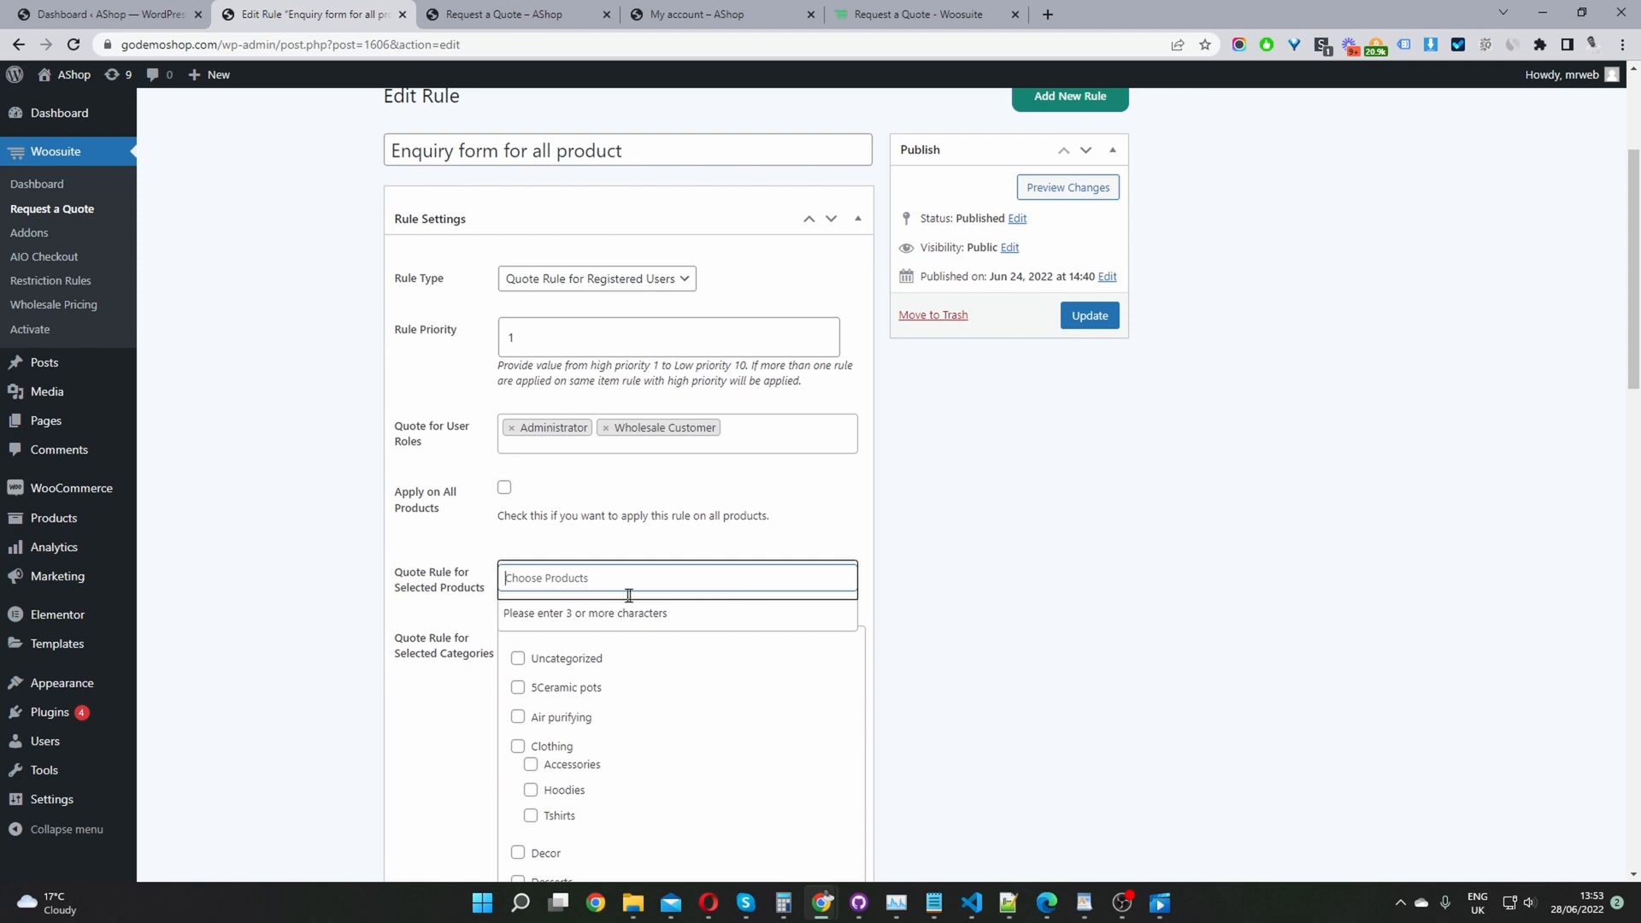
mouse_move(703, 590)
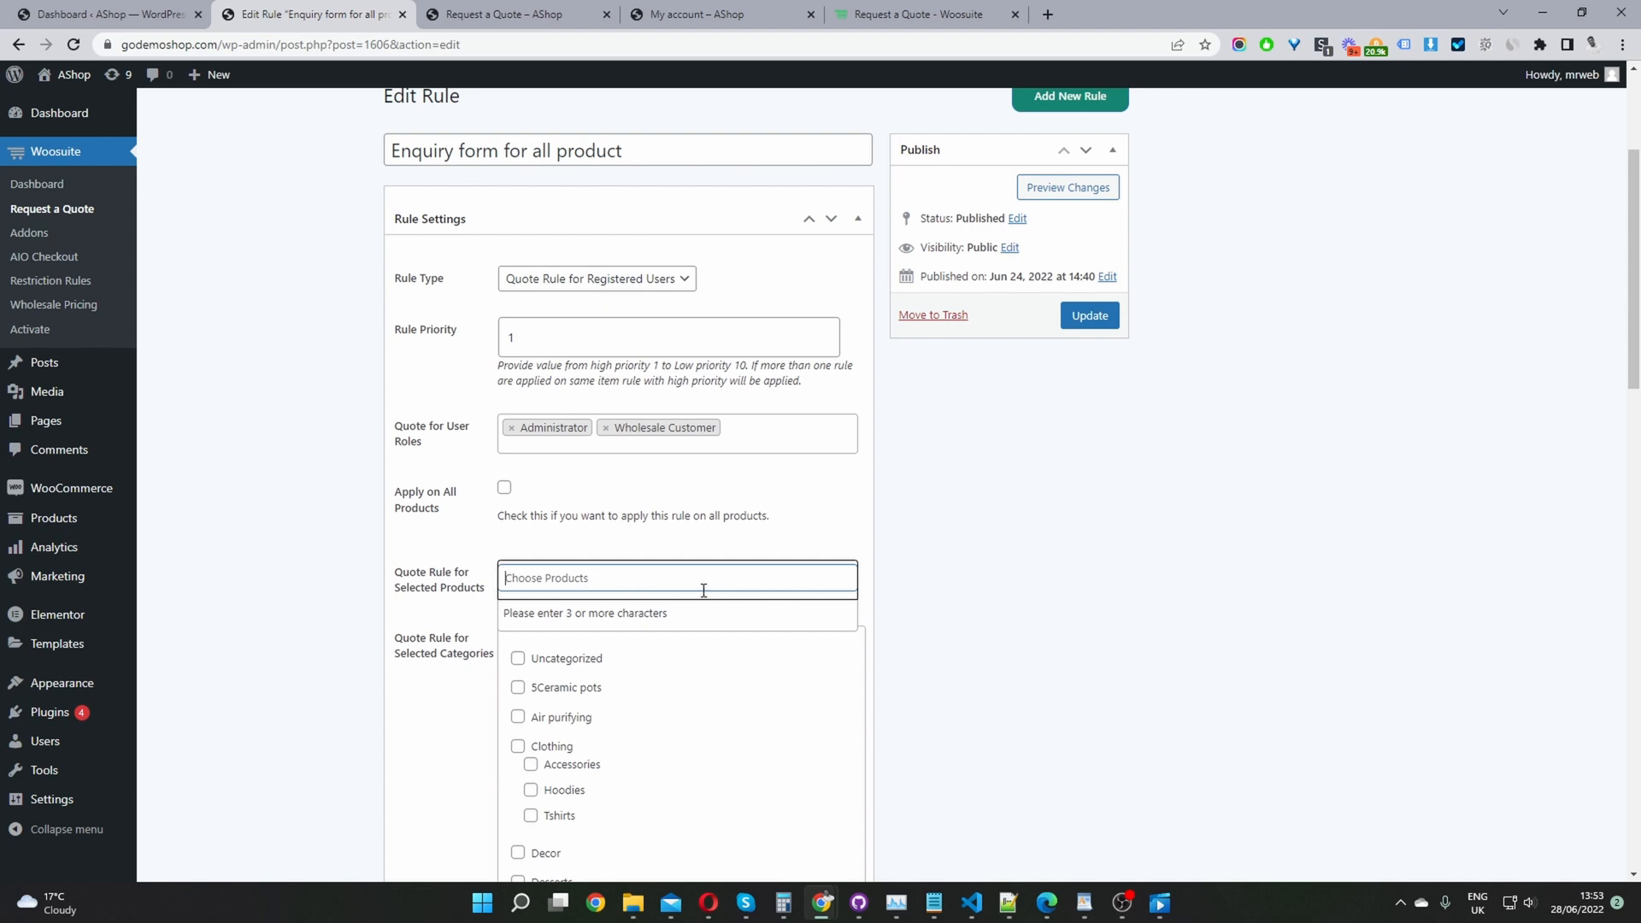
mouse_move(907, 585)
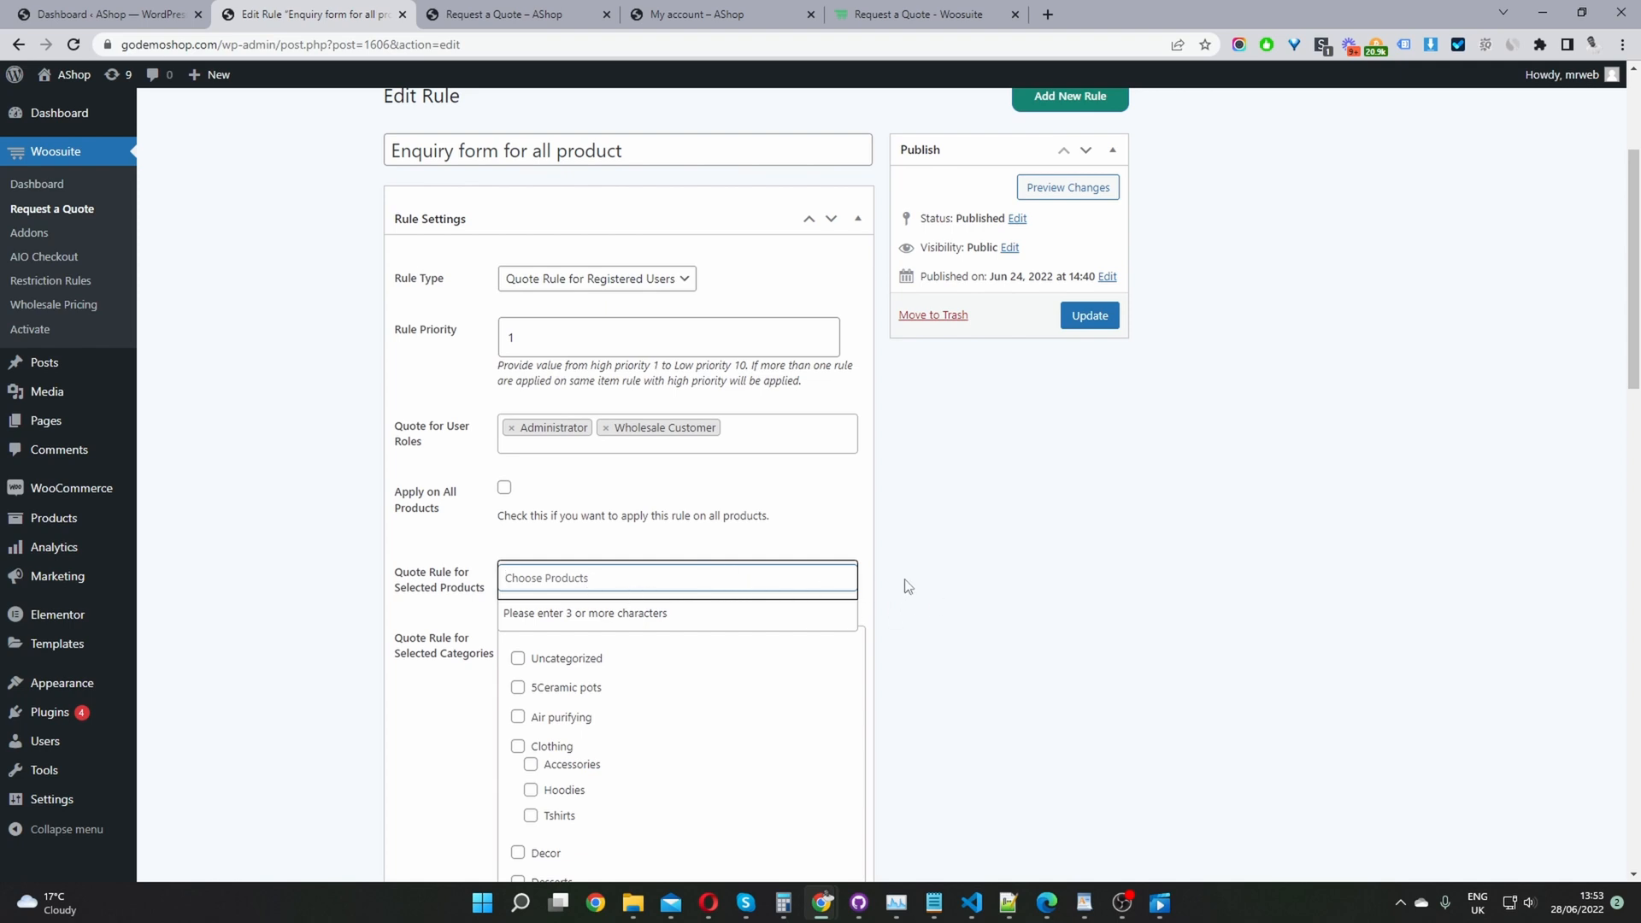
Step: Tick Desserts under the rule's Selected Categories
scroll(down, 3)
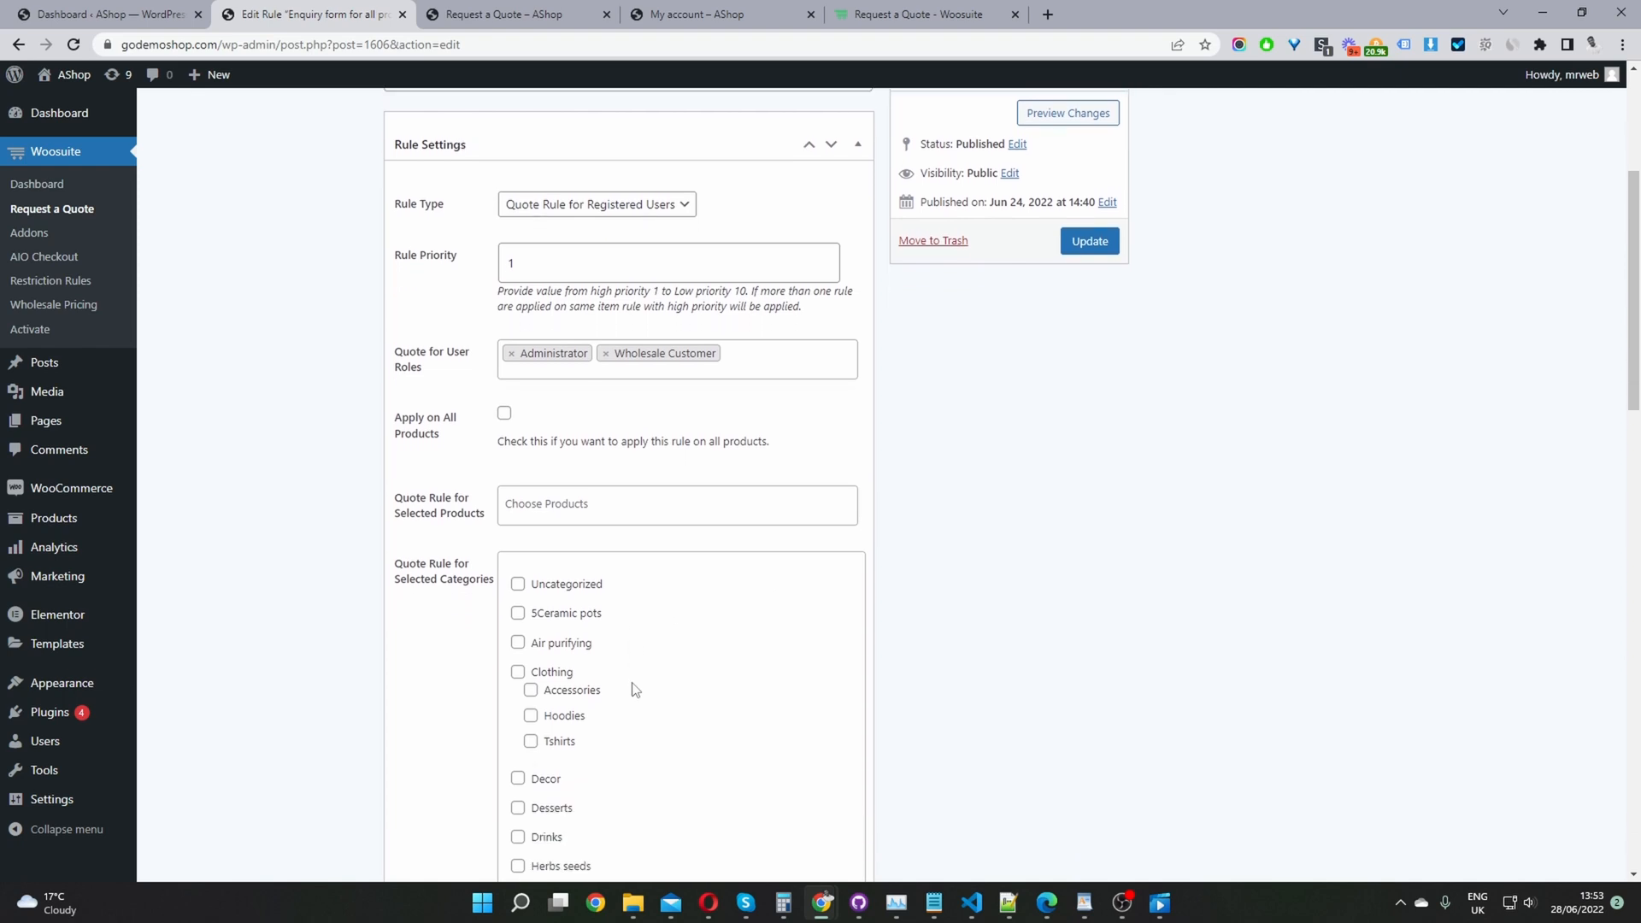
scroll(down, 3)
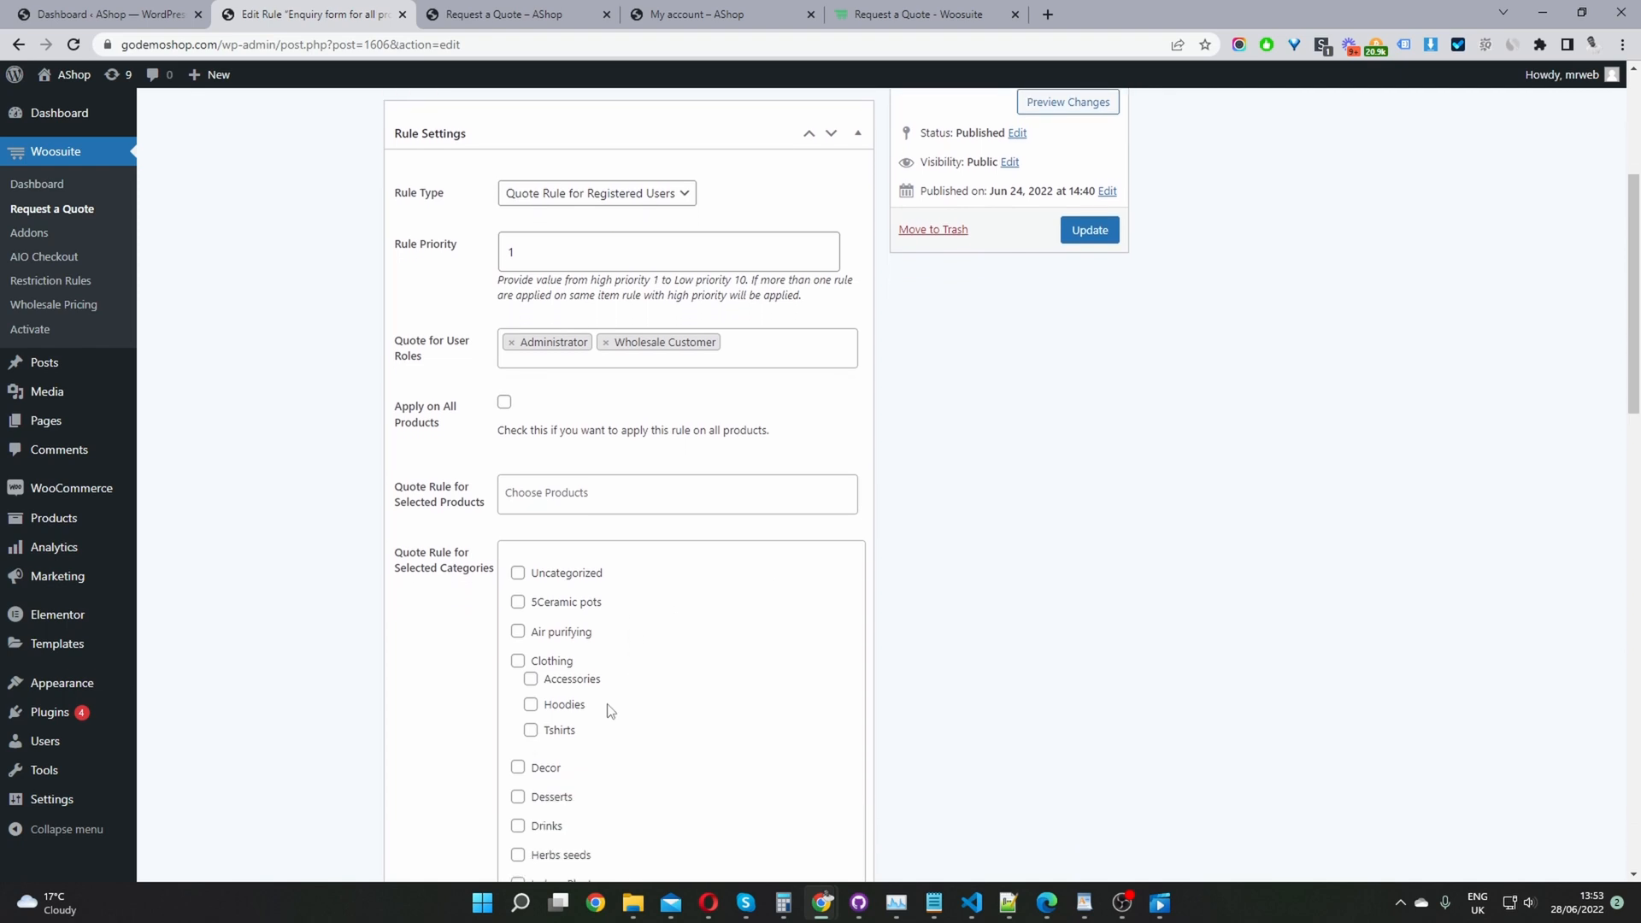
mouse_move(573, 774)
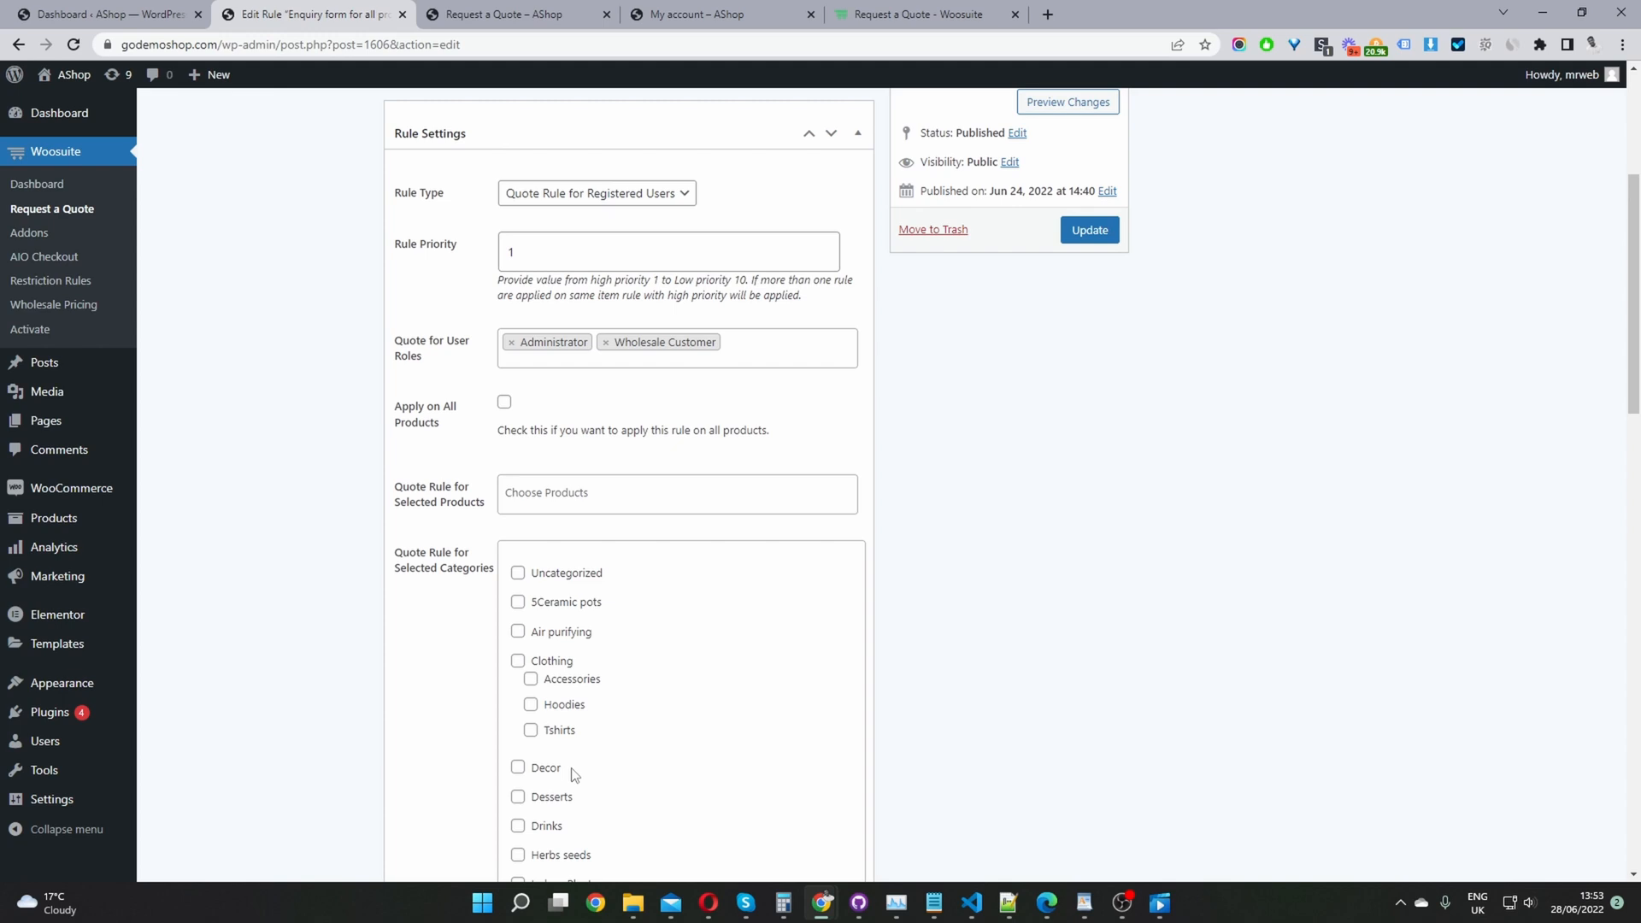
click(518, 797)
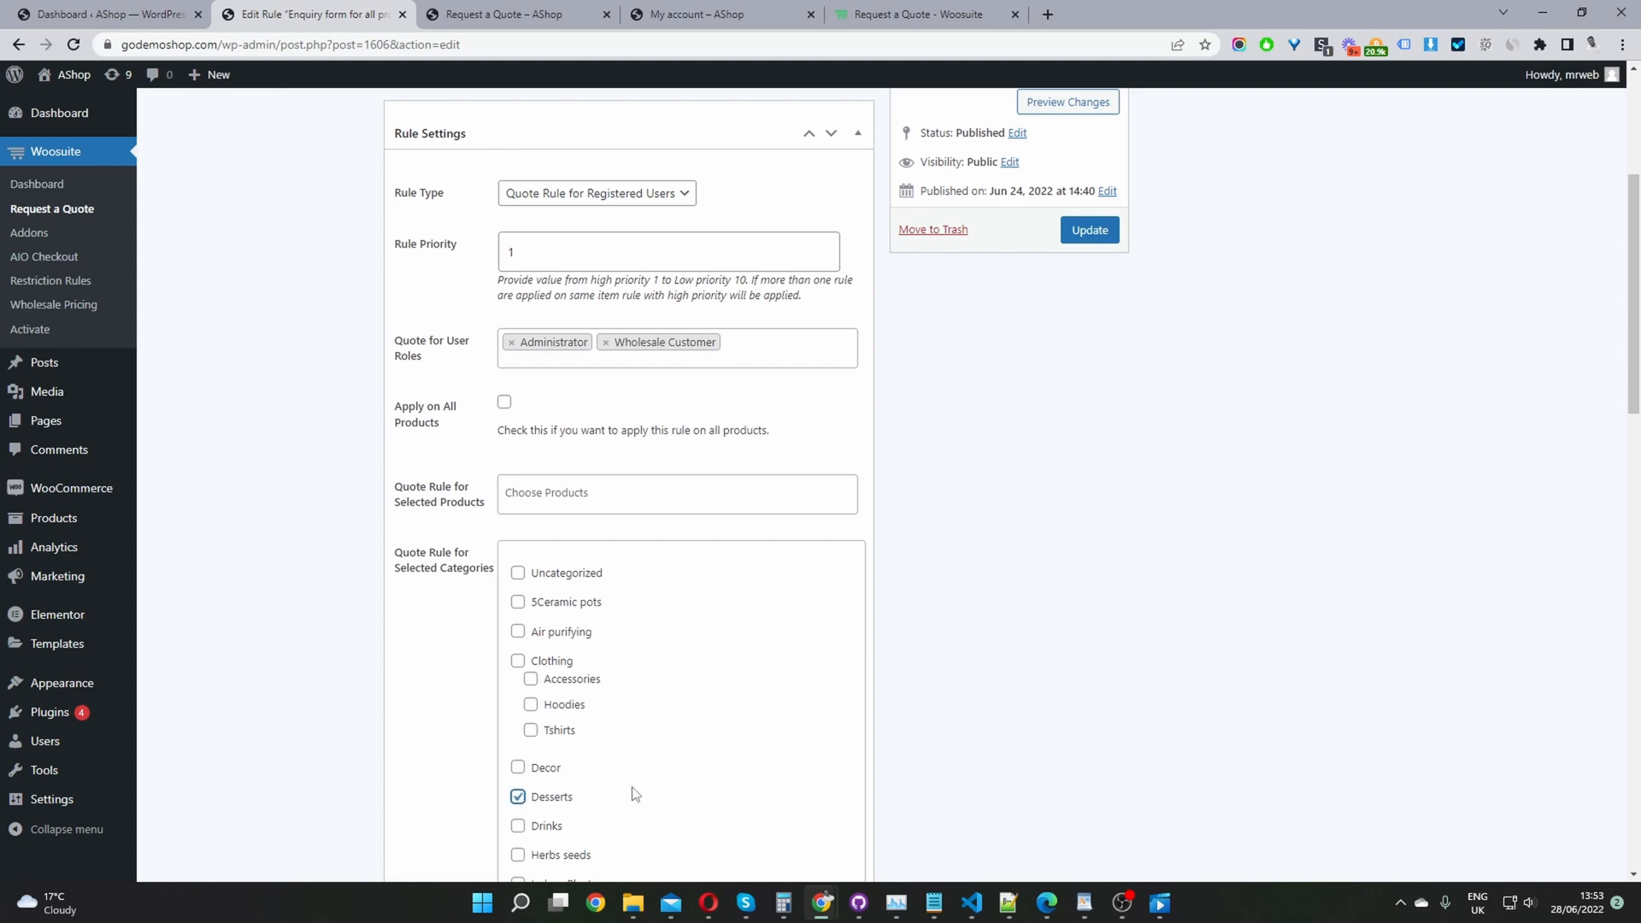
scroll(down, 3)
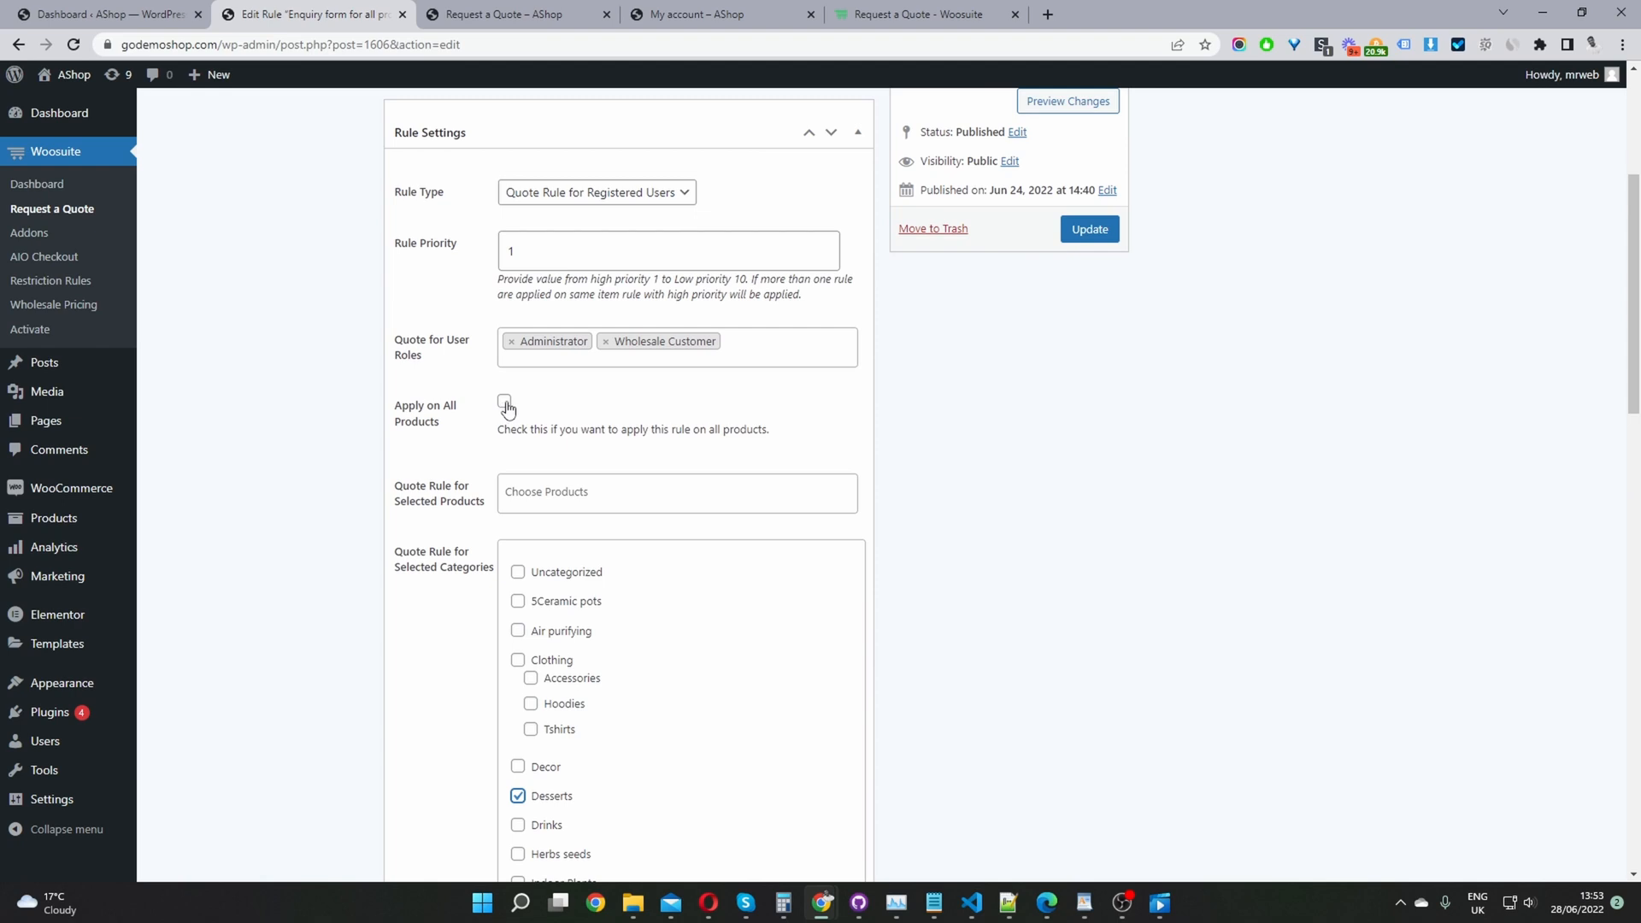
Step: Apply the rule to all products, set Hide Price to Yes and leave Hide Price Text empty
click(504, 401)
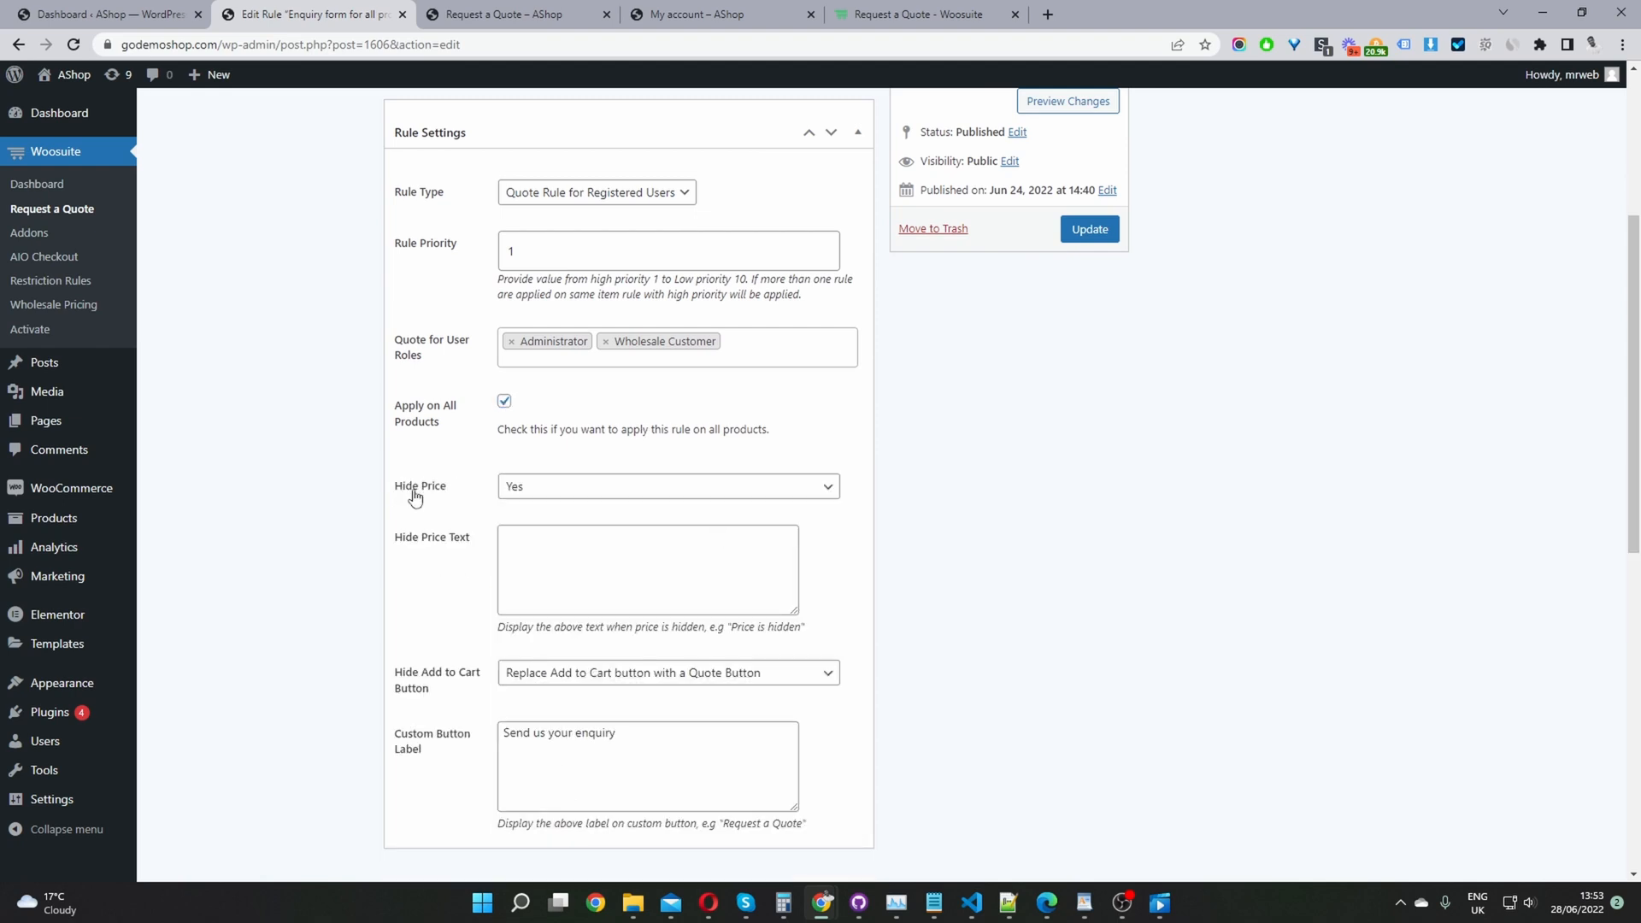
mouse_move(469, 499)
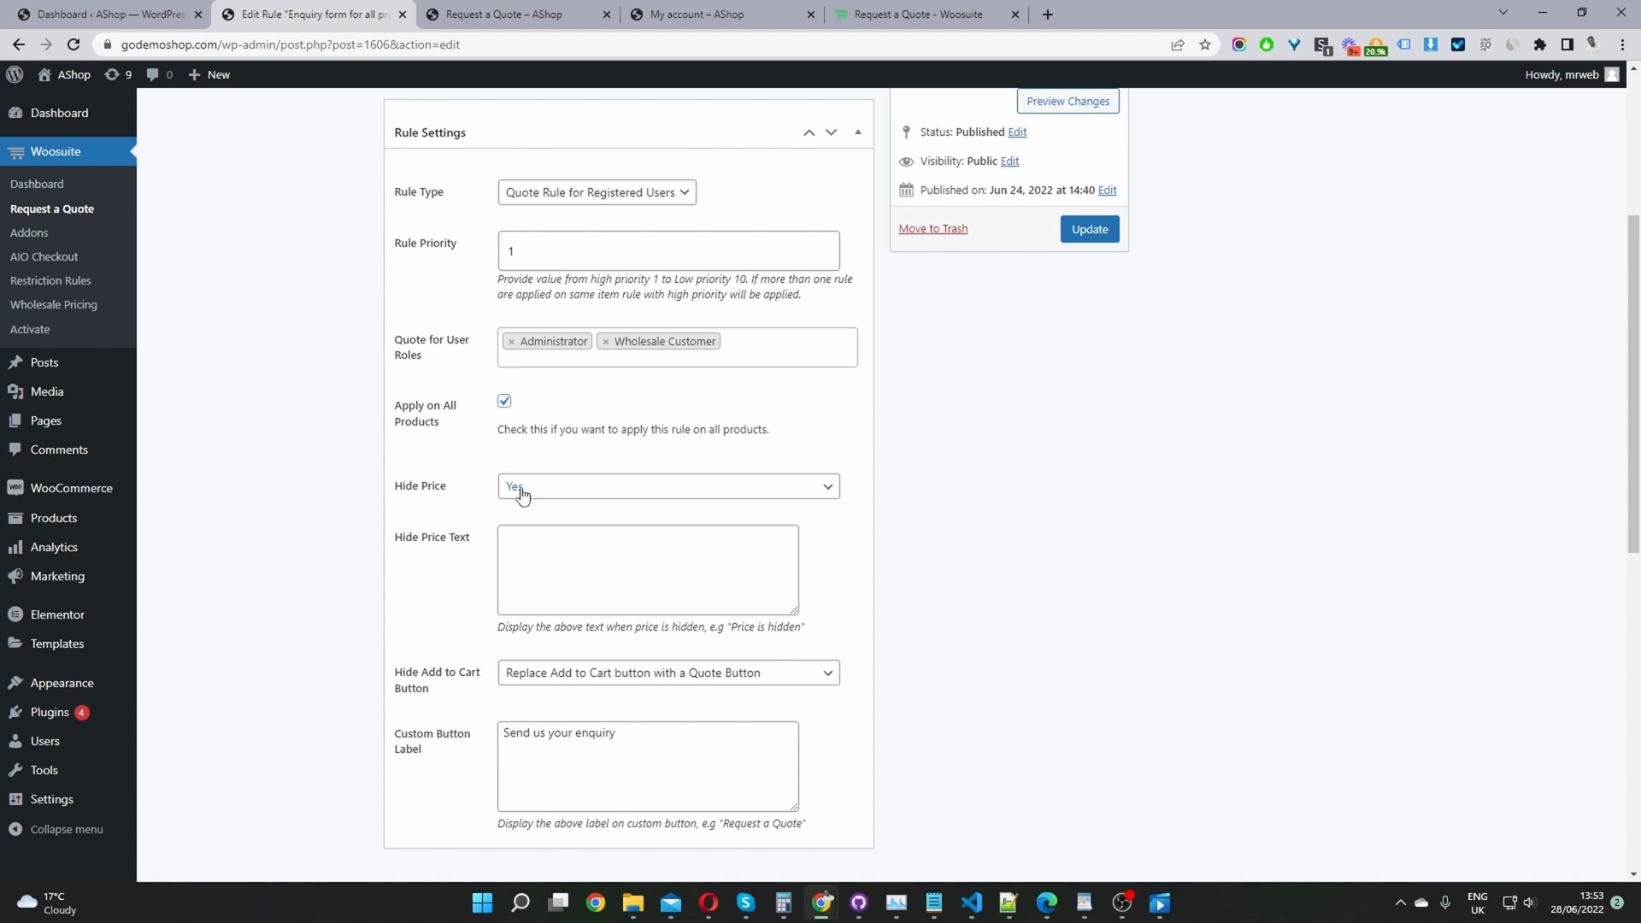
click(667, 486)
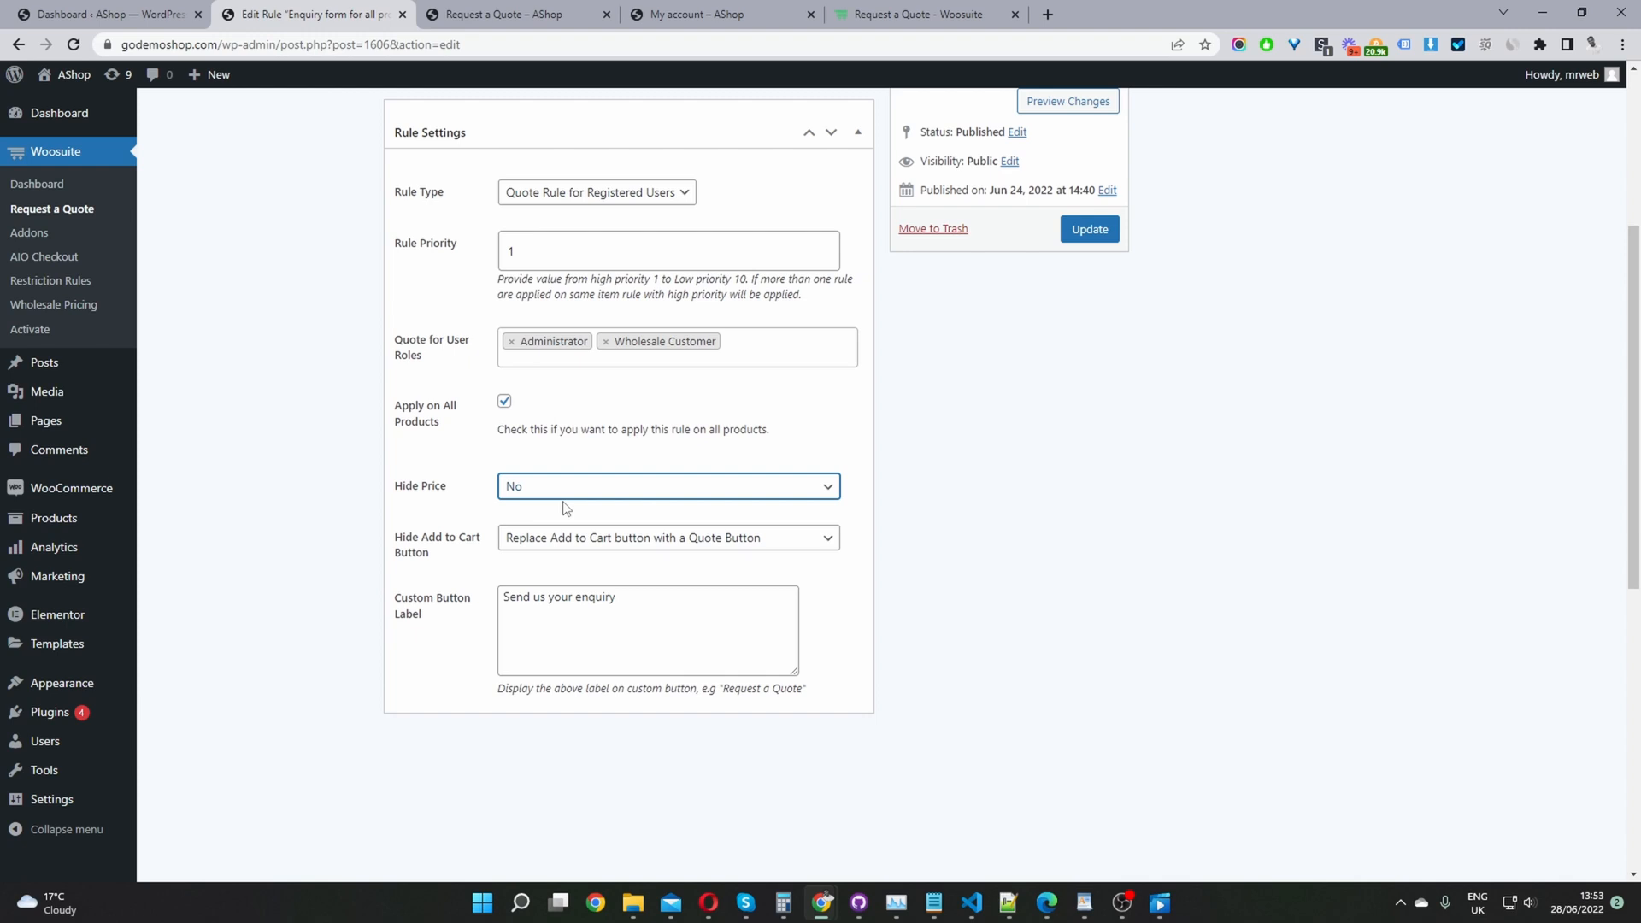
mouse_move(569, 491)
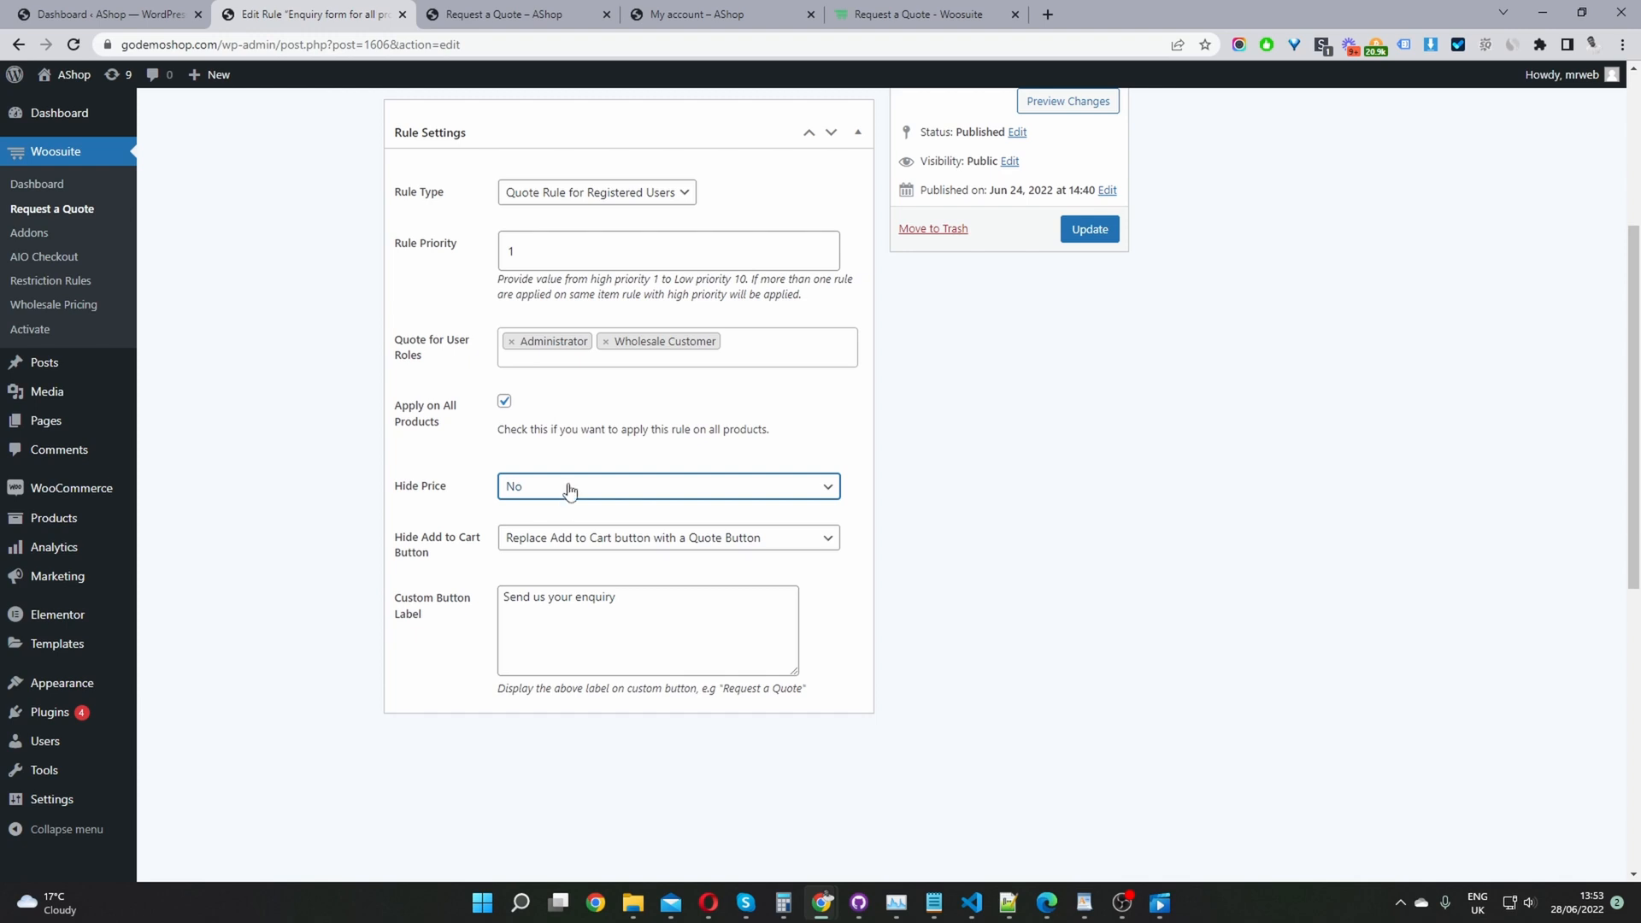
click(668, 486)
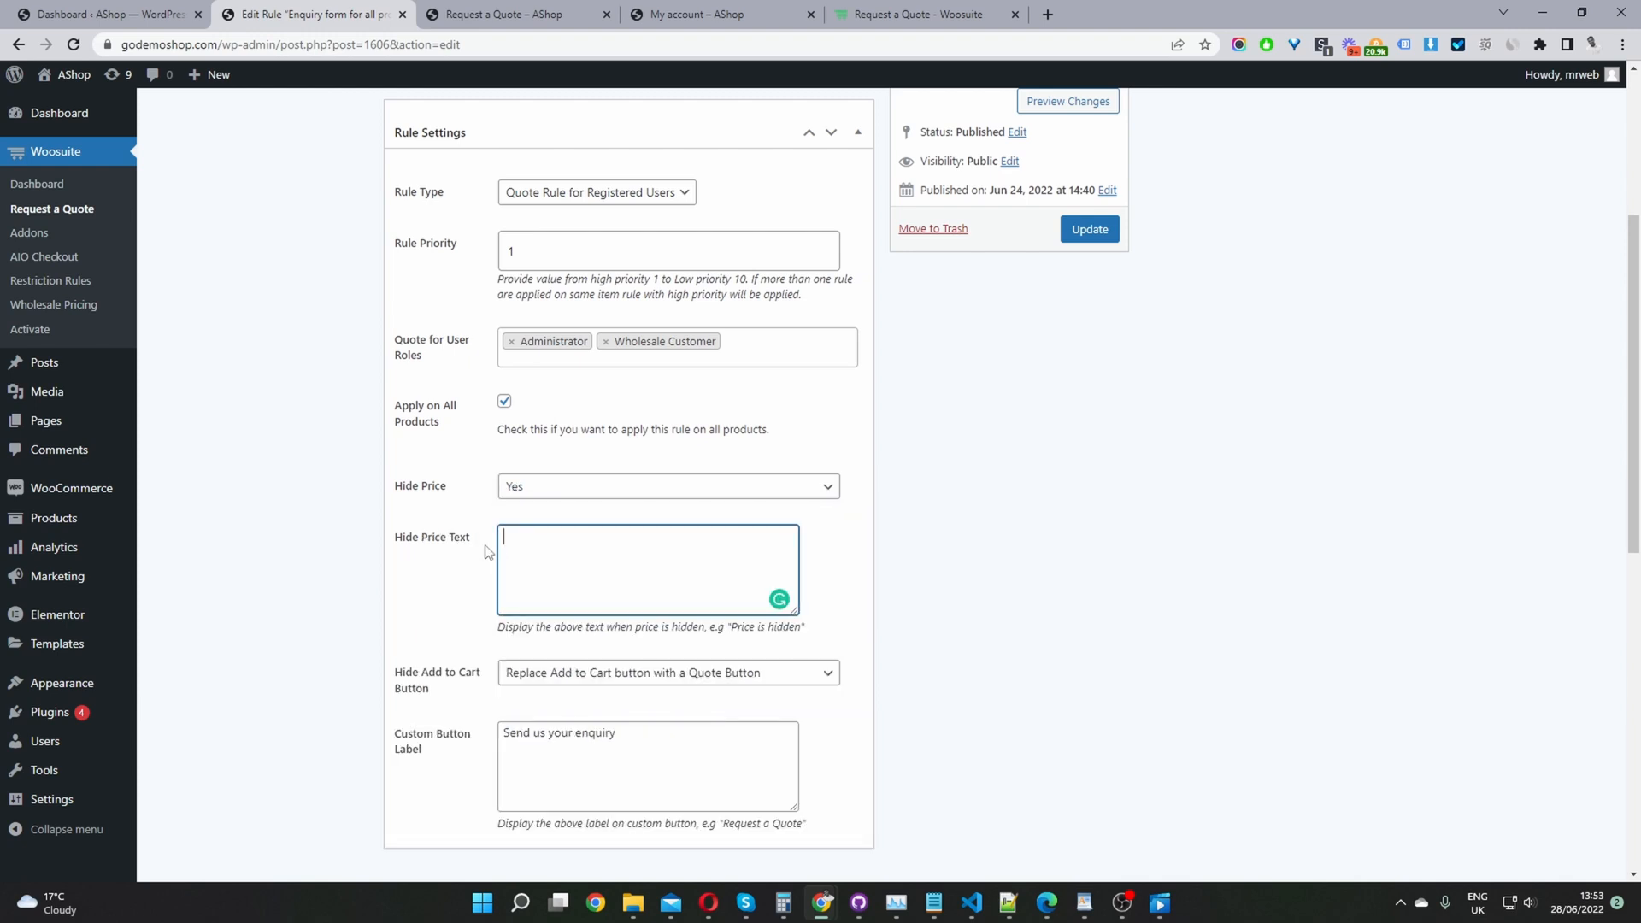
mouse_move(557, 561)
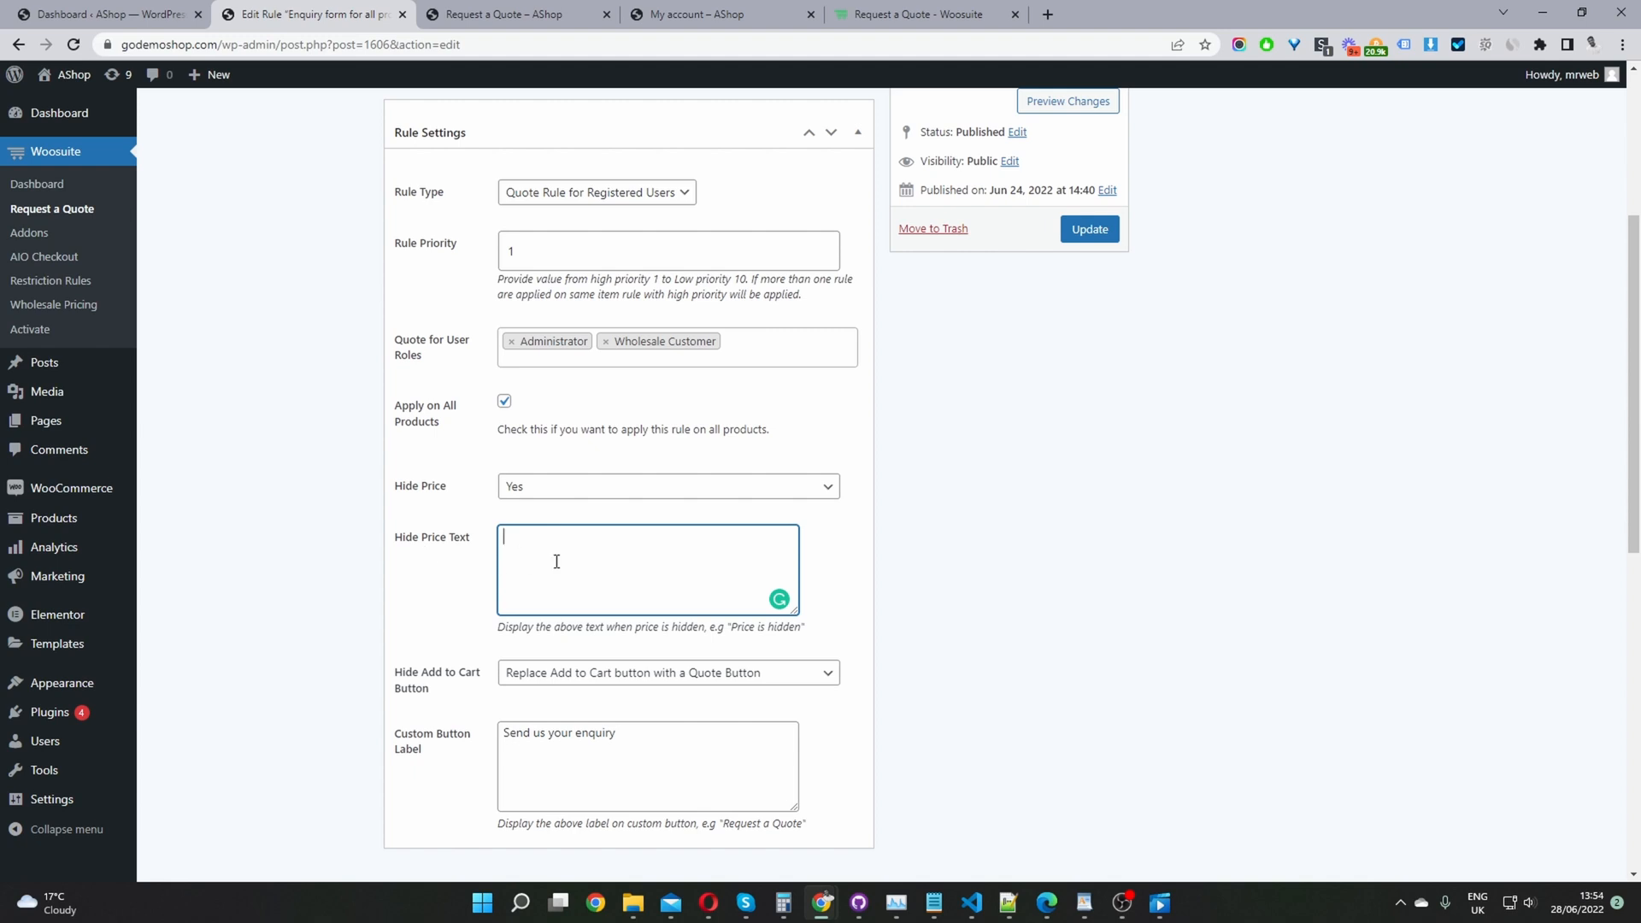
mouse_move(608, 572)
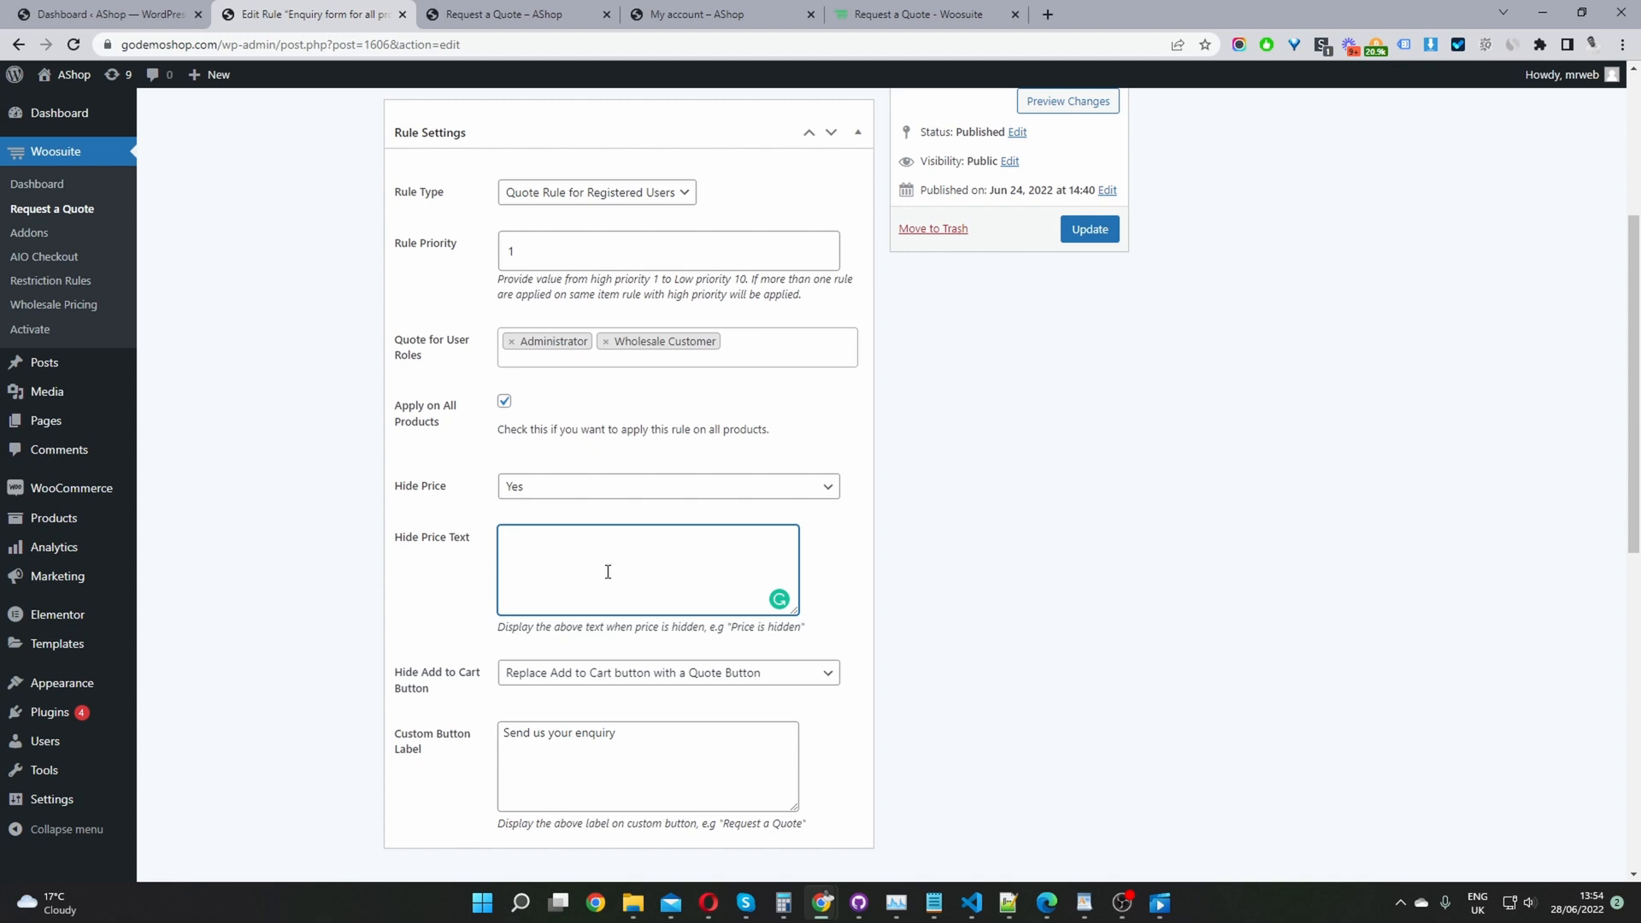
mouse_move(609, 567)
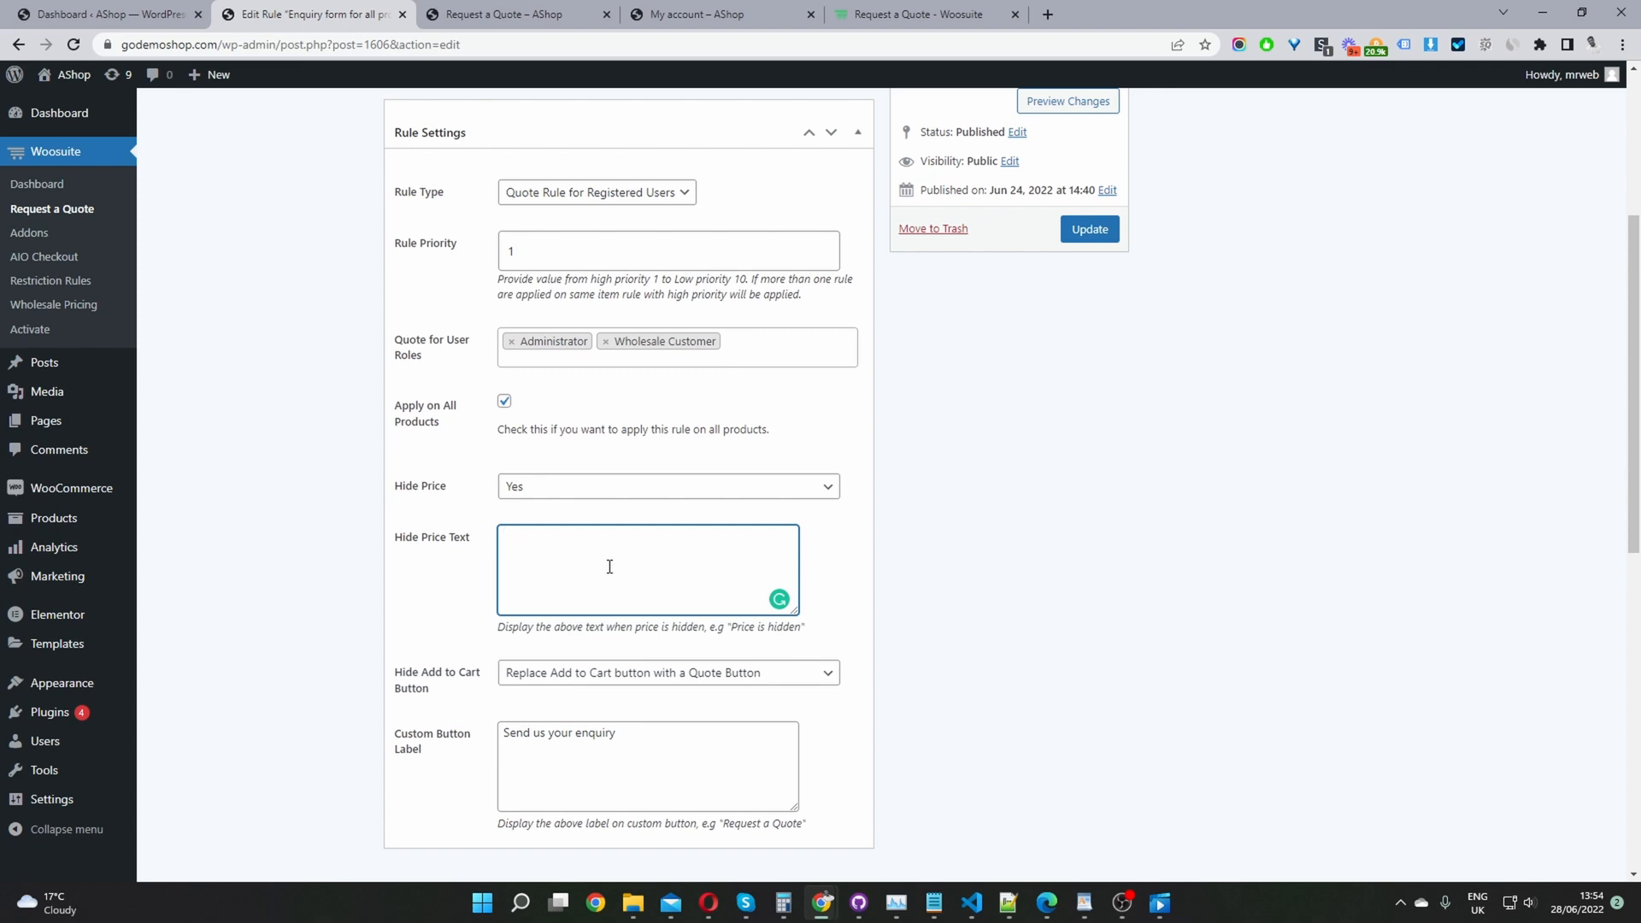
click(610, 565)
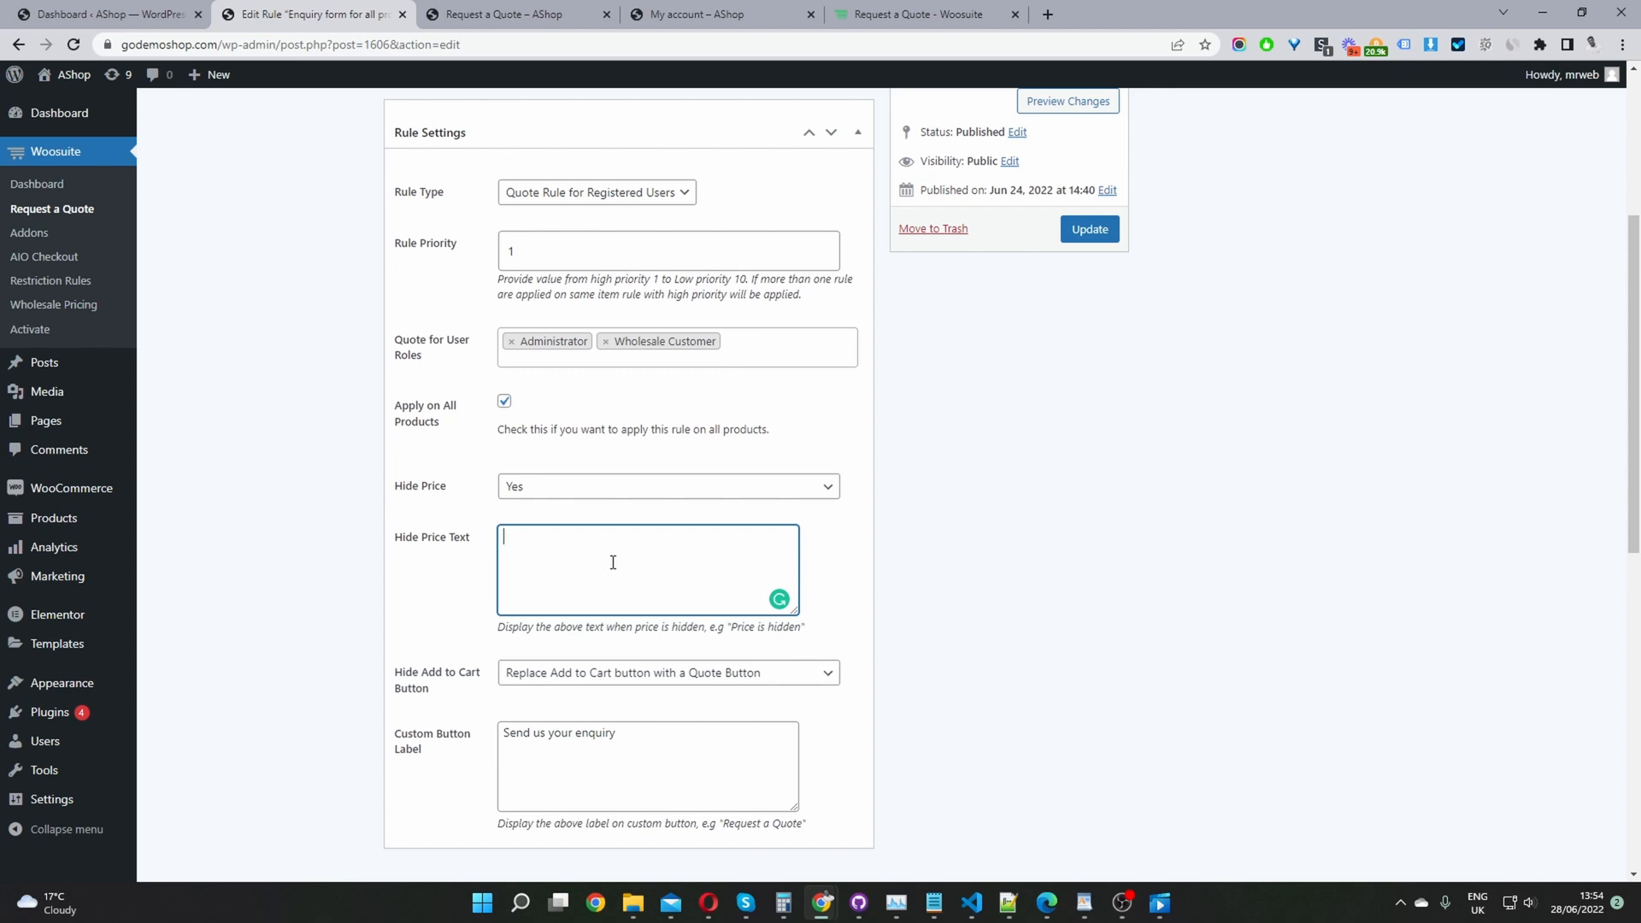
mouse_move(600, 546)
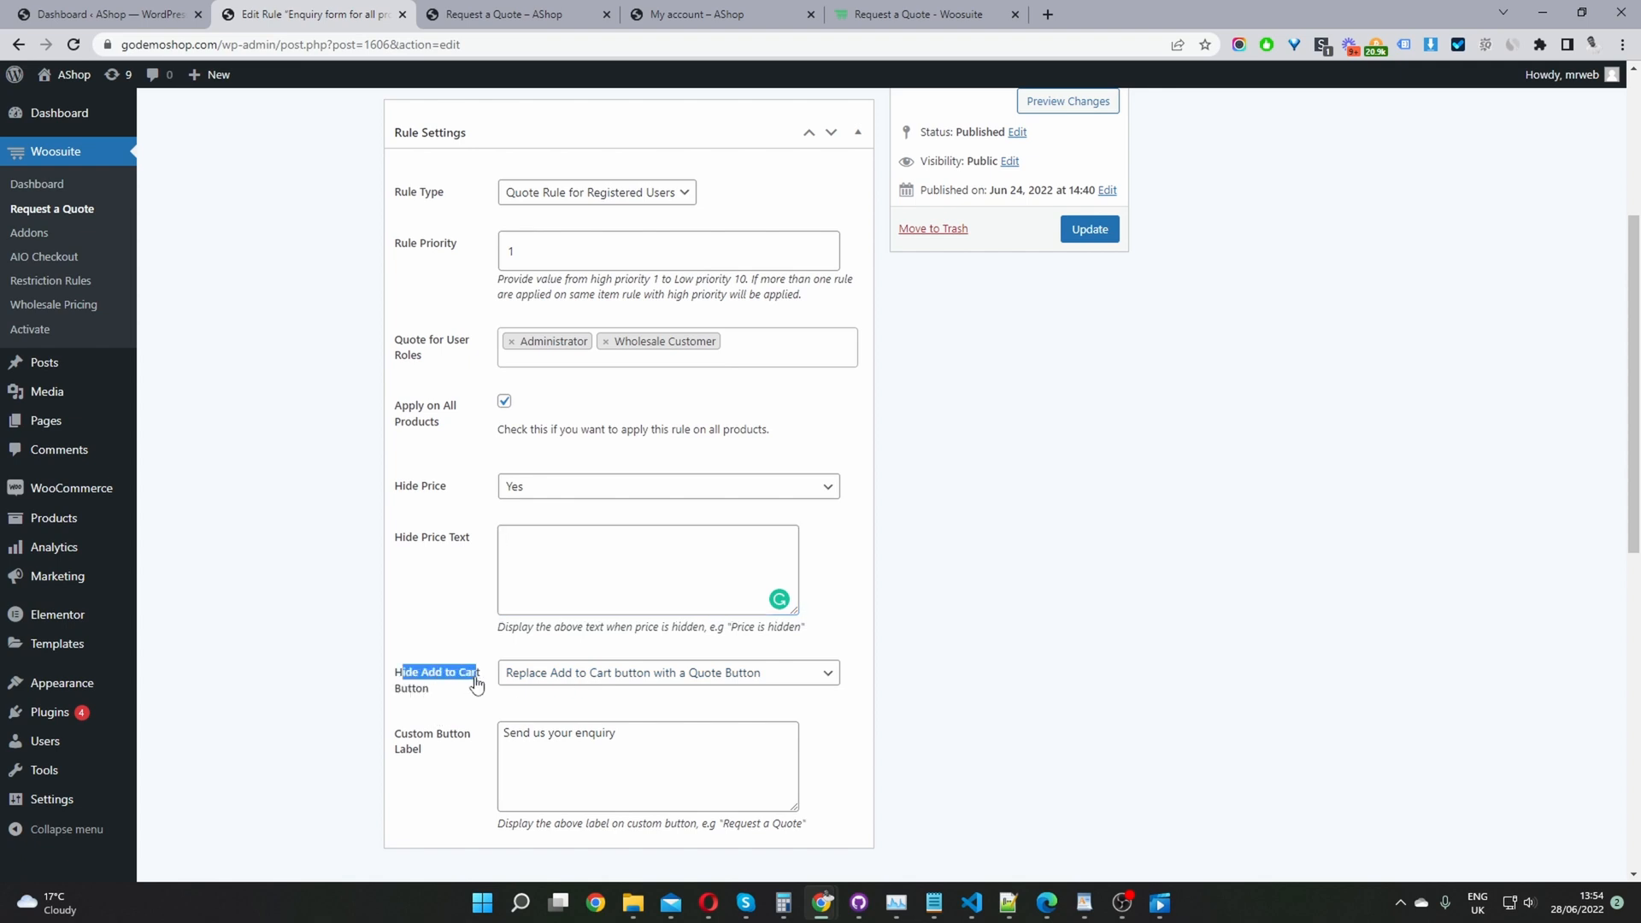
Step: Keep 'Replace Add to Cart button with a Quote Button' with label 'Send us your enquiry'
click(668, 672)
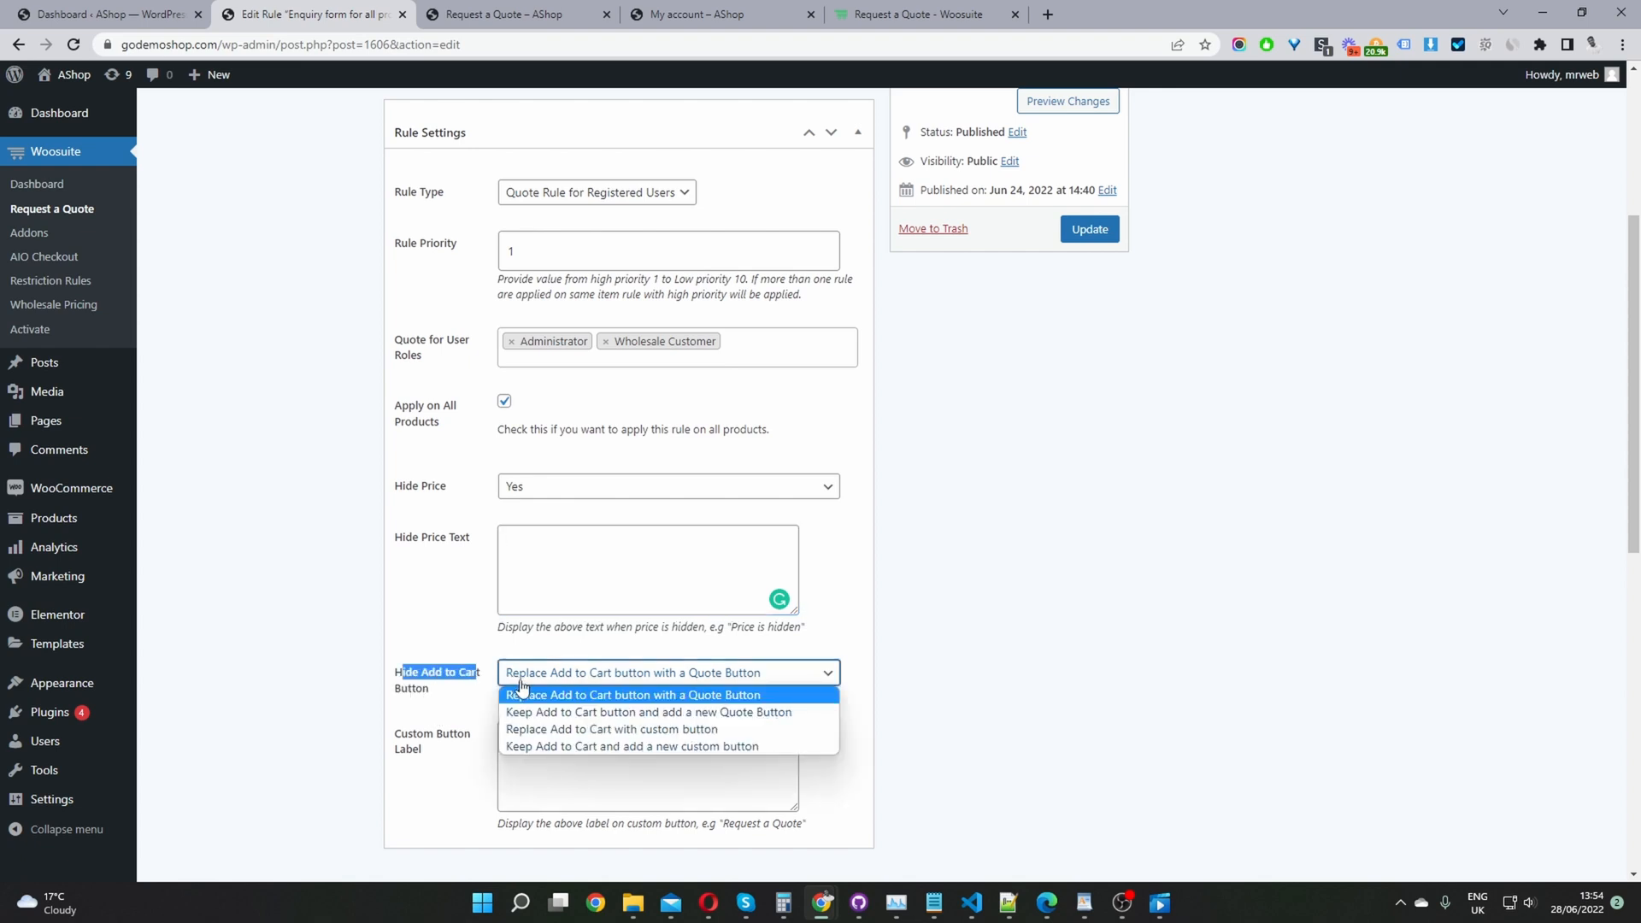
click(632, 695)
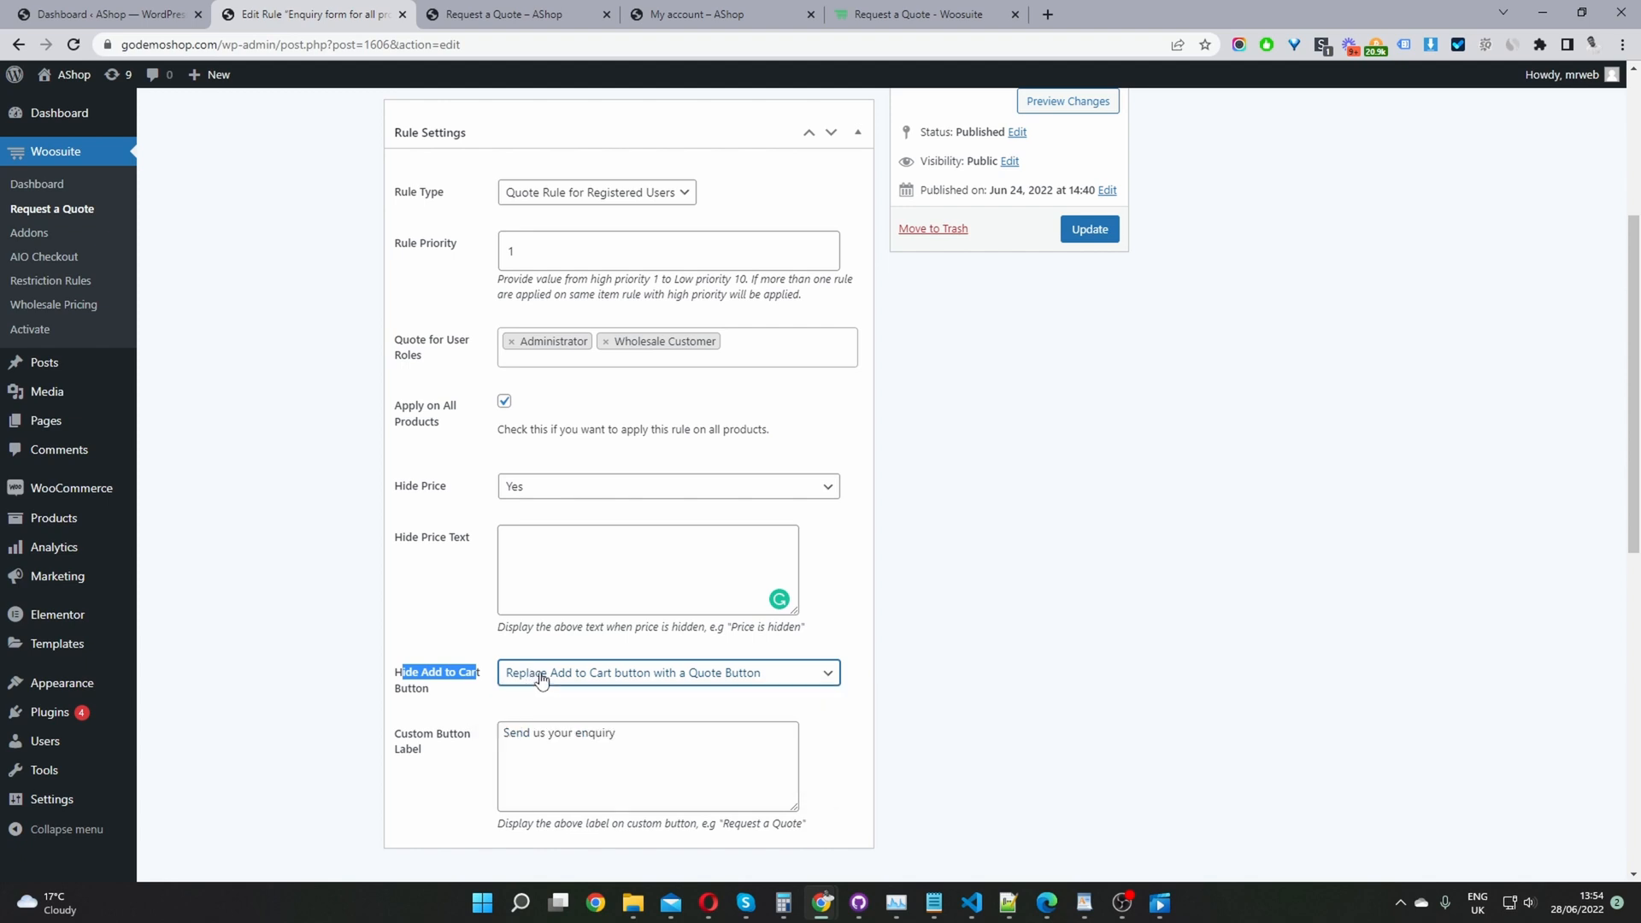
click(668, 673)
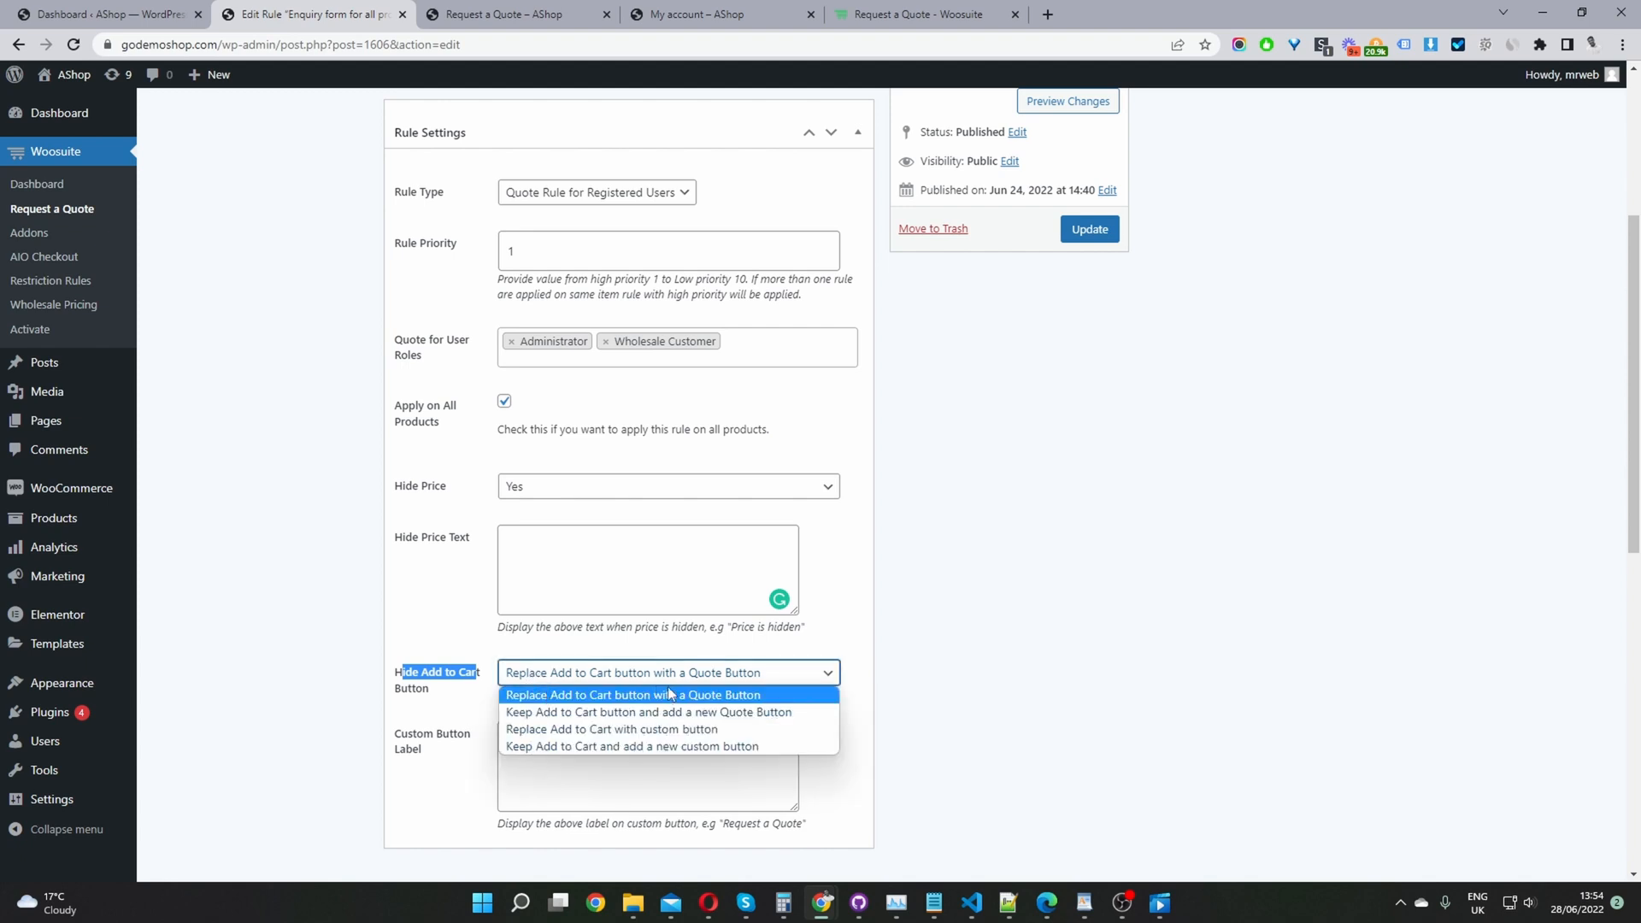
mouse_move(674, 695)
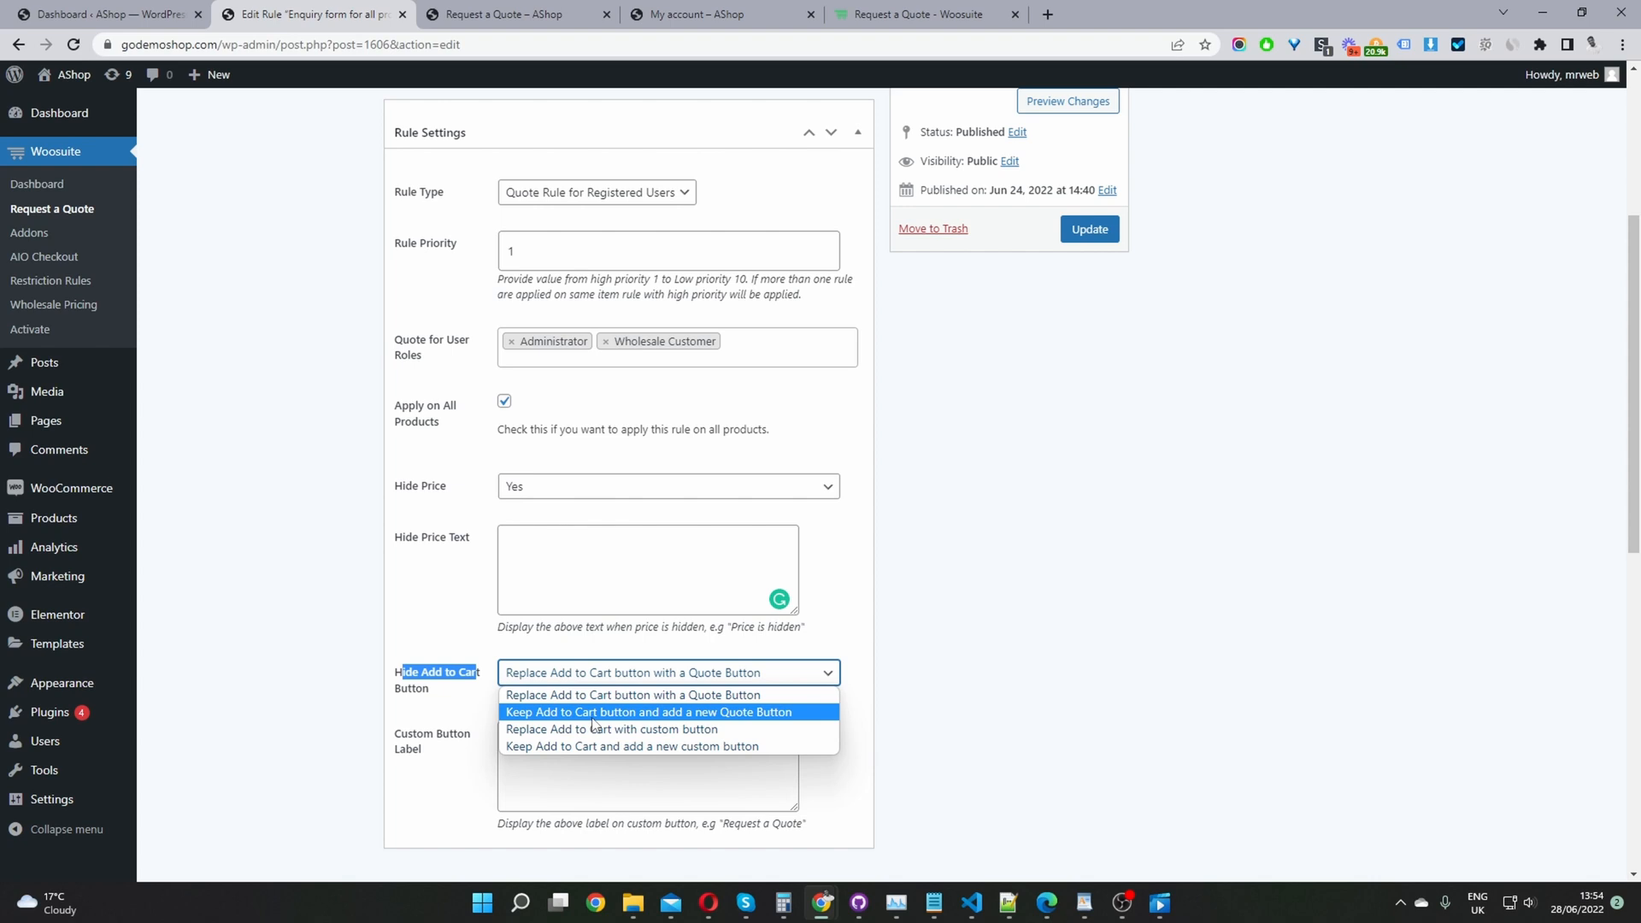
mouse_move(564, 729)
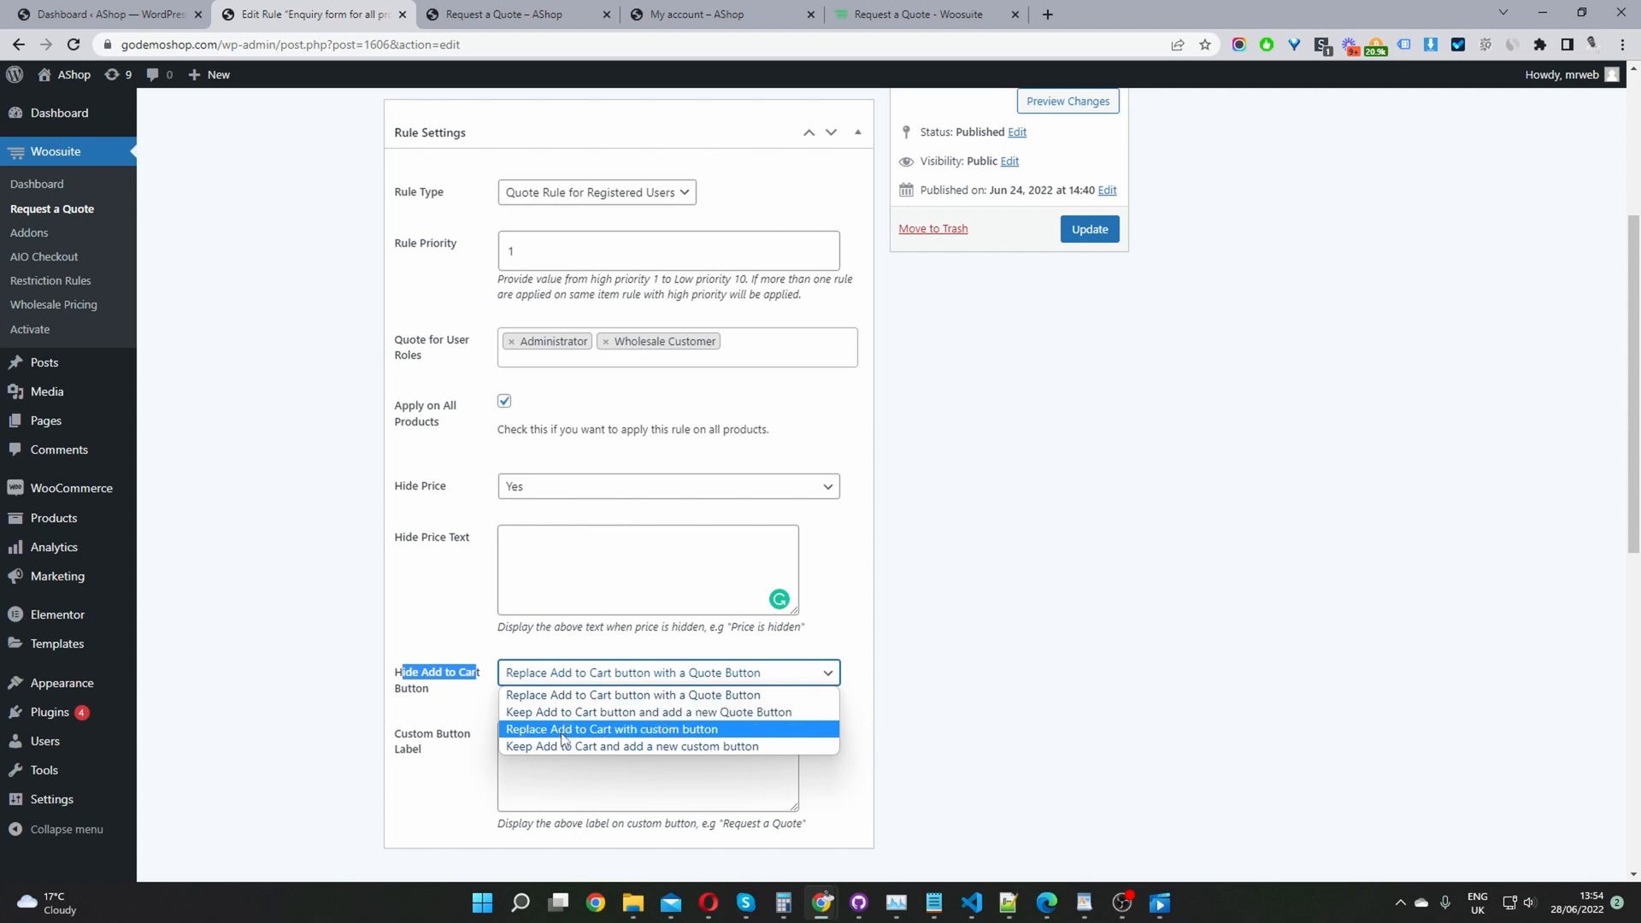
mouse_move(580, 753)
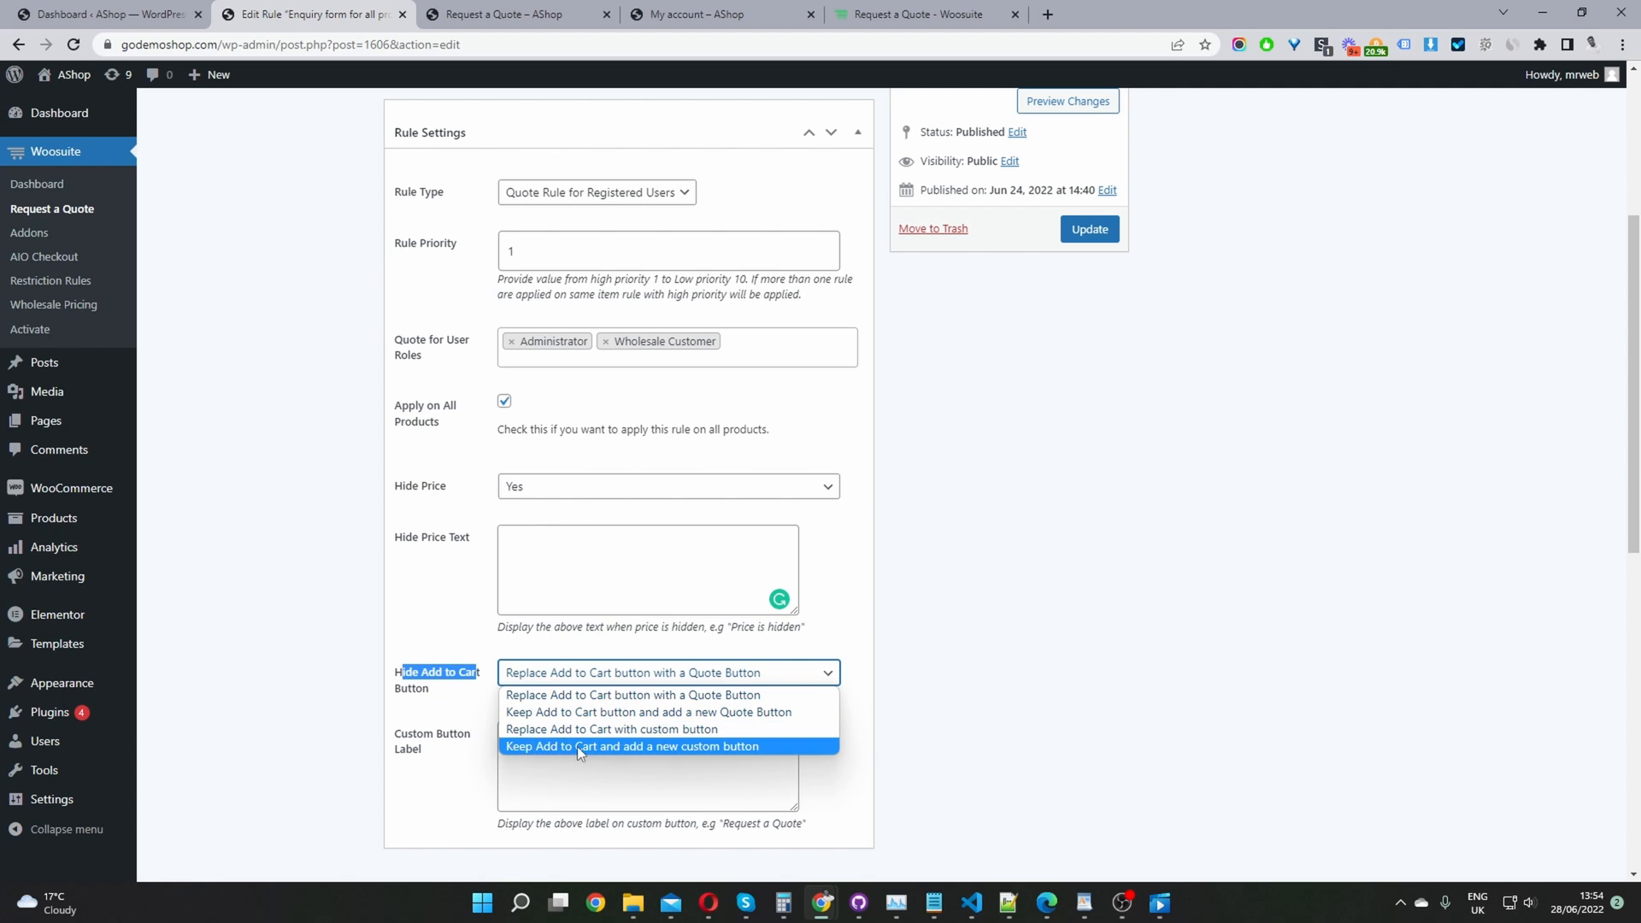
mouse_move(579, 758)
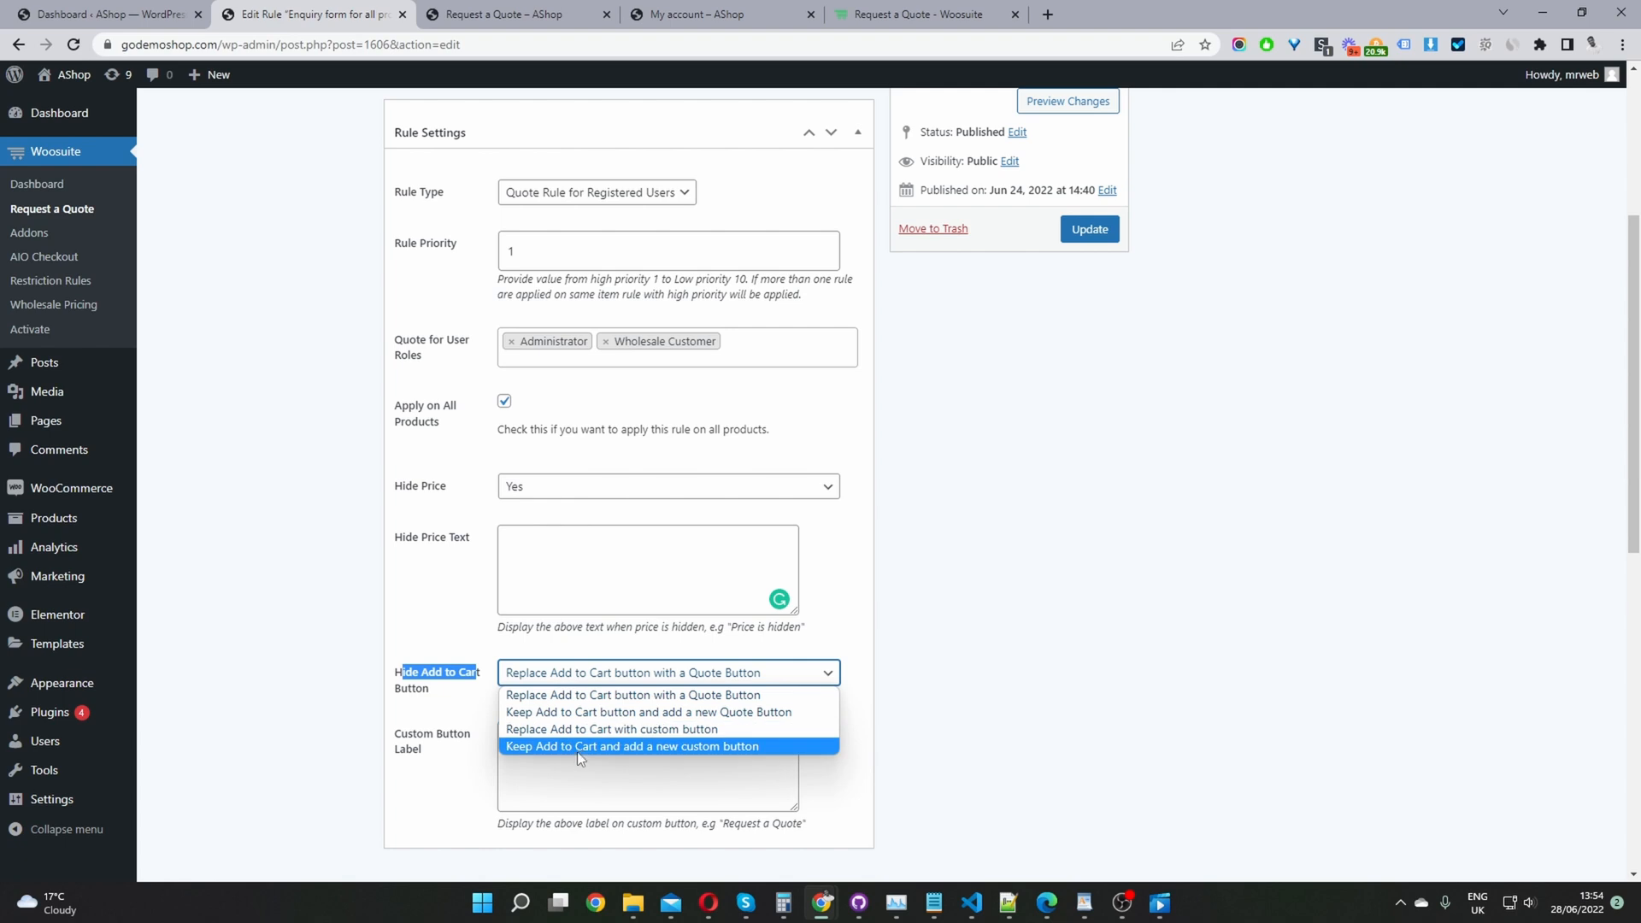
mouse_move(633, 694)
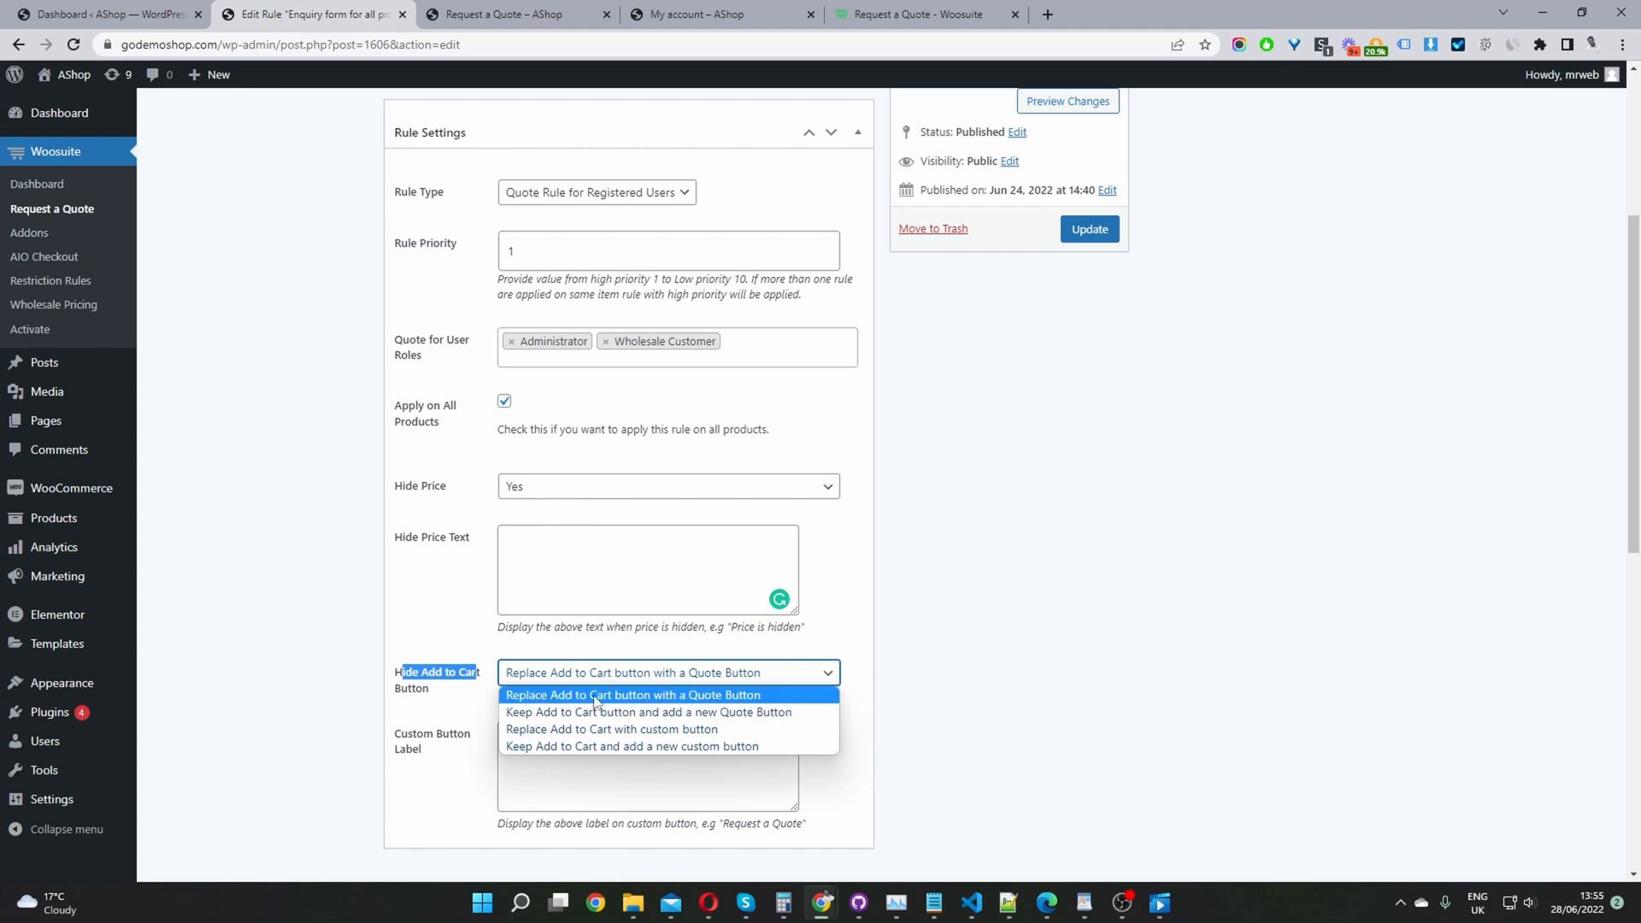
click(631, 695)
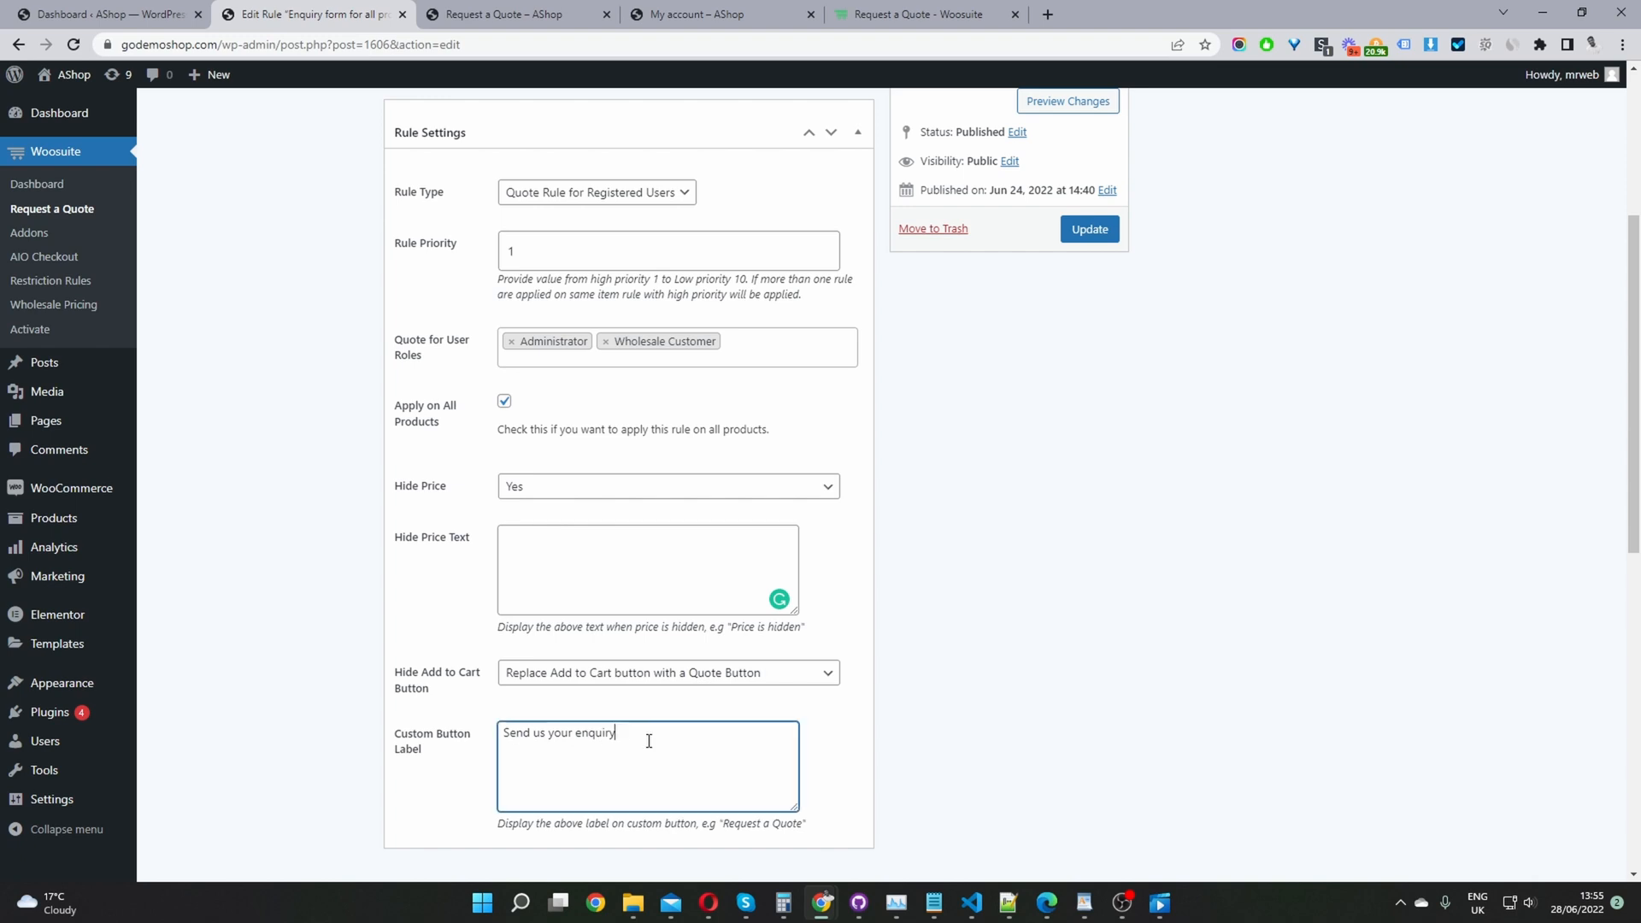
triple_click(558, 733)
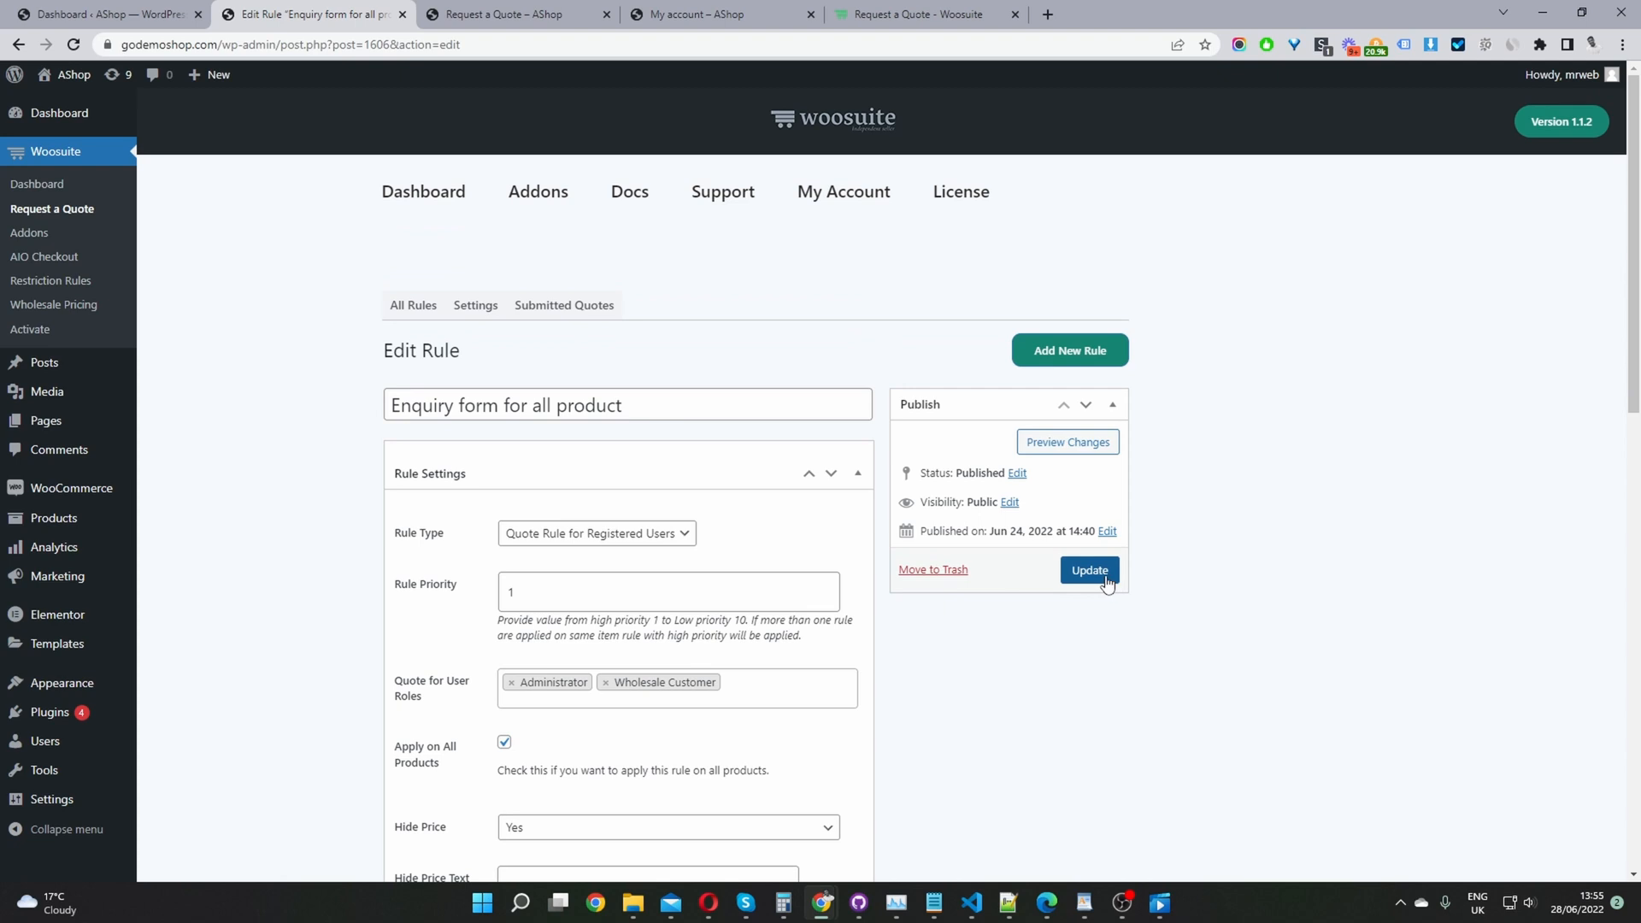
Step: Update the rule and switch to the storefront shop tab
click(1090, 570)
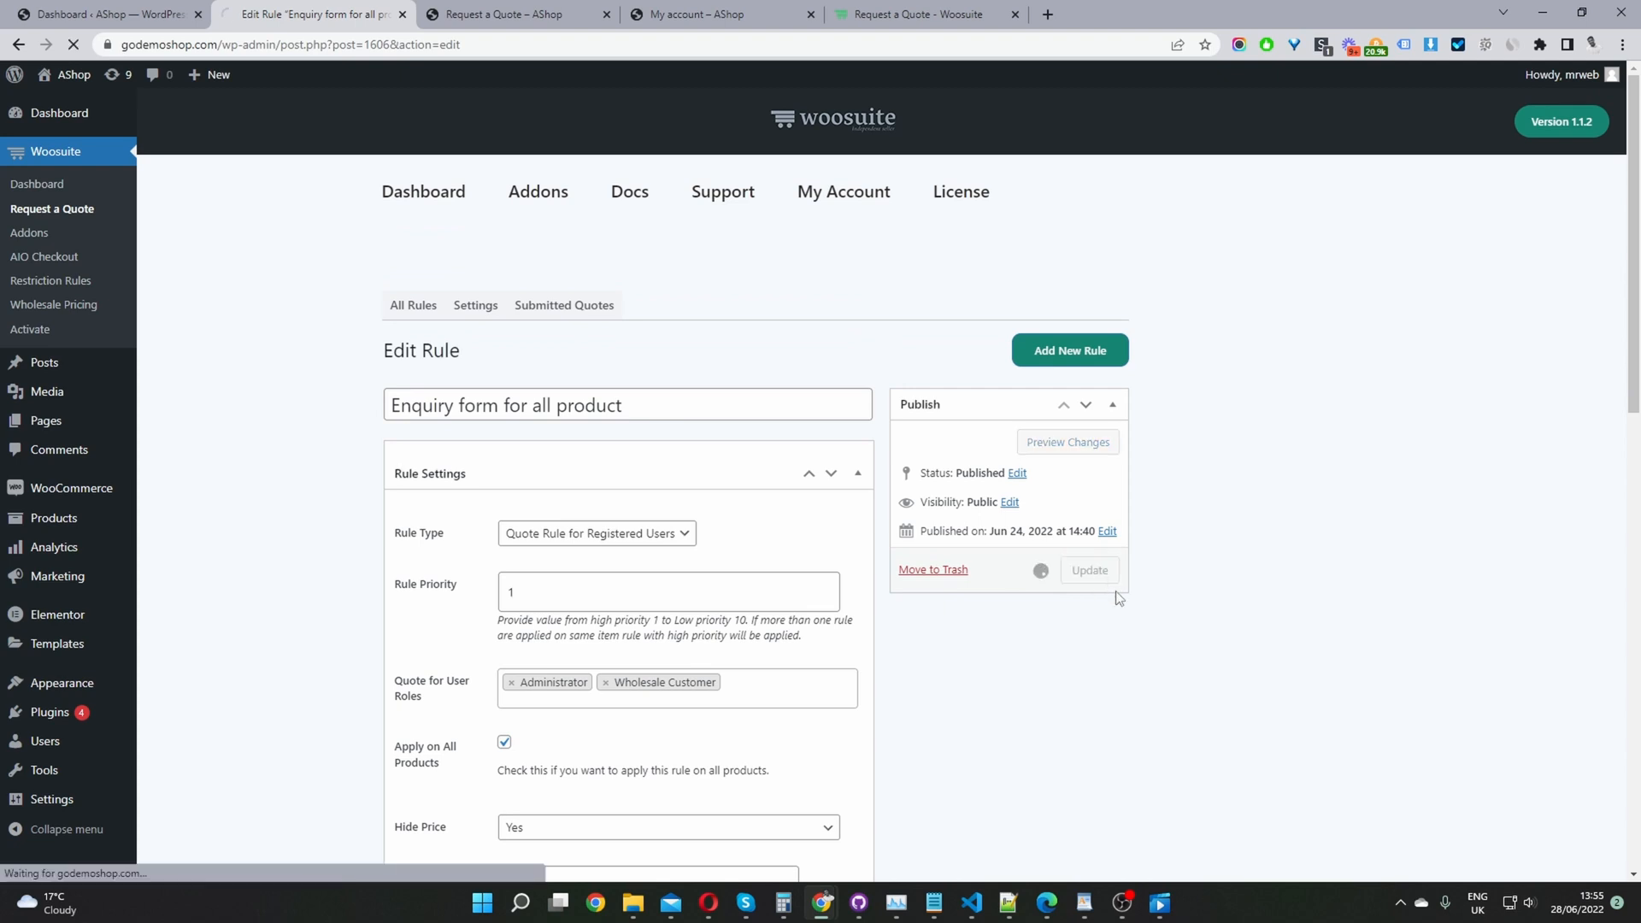
click(1089, 570)
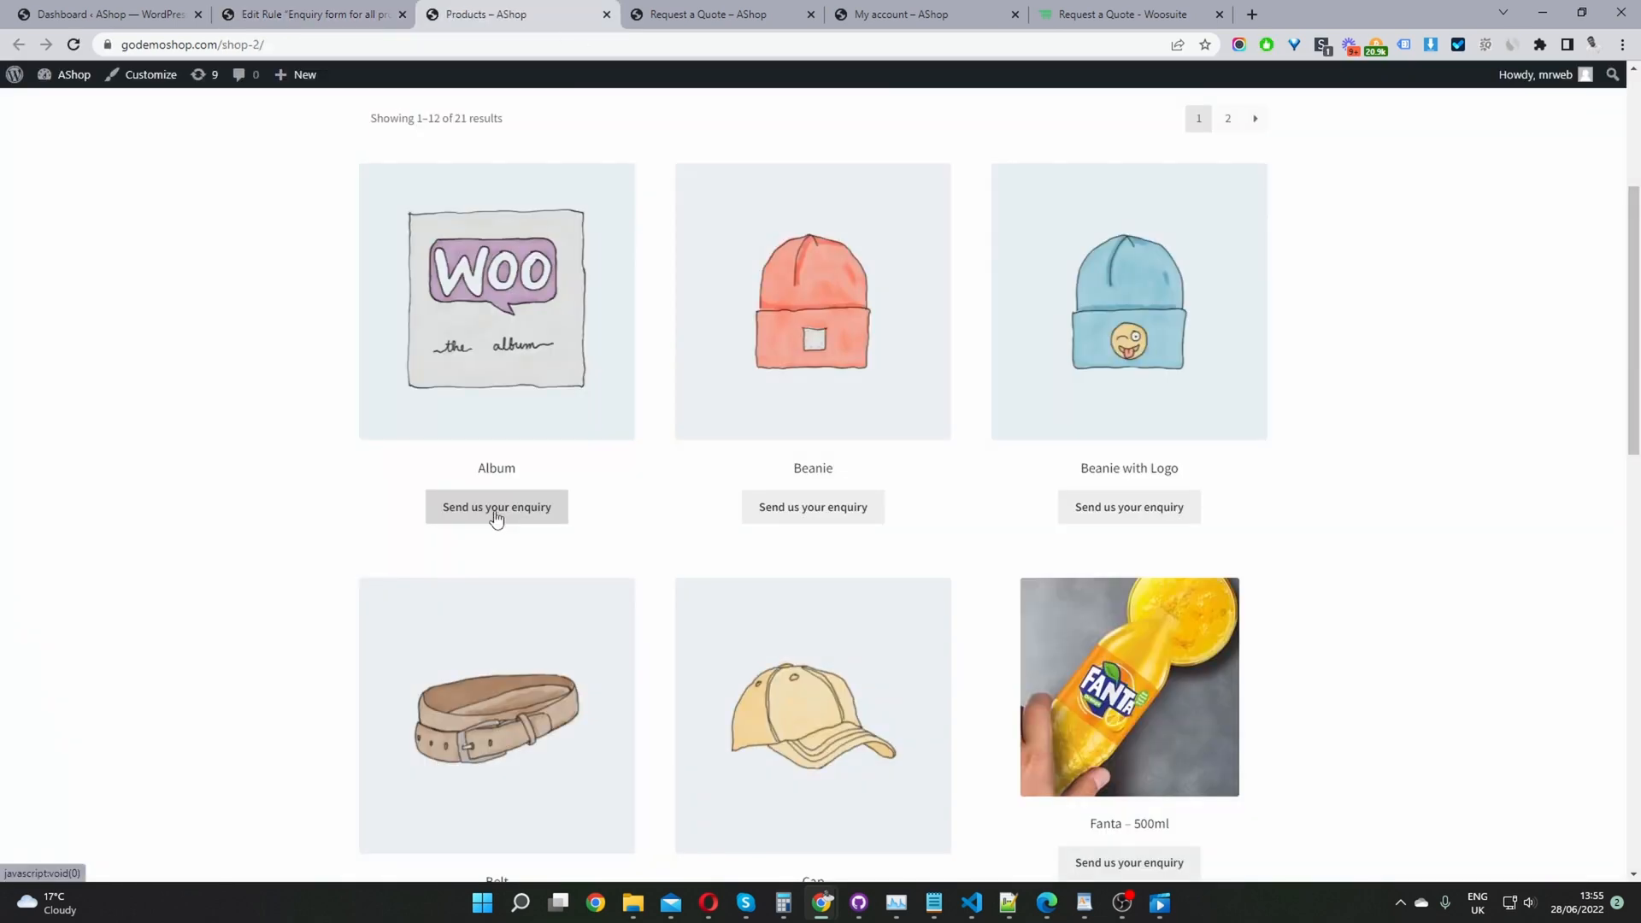
Step: Add 7 Beanies to the quote and view the Request a Quote page
click(812, 299)
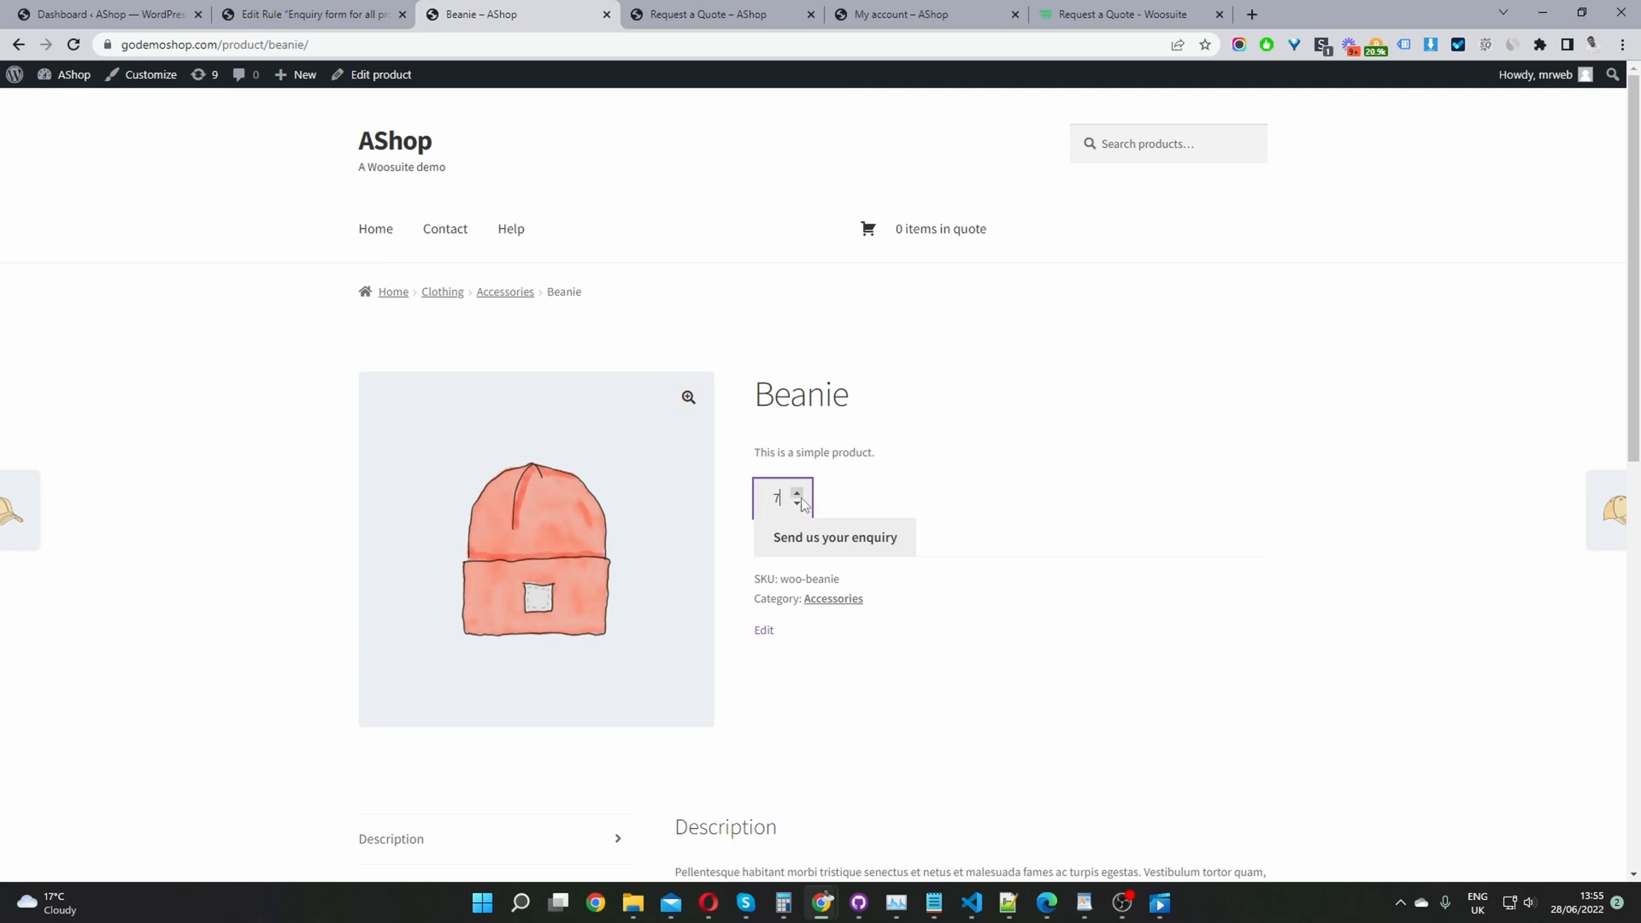
click(834, 536)
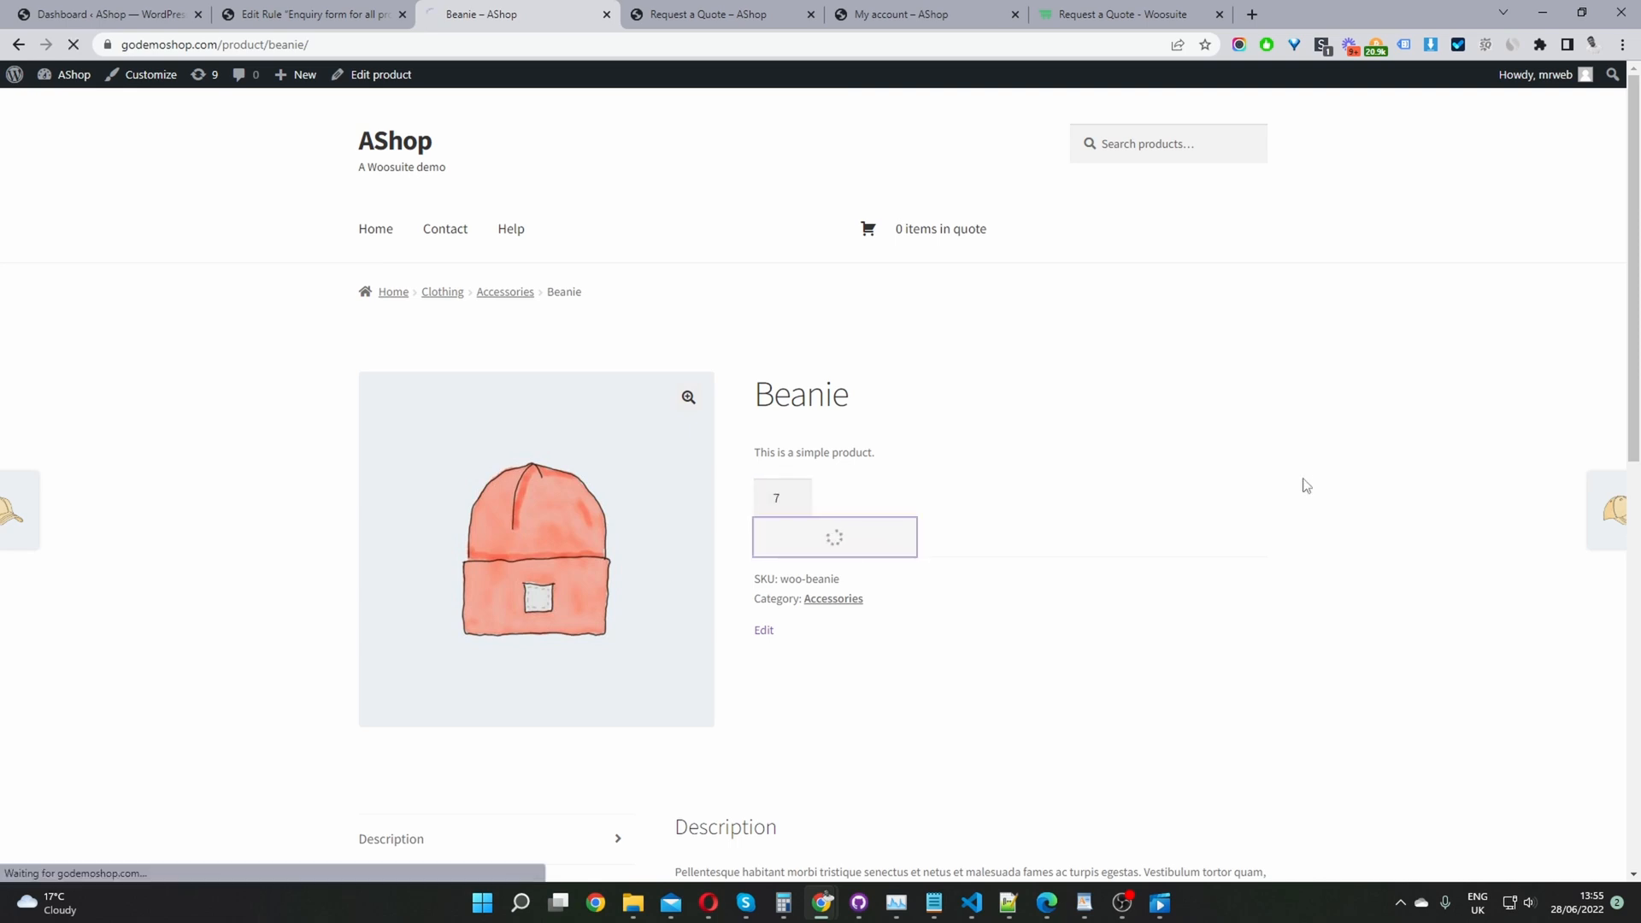
click(834, 537)
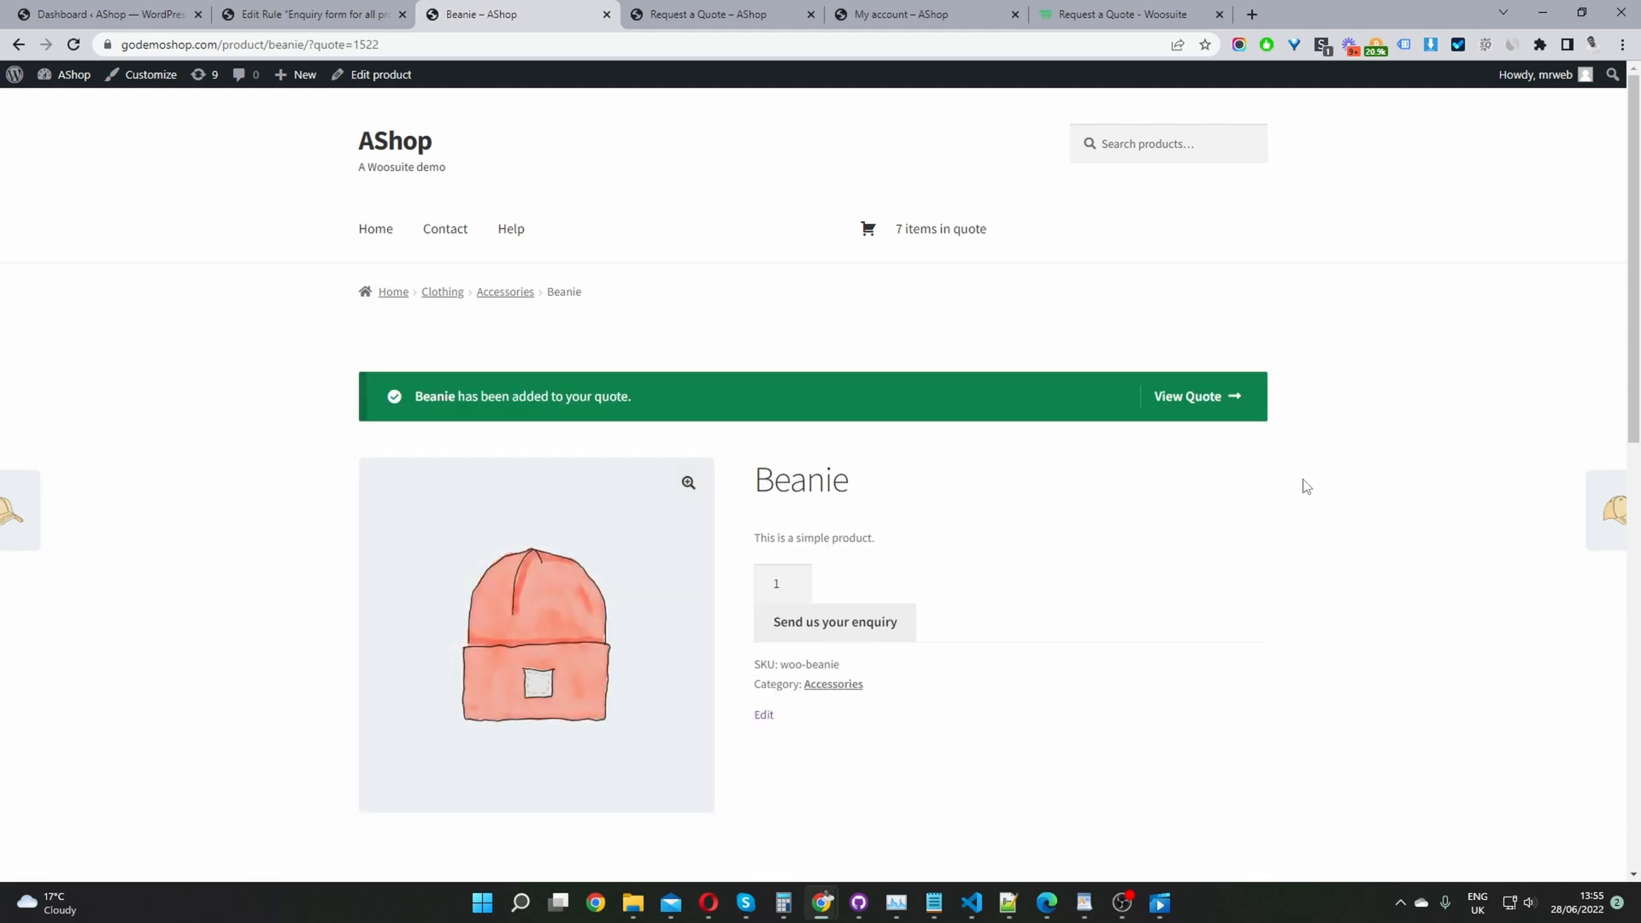
mouse_move(932, 239)
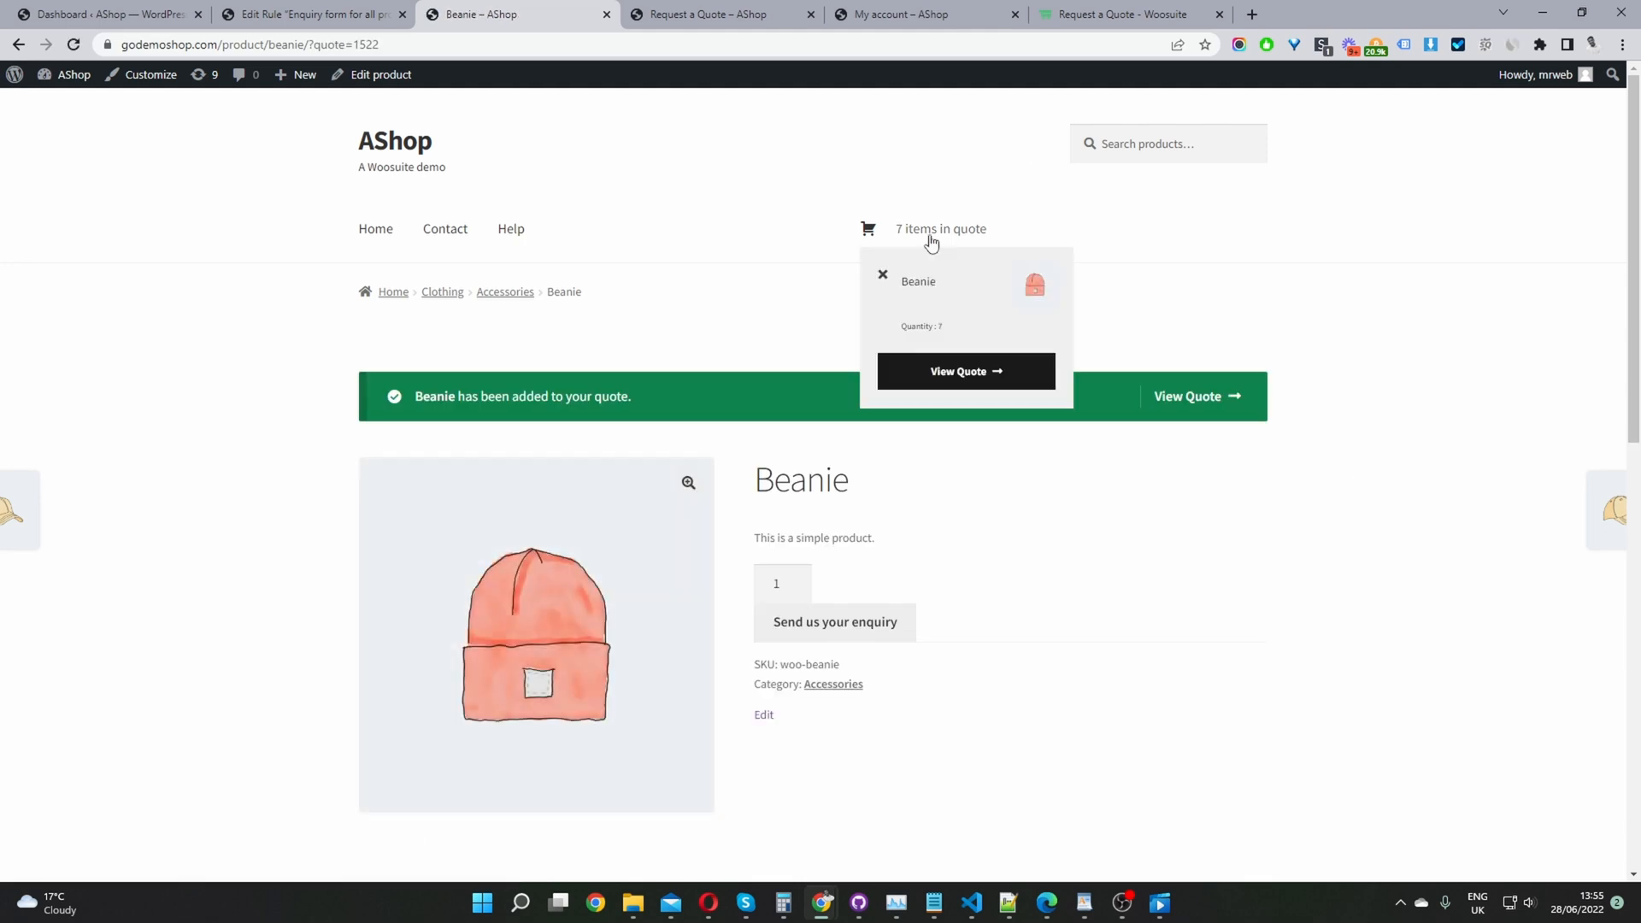
mouse_move(962, 237)
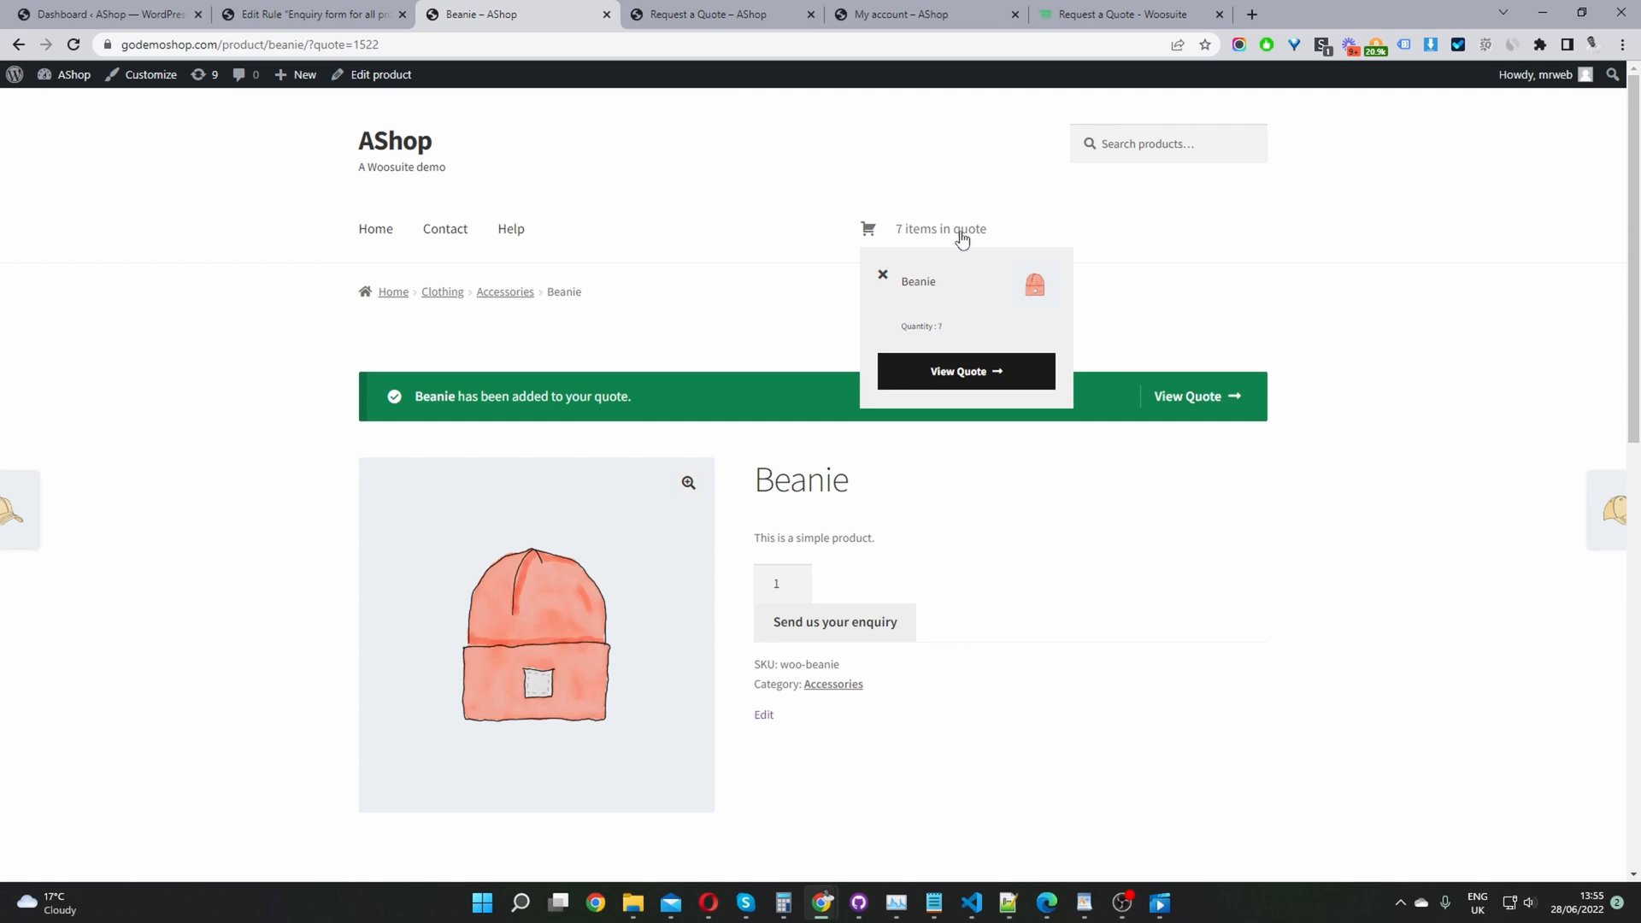
click(966, 371)
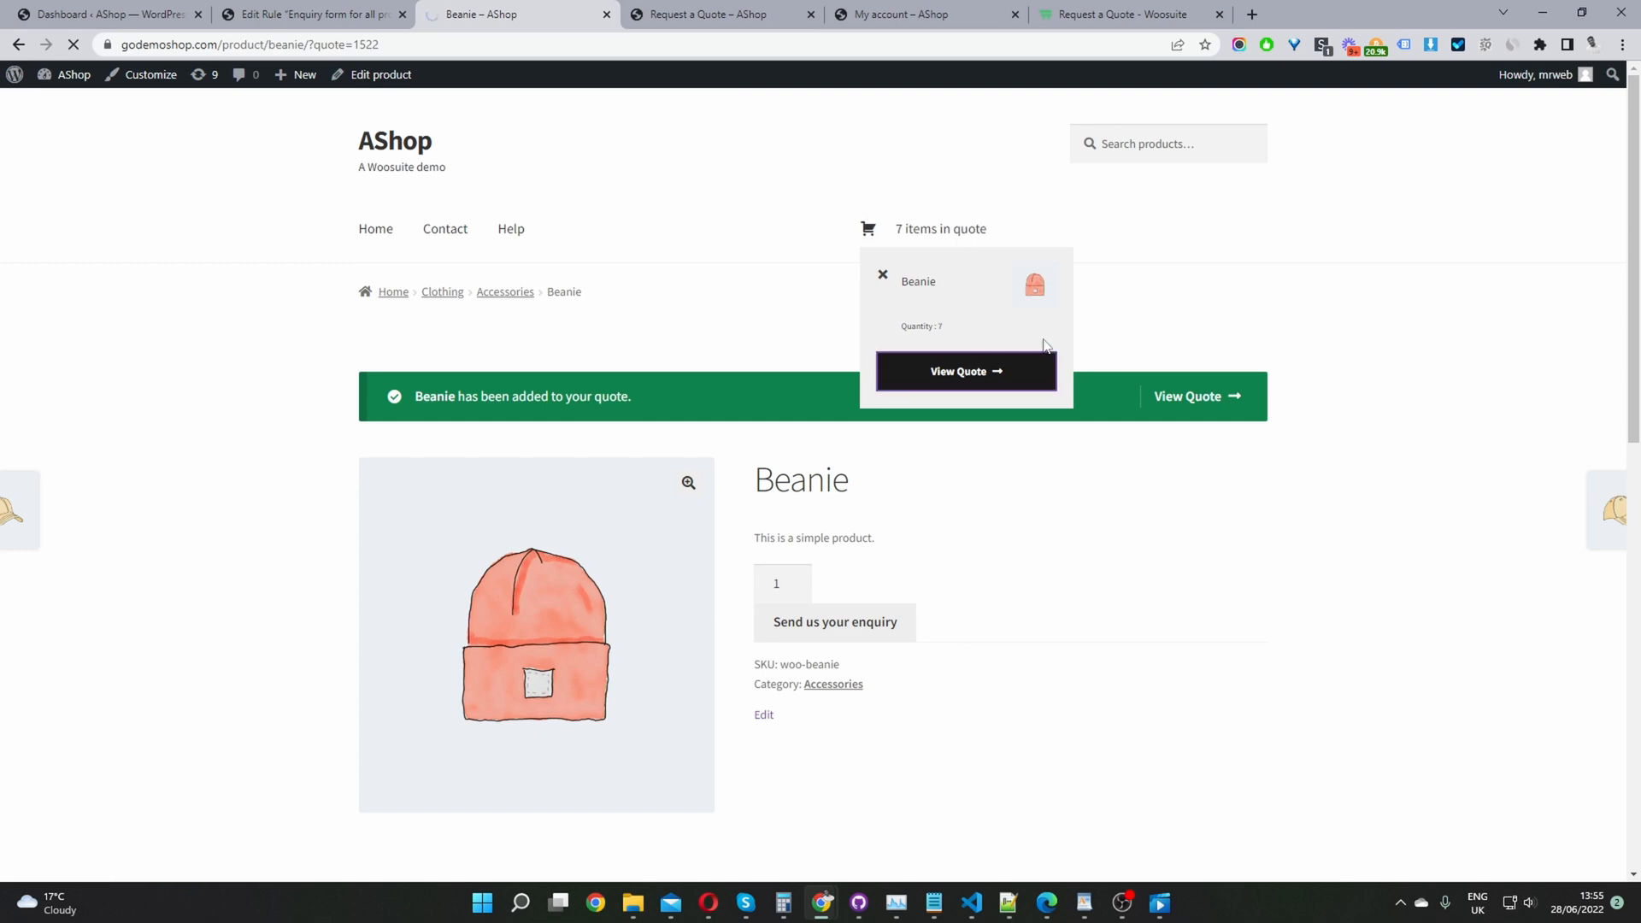
click(966, 371)
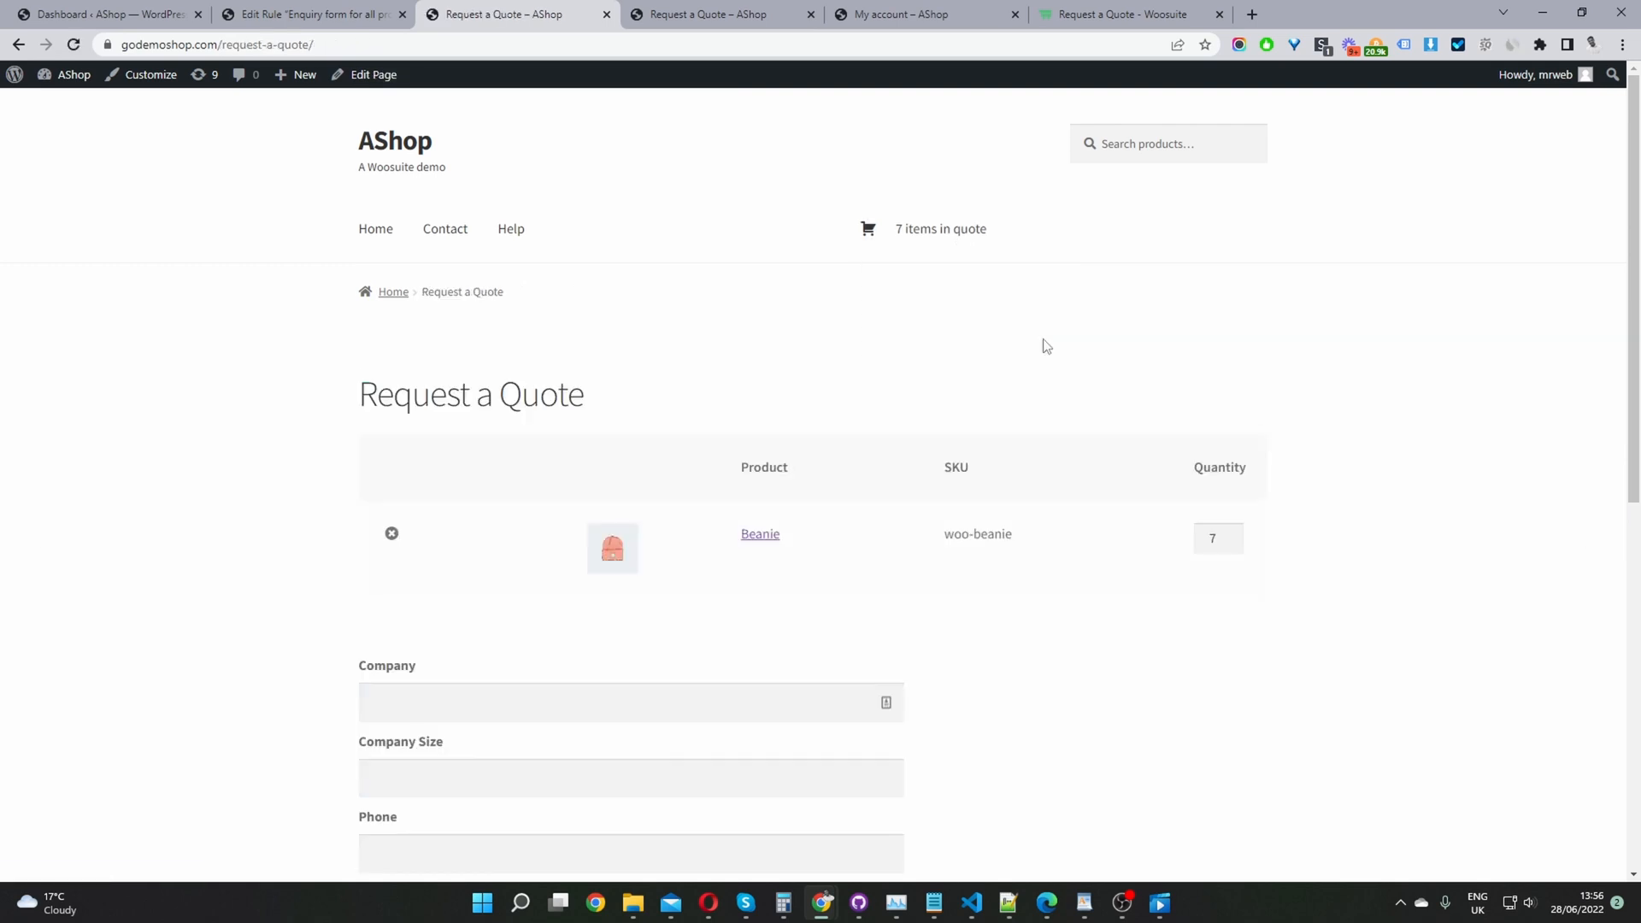
scroll(down, 3)
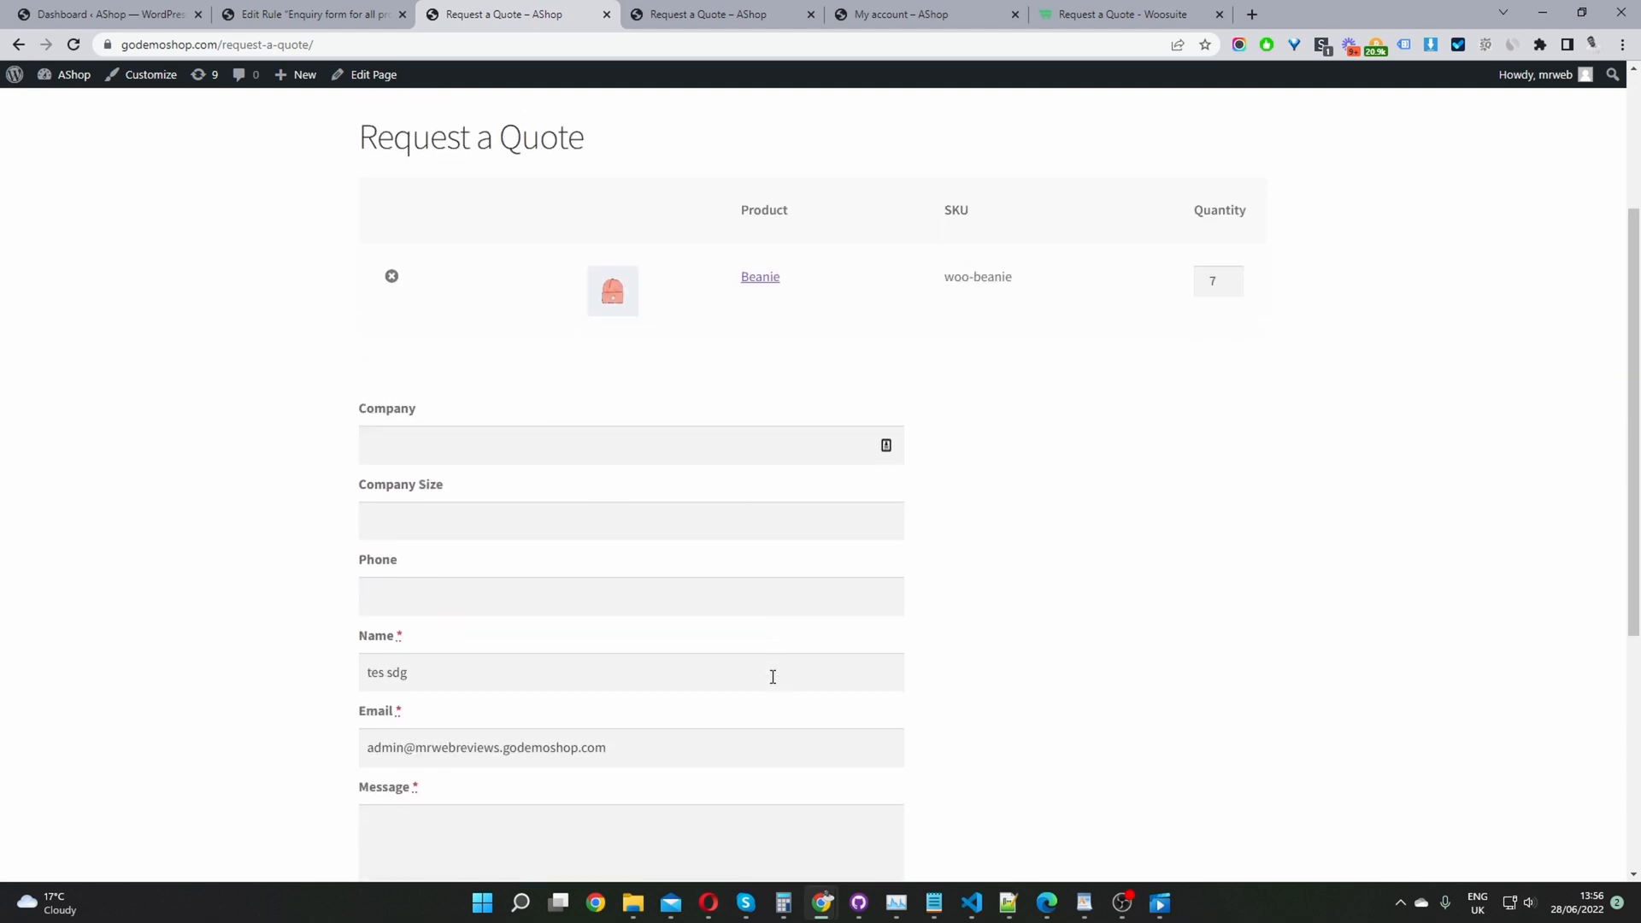
scroll(down, 3)
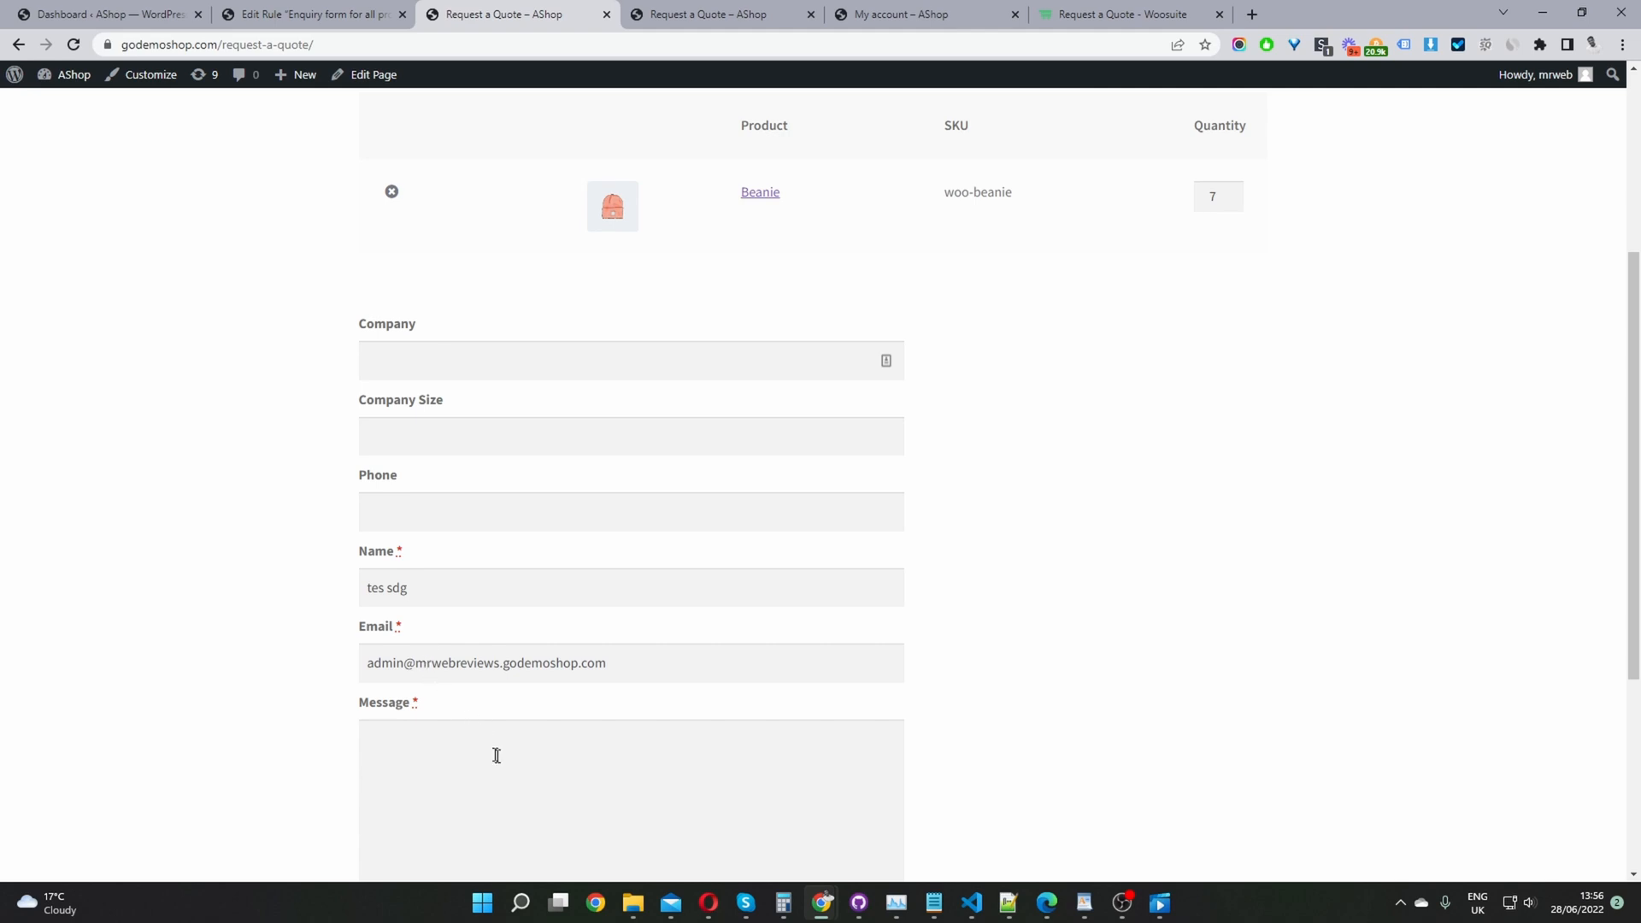
mouse_move(693, 587)
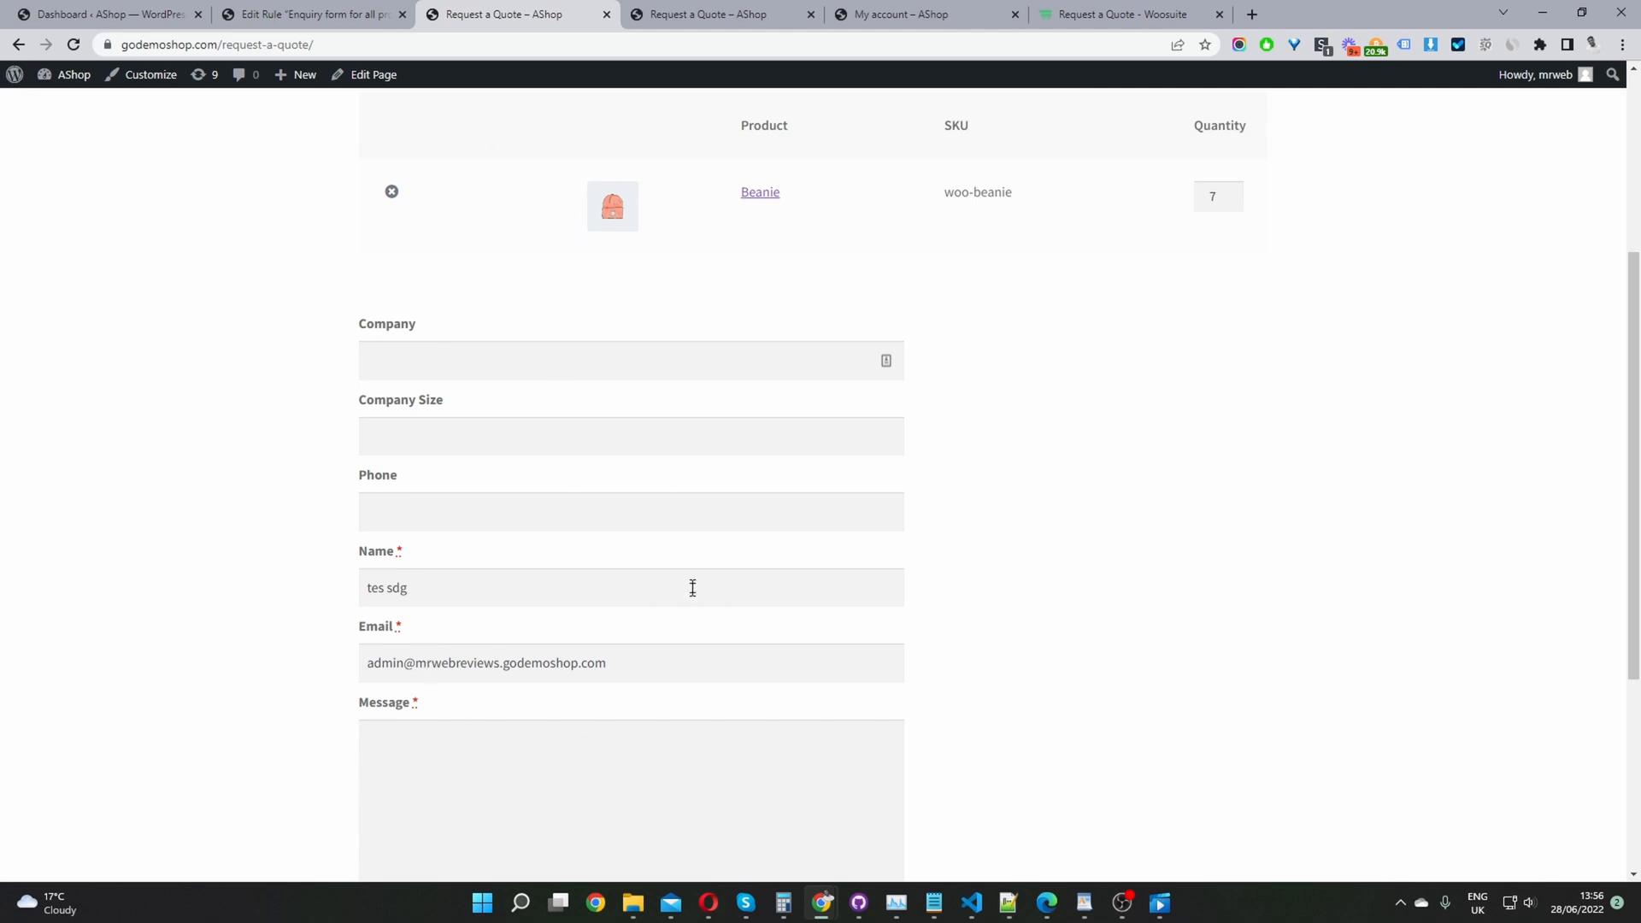
mouse_move(132, 14)
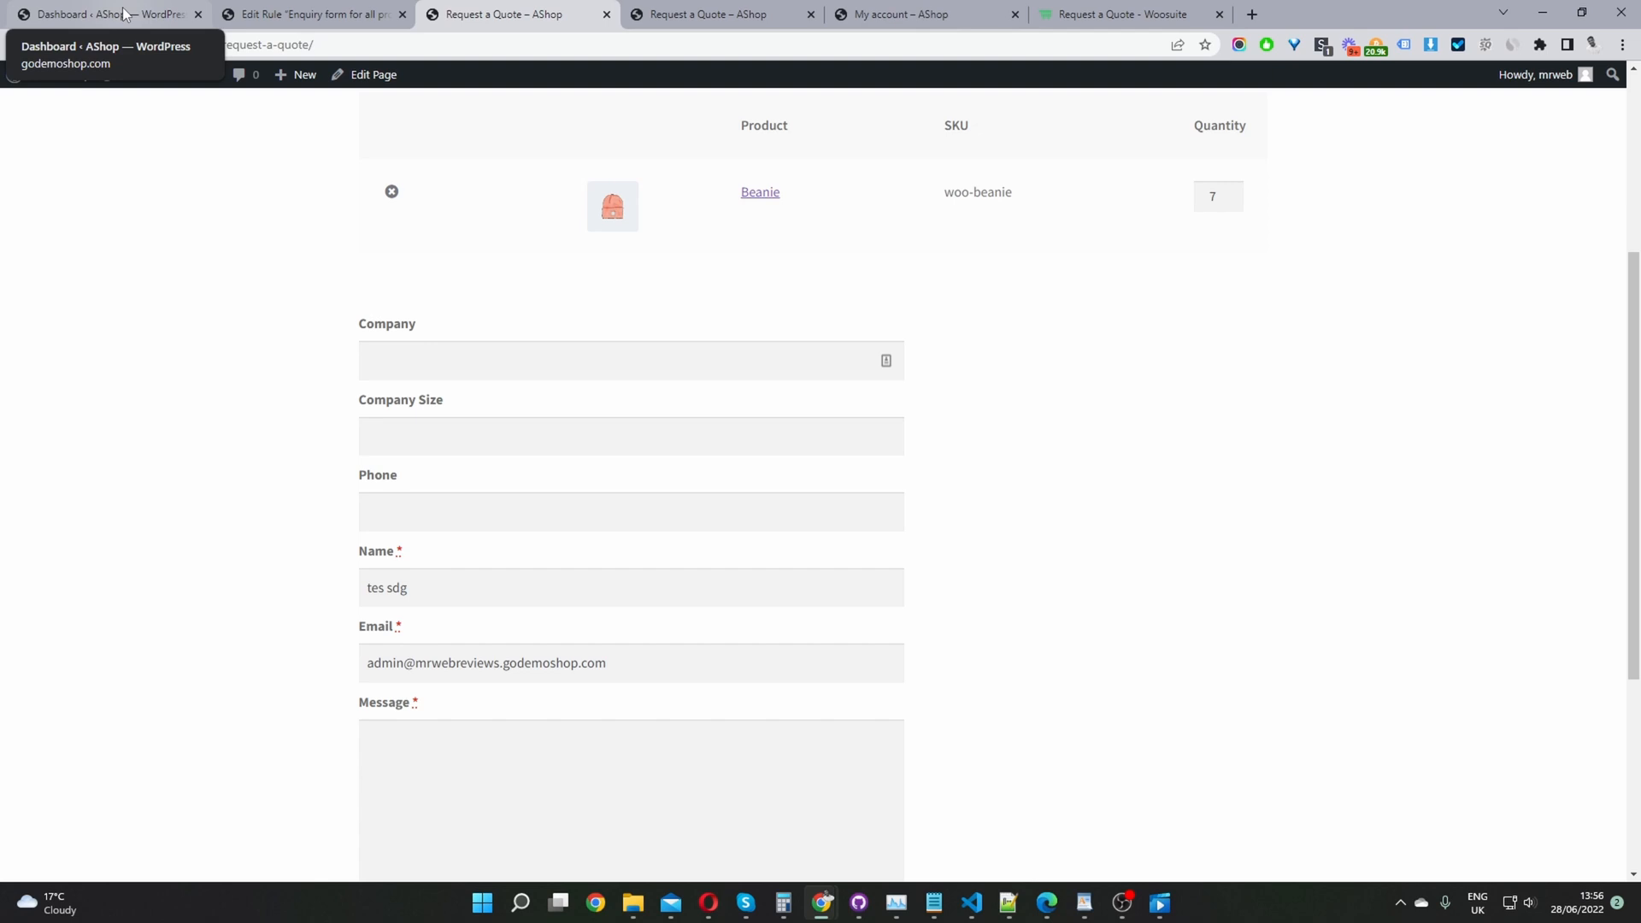
click(102, 15)
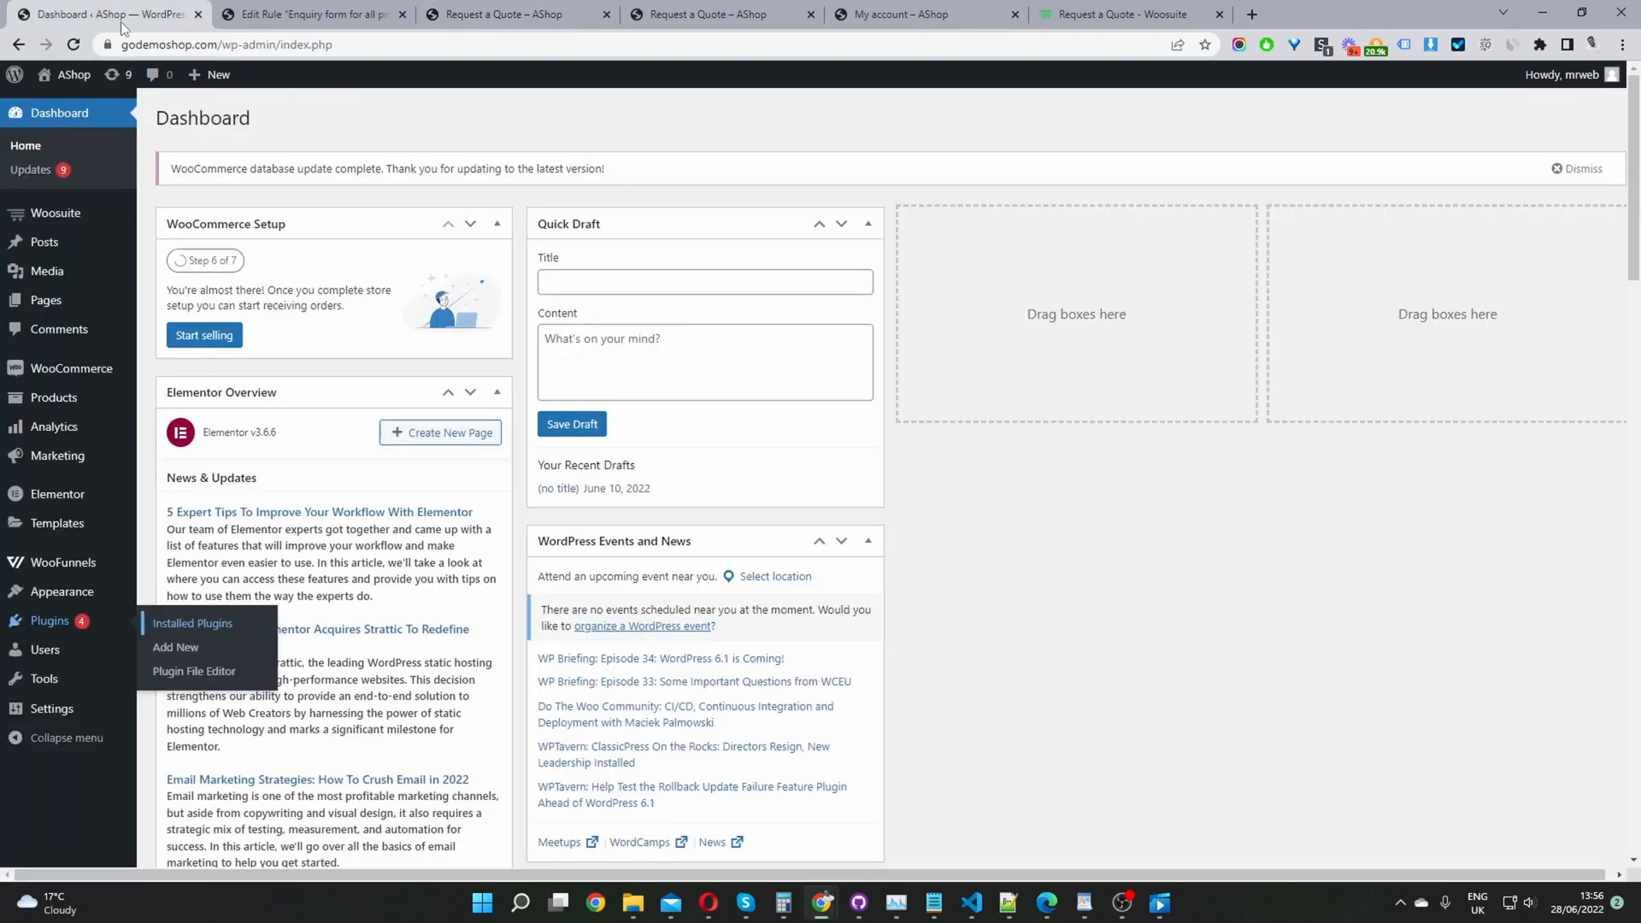
mouse_move(53, 212)
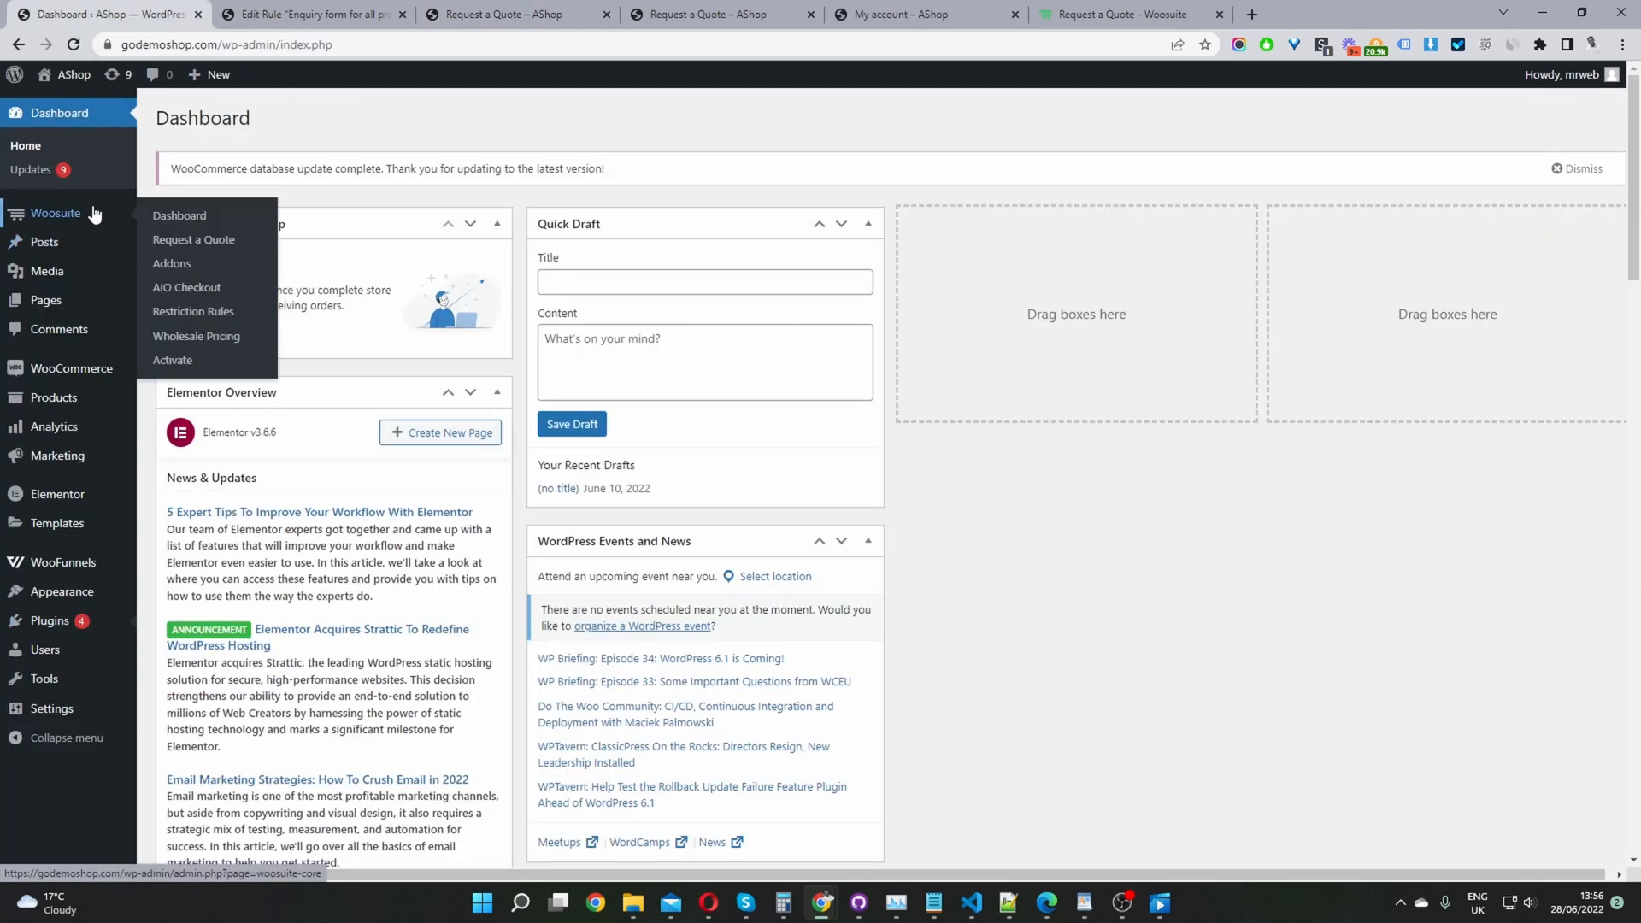
mouse_move(193, 312)
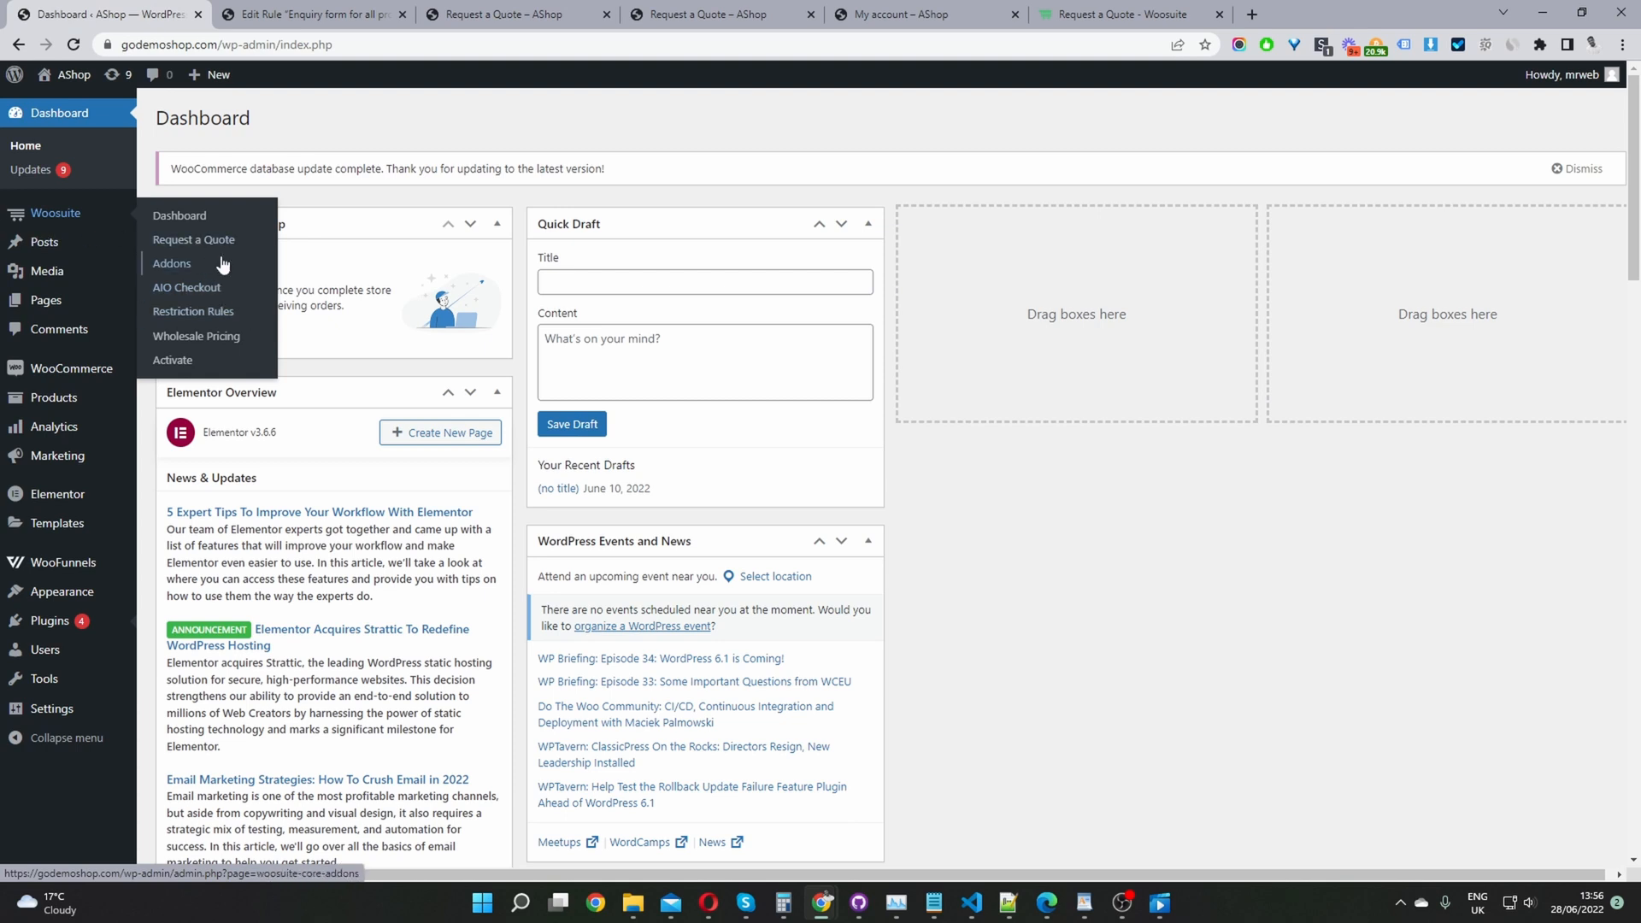
Step: Go to Woosuite > Request a Quote > Settings > Fields Settings
click(171, 263)
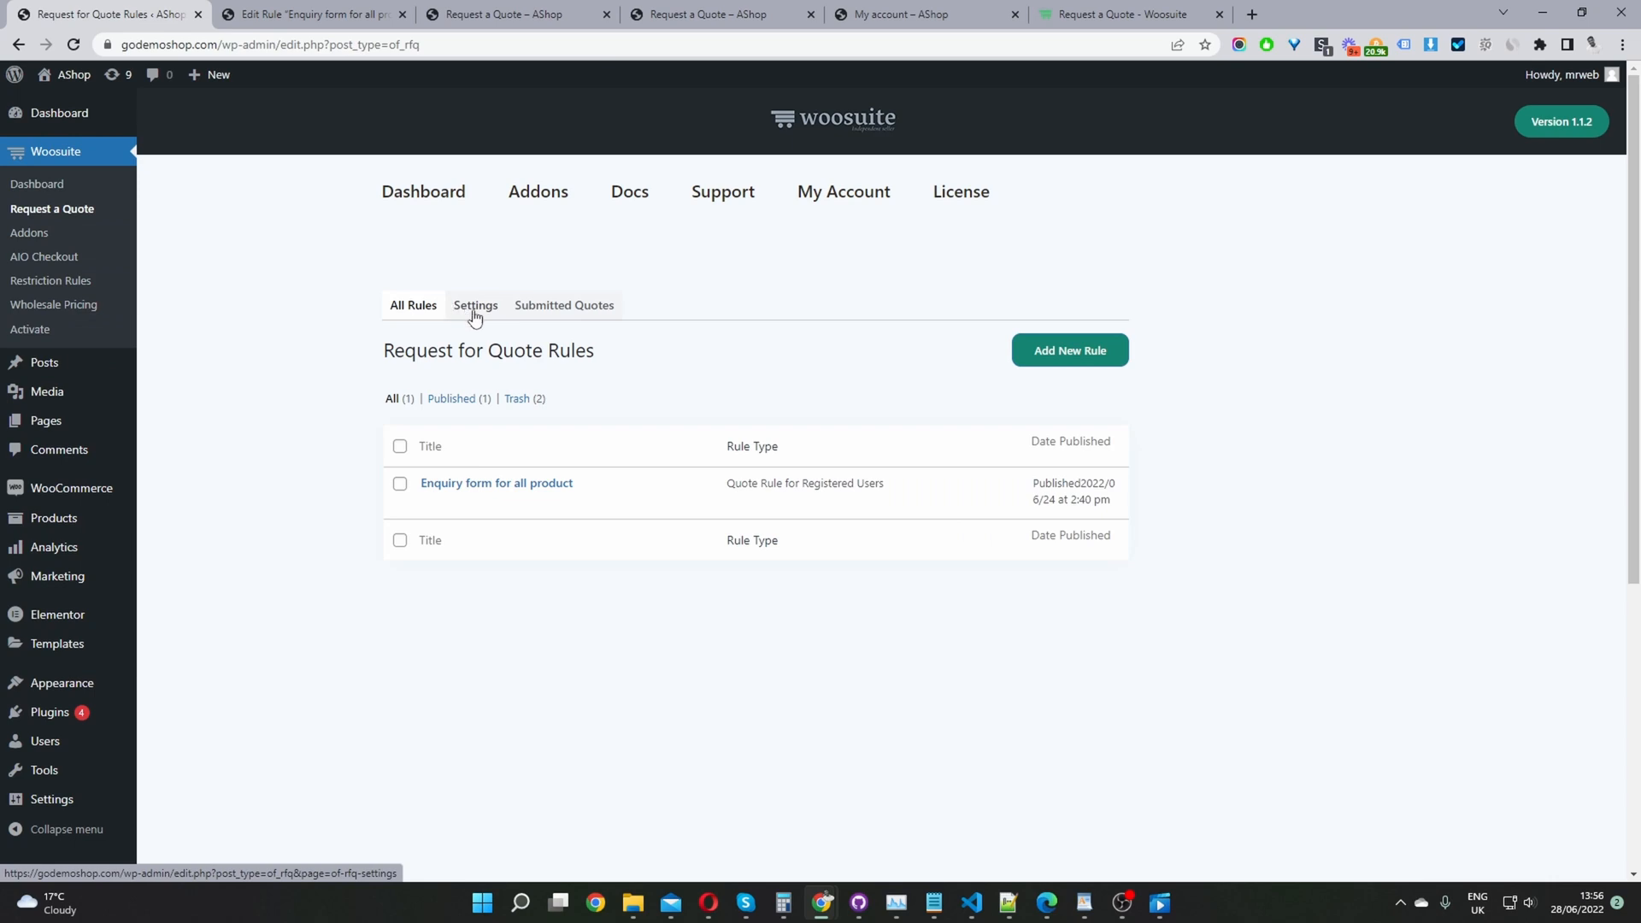
click(476, 305)
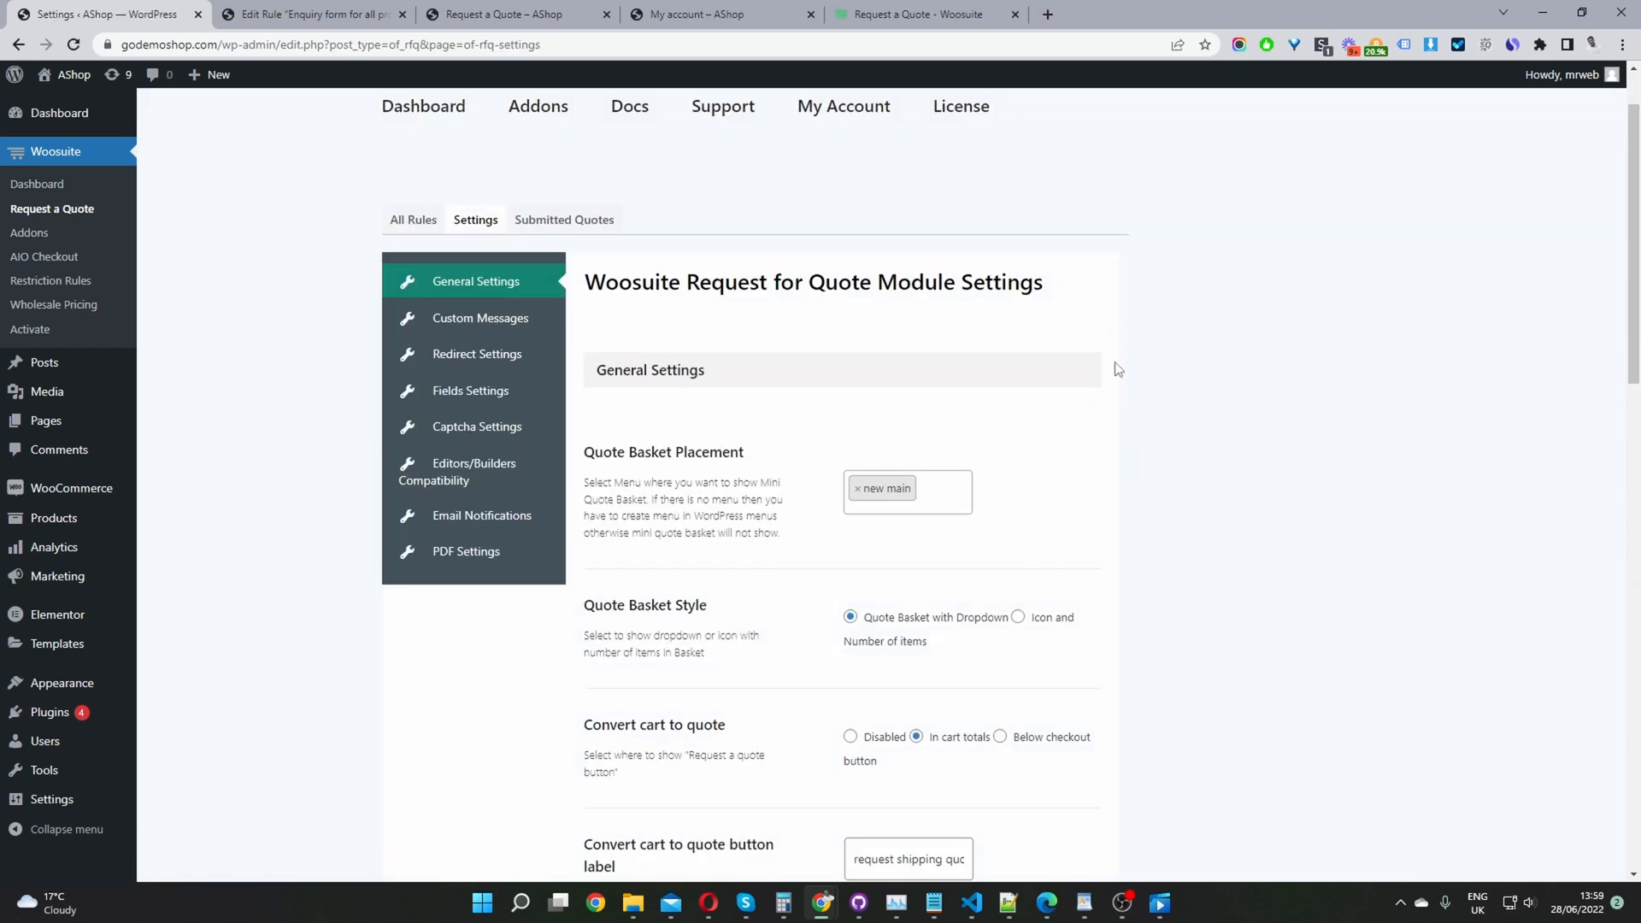
mouse_move(1095, 406)
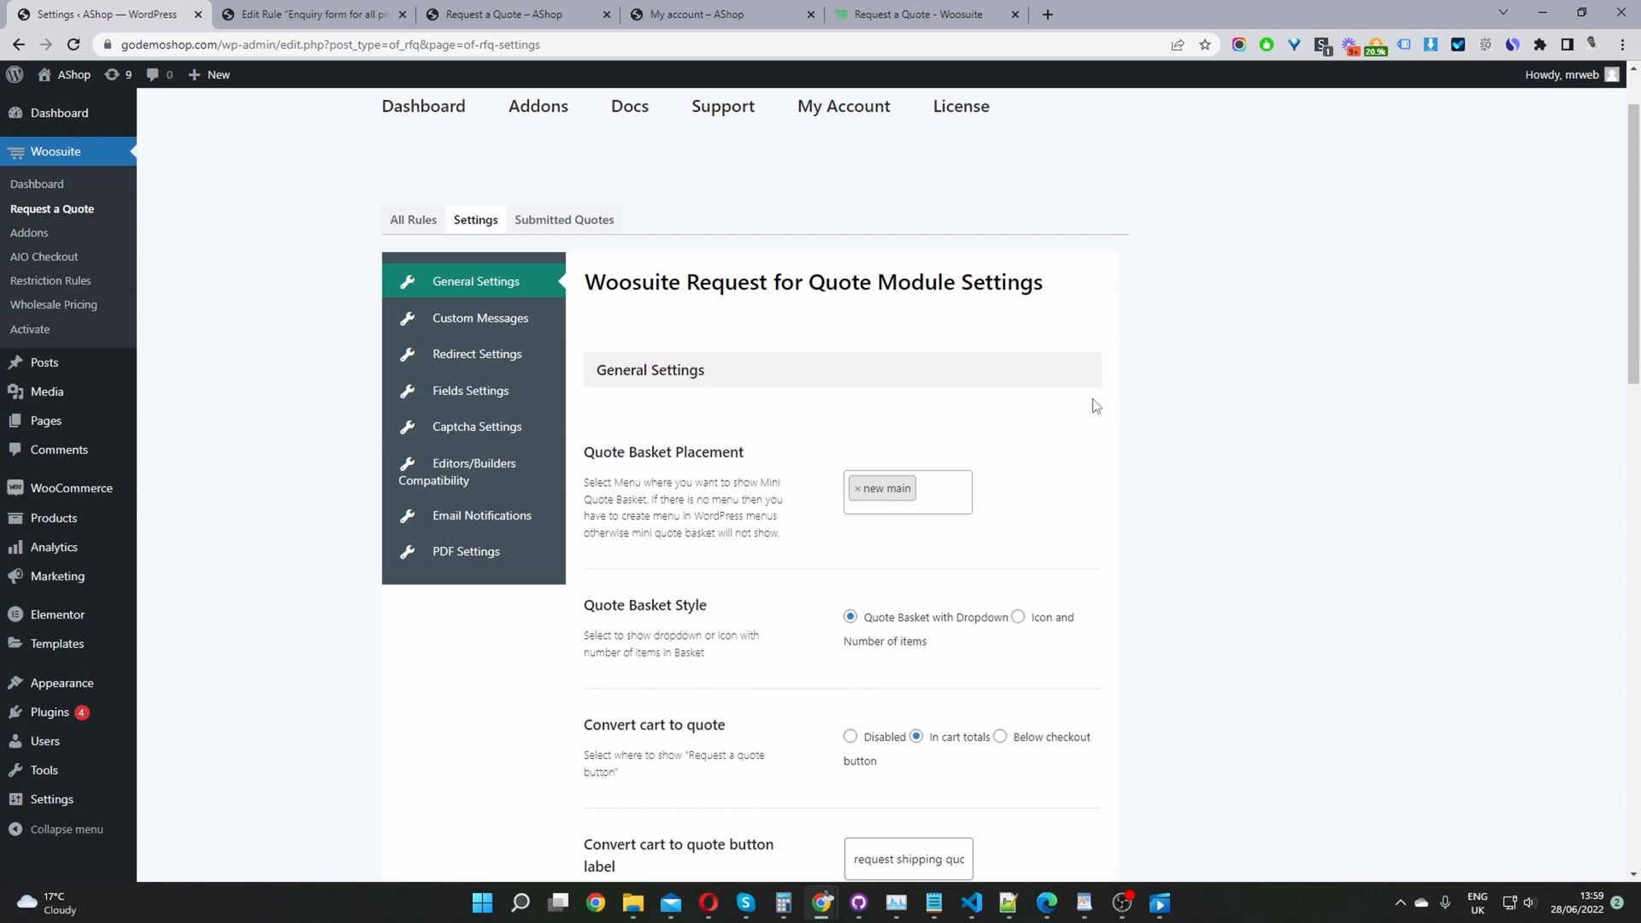
mouse_move(505, 390)
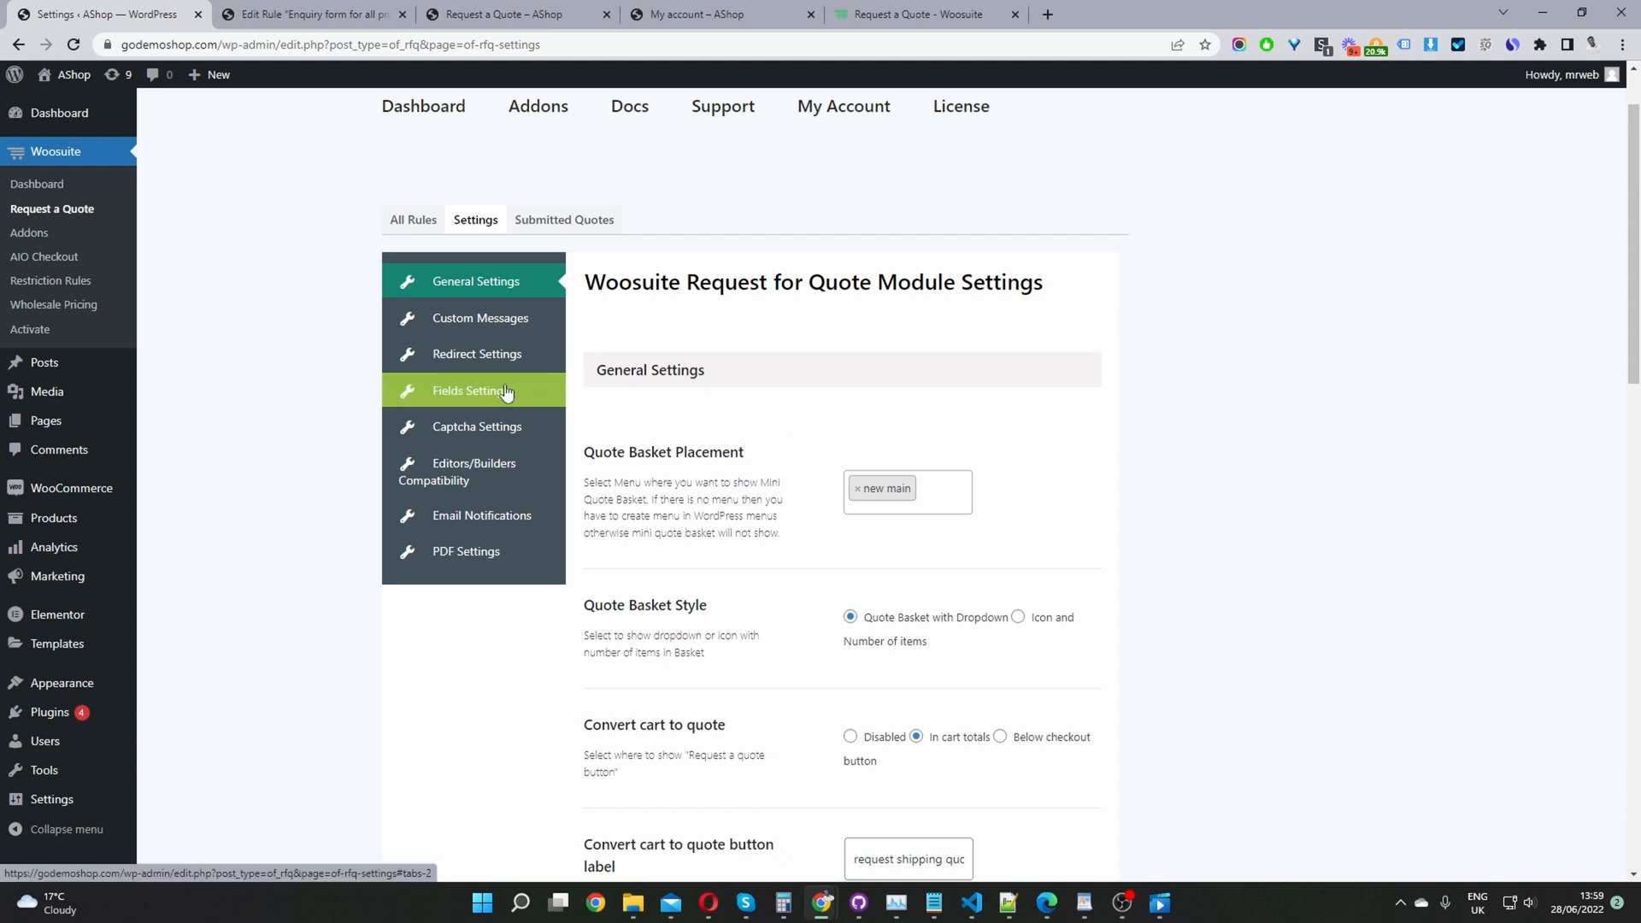
click(470, 390)
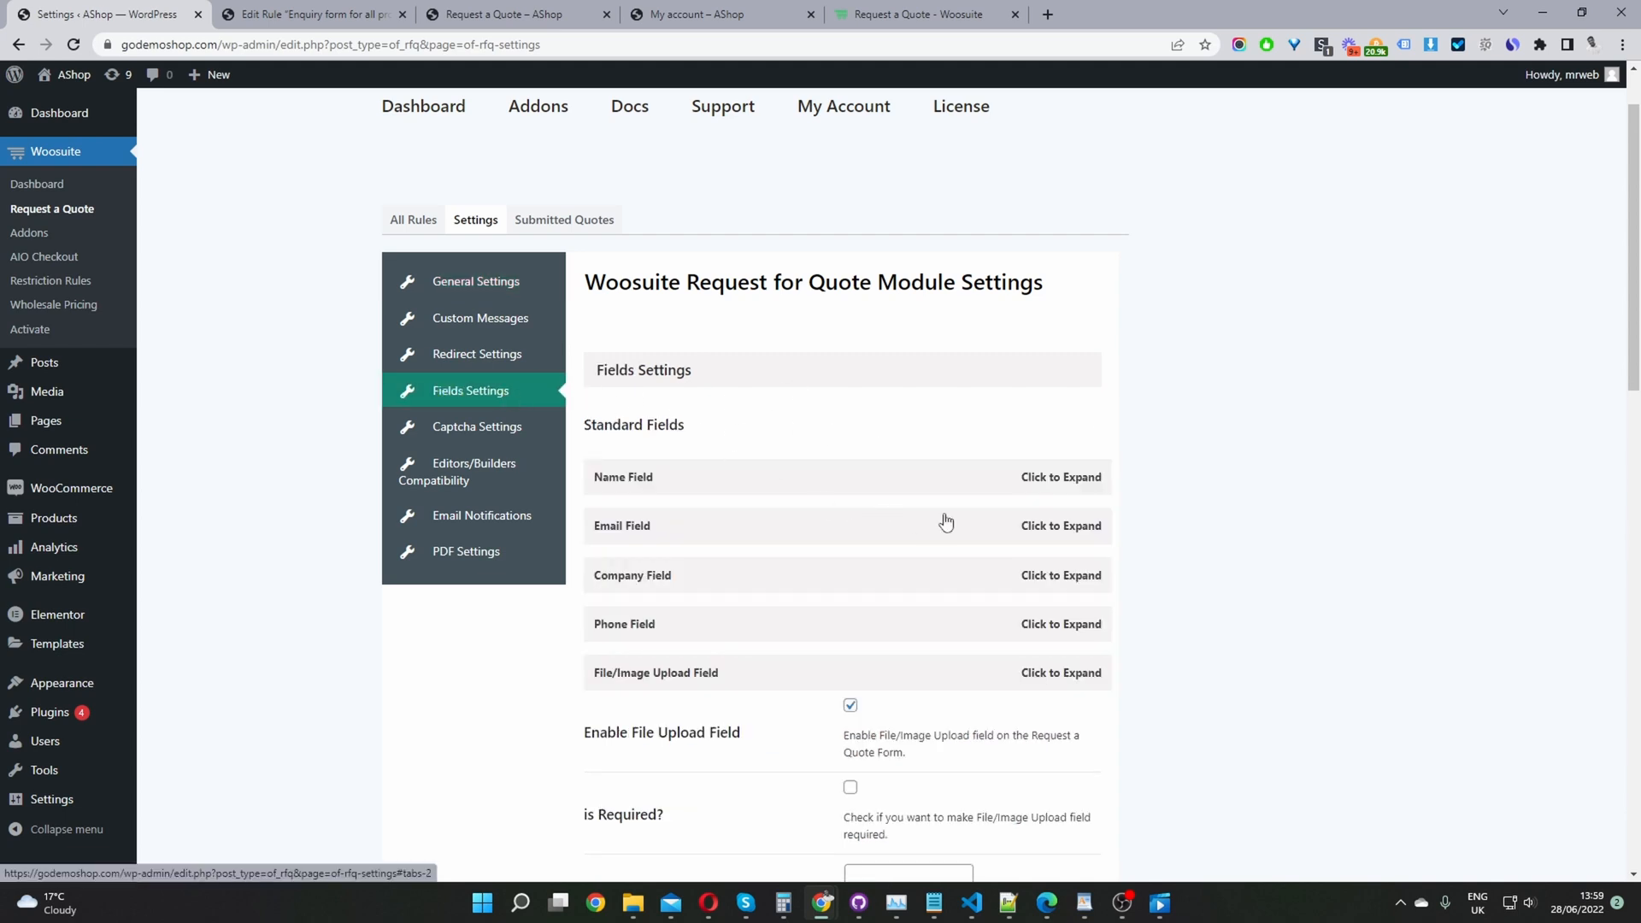
mouse_move(781, 664)
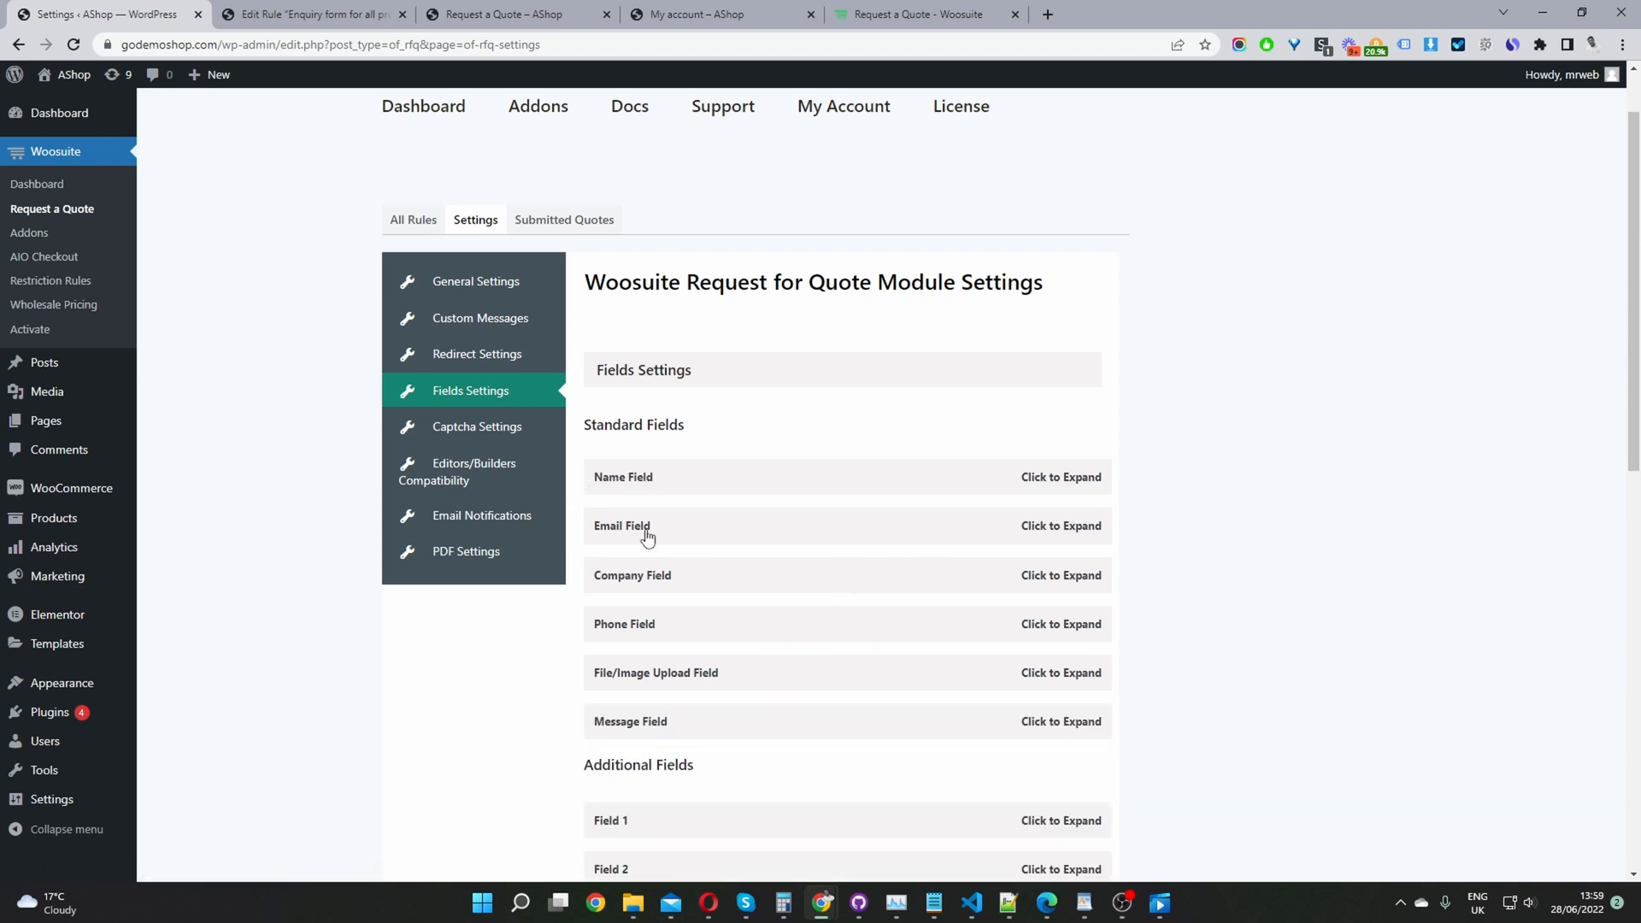
mouse_move(727, 704)
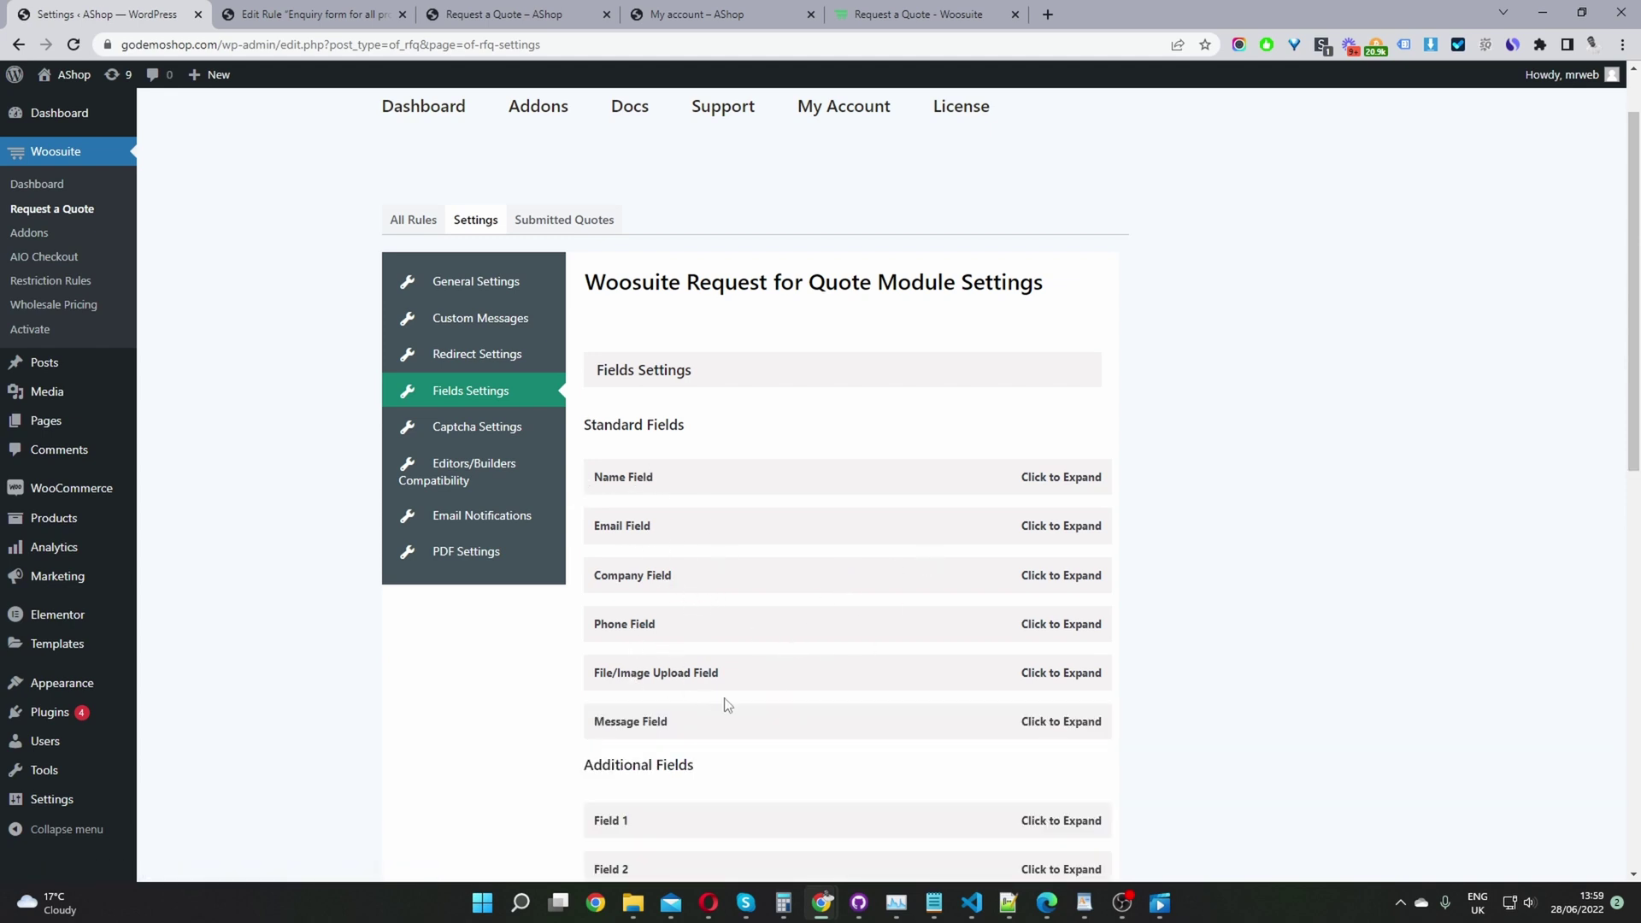
mouse_move(690, 740)
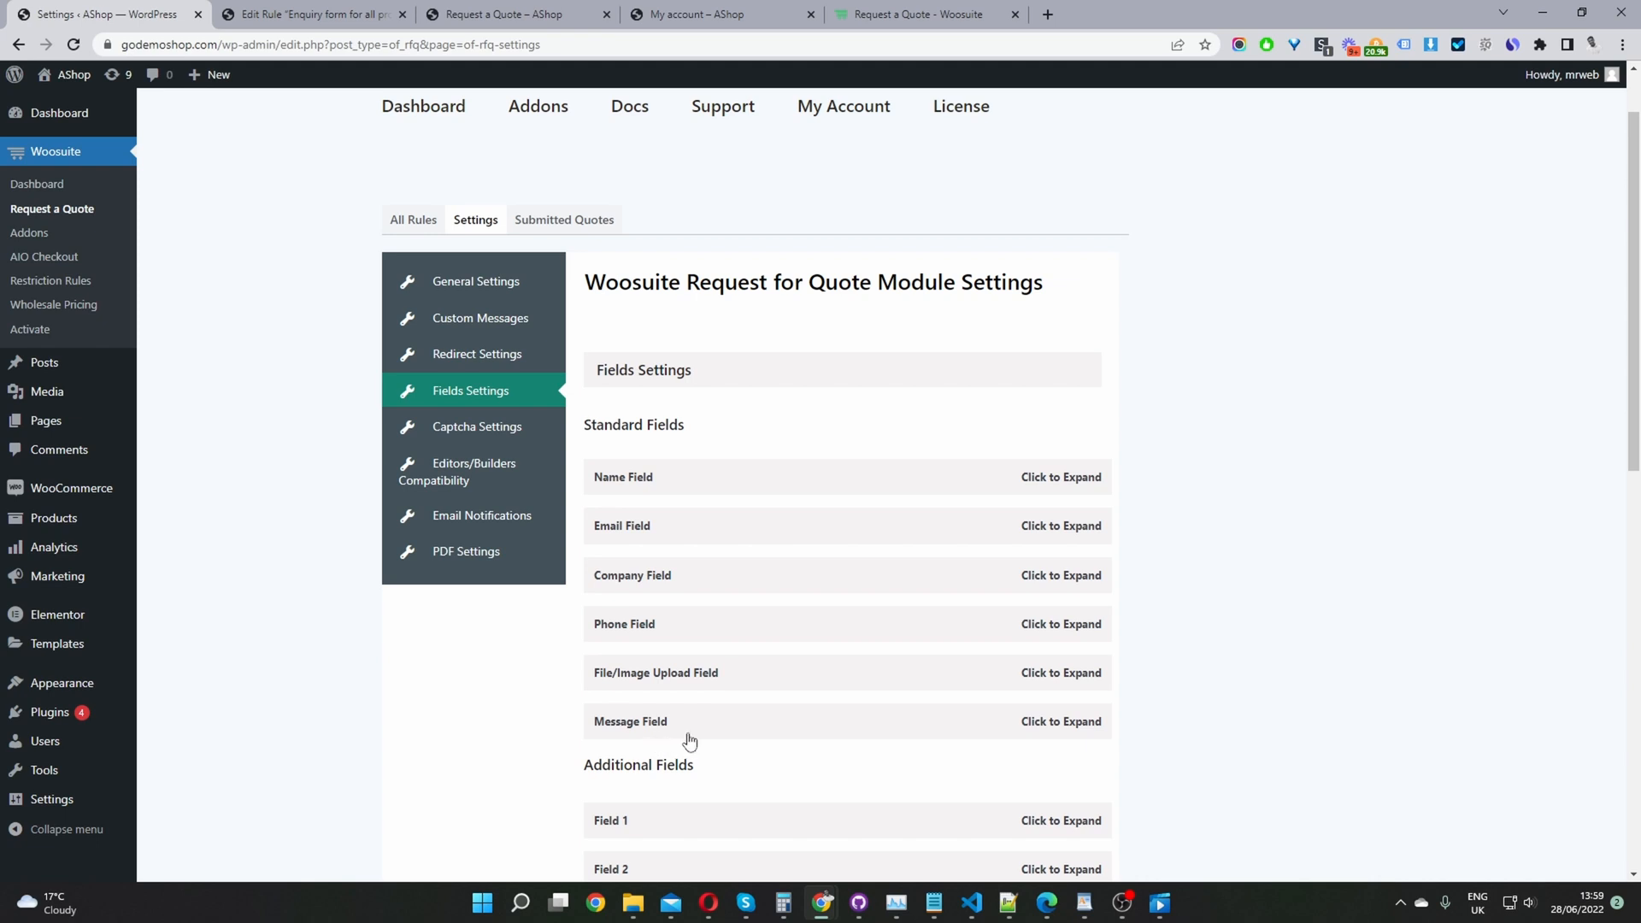
Step: Keep the Company field enabled and set its sort order to 1
scroll(down, 3)
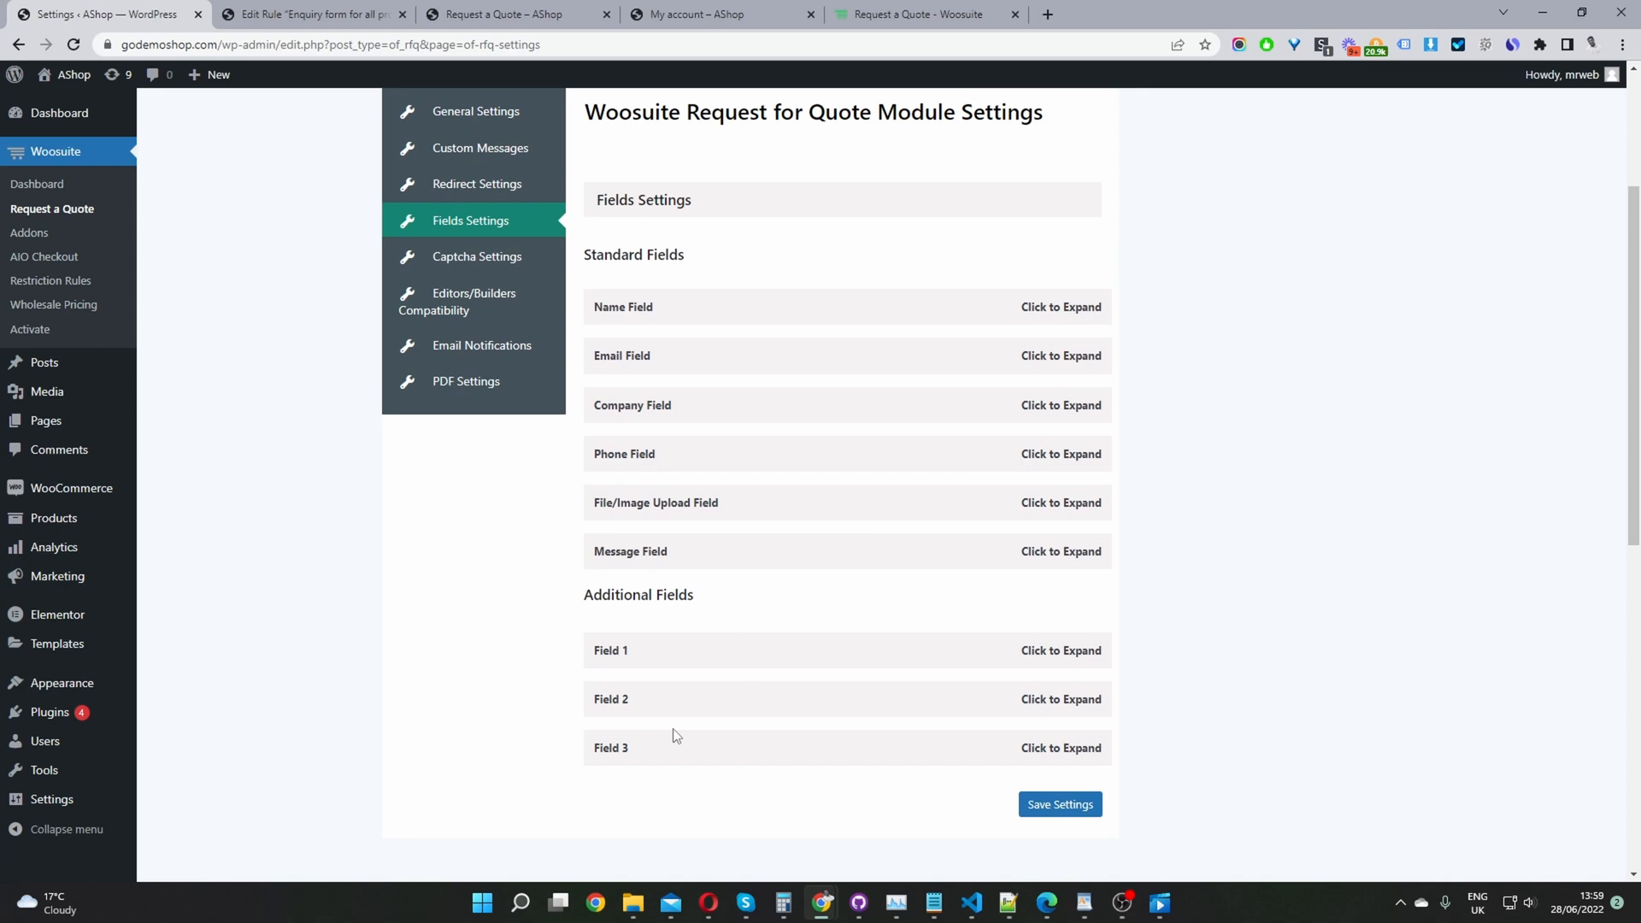
click(632, 405)
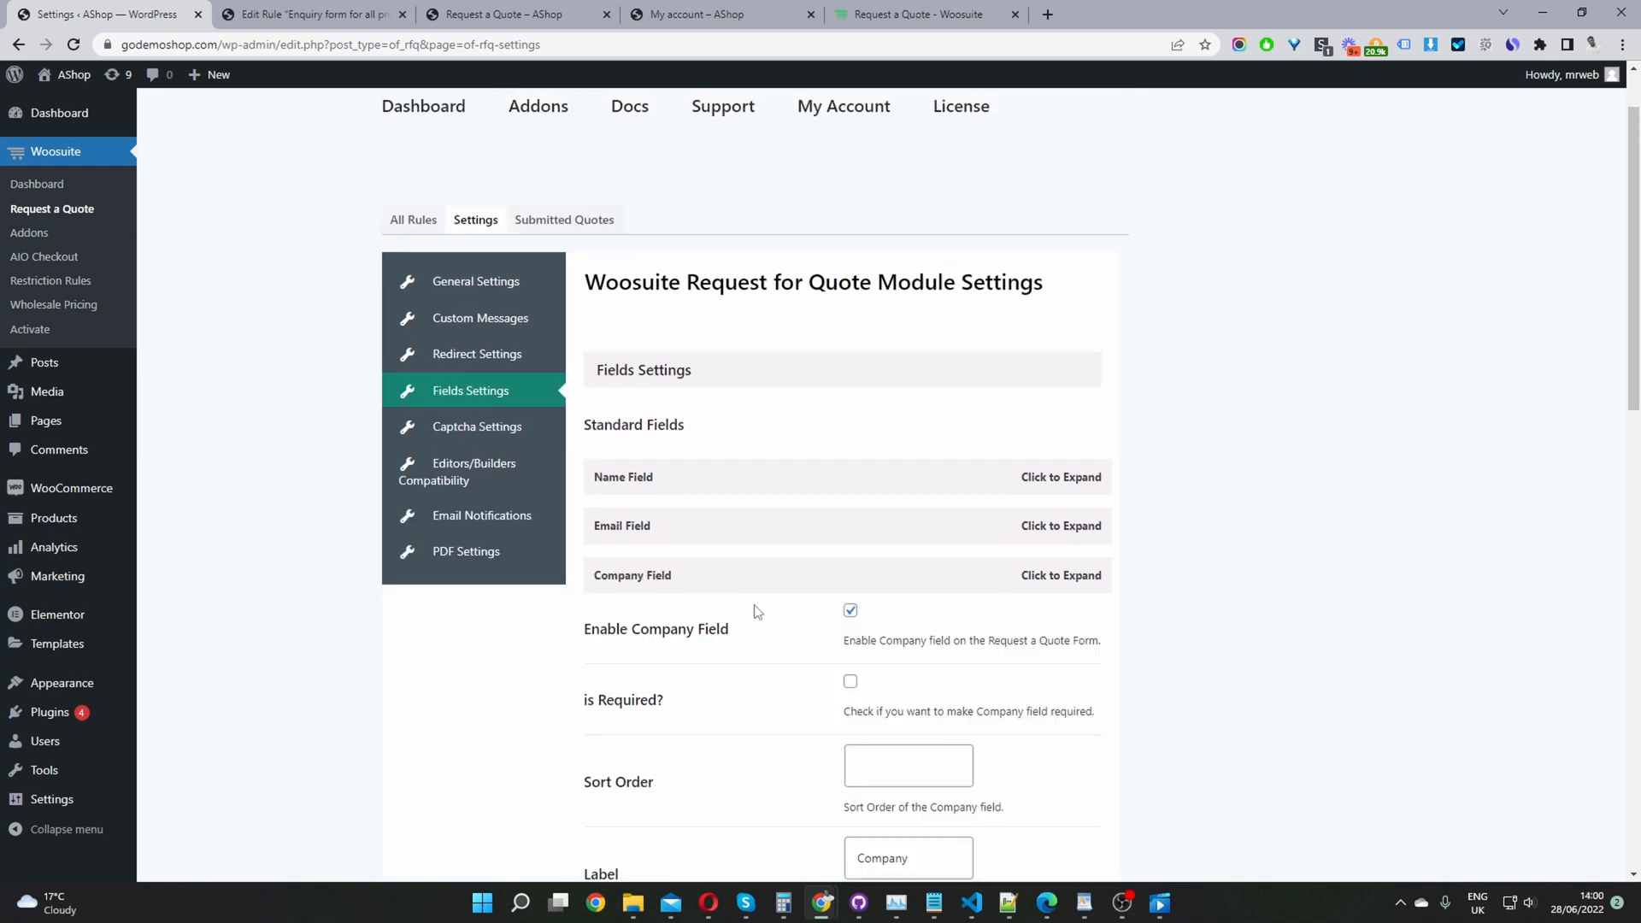
click(849, 611)
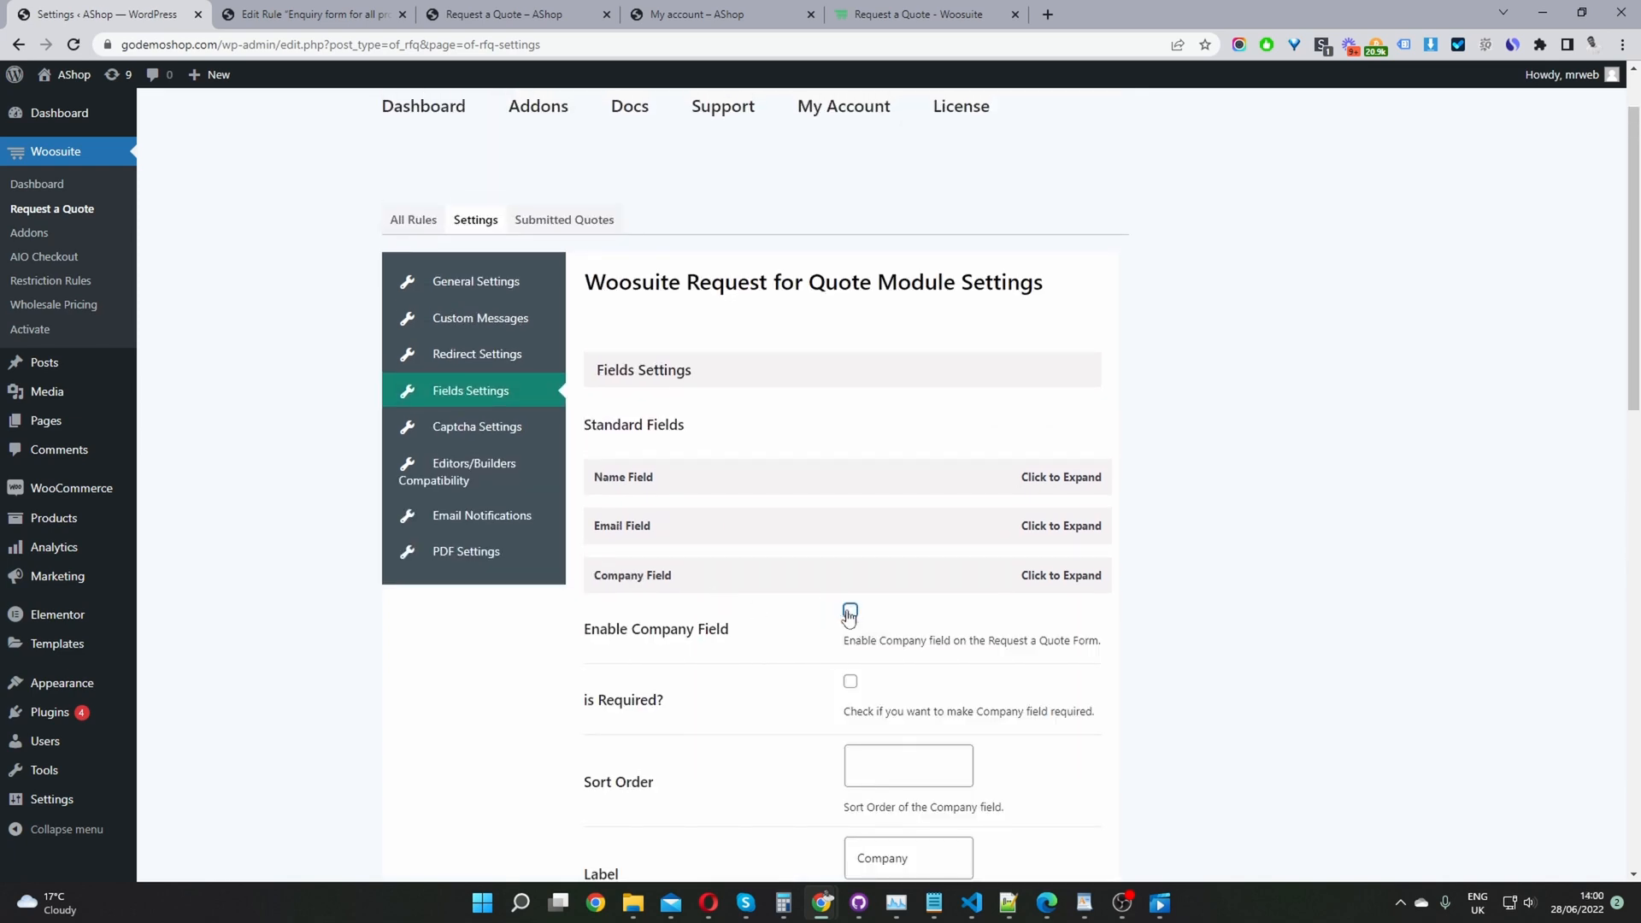
click(850, 610)
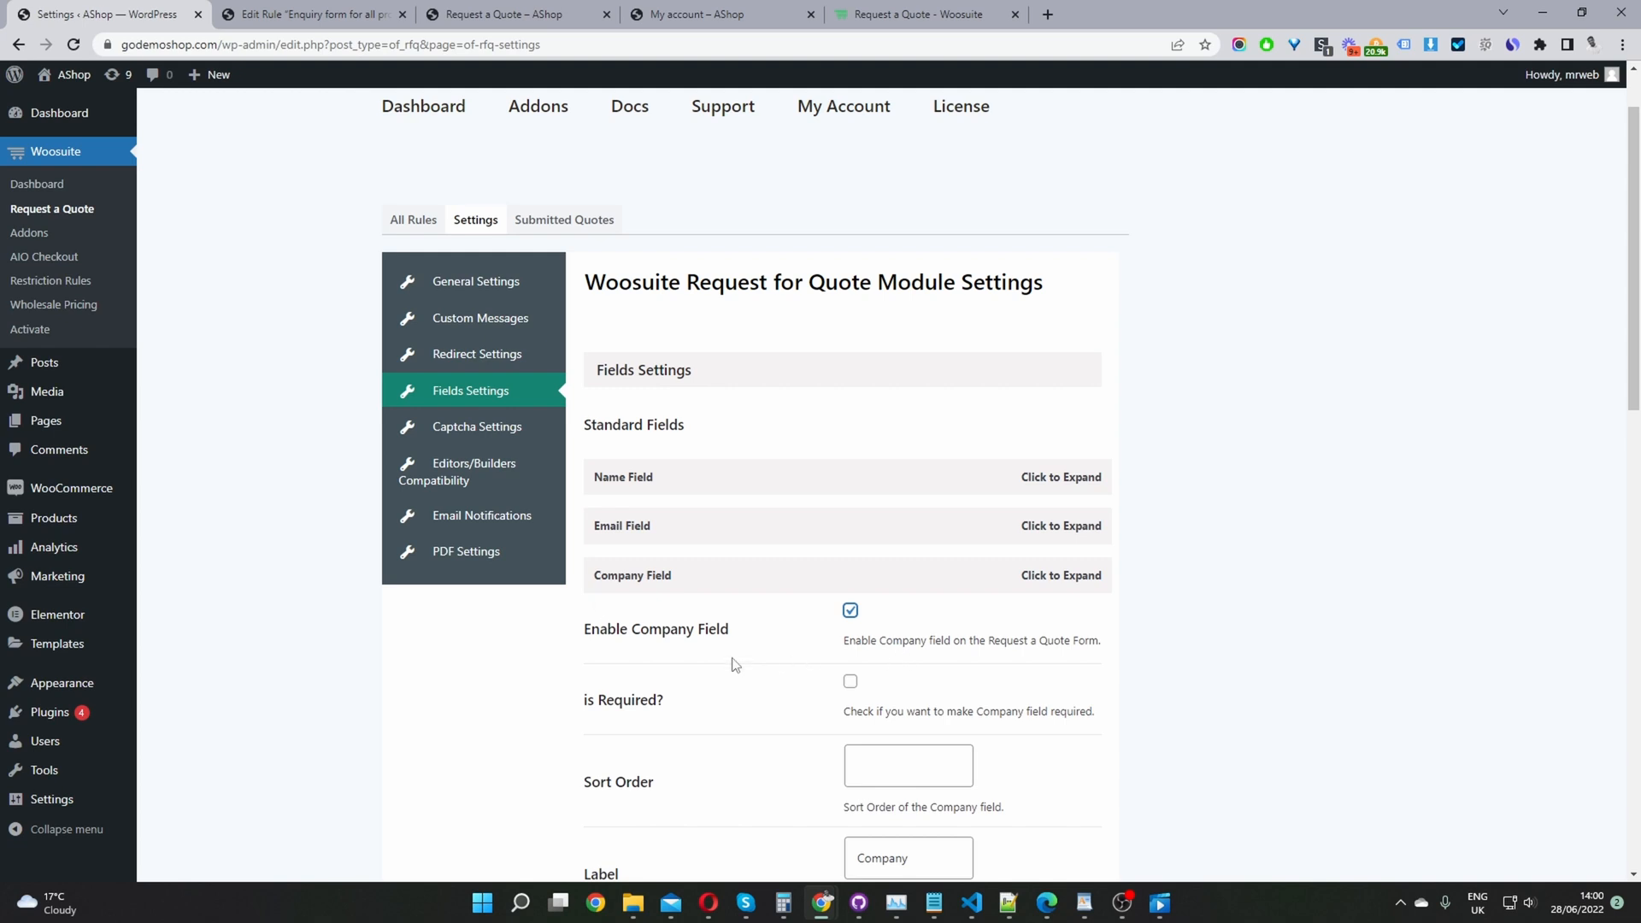
scroll(down, 3)
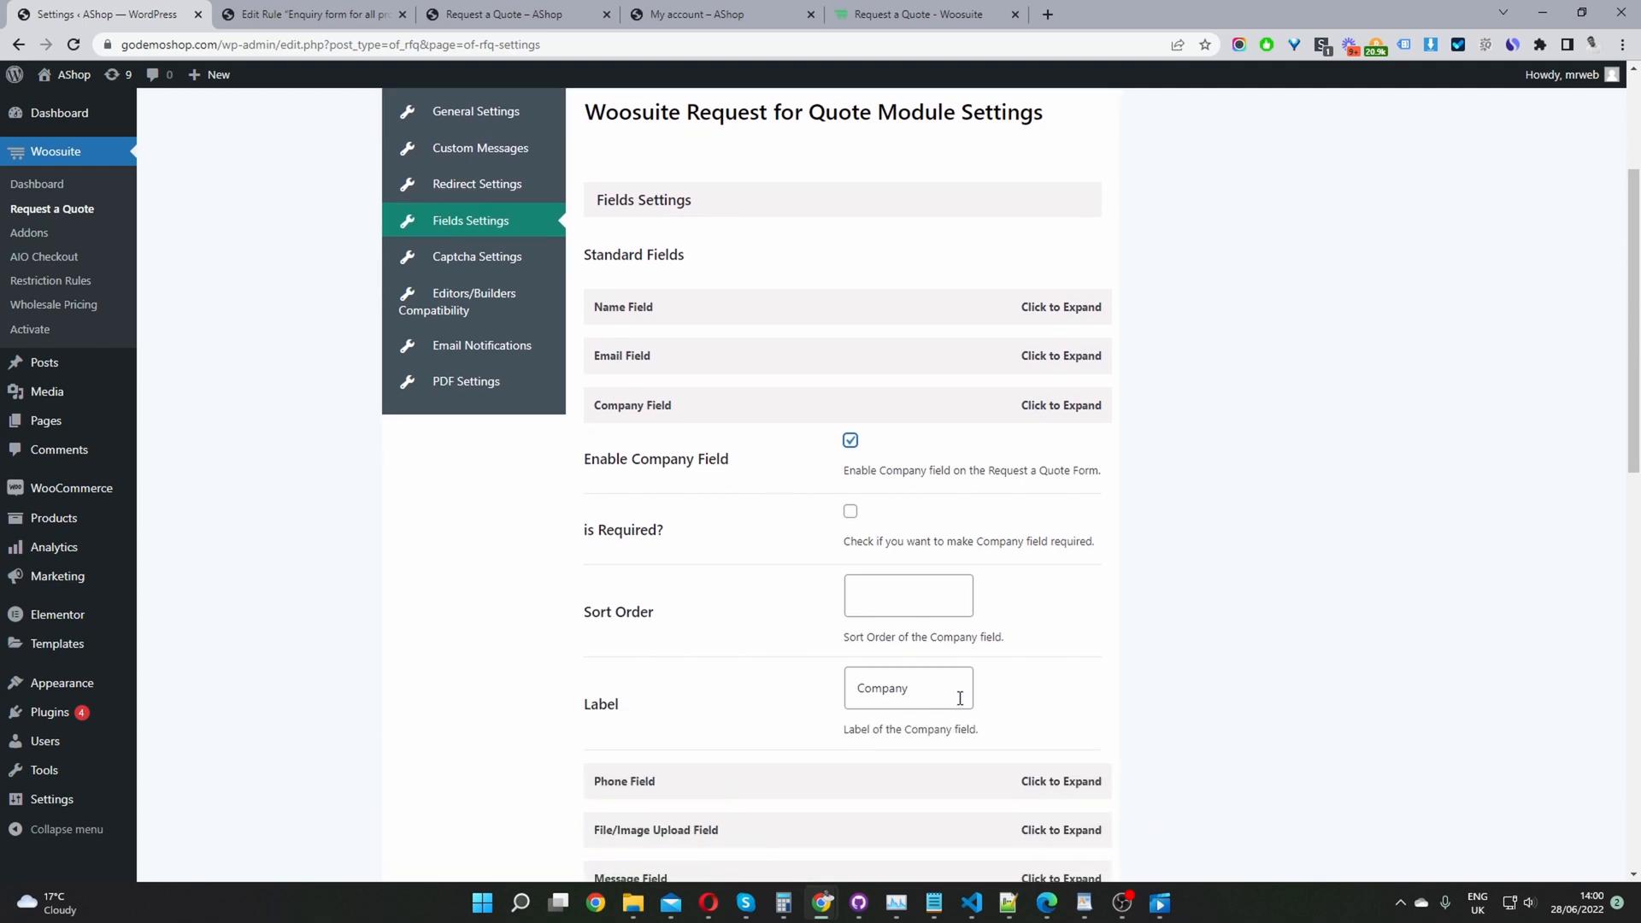
double_click(881, 687)
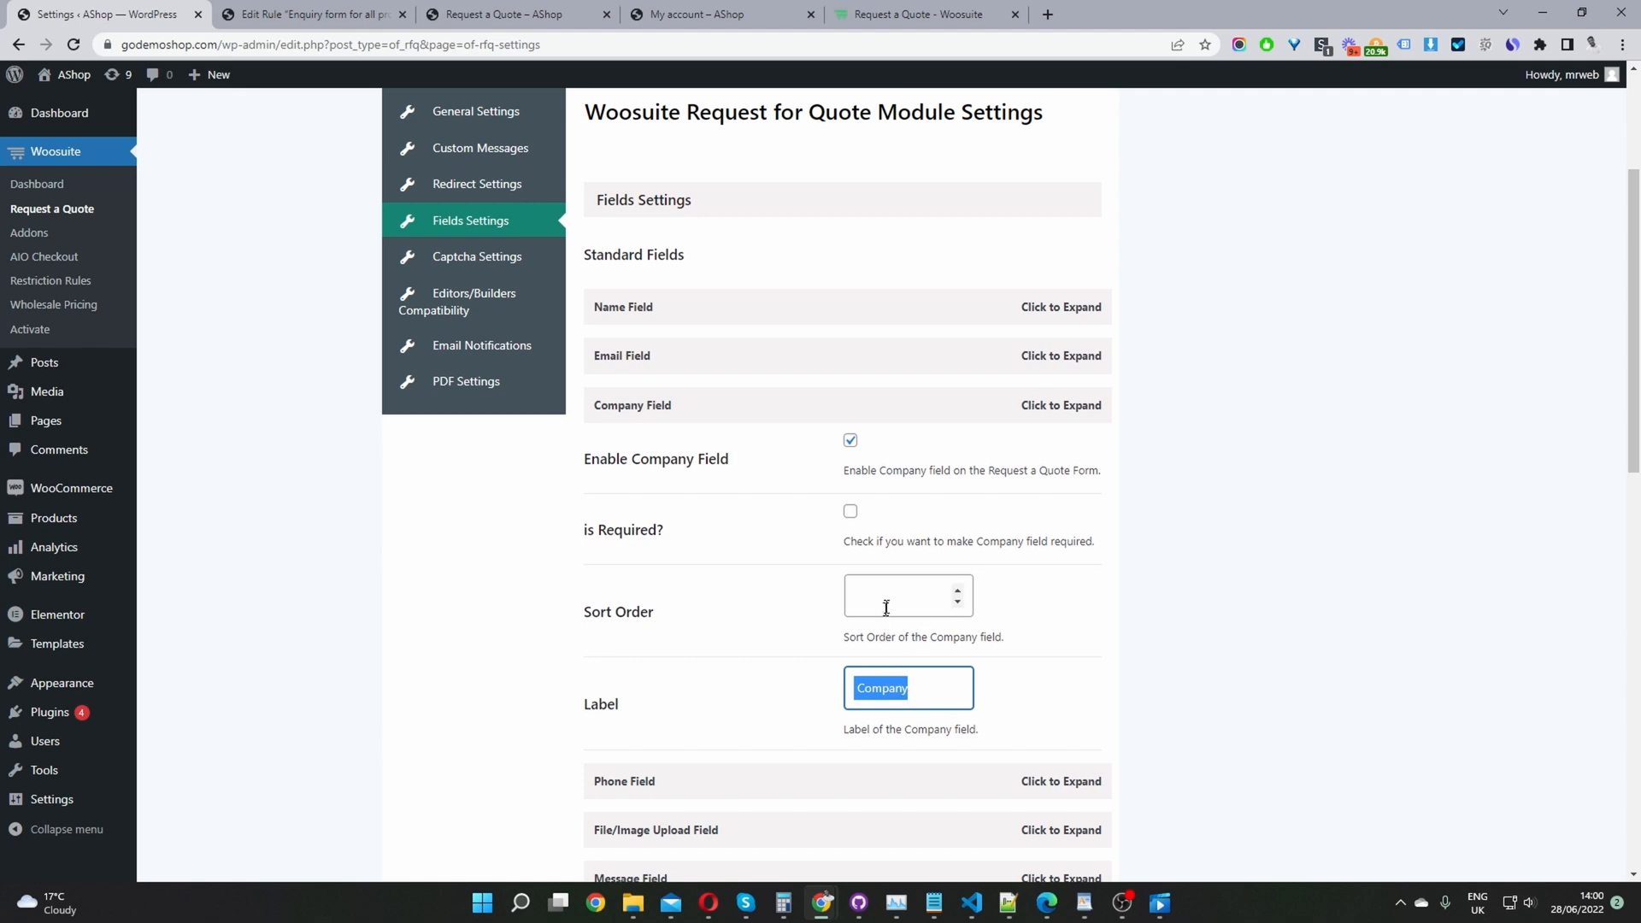
click(898, 595)
text(4)
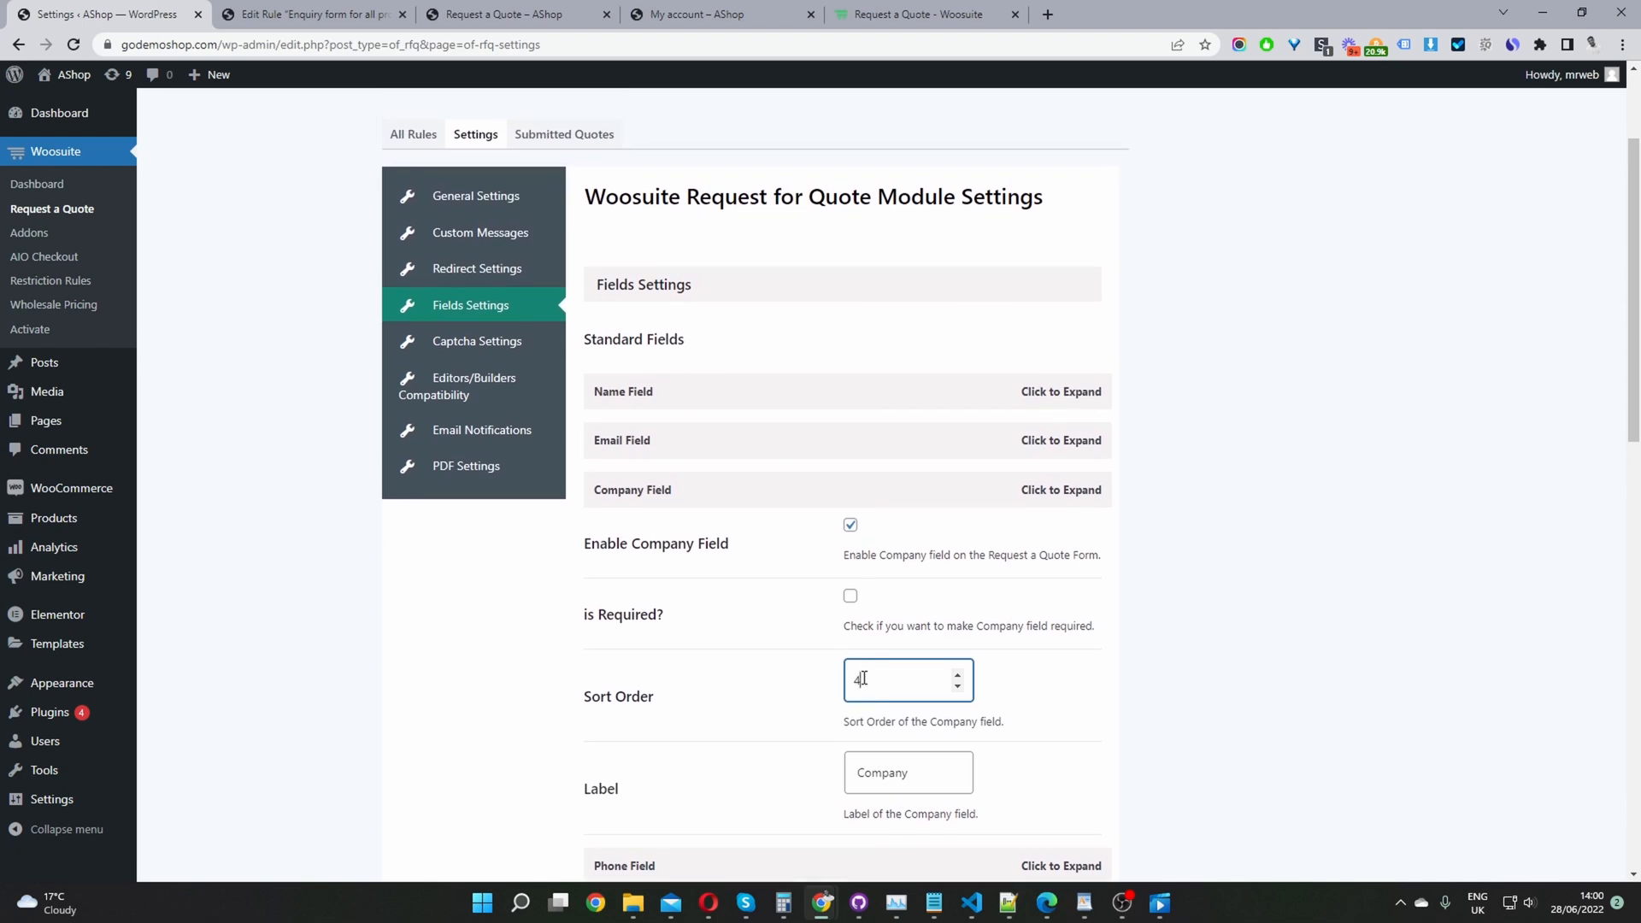
text(1)
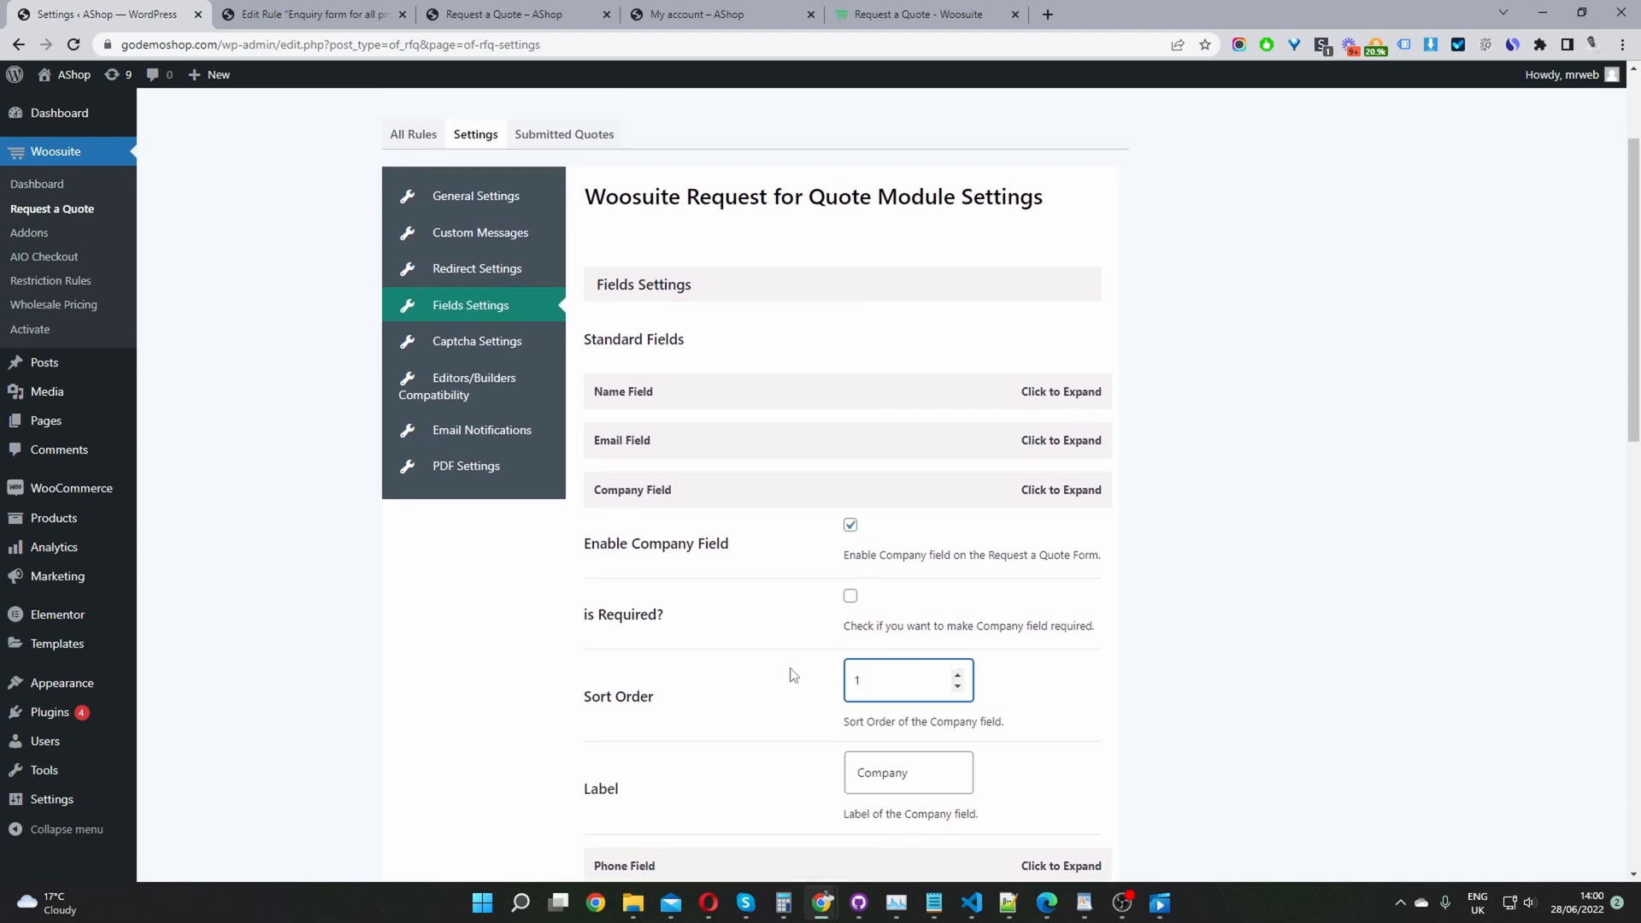
mouse_move(686, 431)
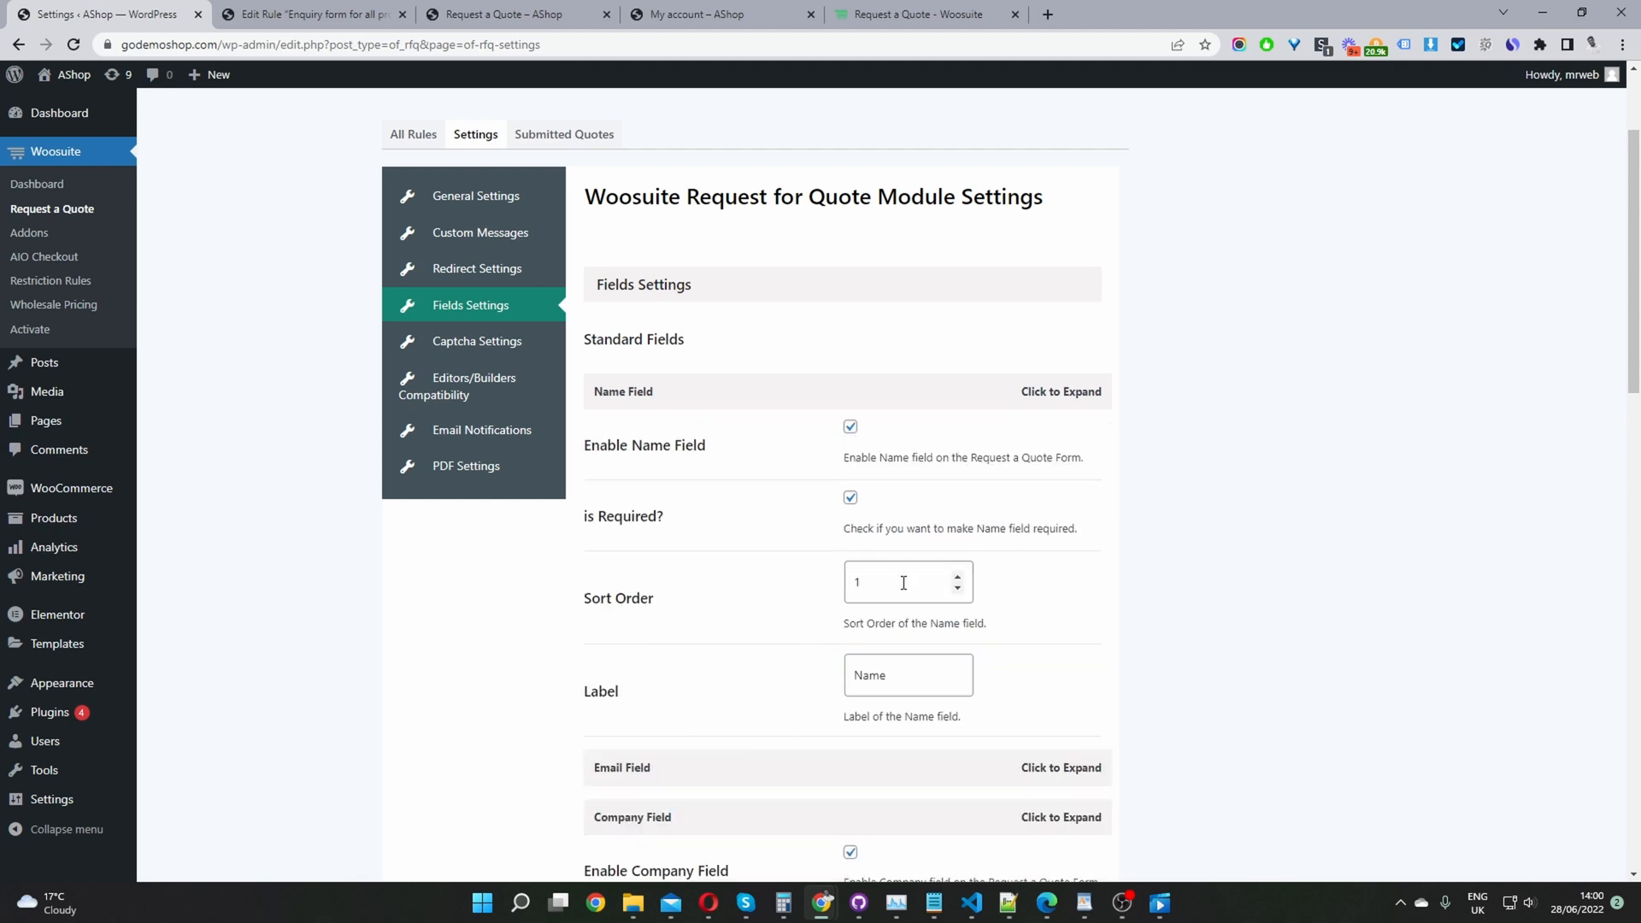
Step: Set the Name field's sort order to 2 and review the Email field below
click(958, 573)
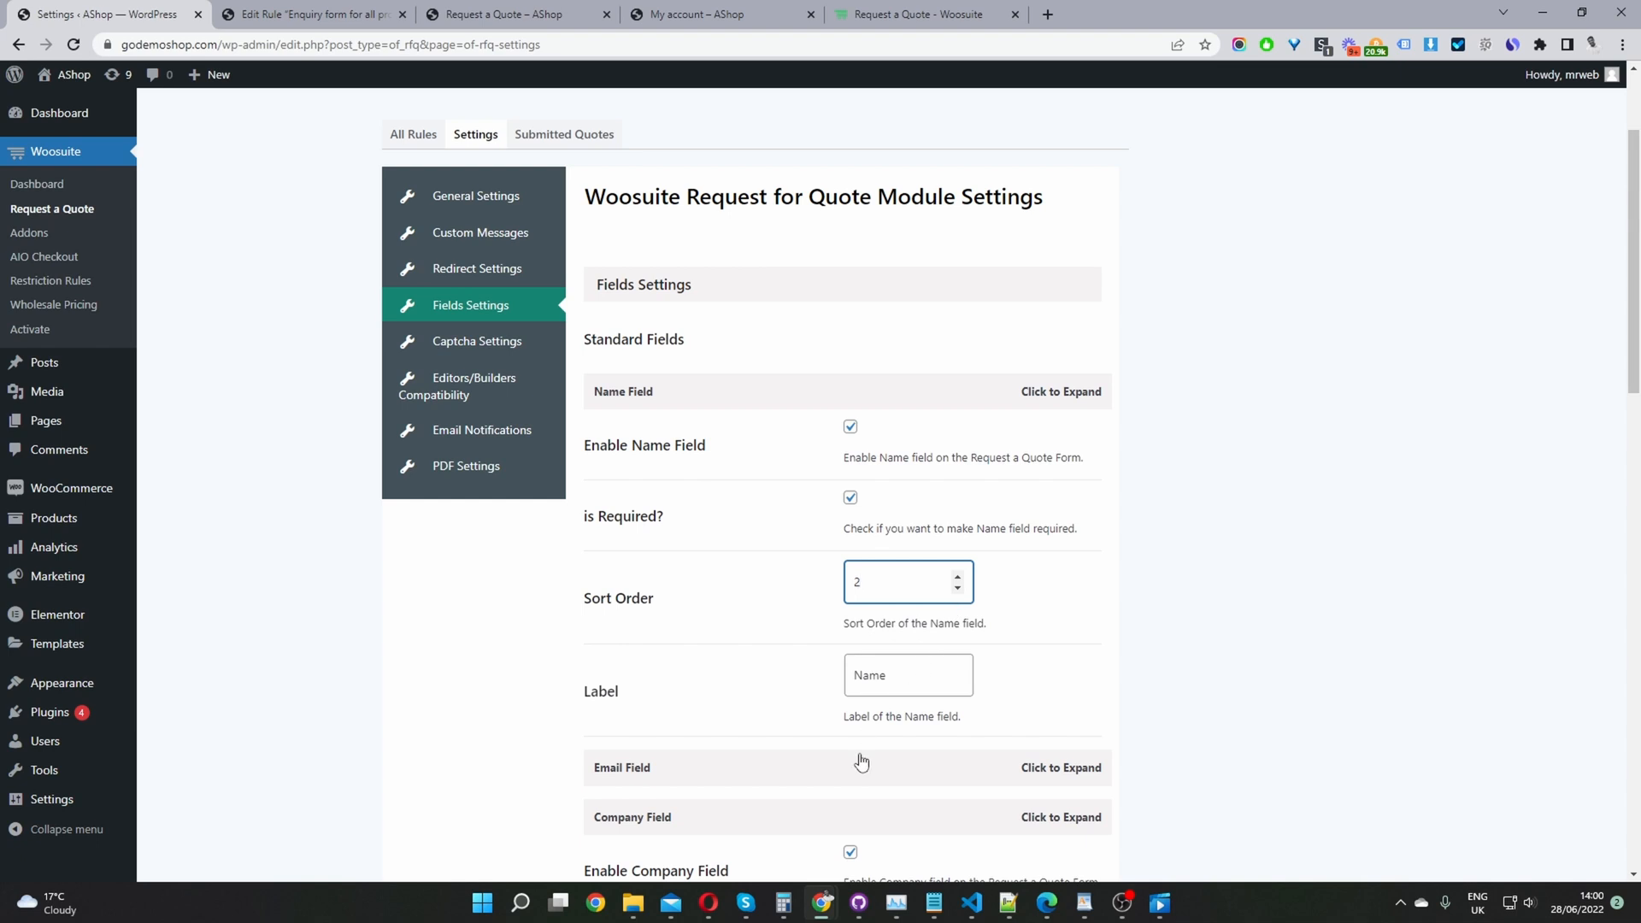
scroll(down, 3)
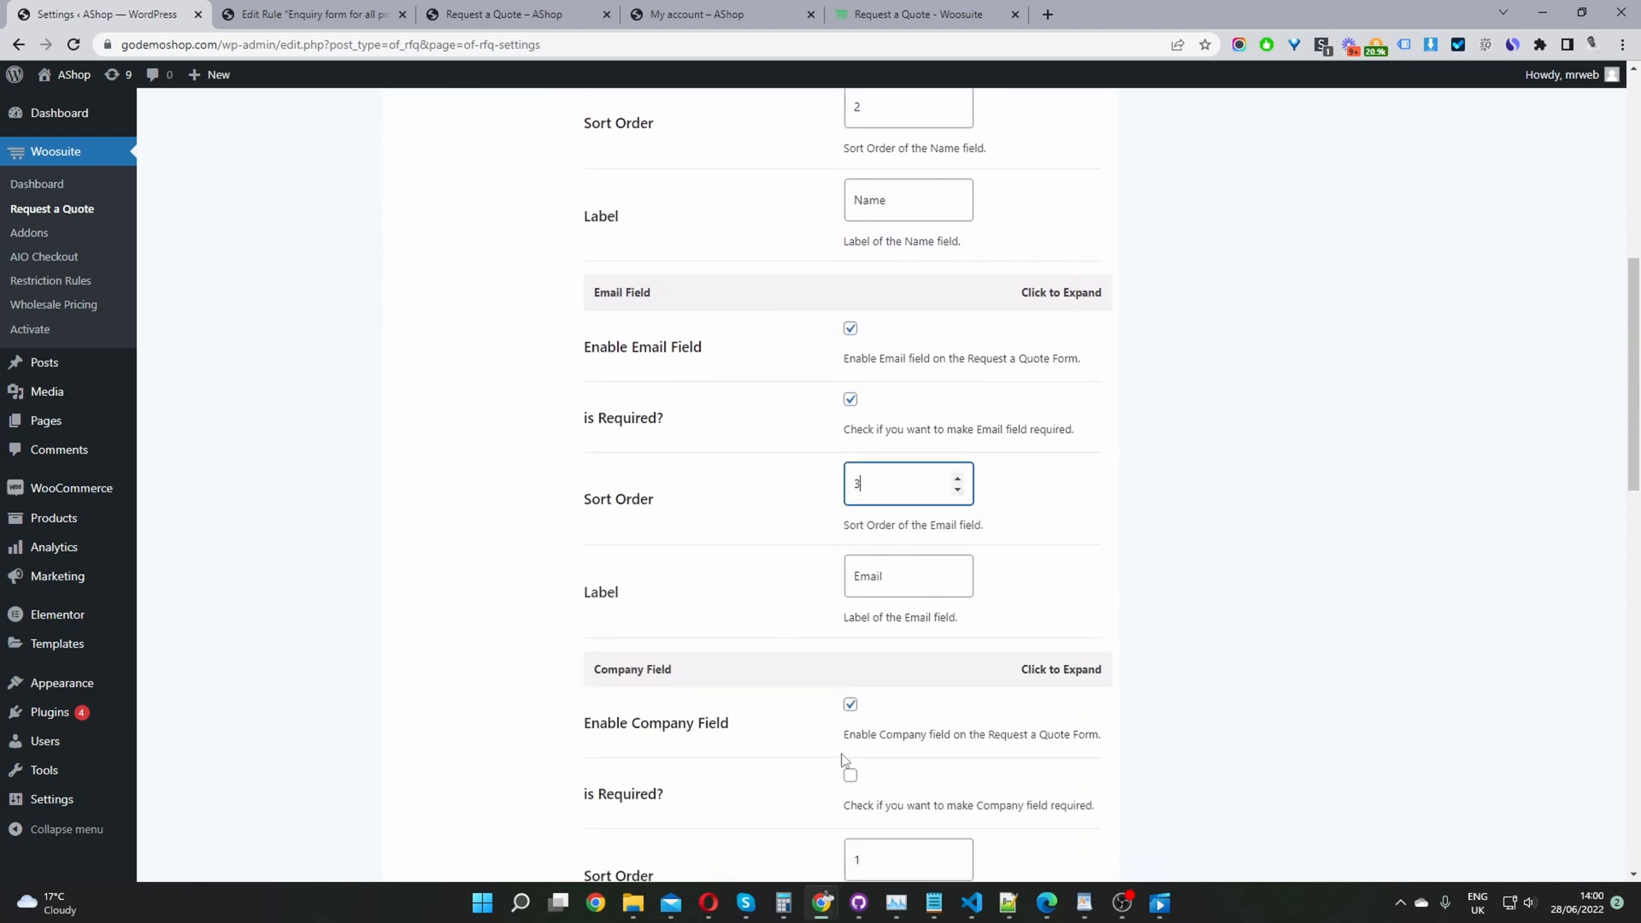
scroll(down, 3)
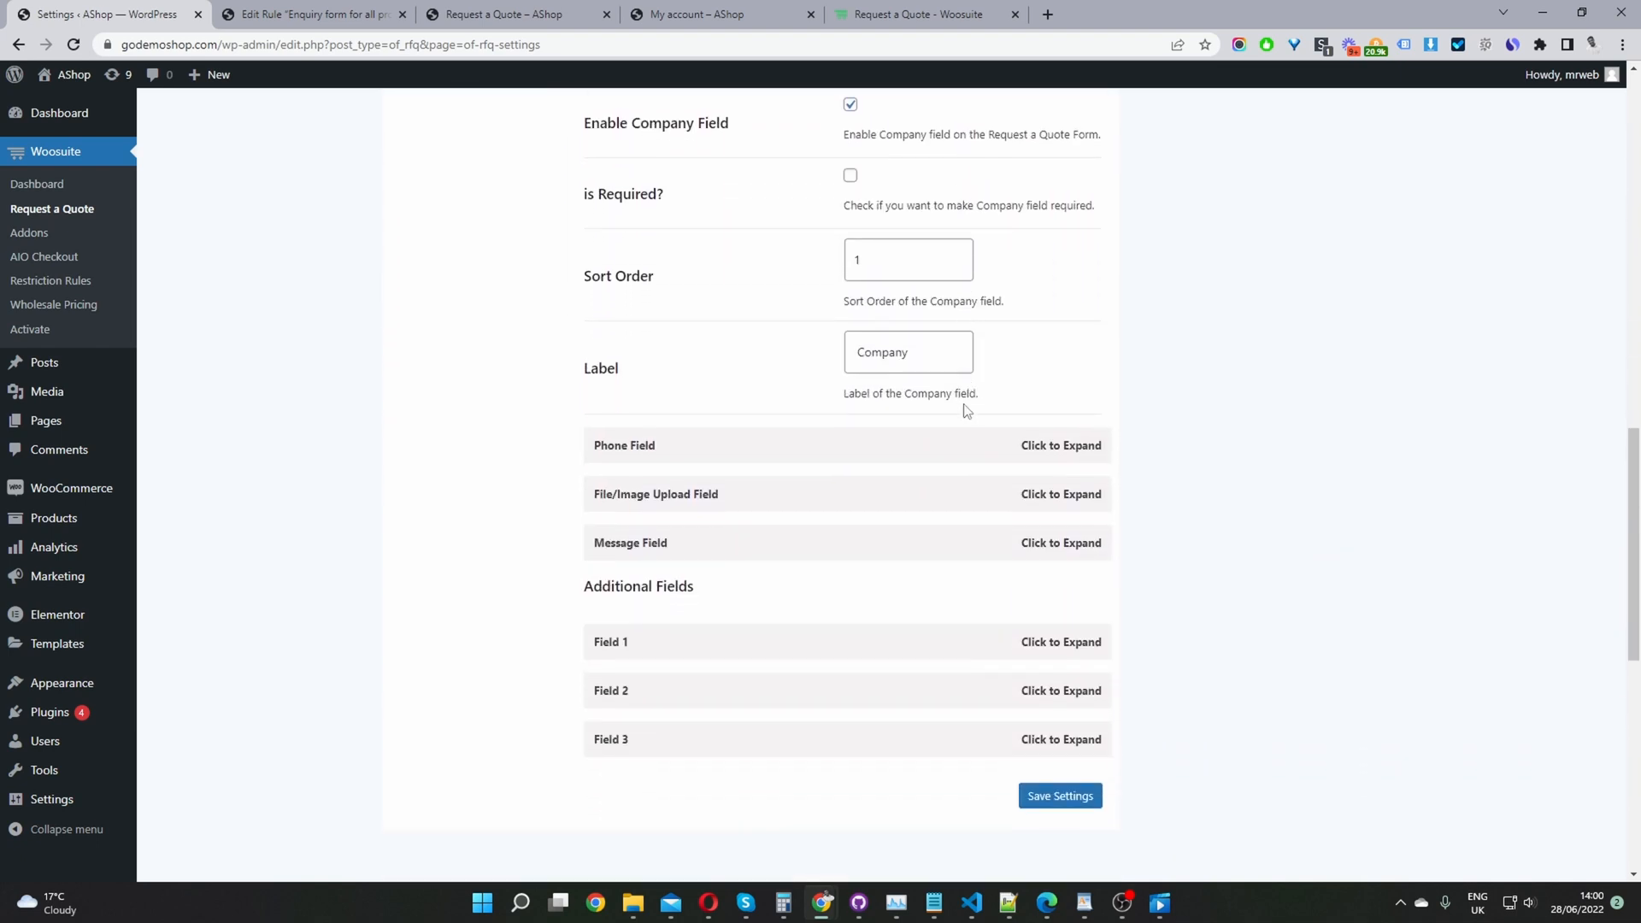
scroll(down, 3)
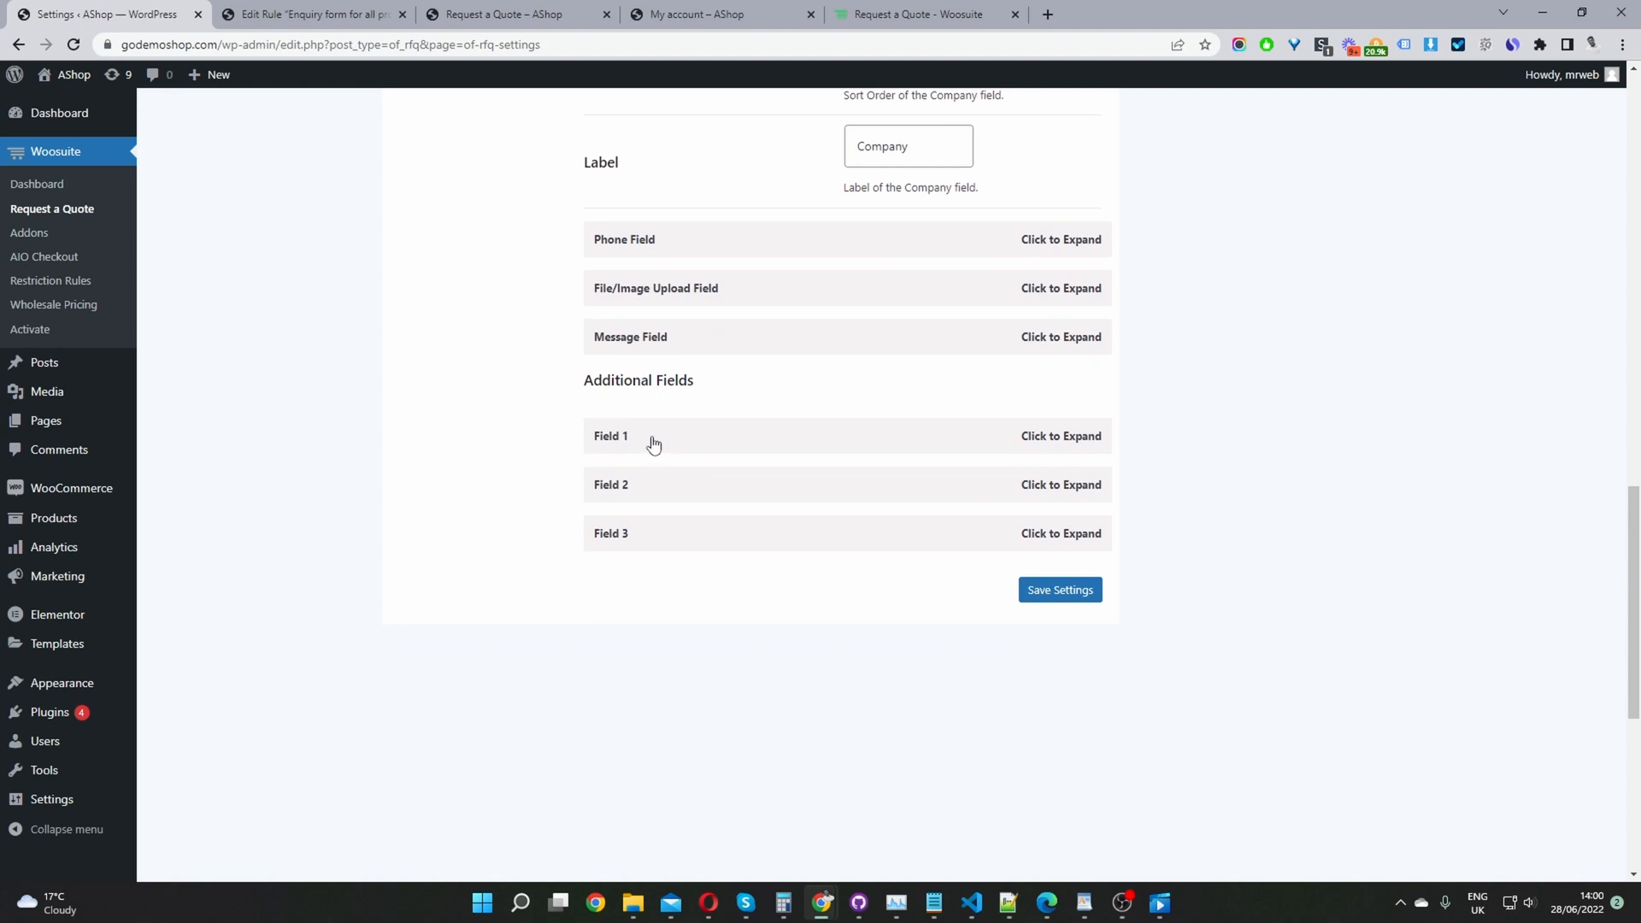
Step: Label Additional Field 1 'Company Size', save the field settings, and reload the storefront quote form
click(655, 435)
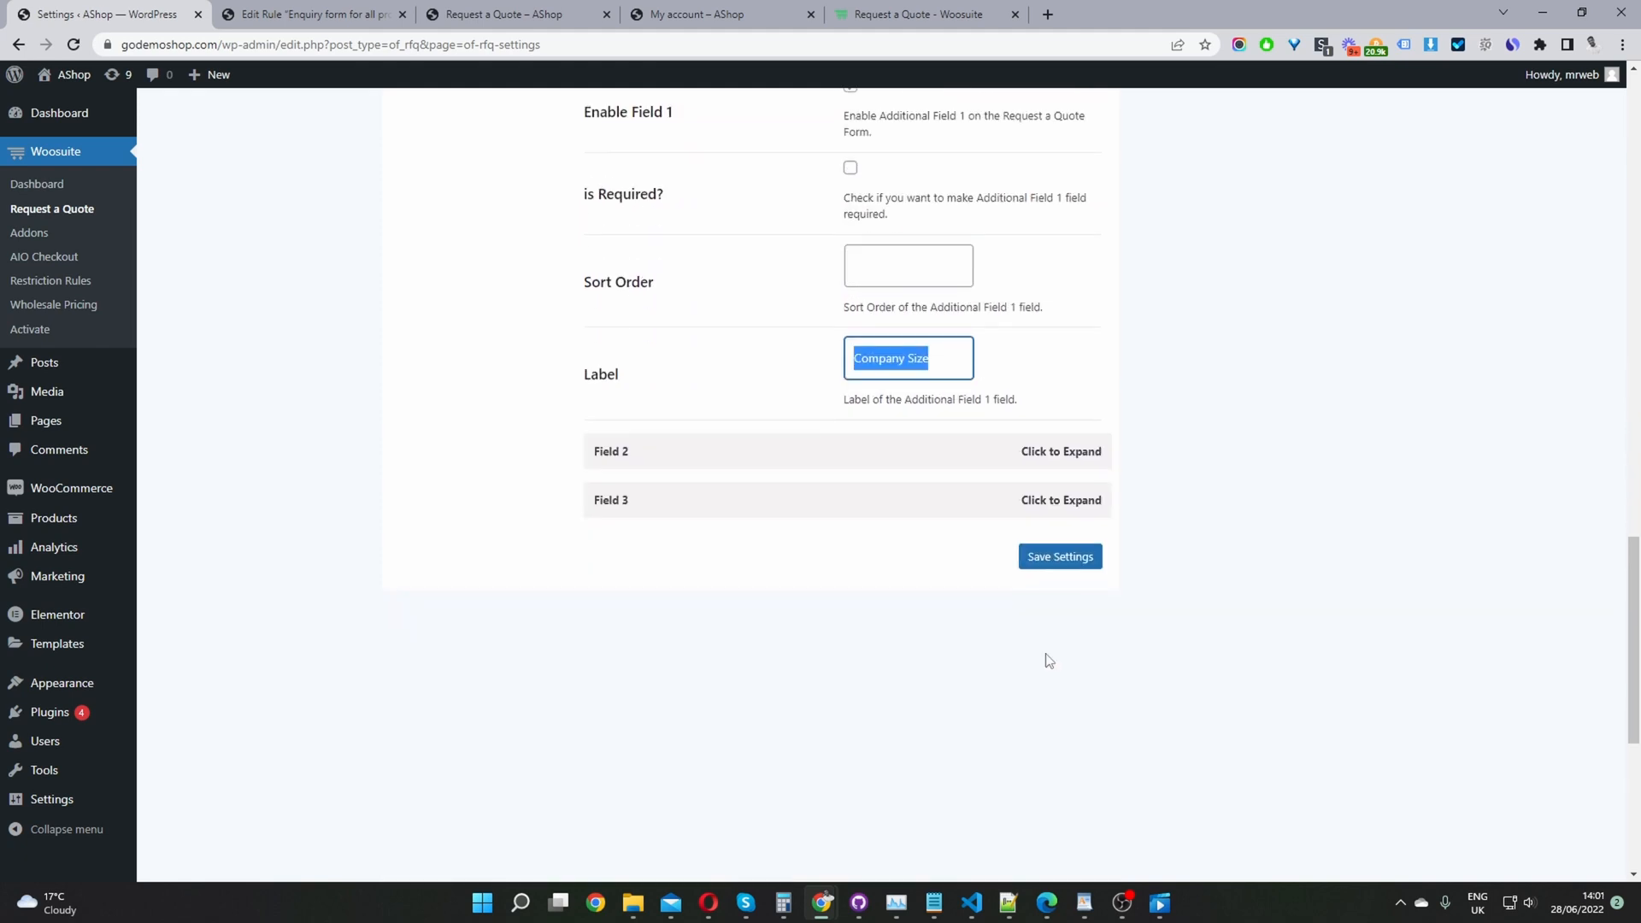
click(1060, 556)
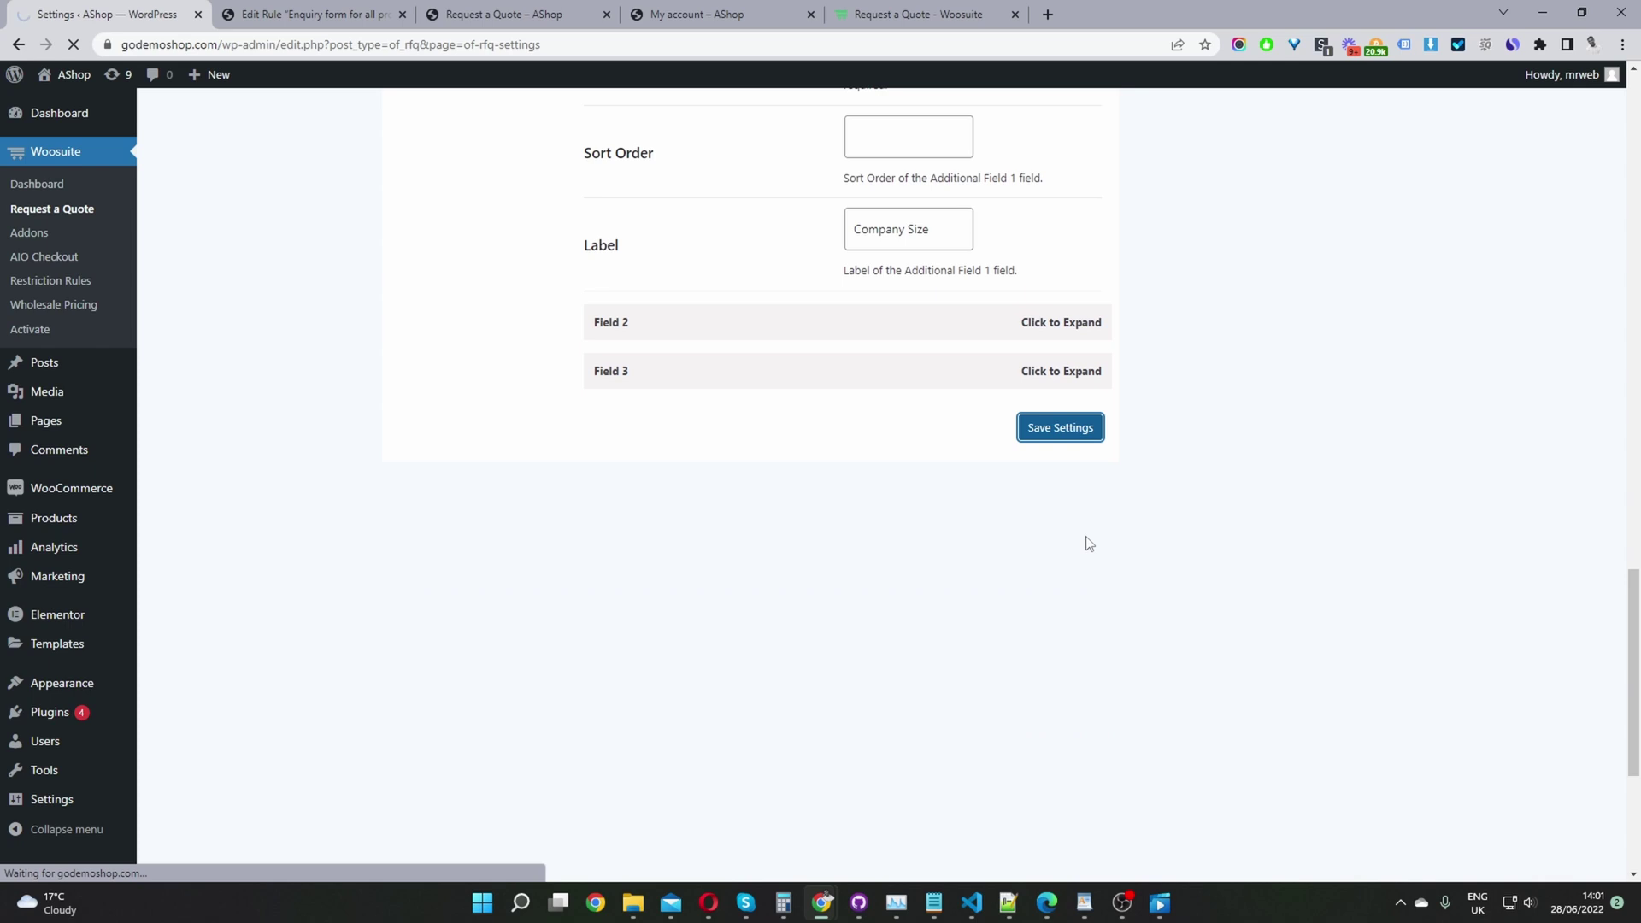
click(1060, 427)
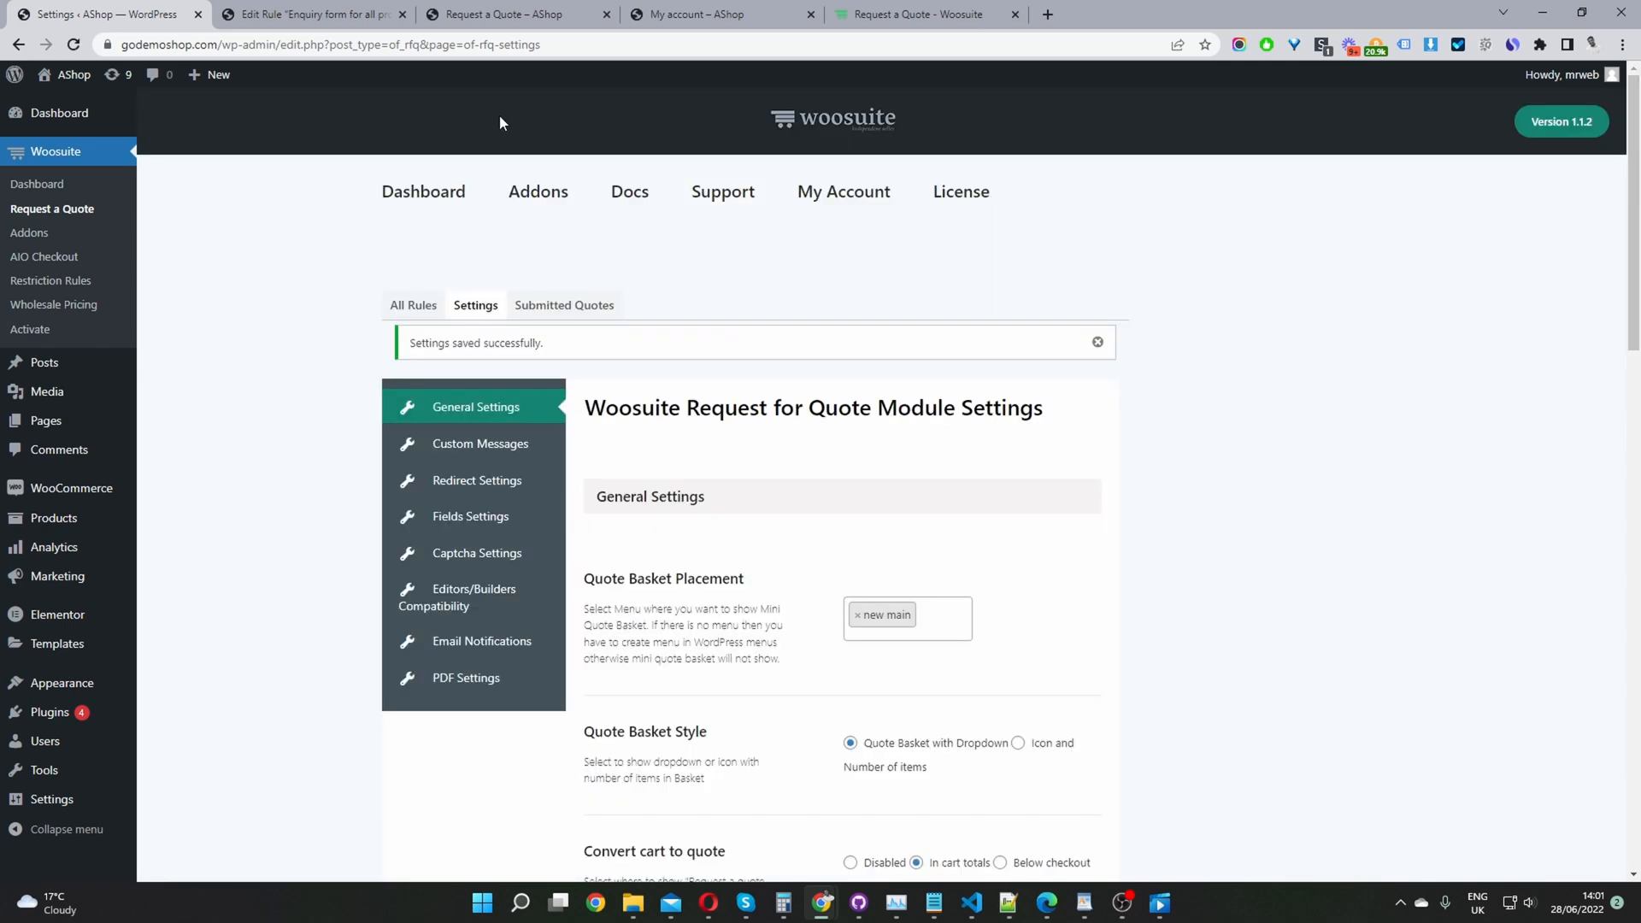
mouse_move(1282, 286)
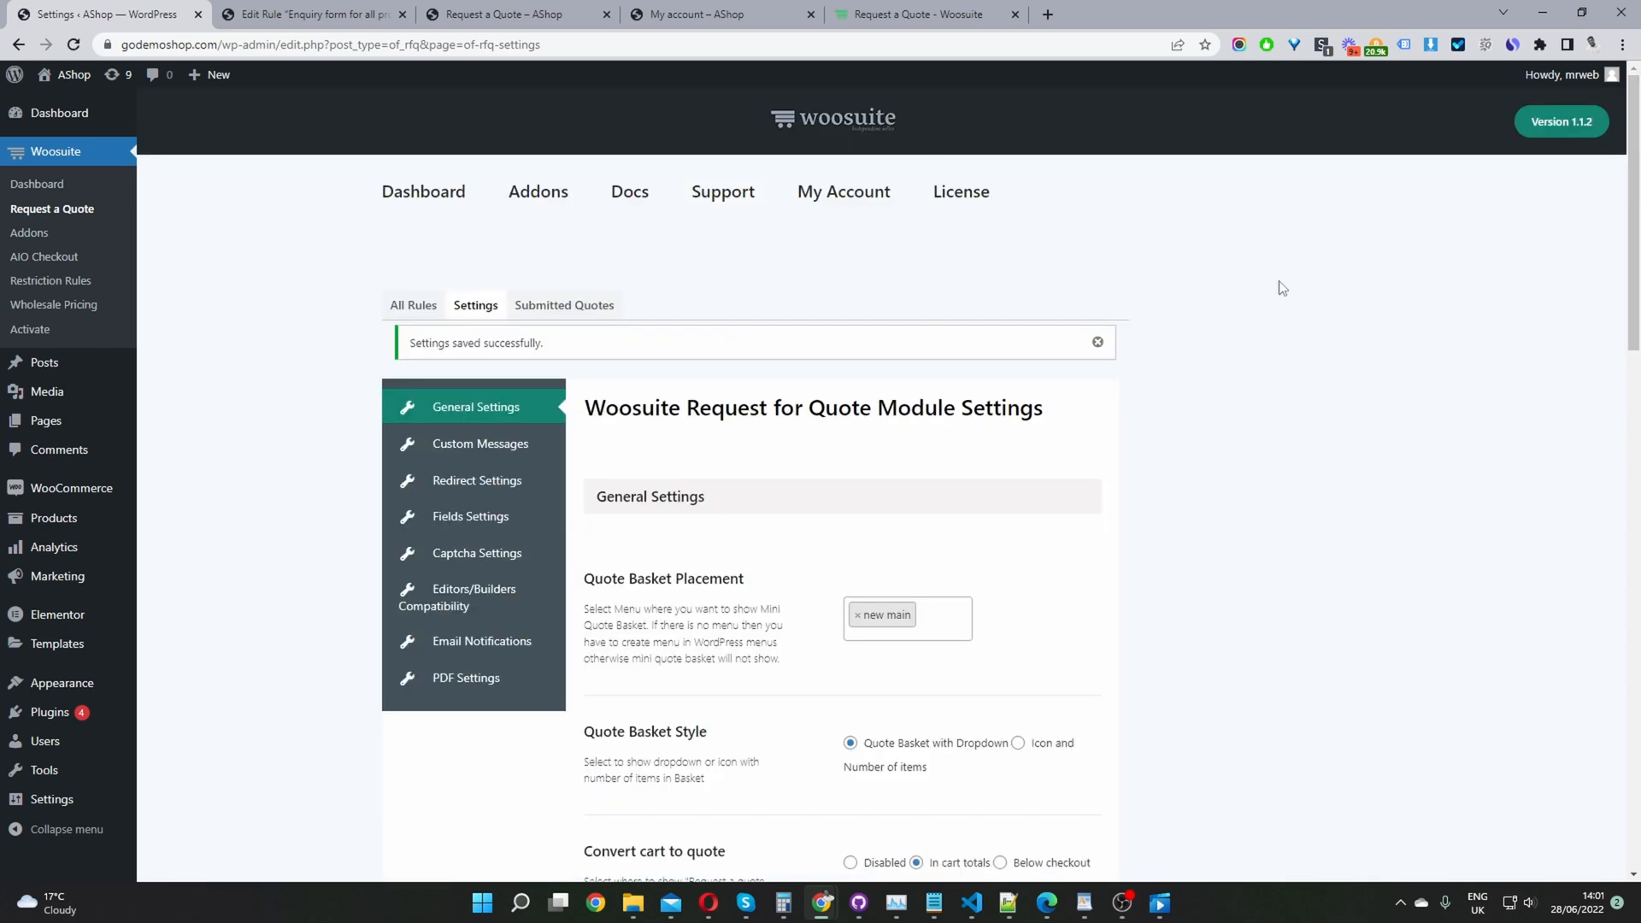
click(521, 15)
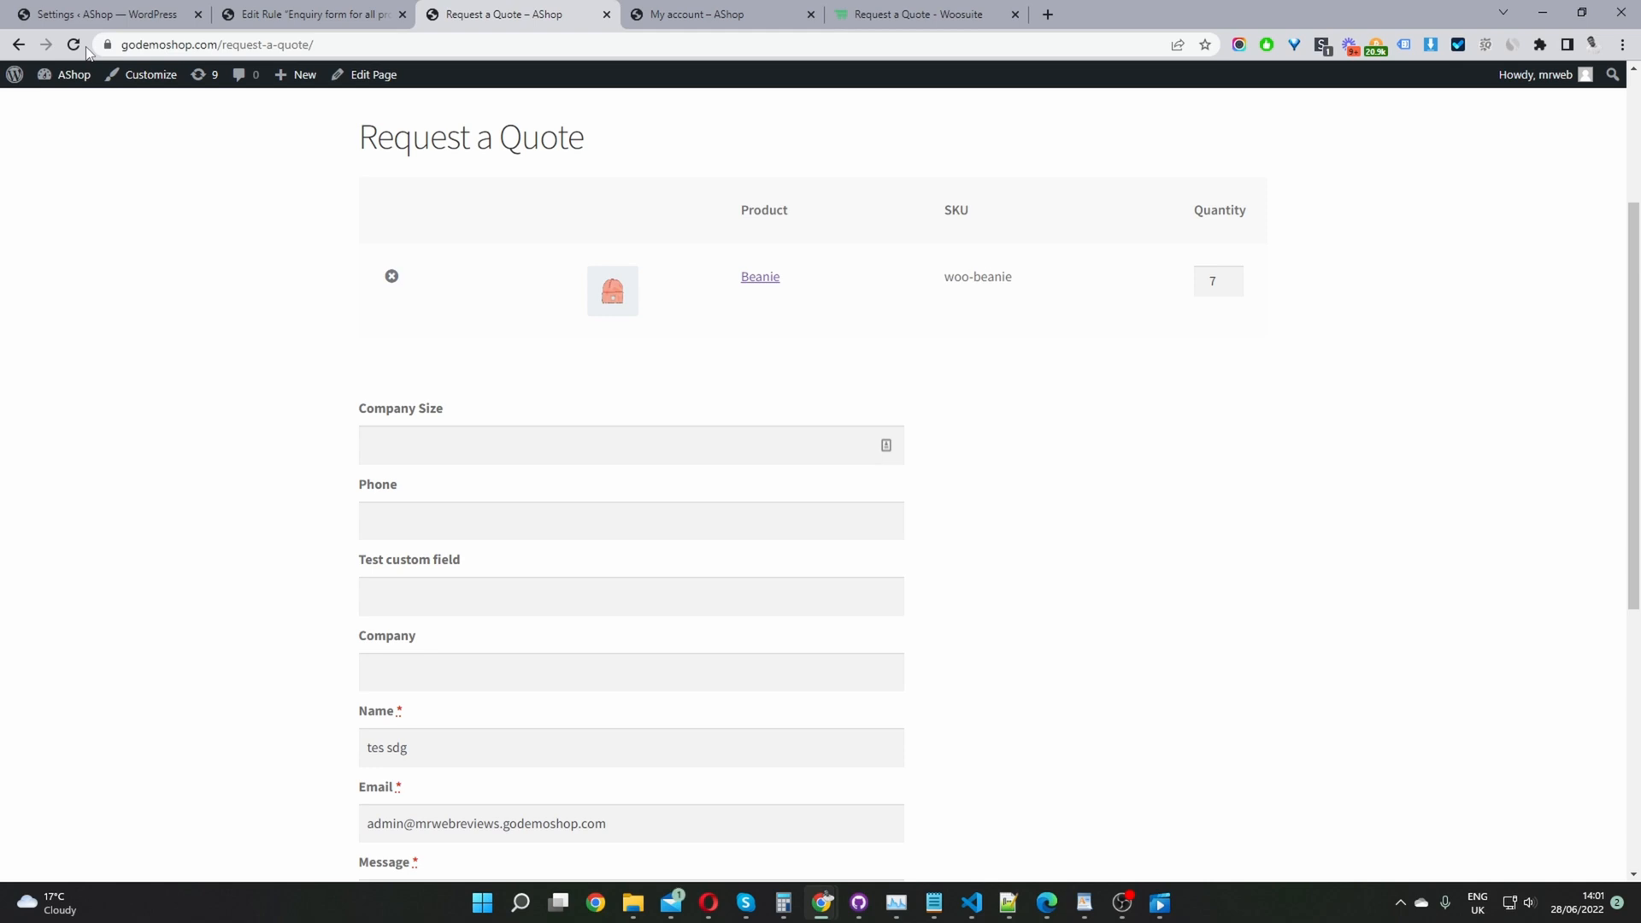